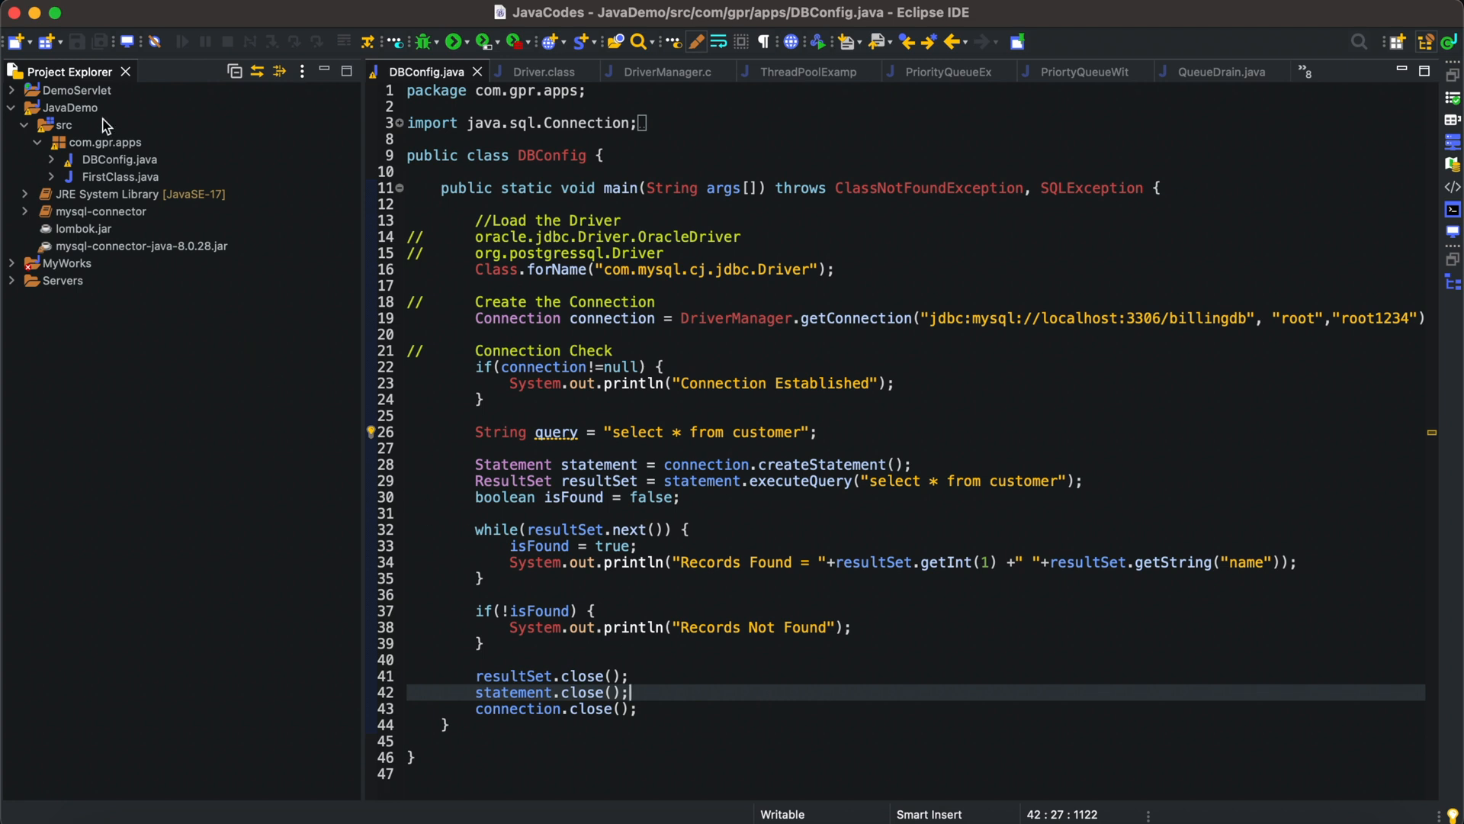
mouse_move(439, 288)
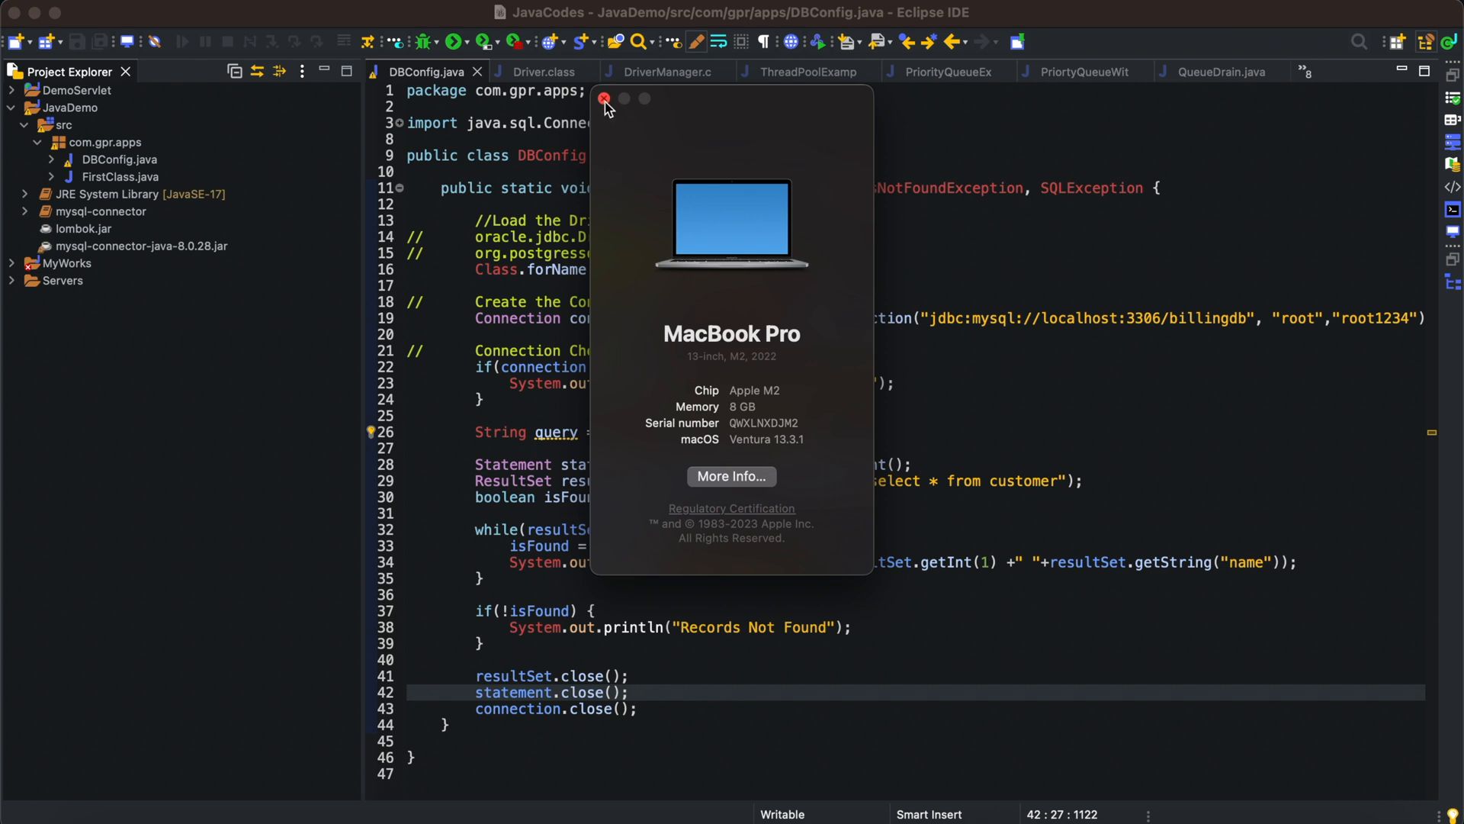
Search Google for 'mvn repository' and go to the Maven Repository website
click(604, 97)
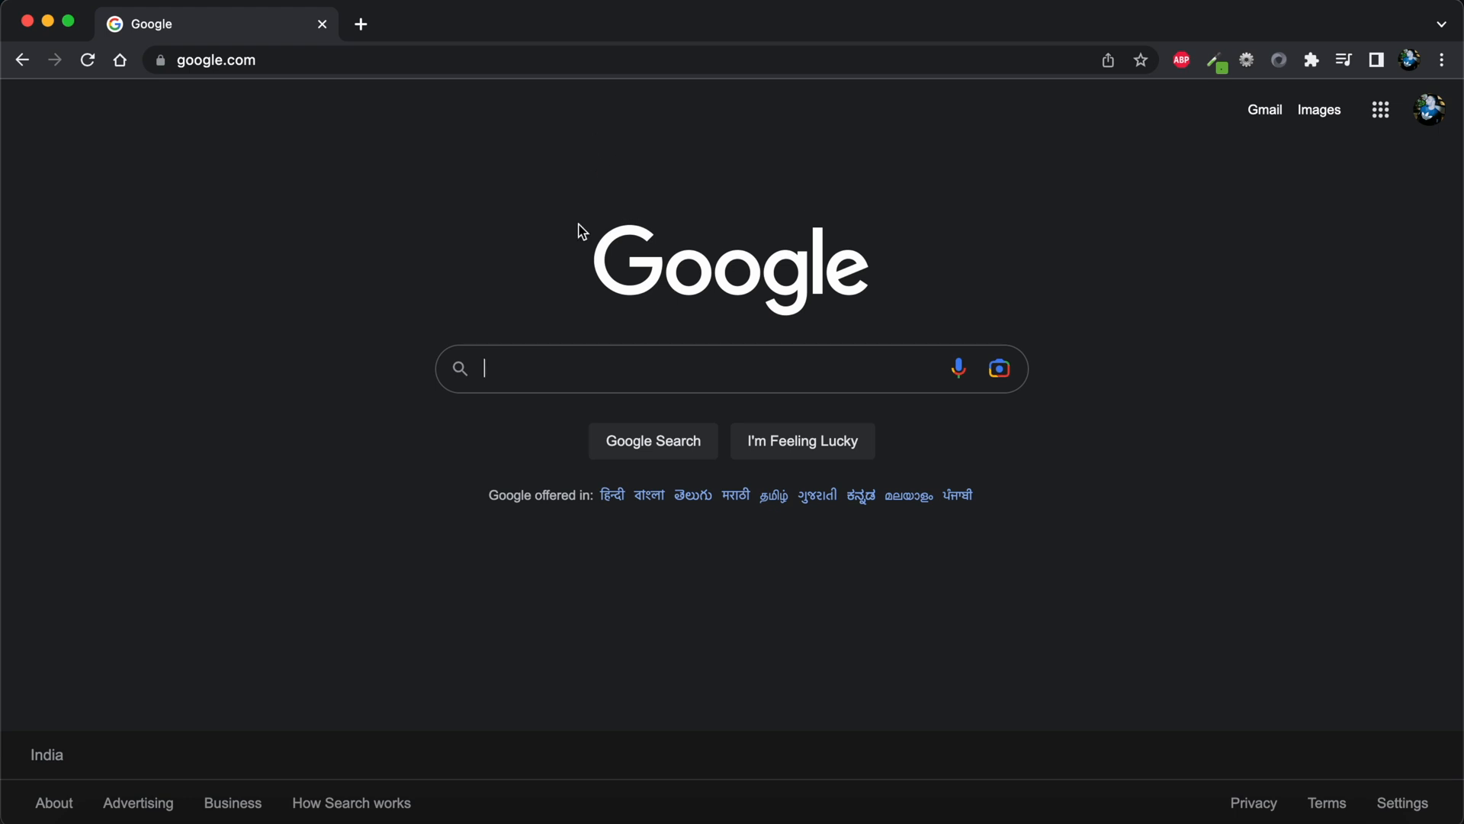
text(mvn repor)
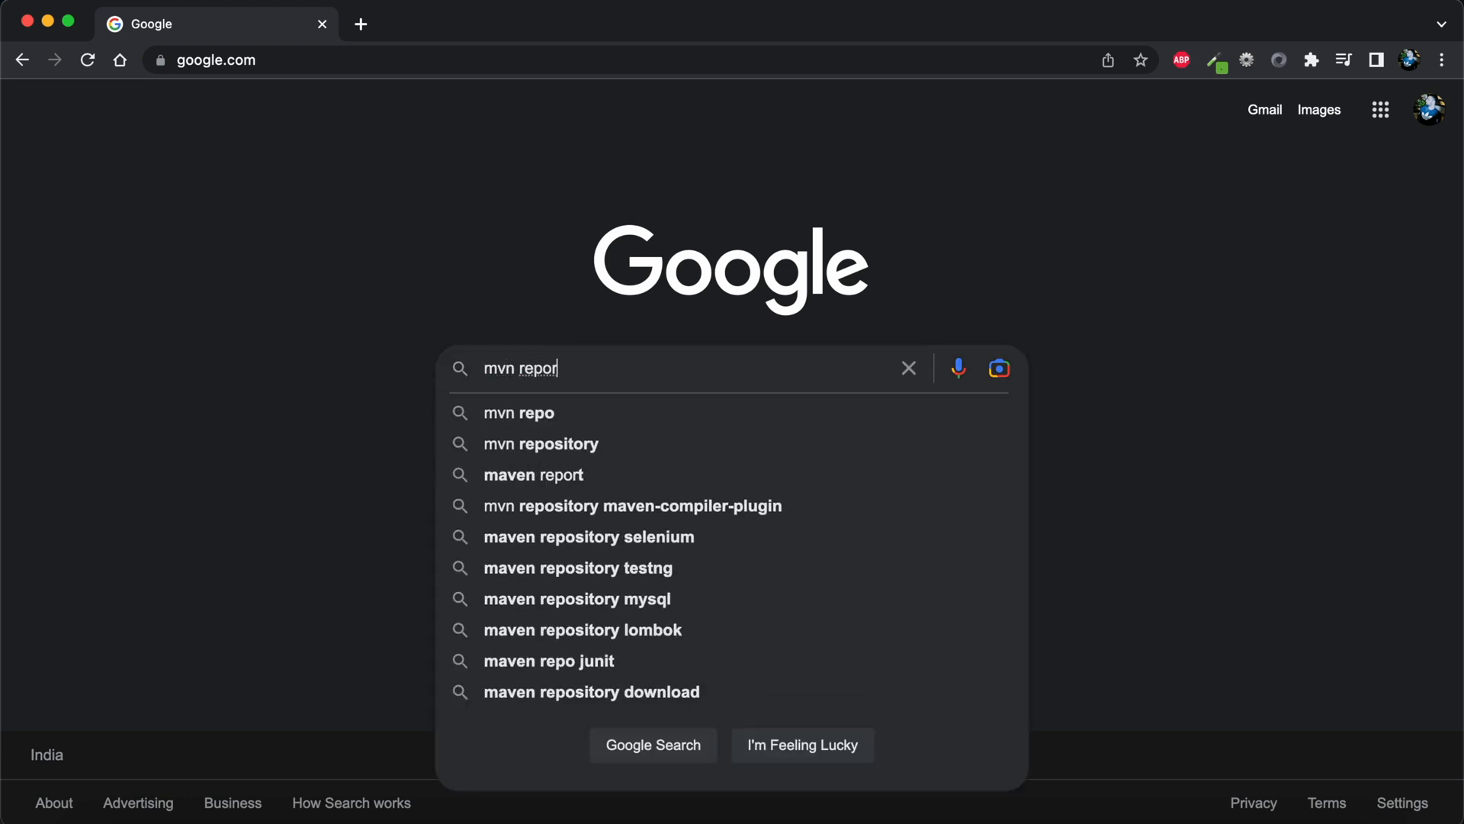
click(540, 442)
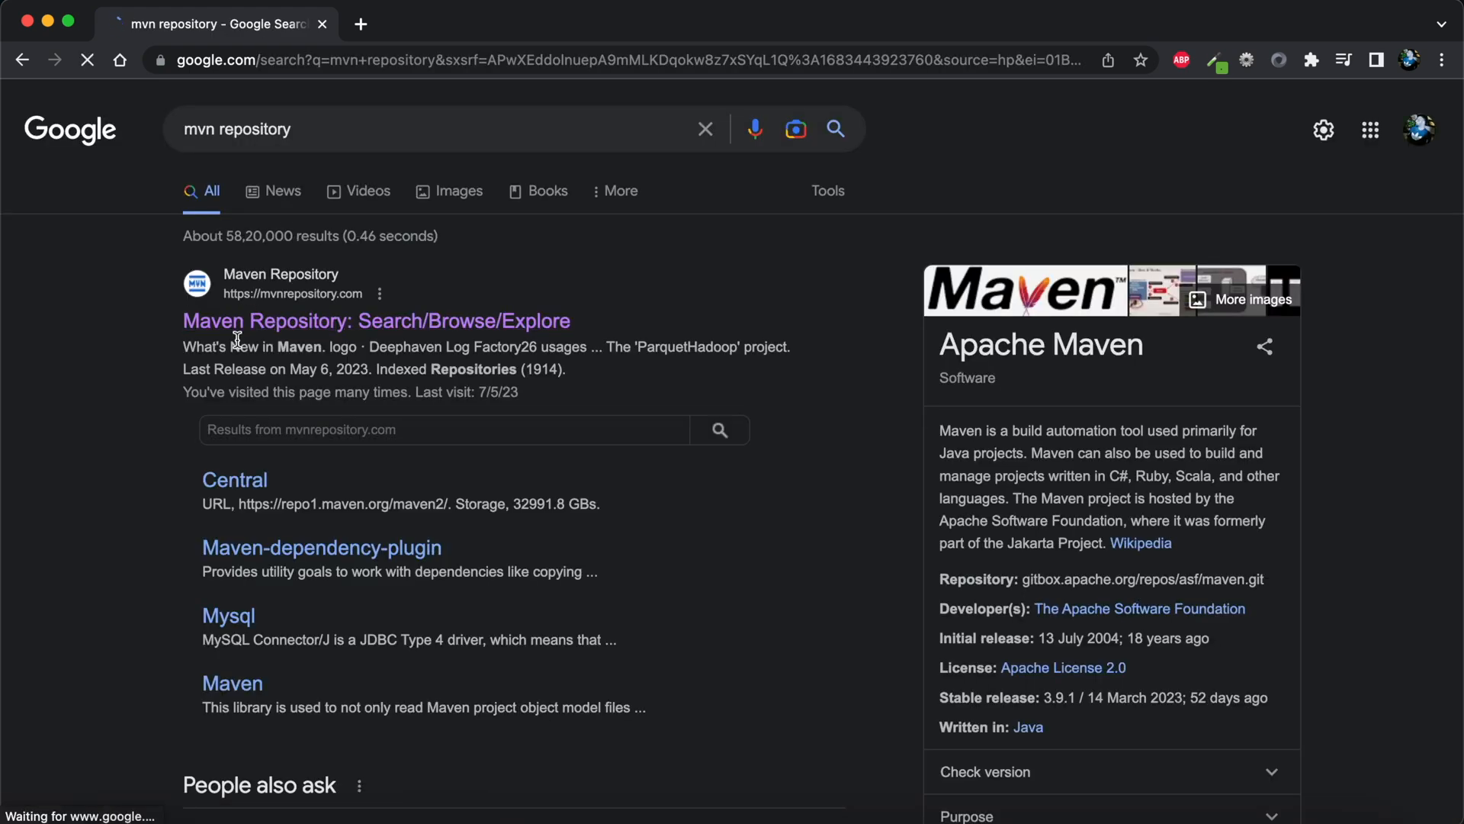
click(376, 322)
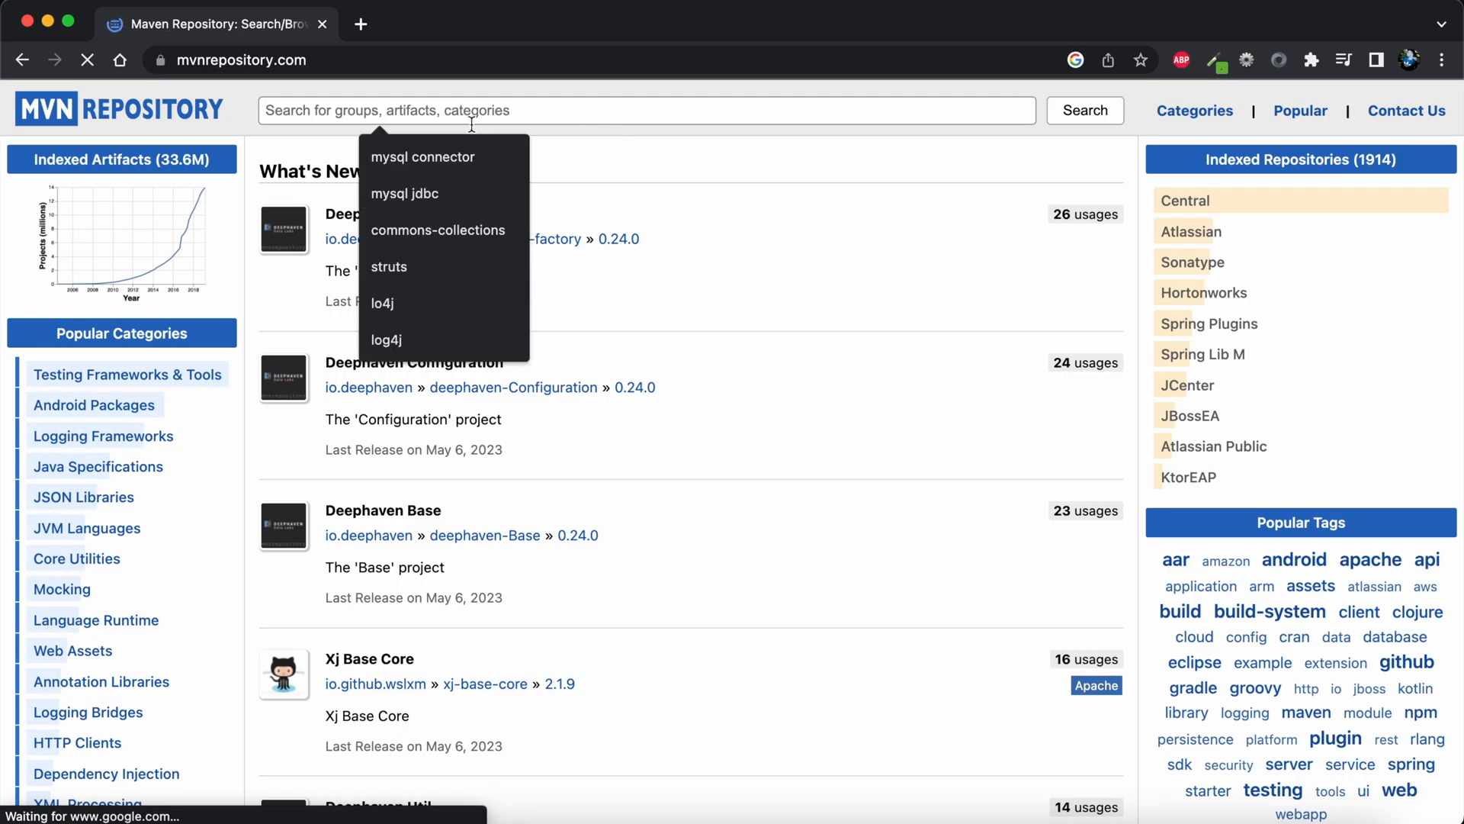
Find Project Lombok, choose version 1.18.26 and download its jar
text(Lombok)
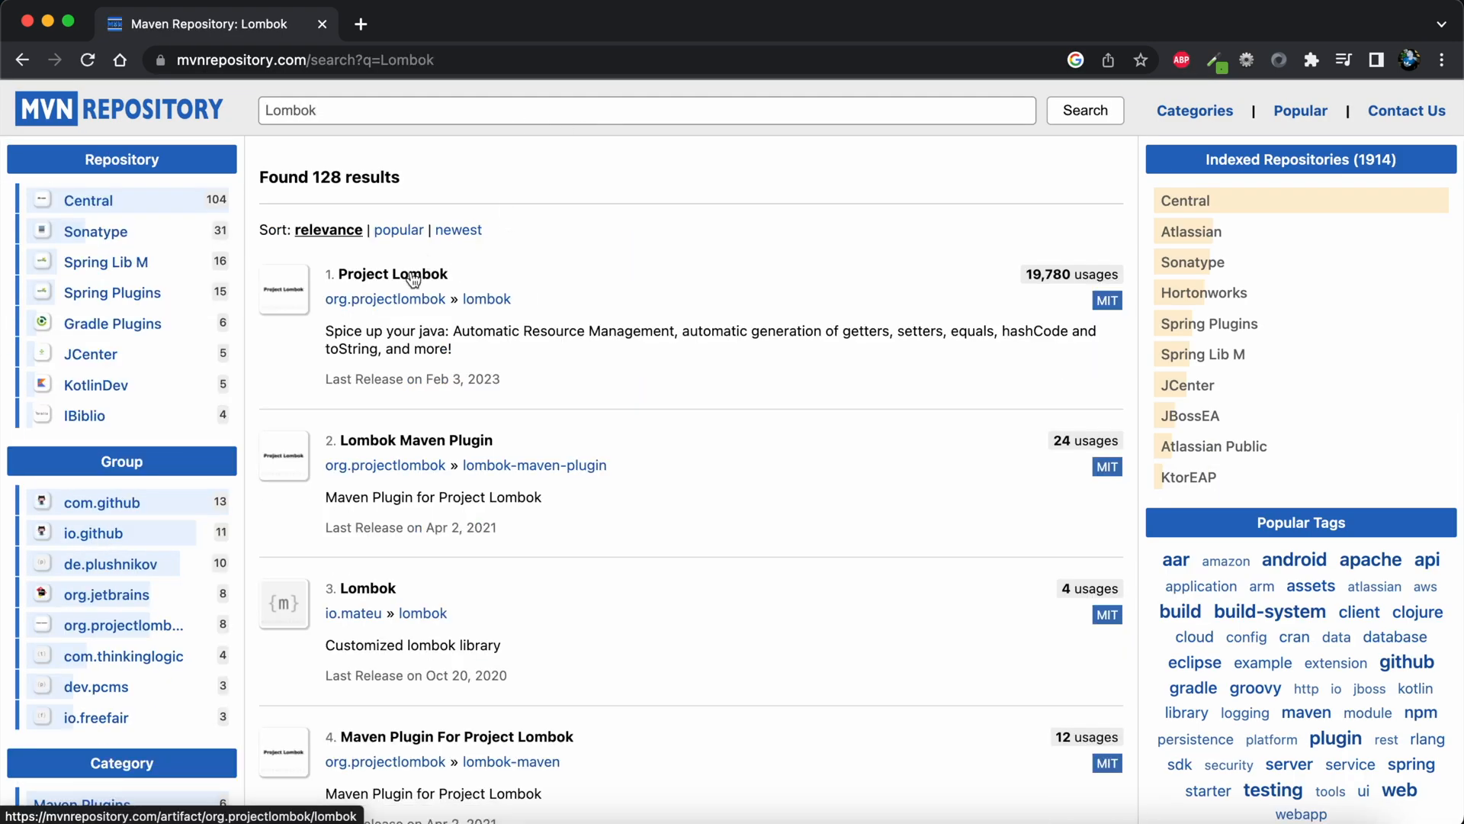
click(395, 273)
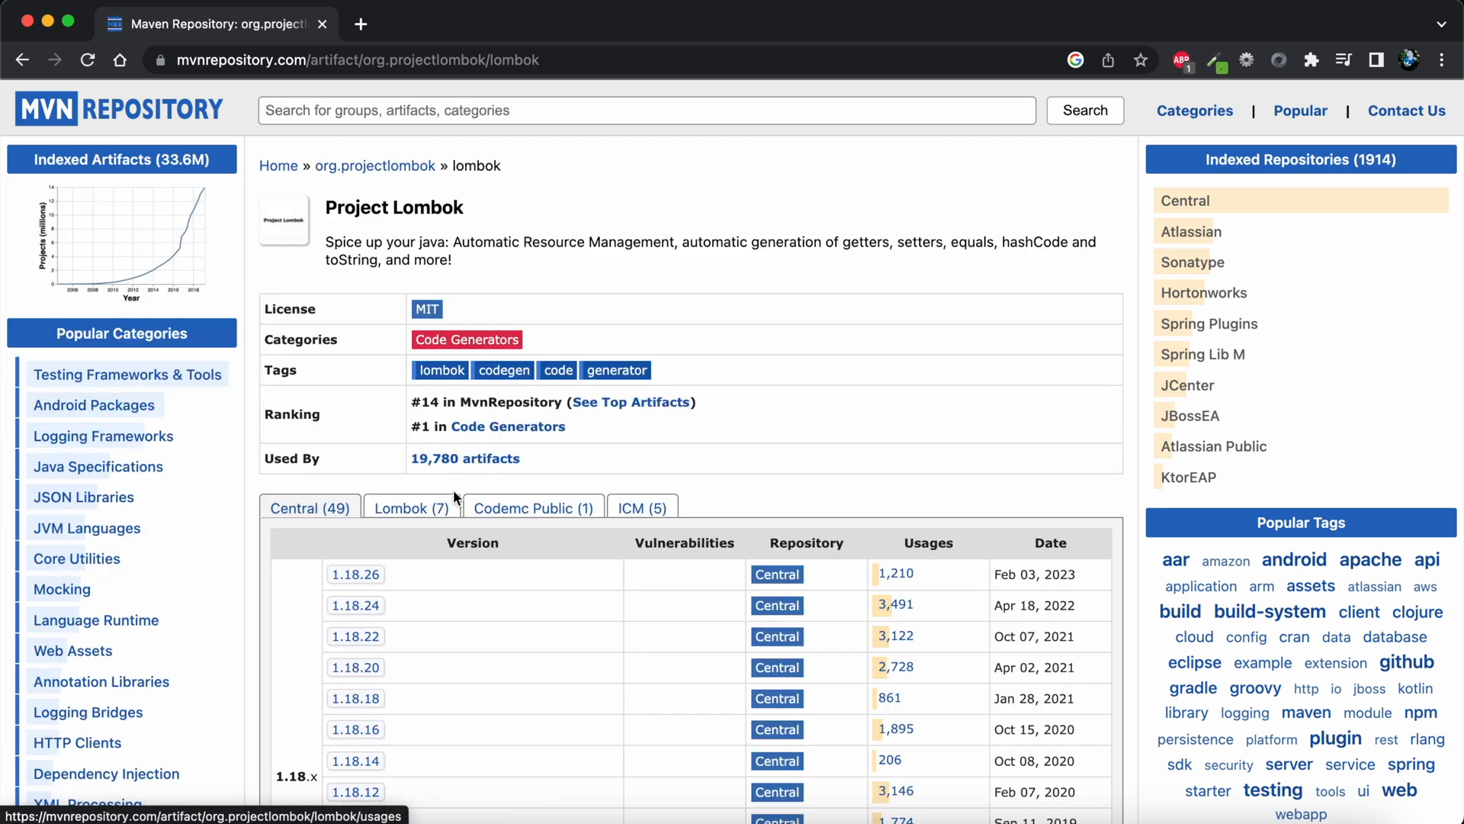
scroll(down, 3)
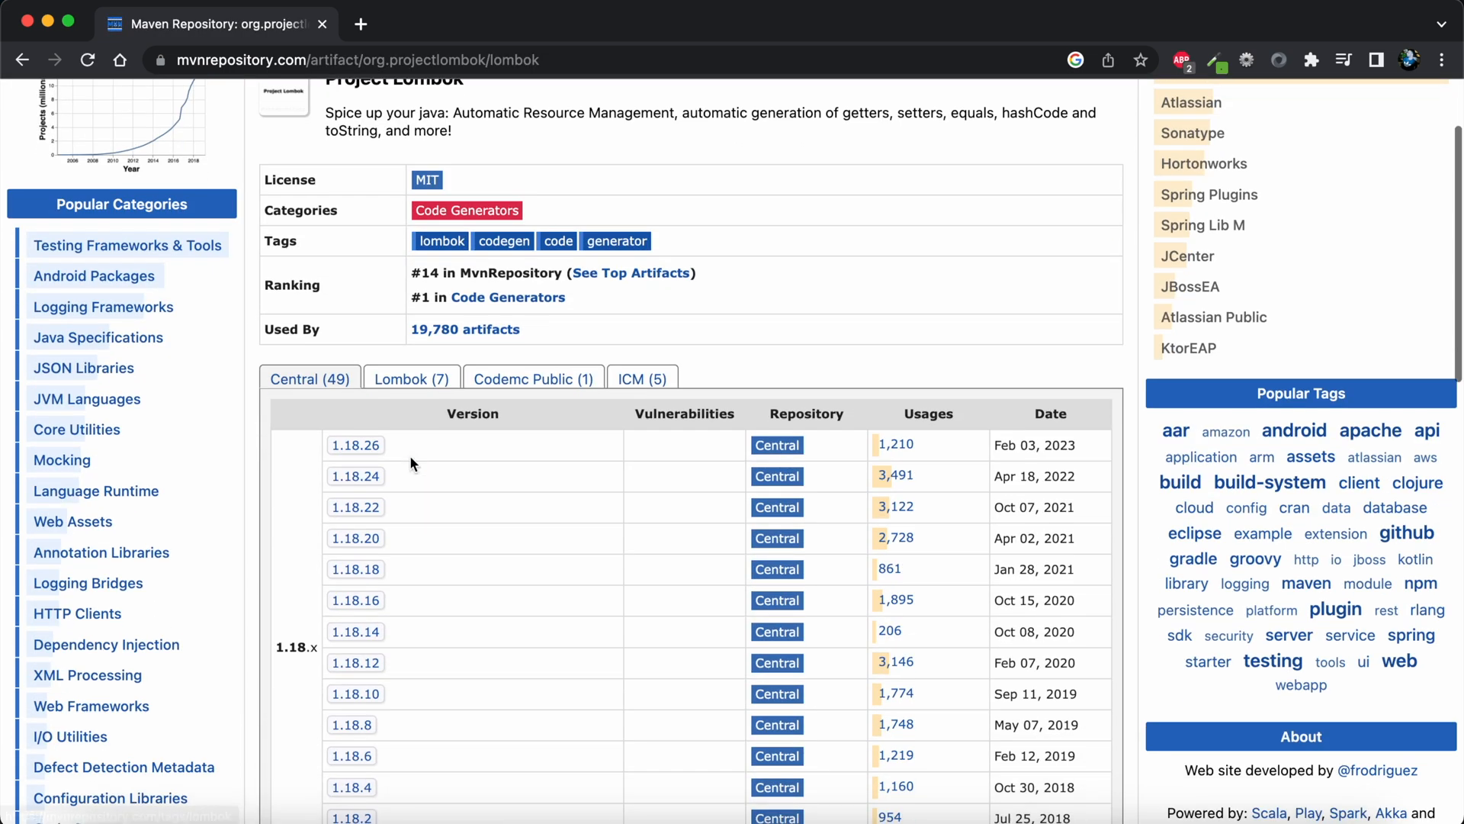
click(356, 444)
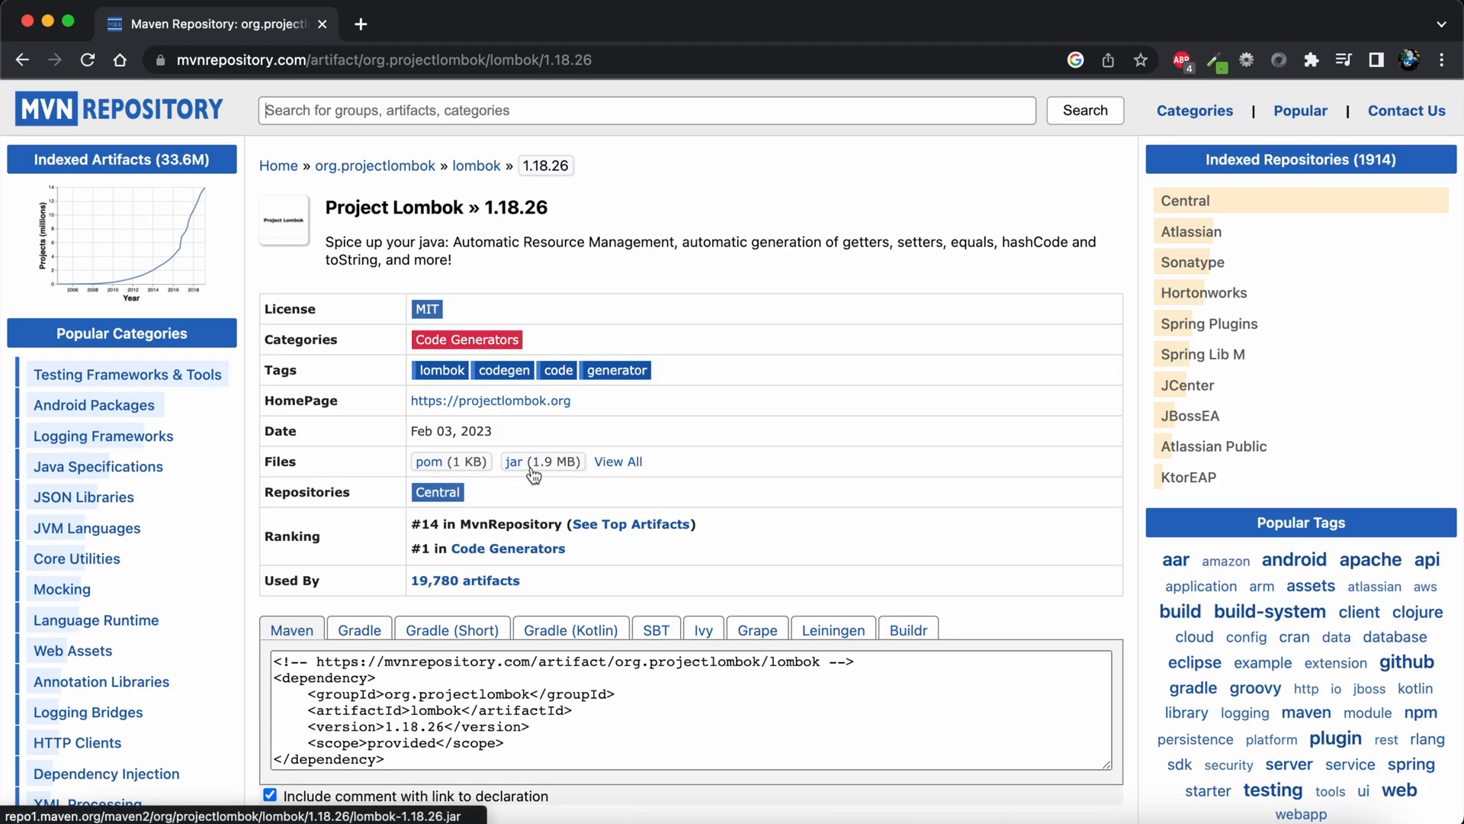
click(513, 460)
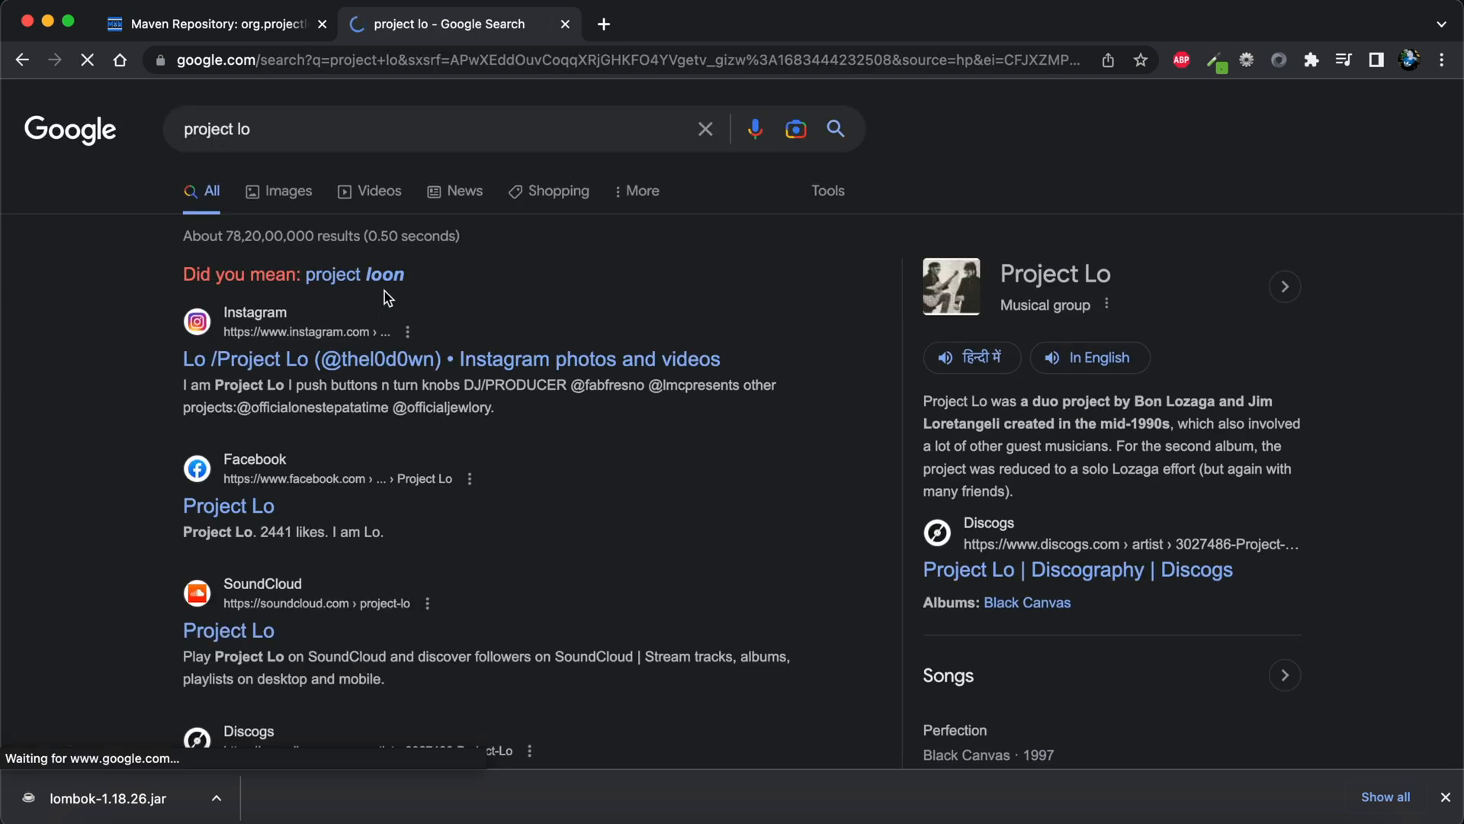
From projectlombok.org's Download page, download lombok.jar 1.18.26
text(mbok.org)
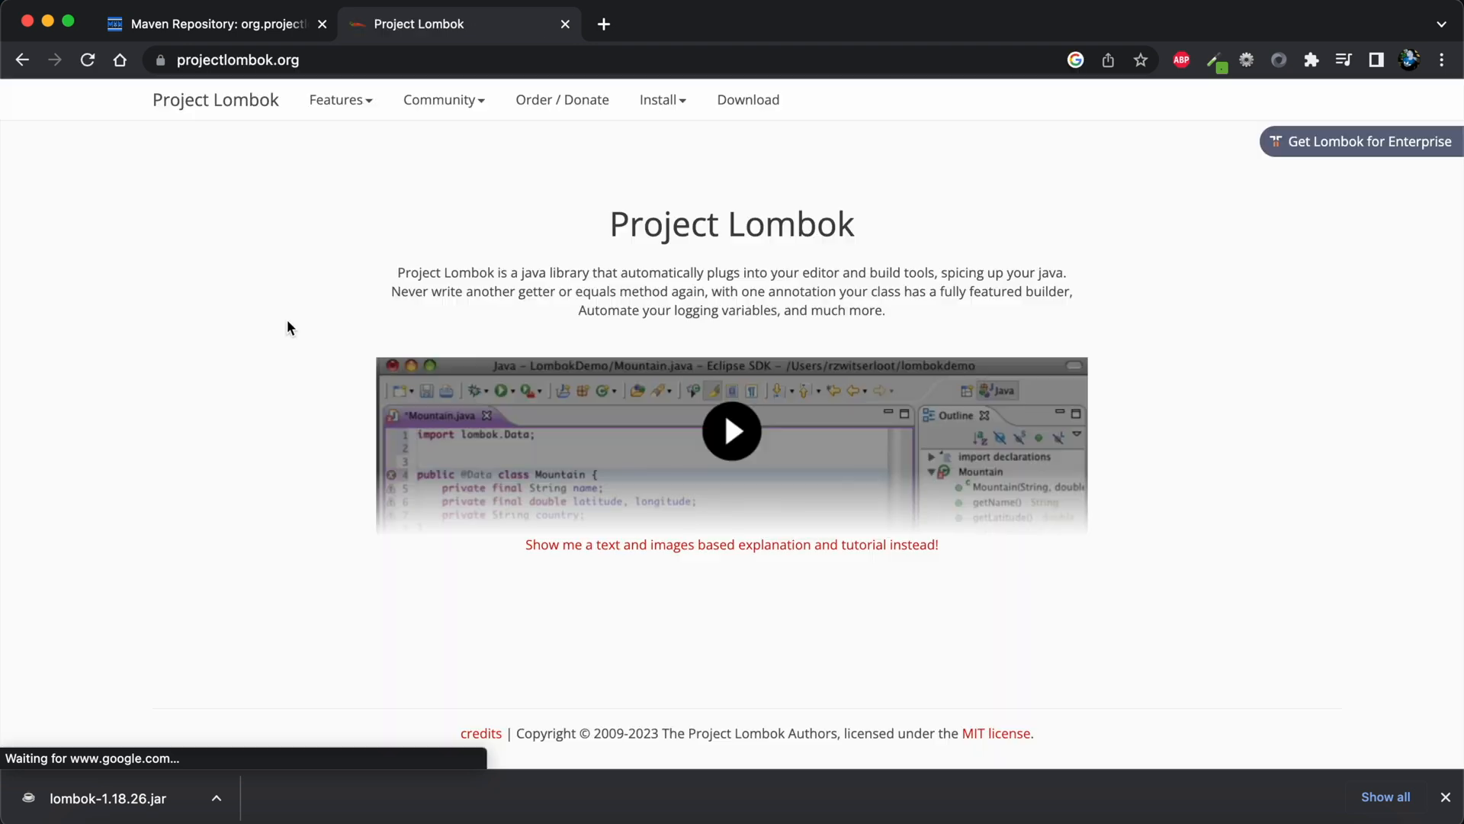
click(747, 101)
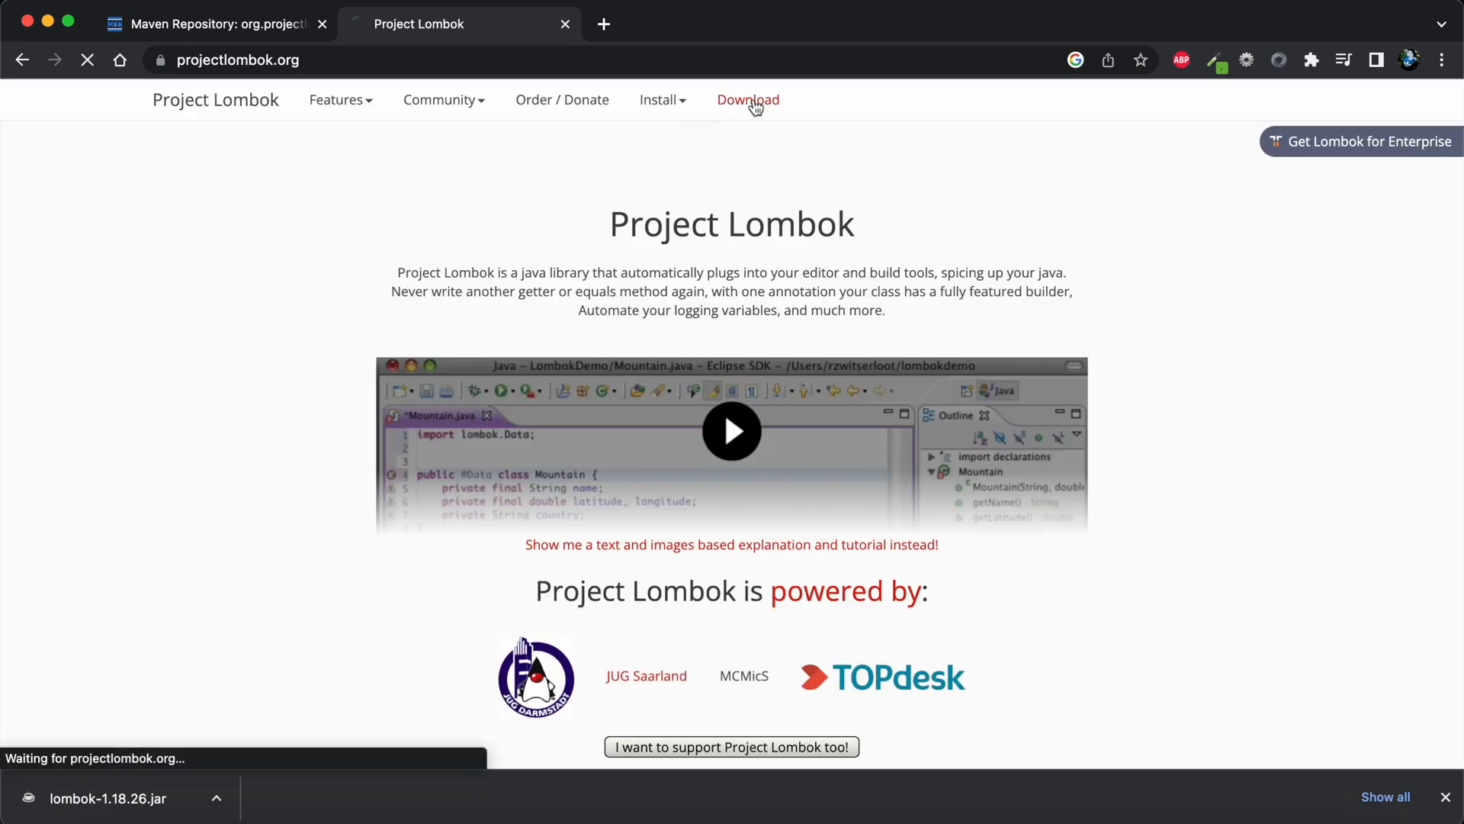
click(747, 101)
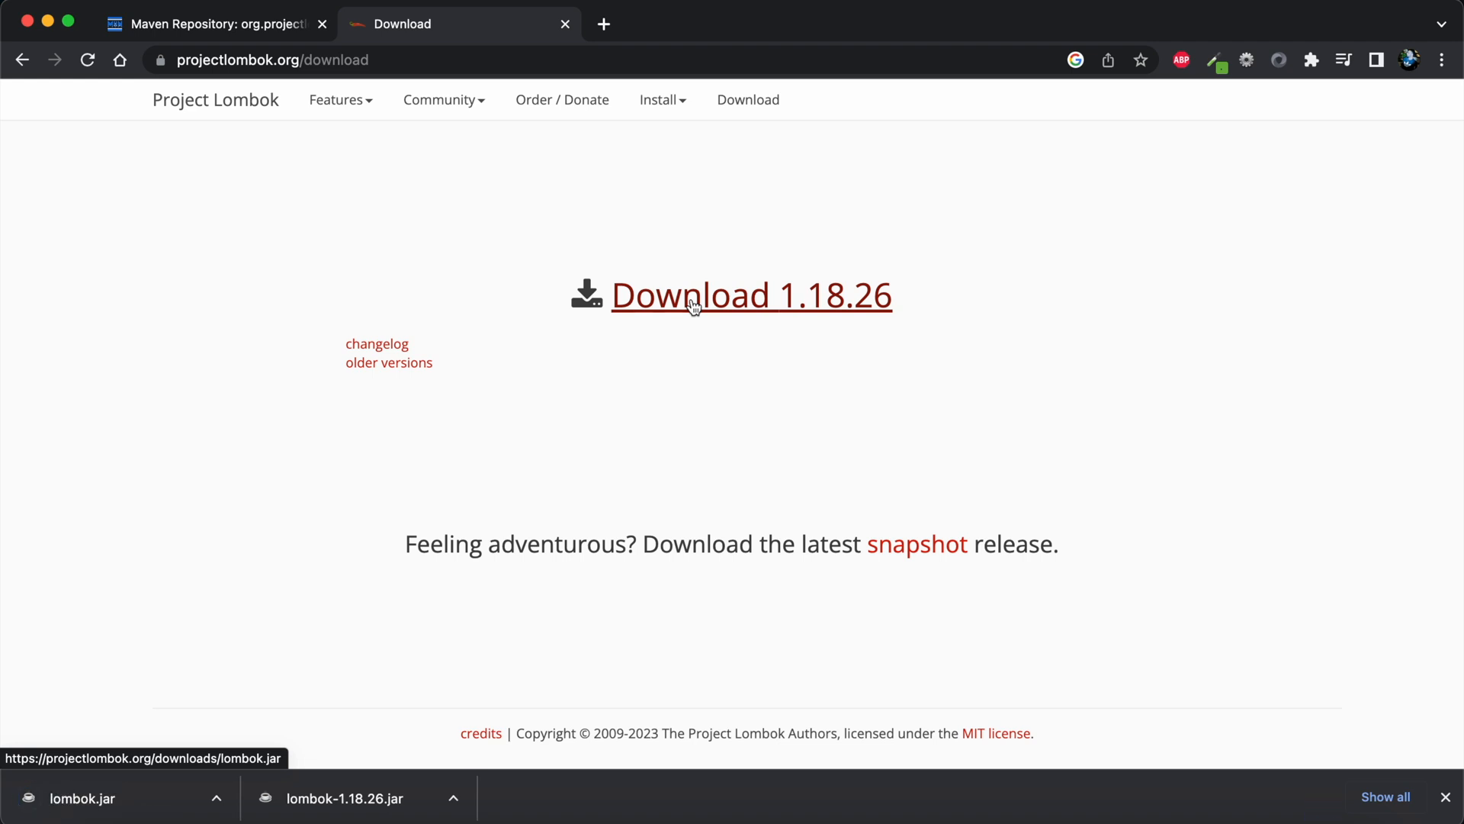
mouse_move(618, 529)
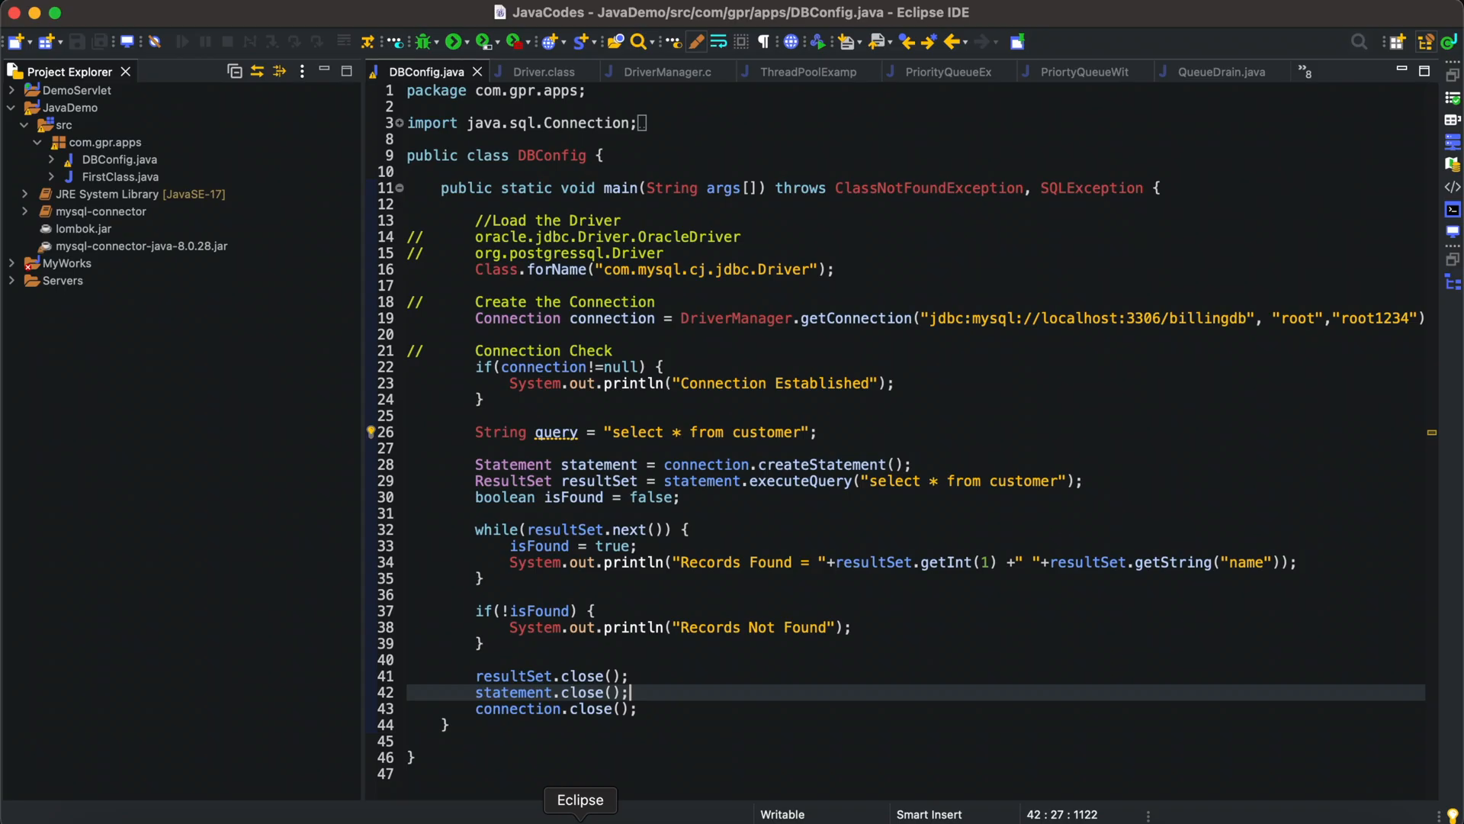
mouse_move(612, 563)
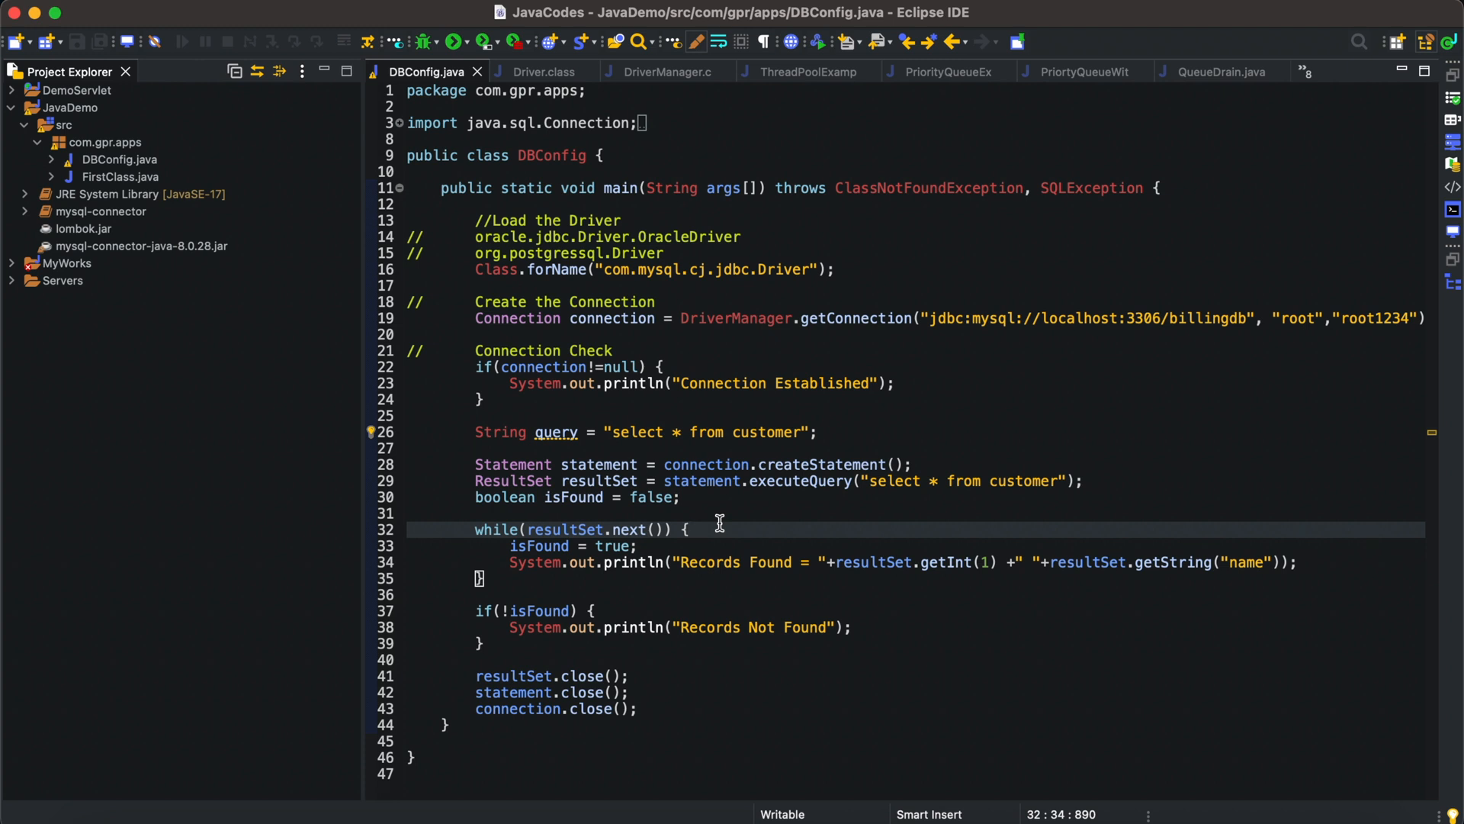
mouse_move(143, 821)
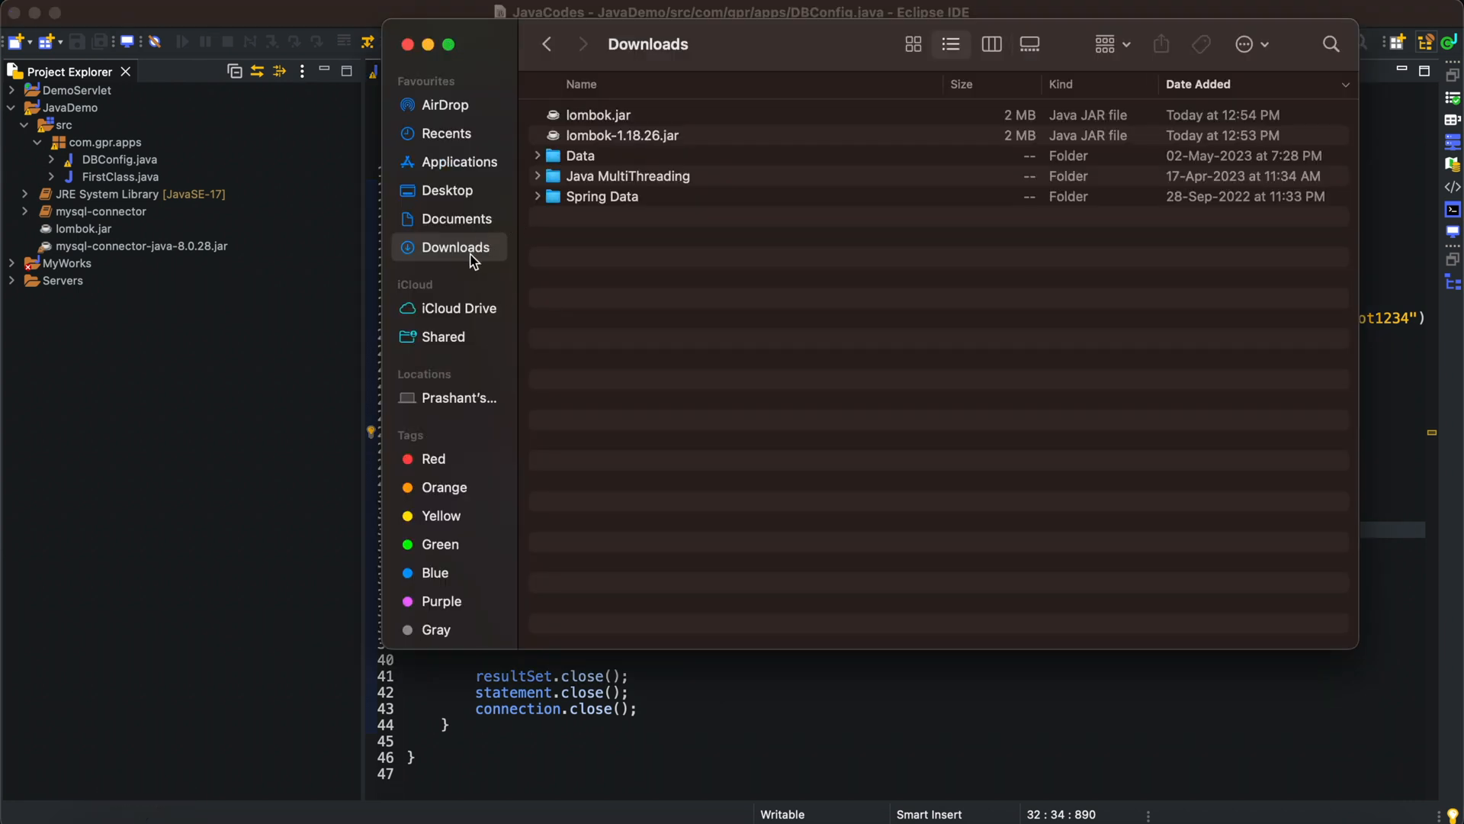
mouse_move(654, 128)
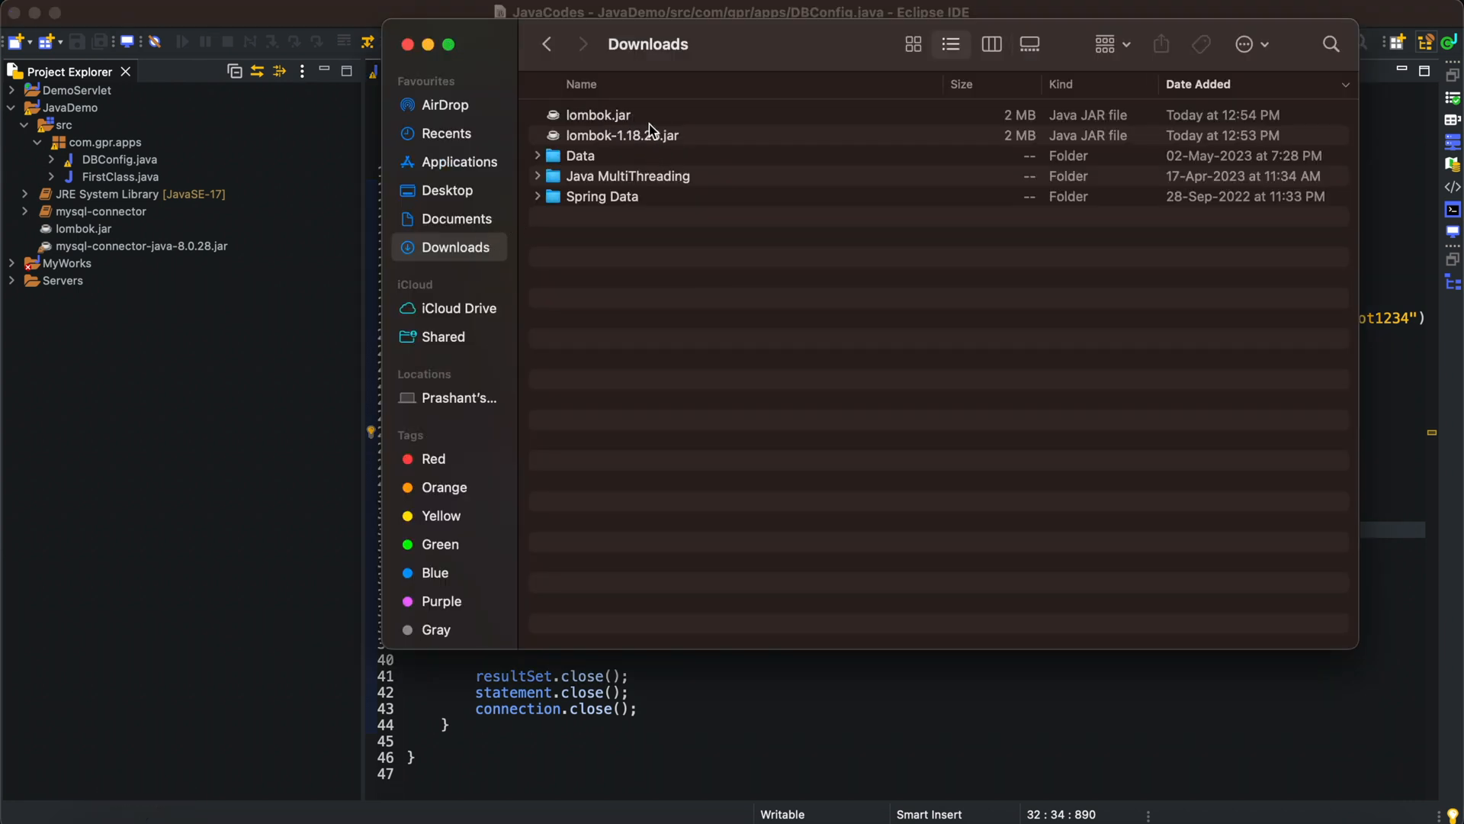
mouse_move(678, 150)
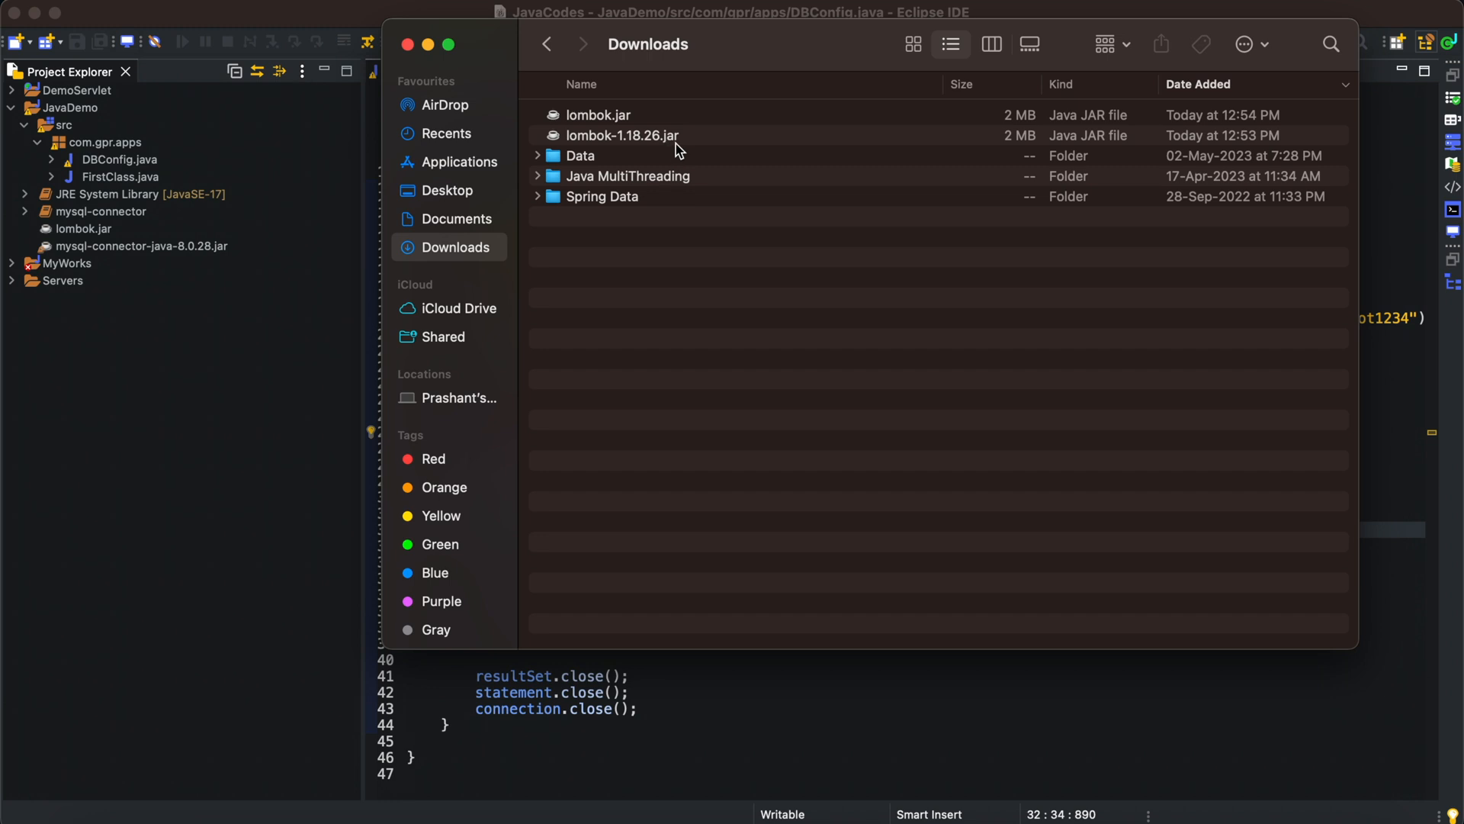
mouse_move(703, 715)
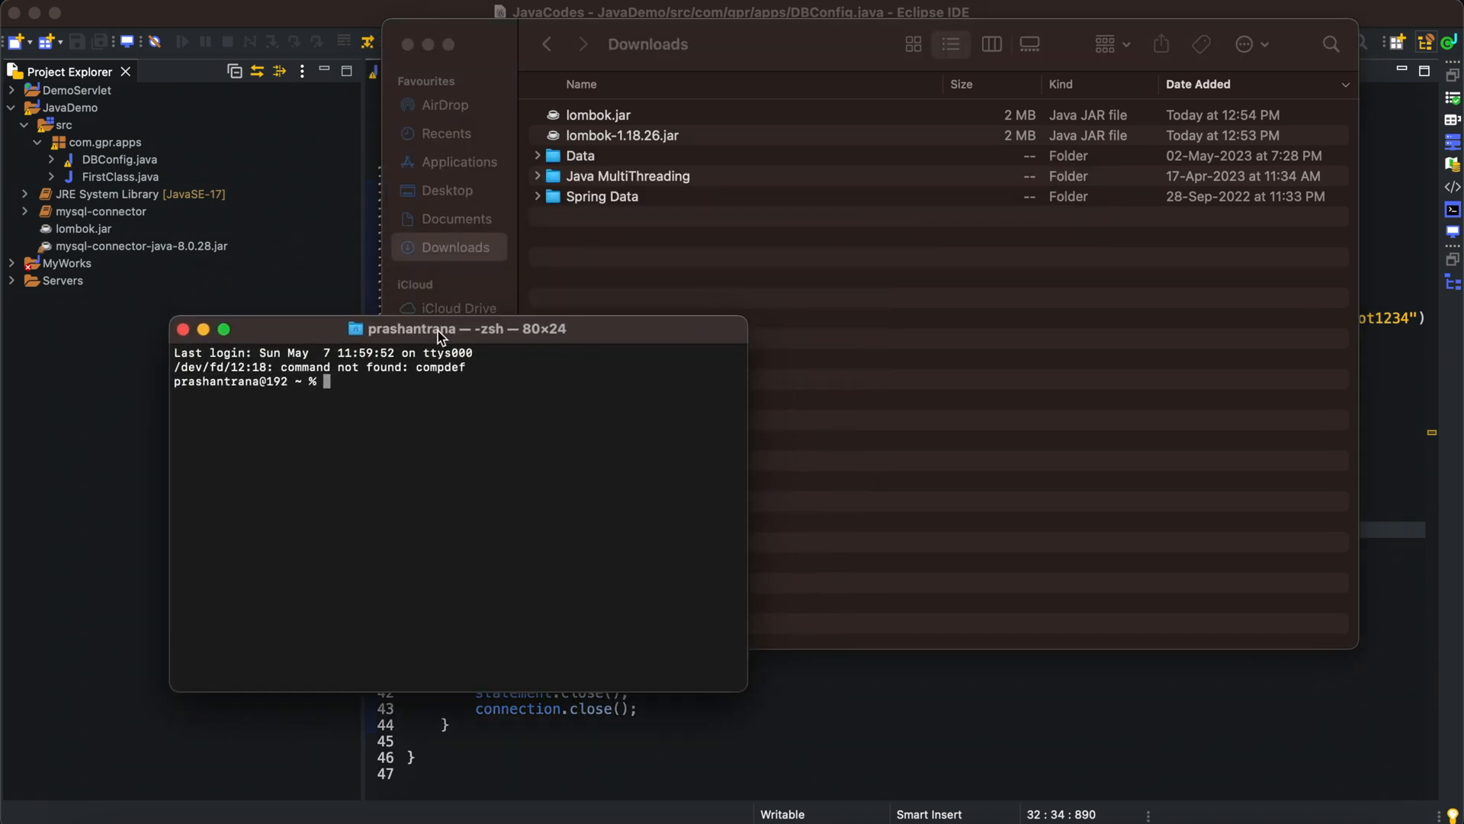
Run 'cd Downloads' so the shell works in the Downloads folder
text(cd Down)
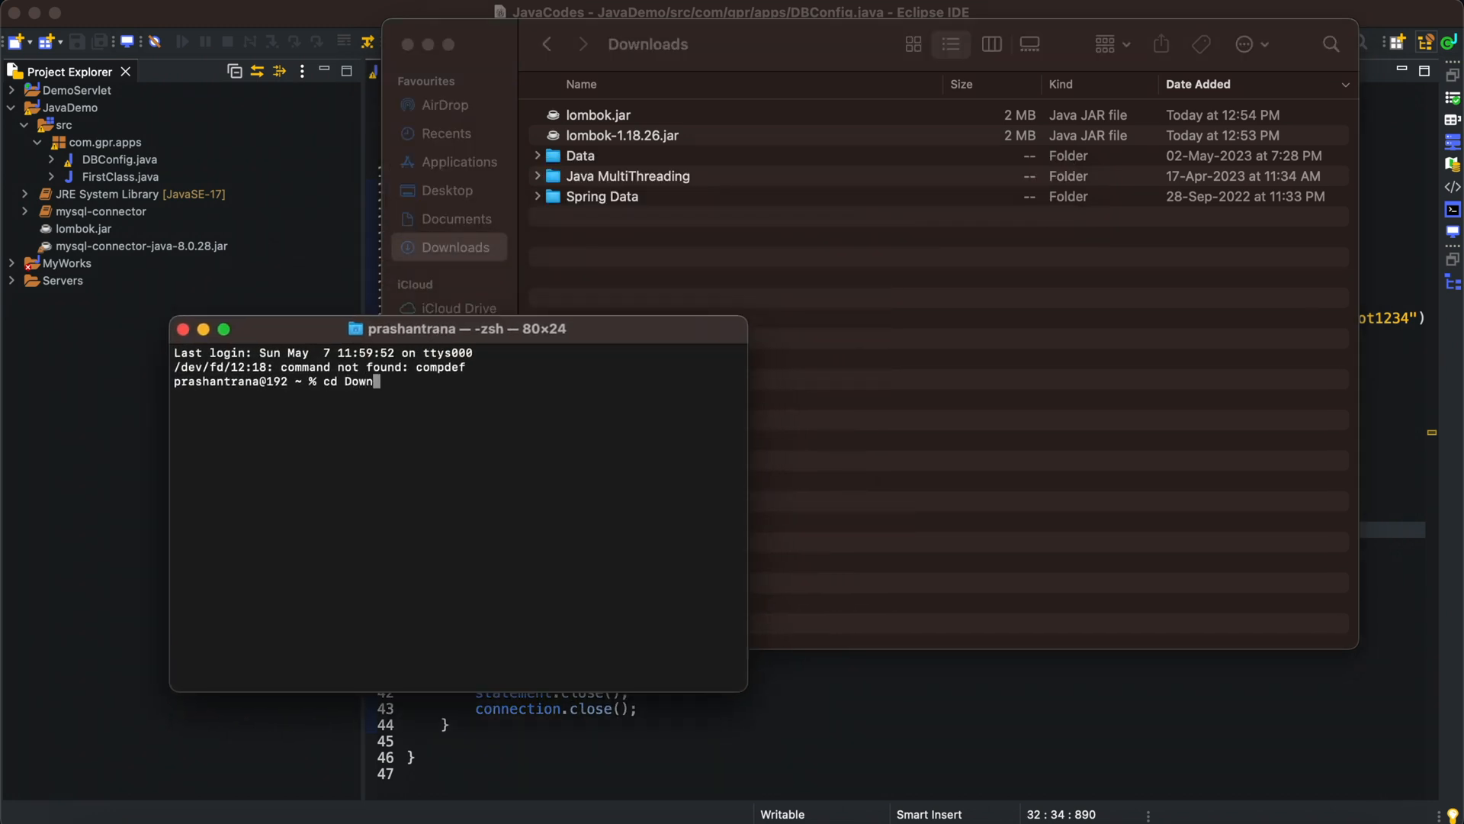
text(lo)
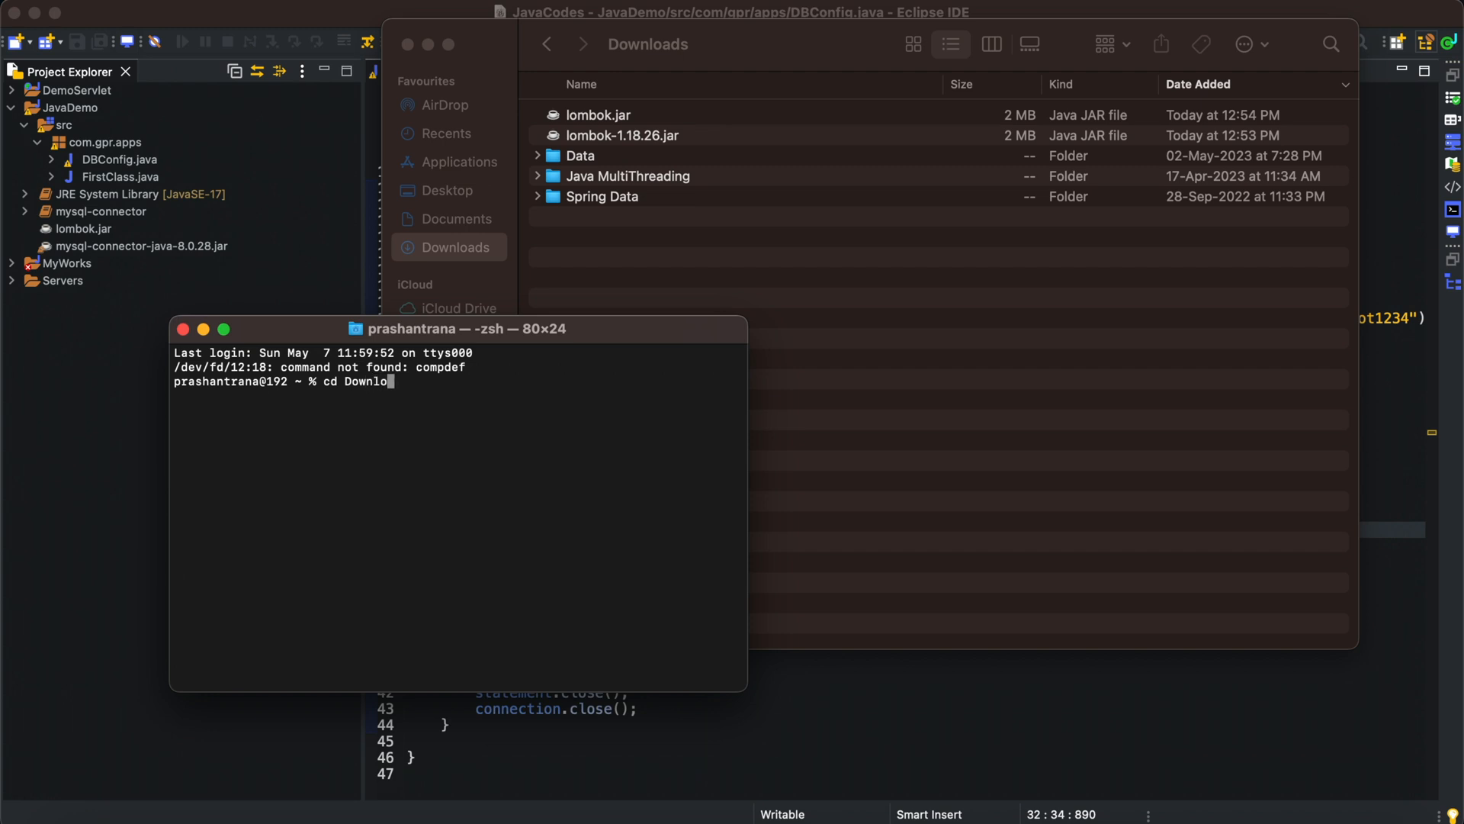
key(Return)
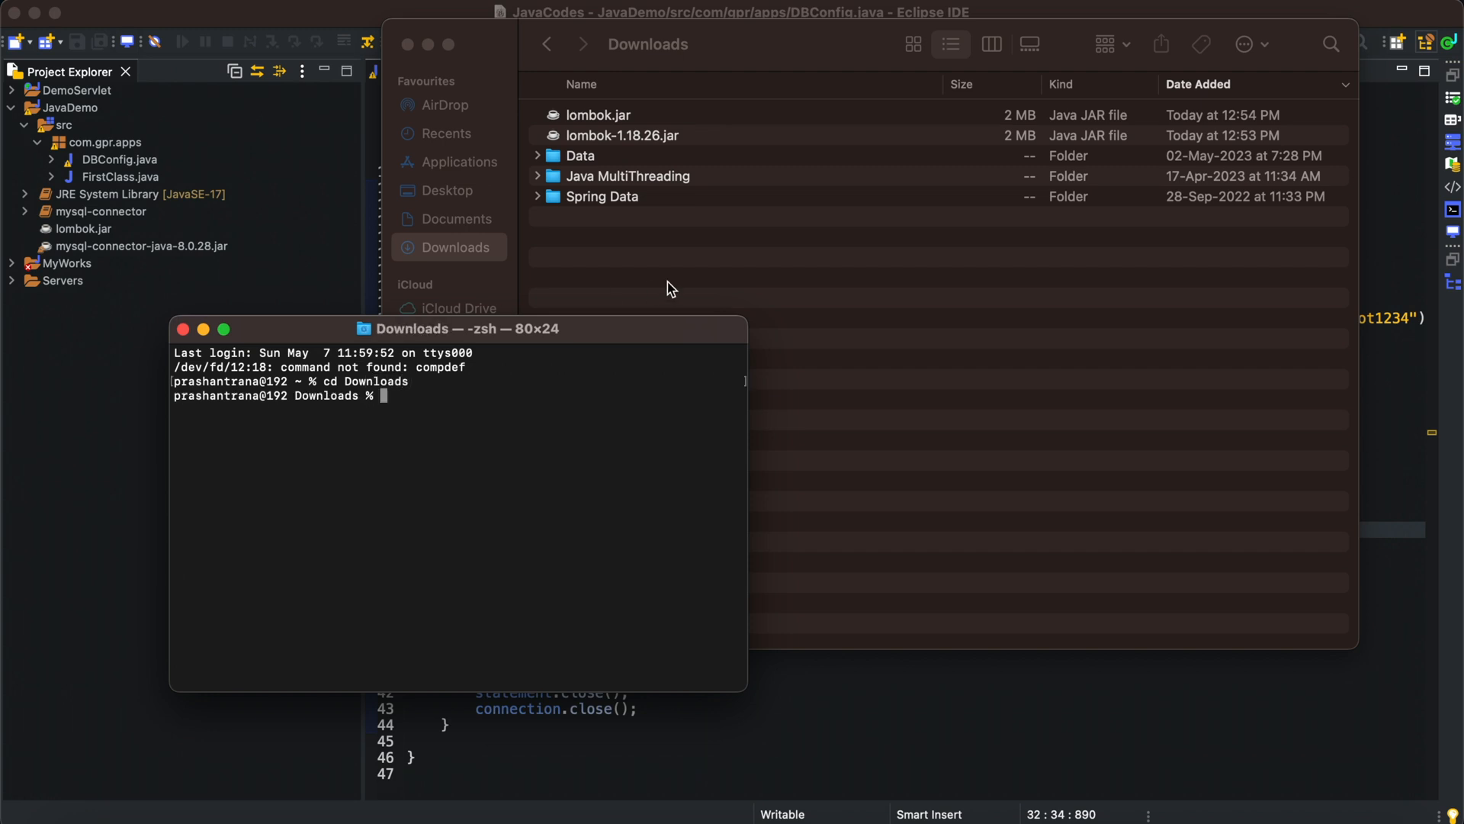
mouse_move(558, 812)
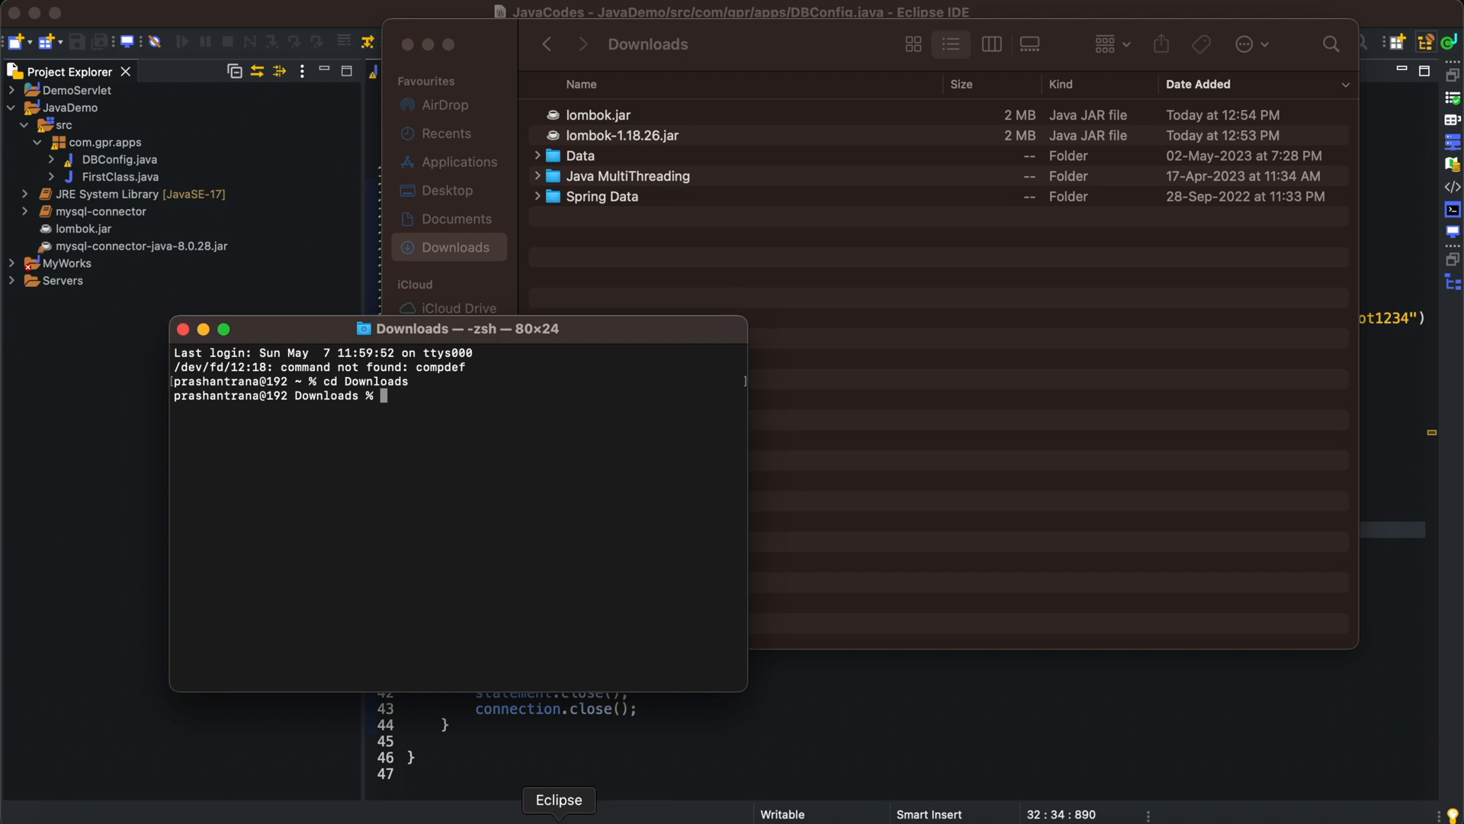
mouse_move(946, 98)
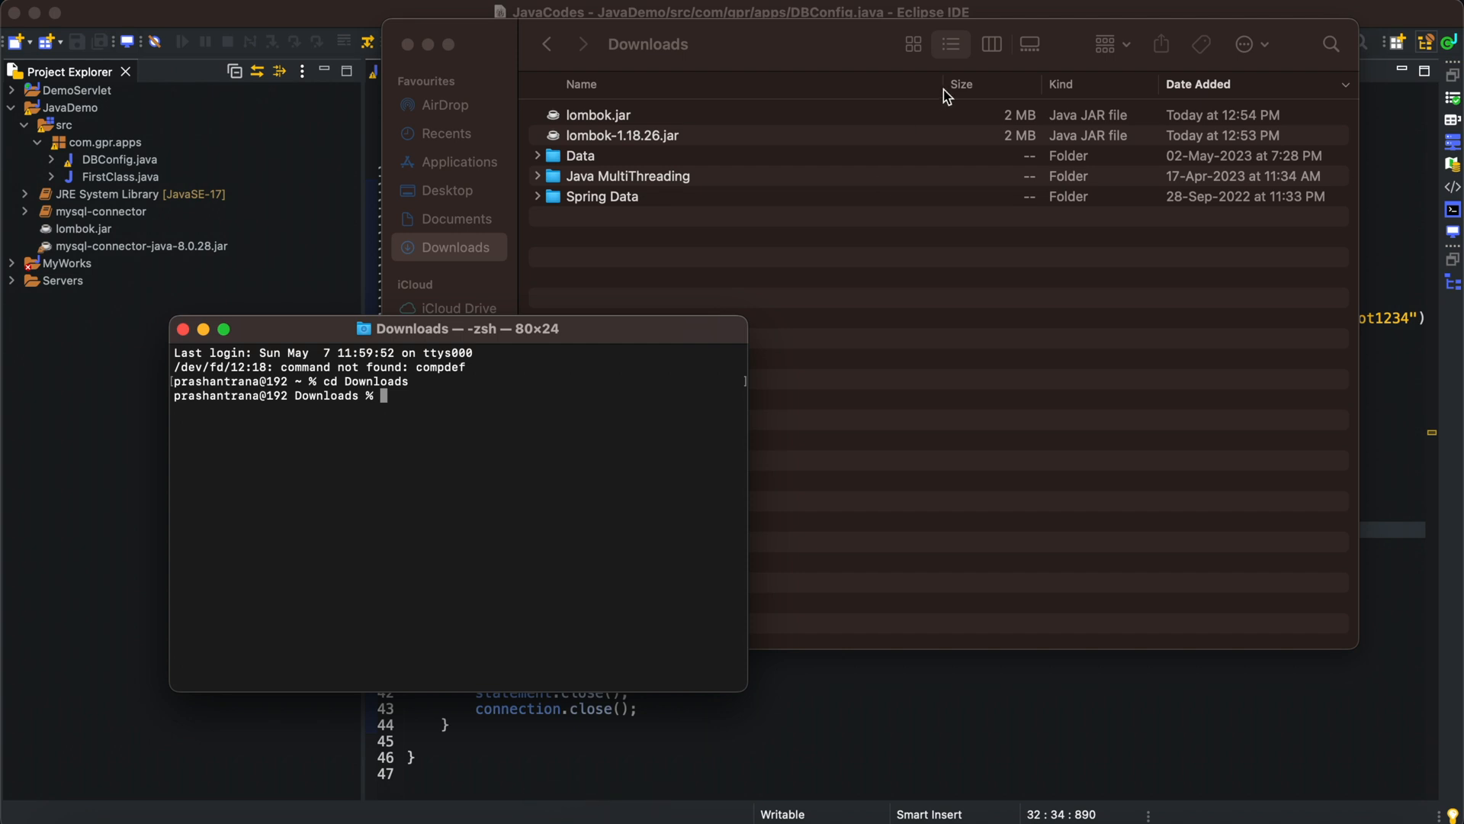
mouse_move(459, 171)
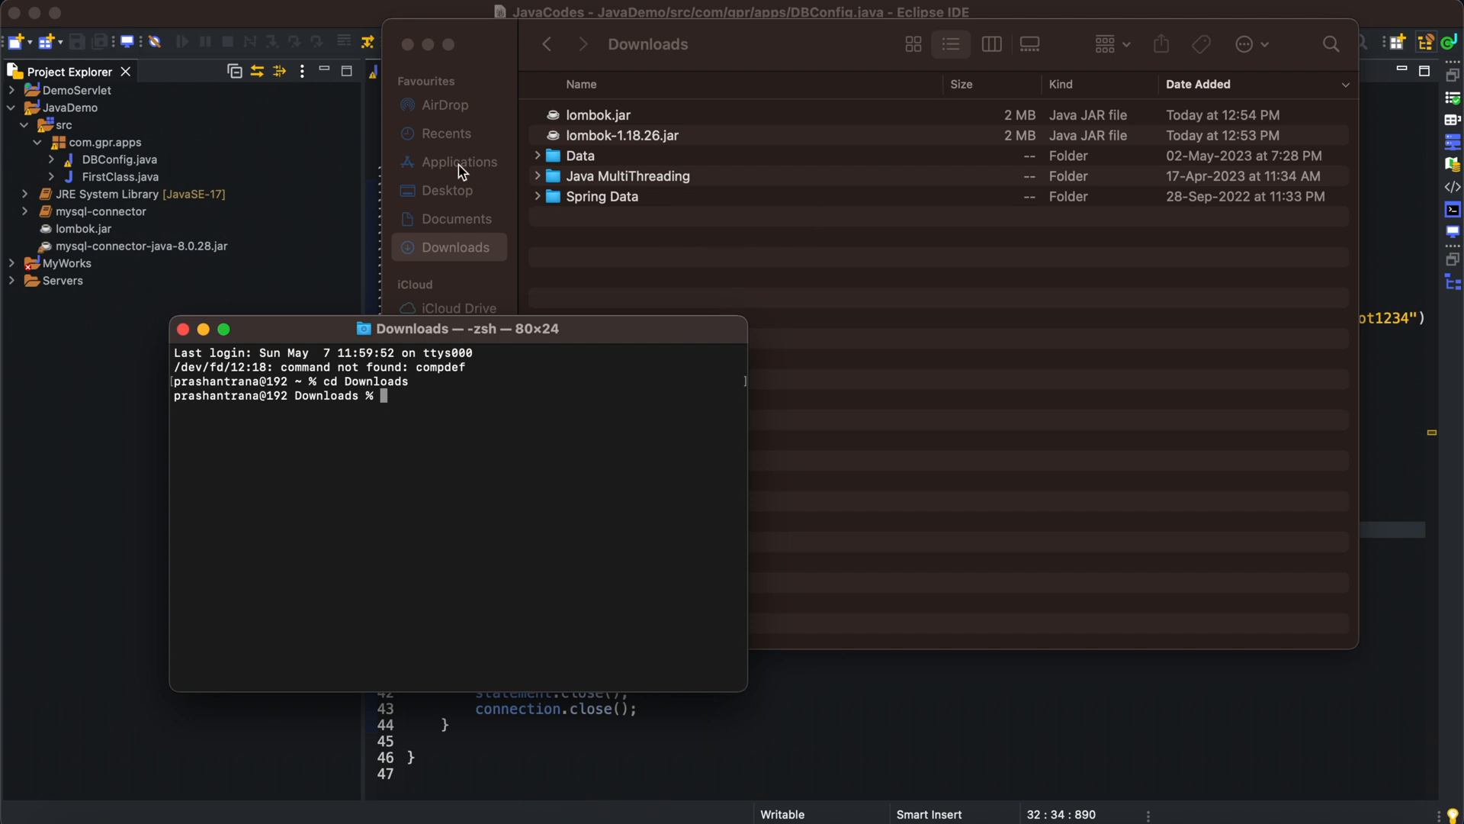
Show Eclipse.app's package contents and go into Contents/Eclipse, where eclipse.ini lives
click(457, 161)
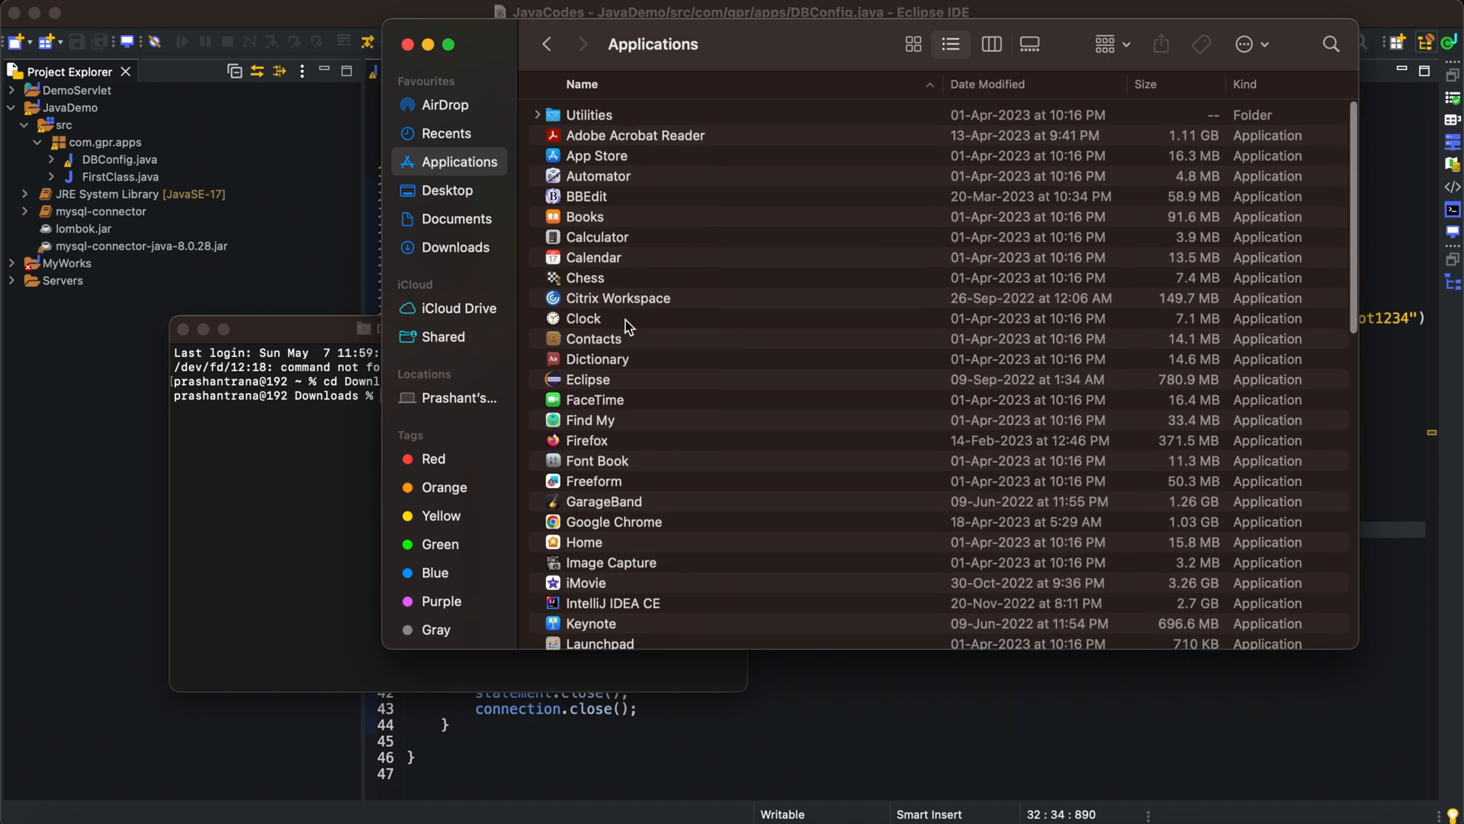
click(585, 379)
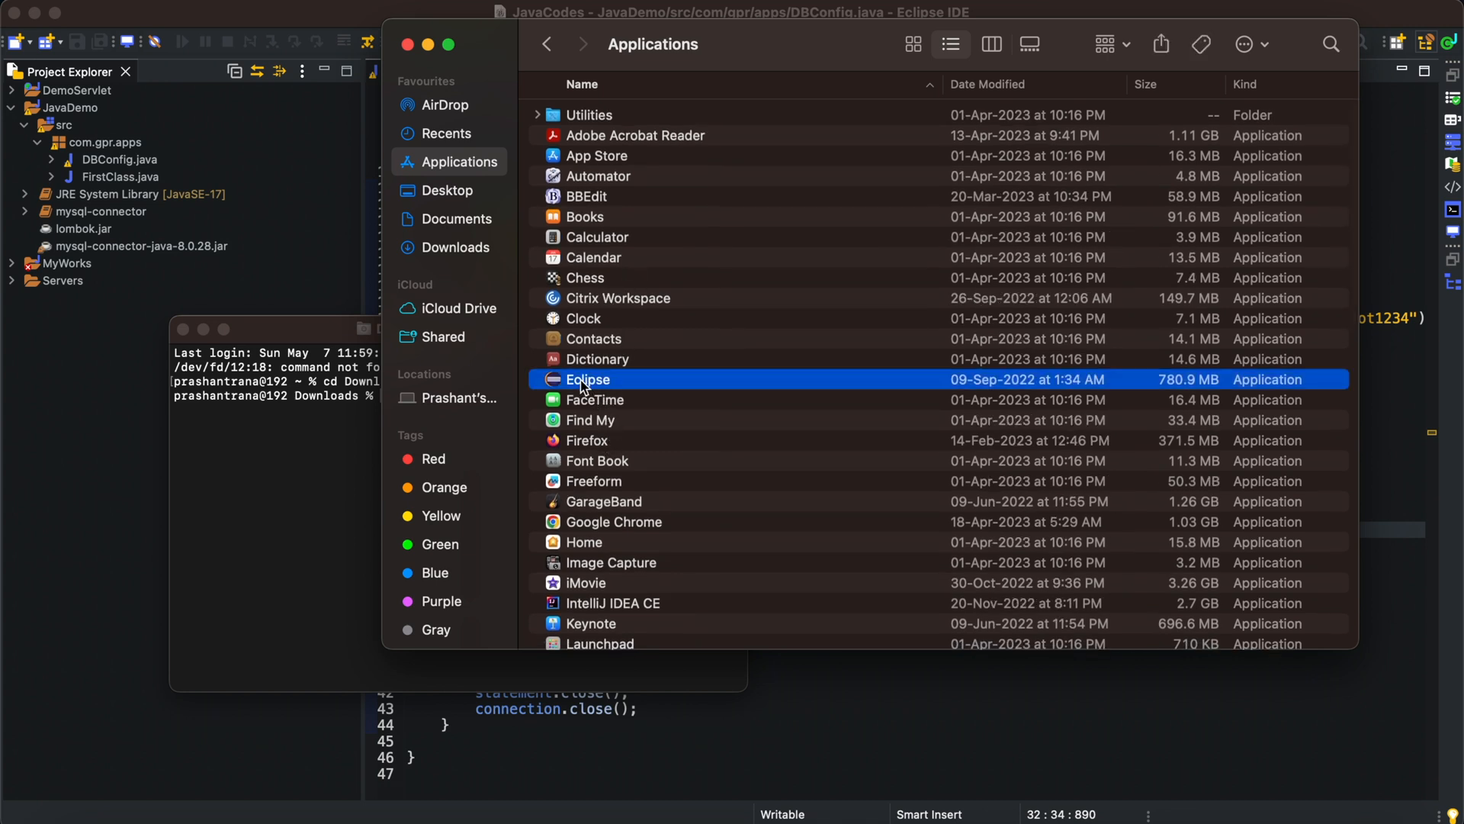
right_click(586, 380)
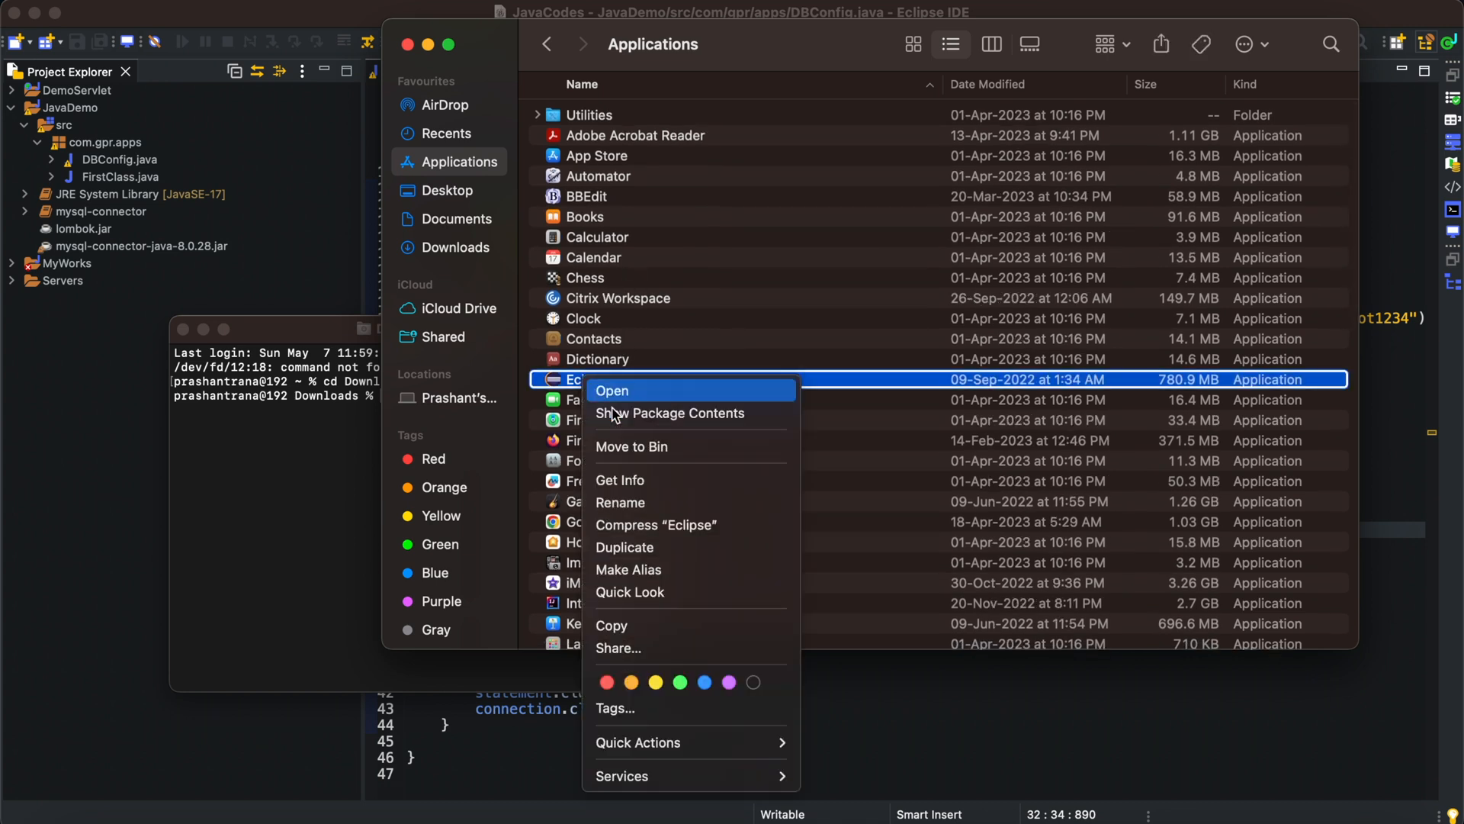
click(671, 413)
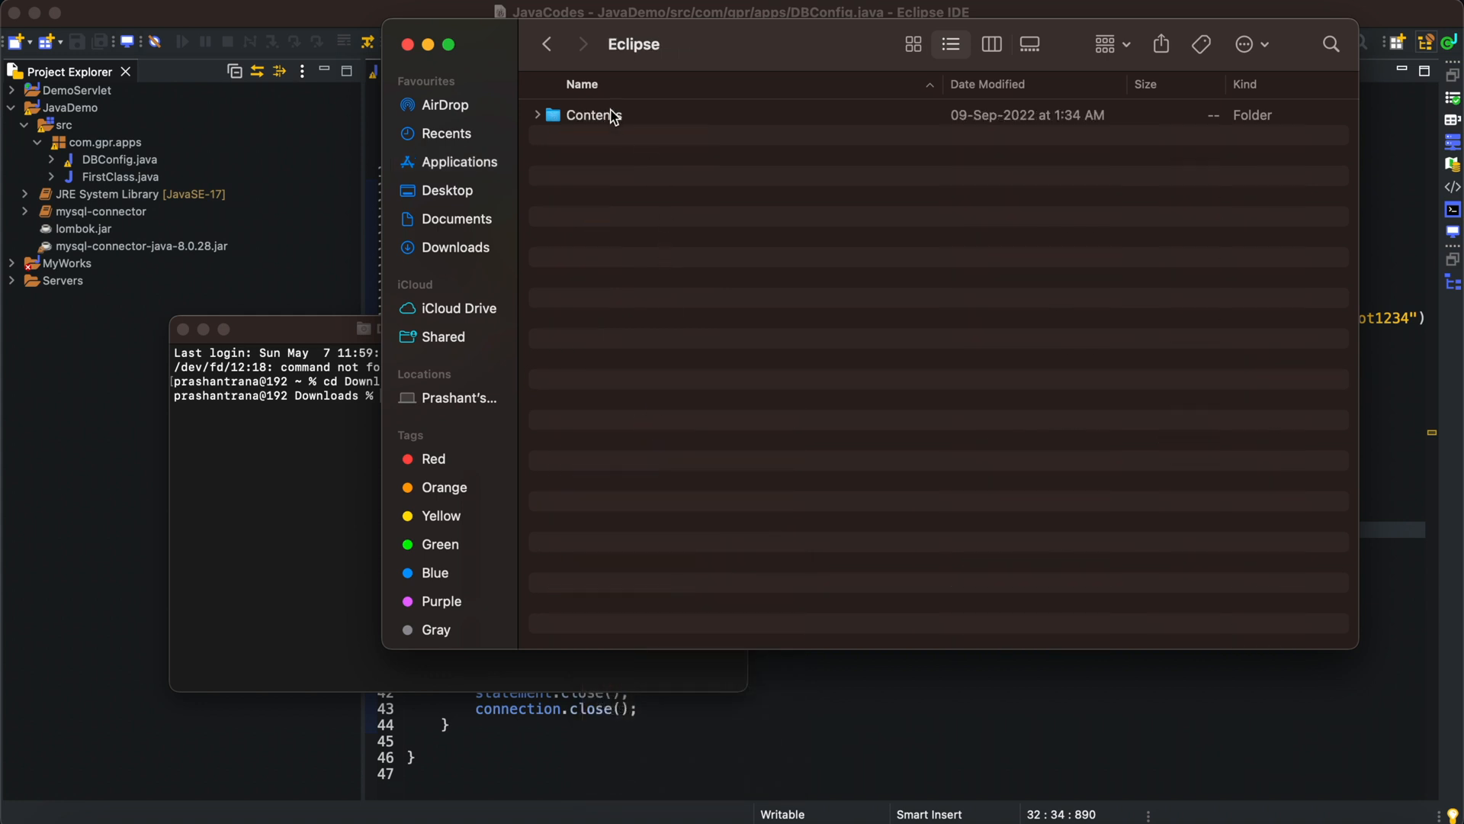
double_click(594, 114)
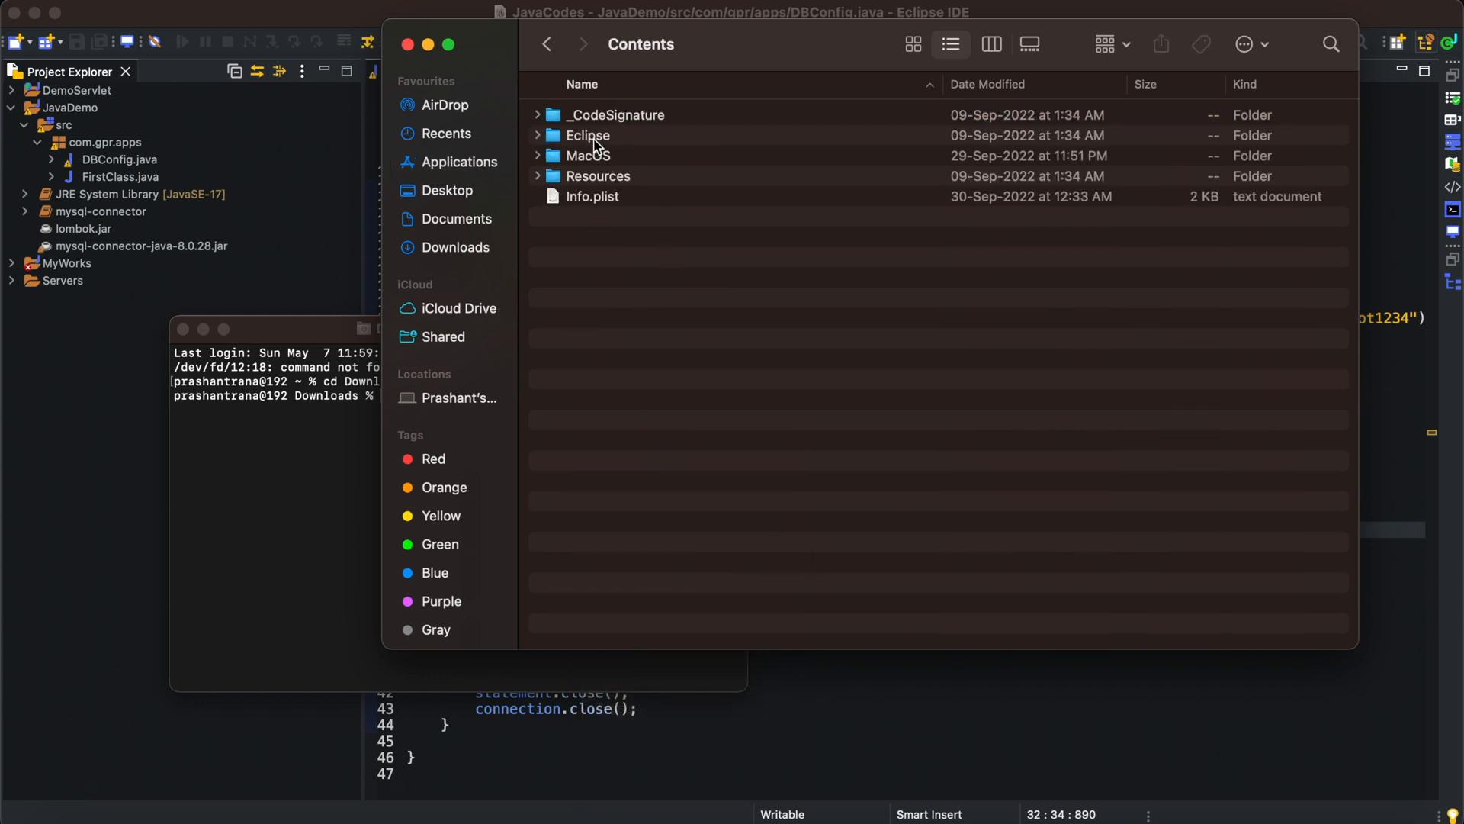
double_click(587, 135)
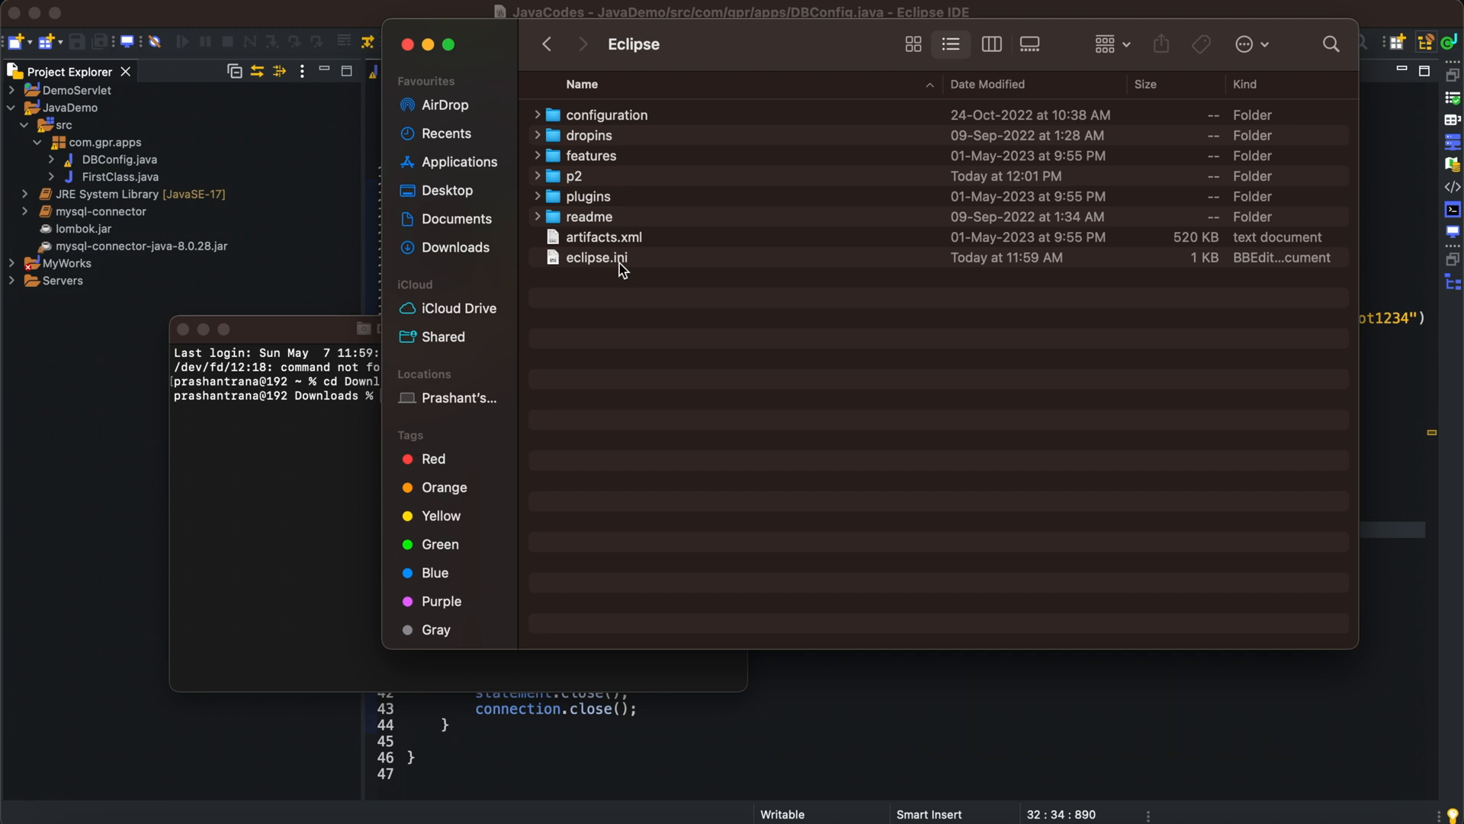
mouse_move(315, 337)
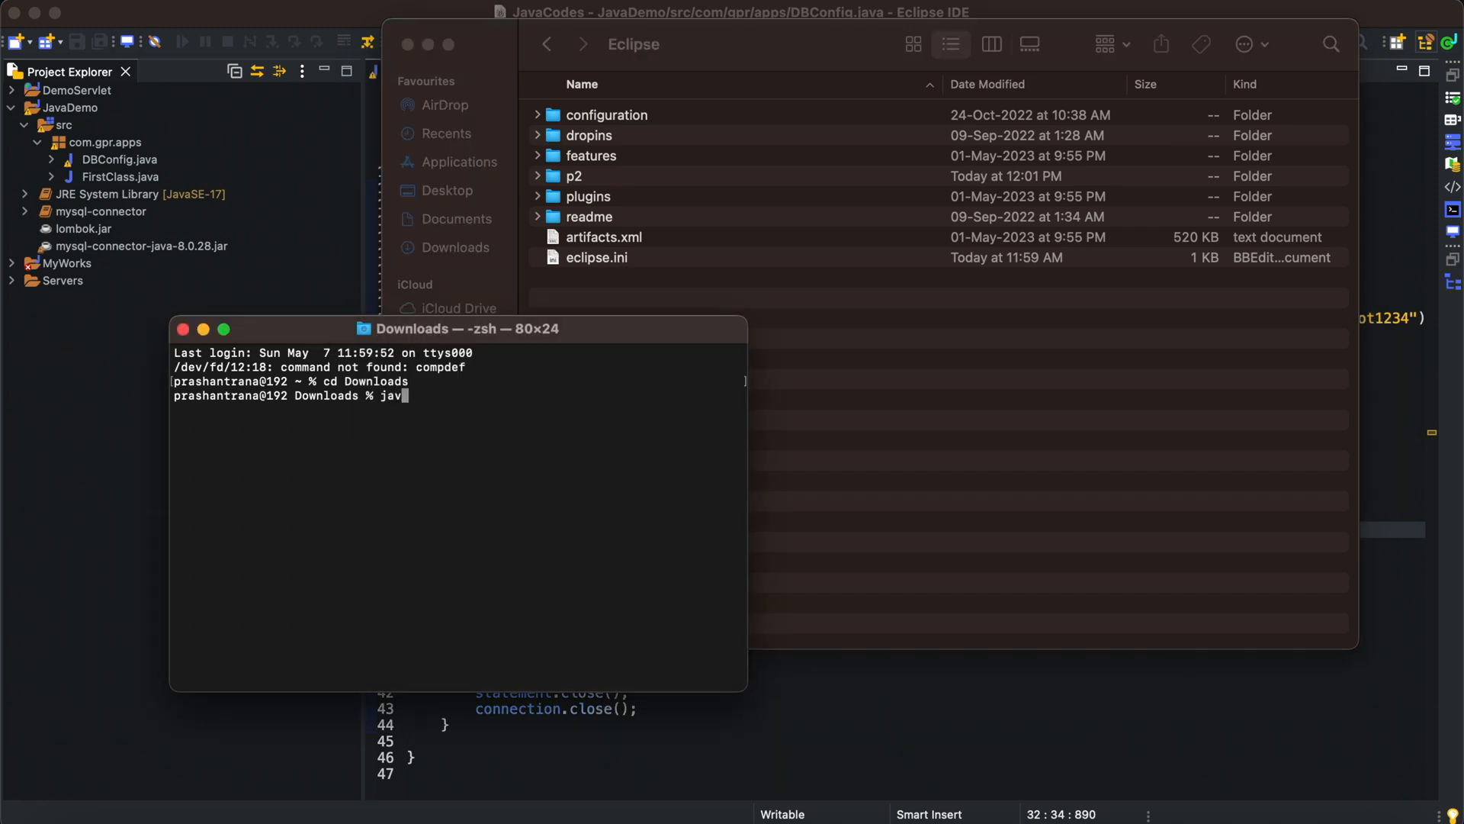
Run 'java -jar lombok.jar' to launch the Project Lombok 1.18.26 installer
text(a -jar)
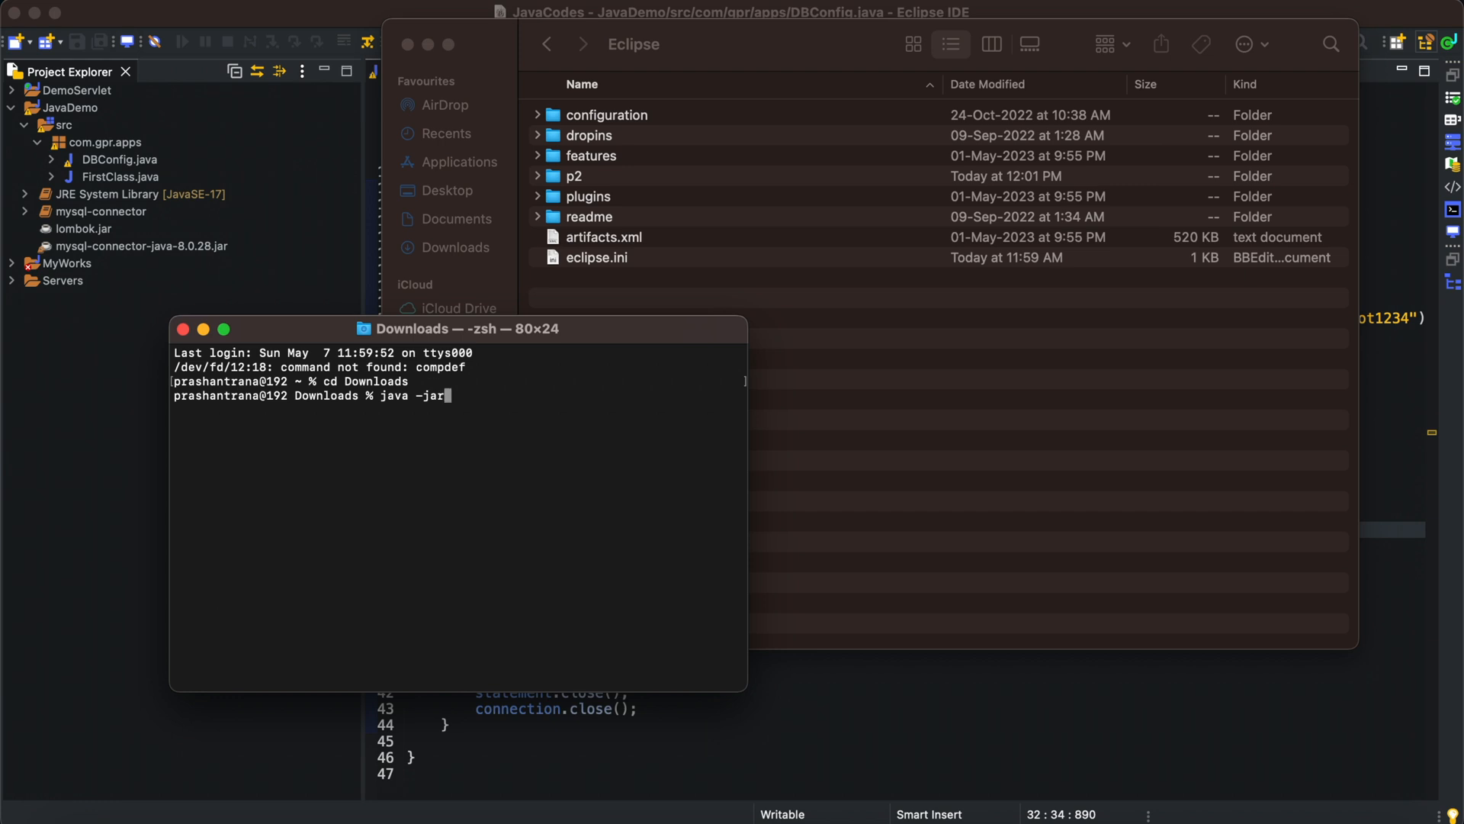
text(lombok.)
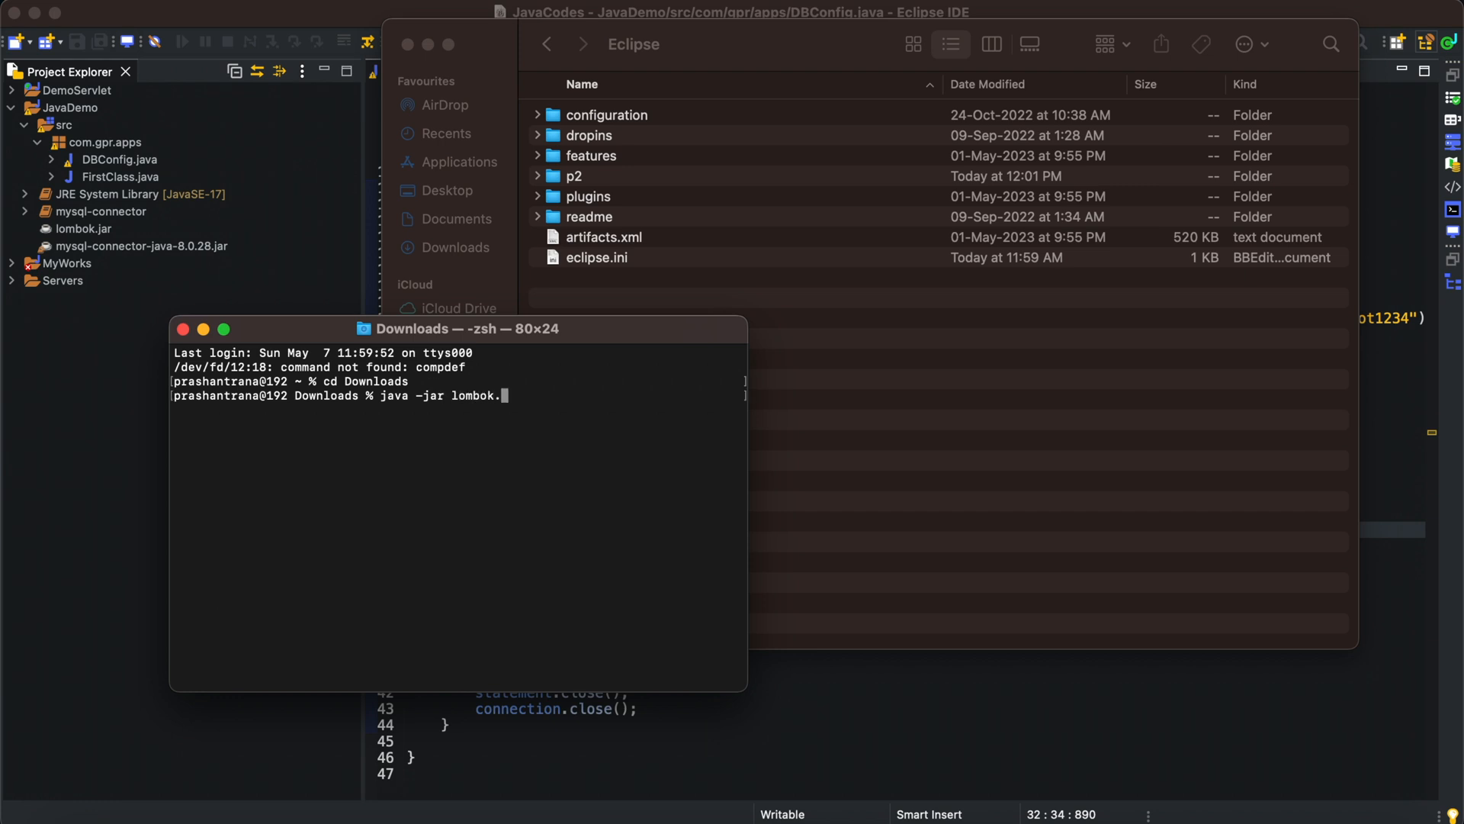
text(jar)
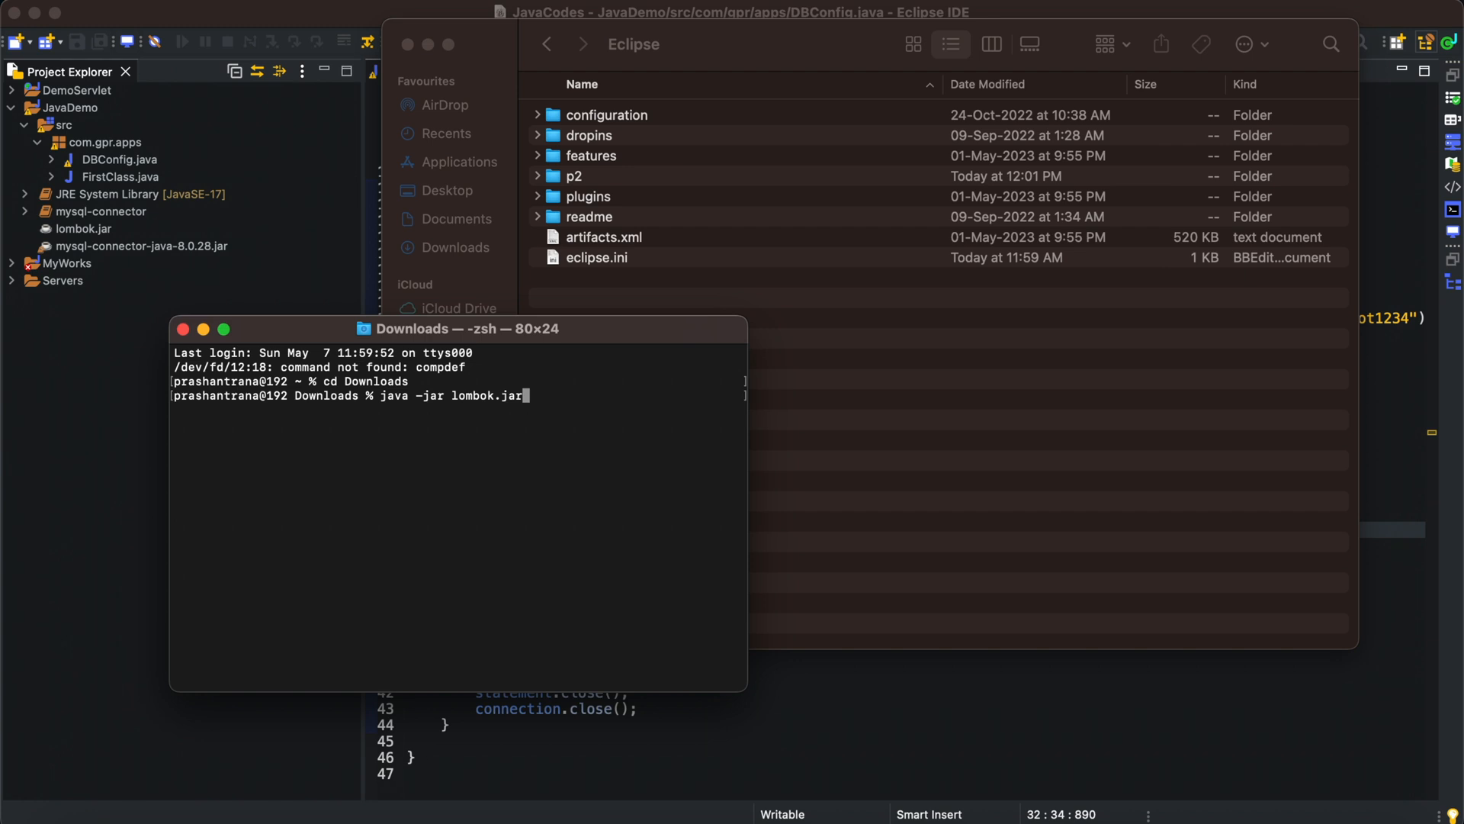
key(Return)
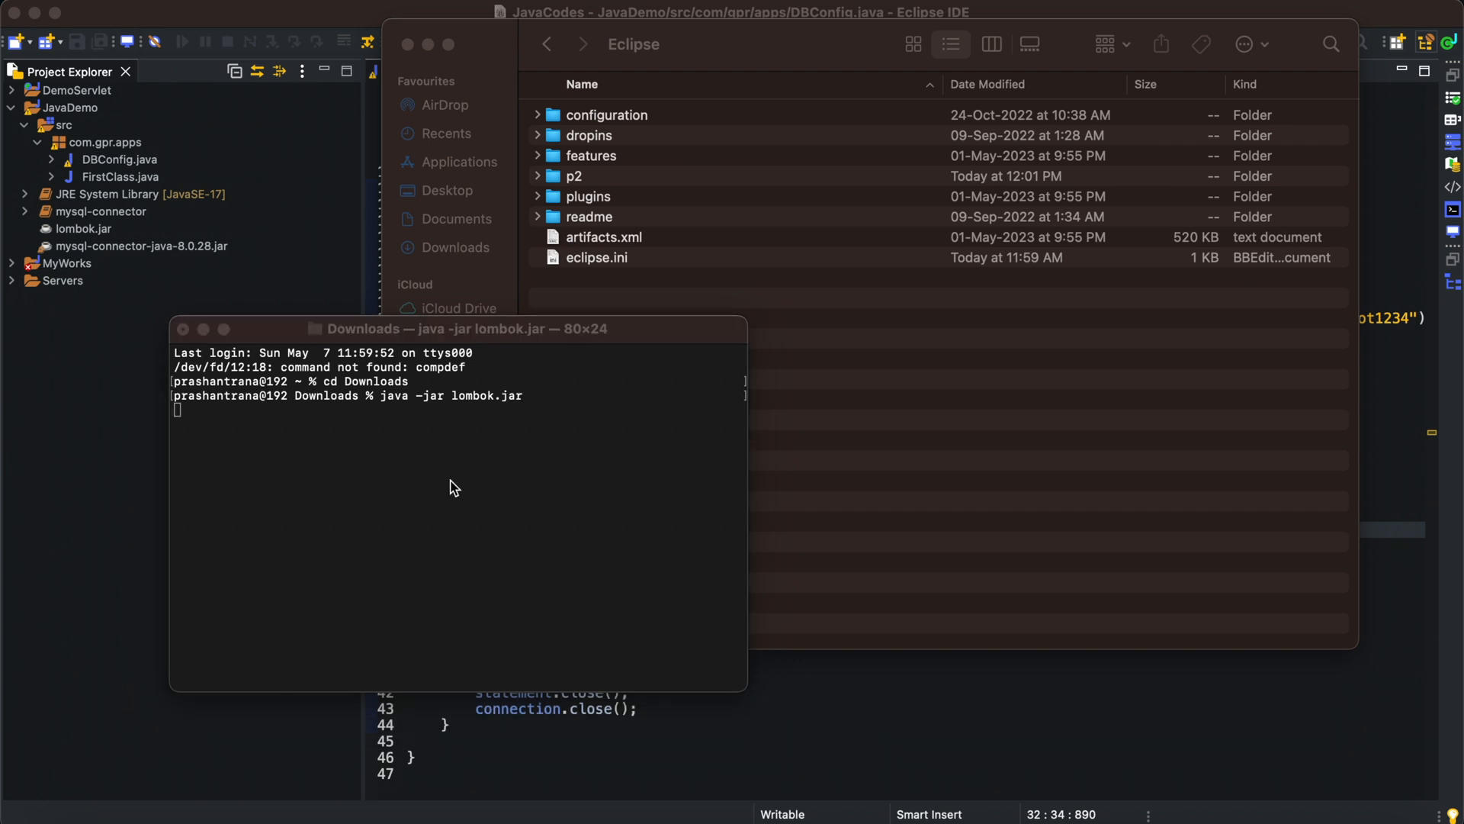
key(Return)
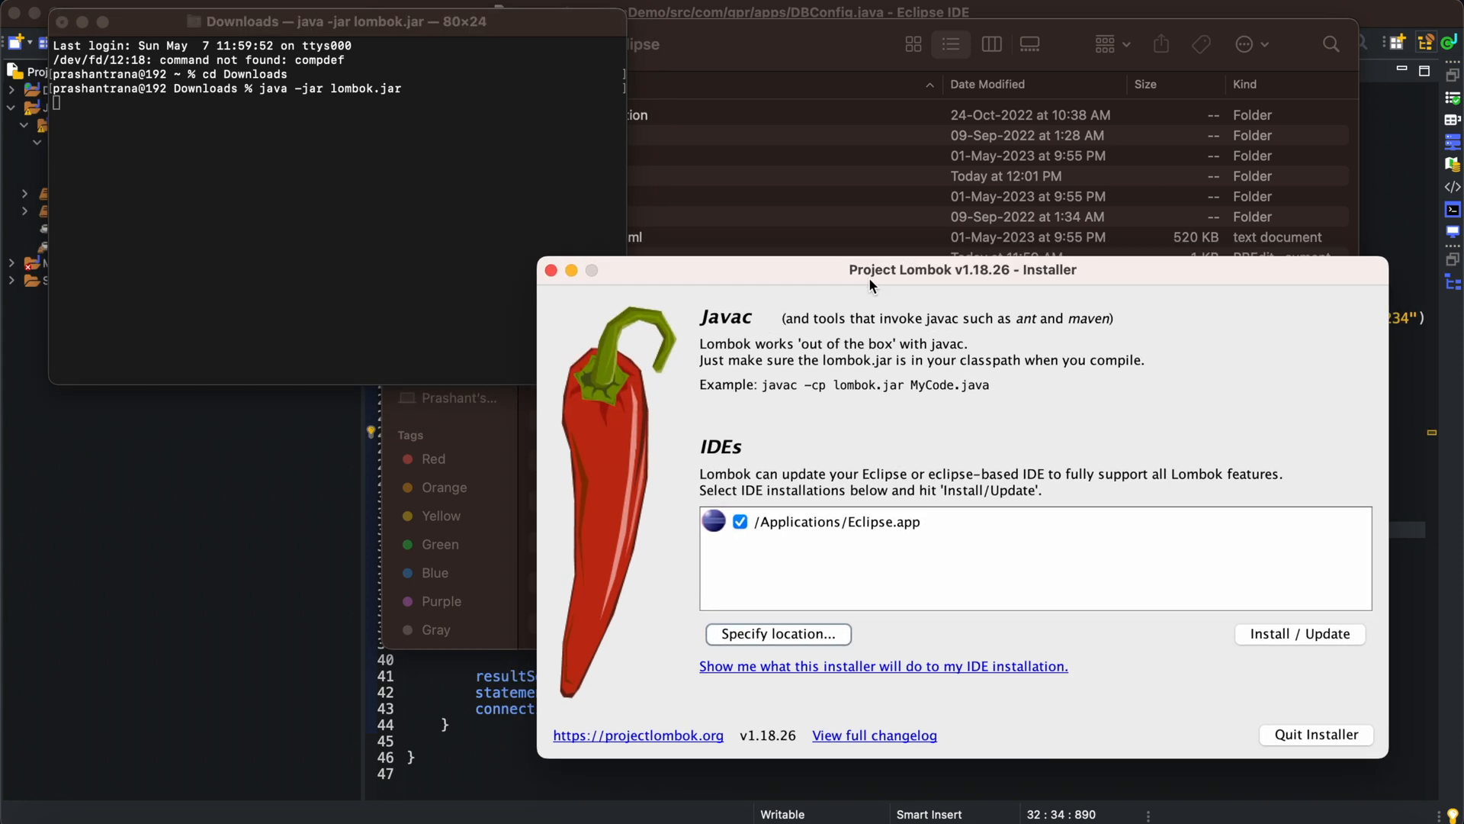
drag(868, 270, 868, 271)
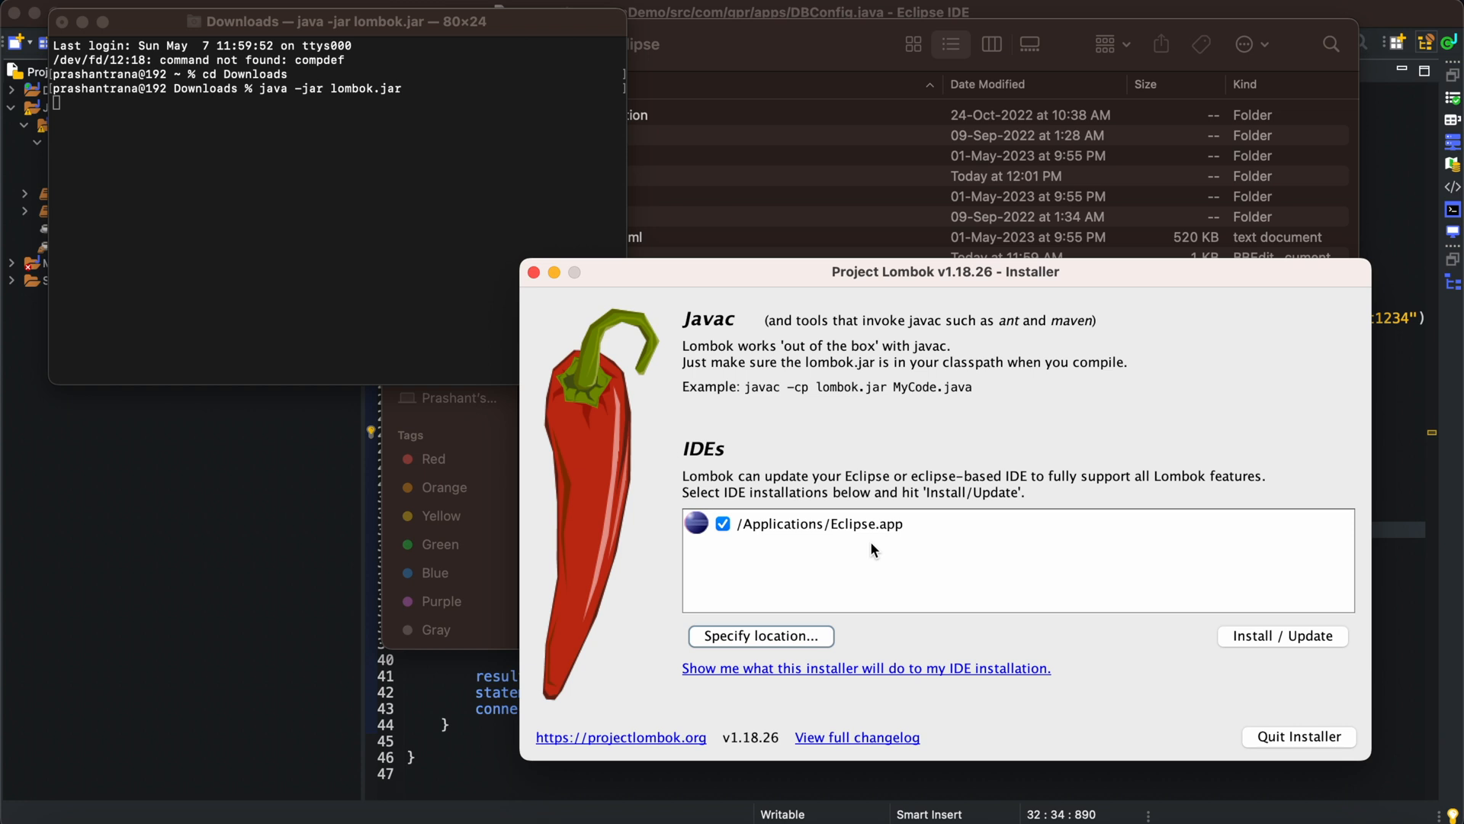
mouse_move(642, 754)
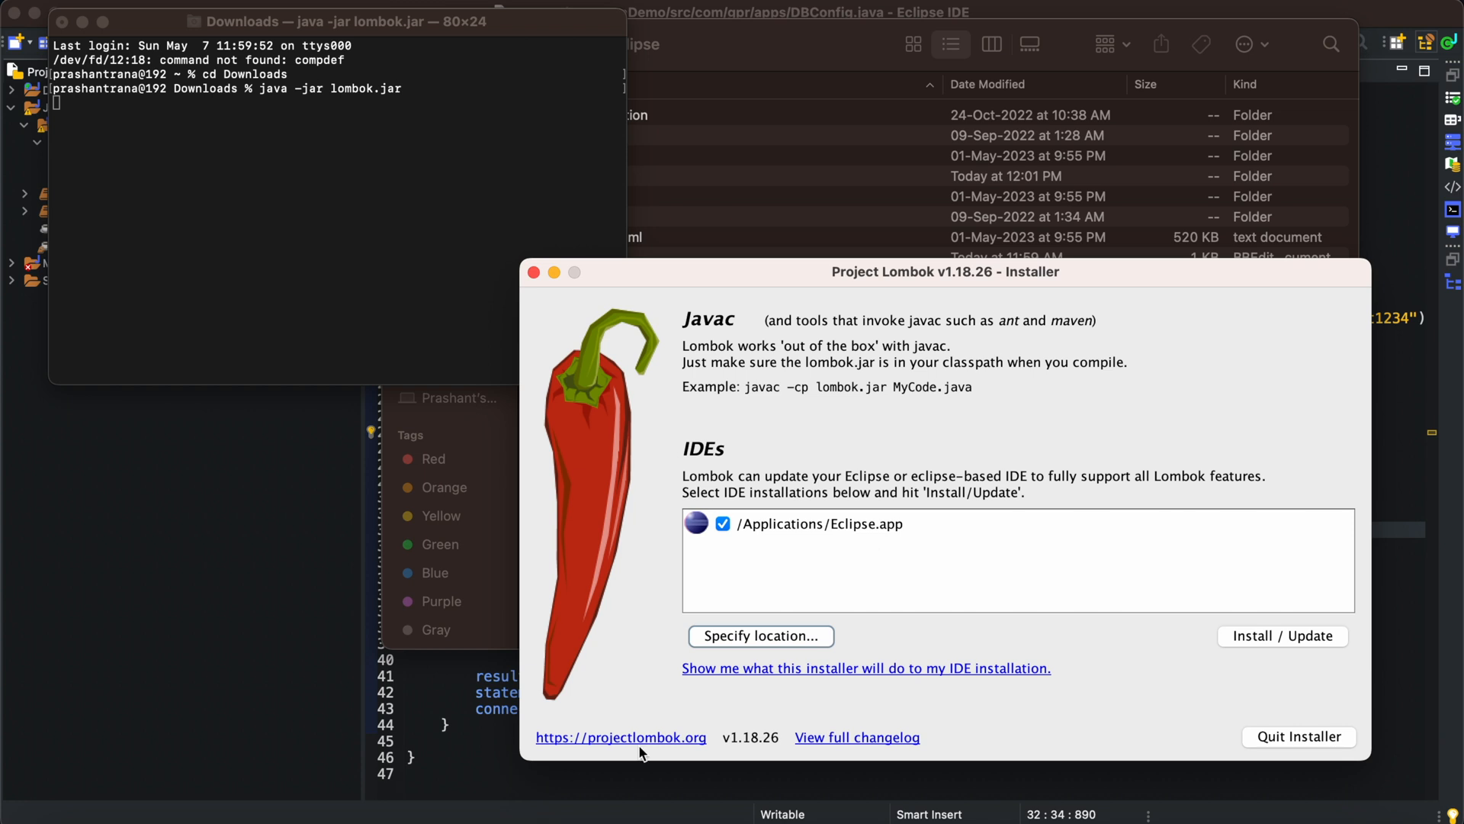
mouse_move(860, 560)
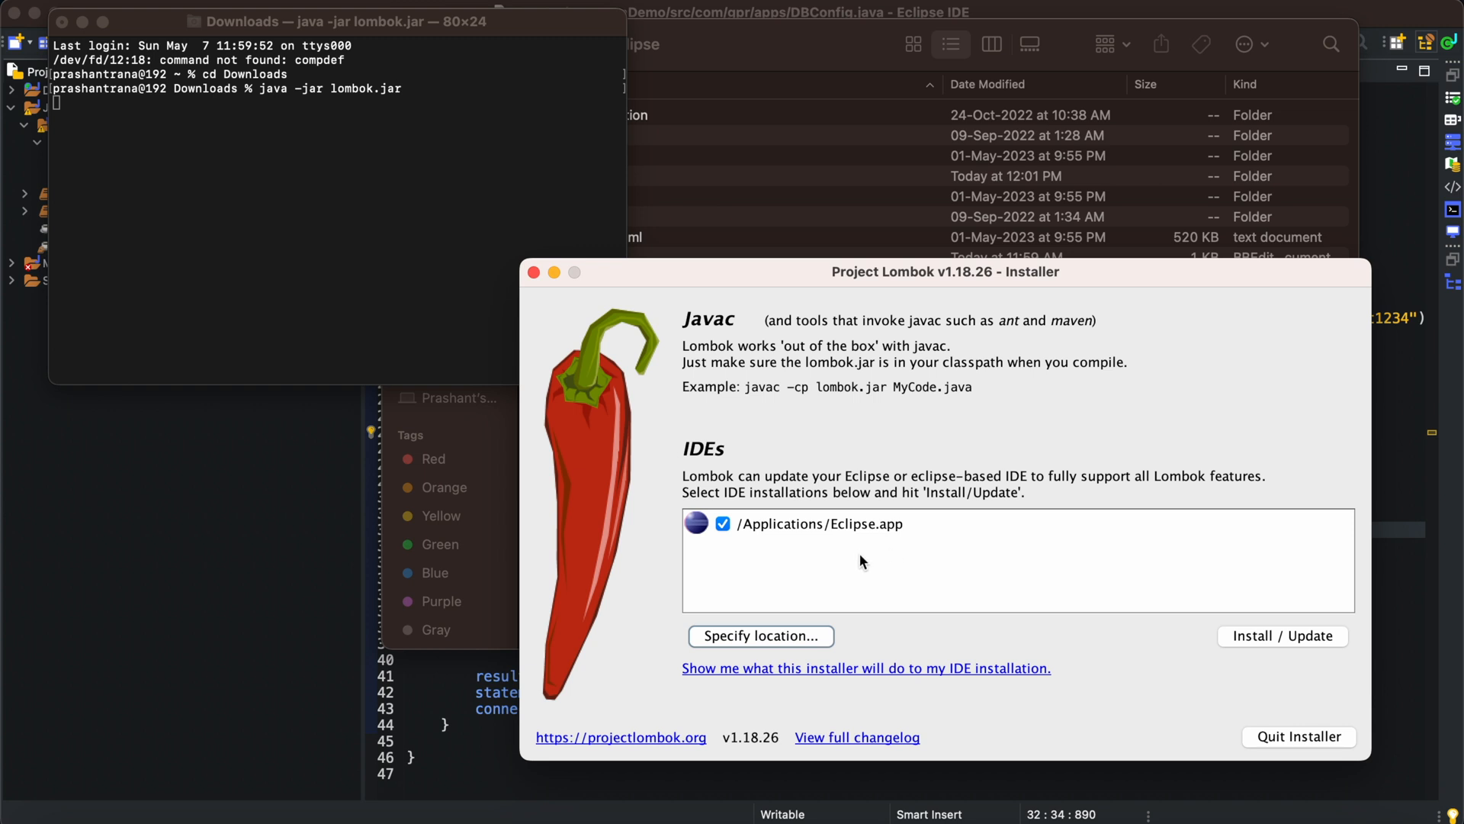
mouse_move(877, 543)
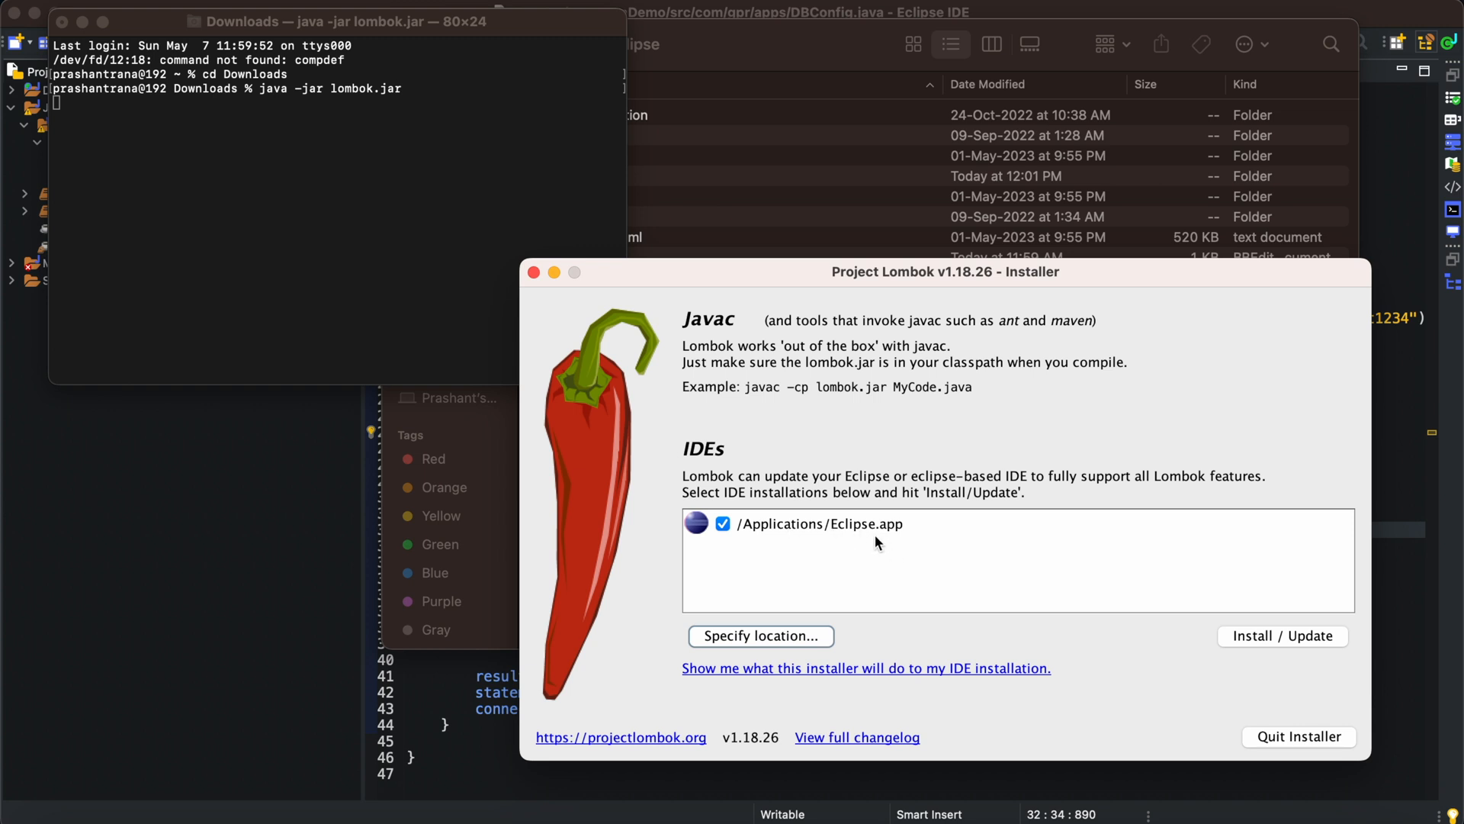
mouse_move(1121, 629)
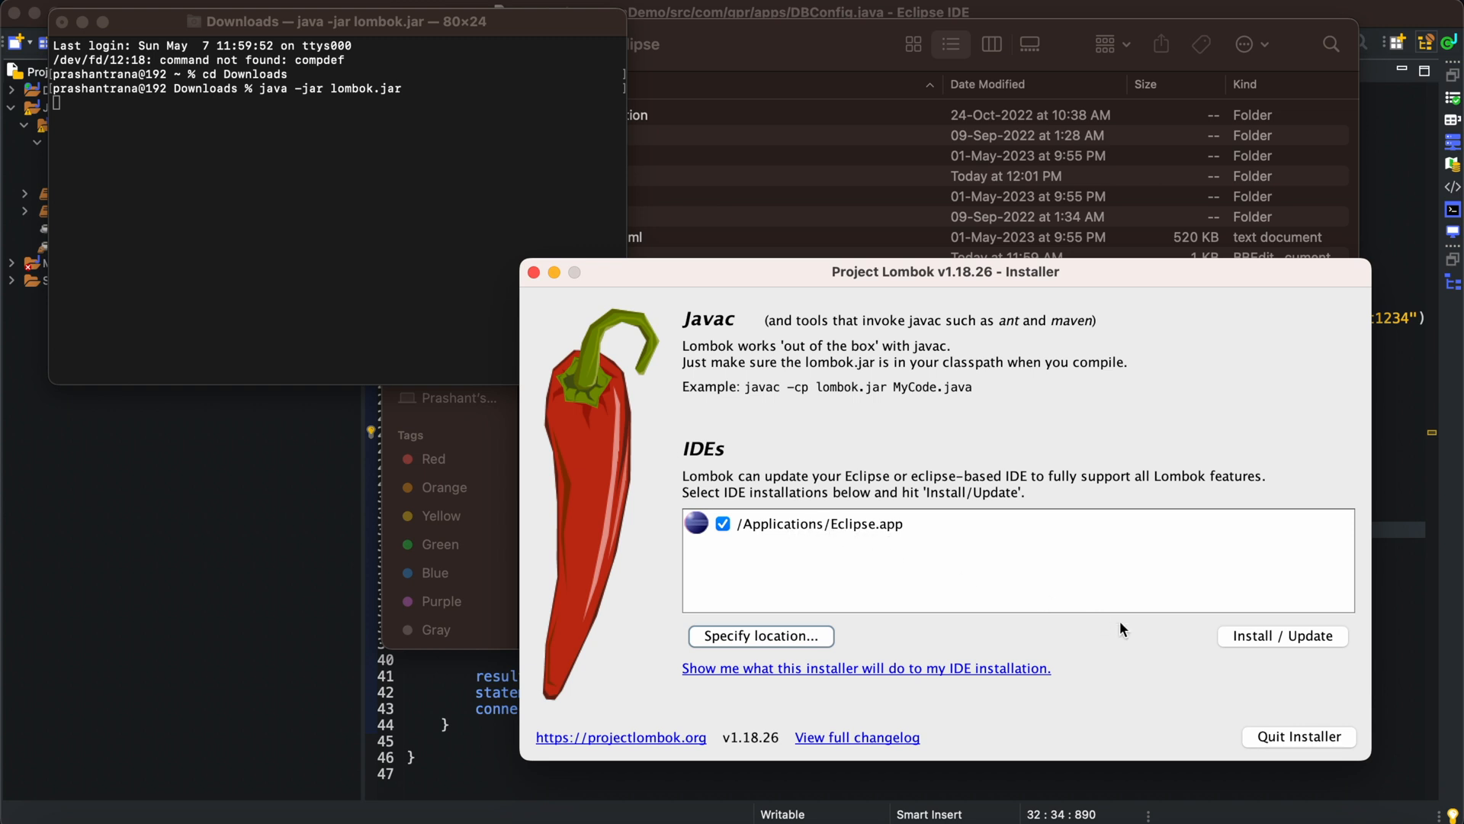
mouse_move(1306, 636)
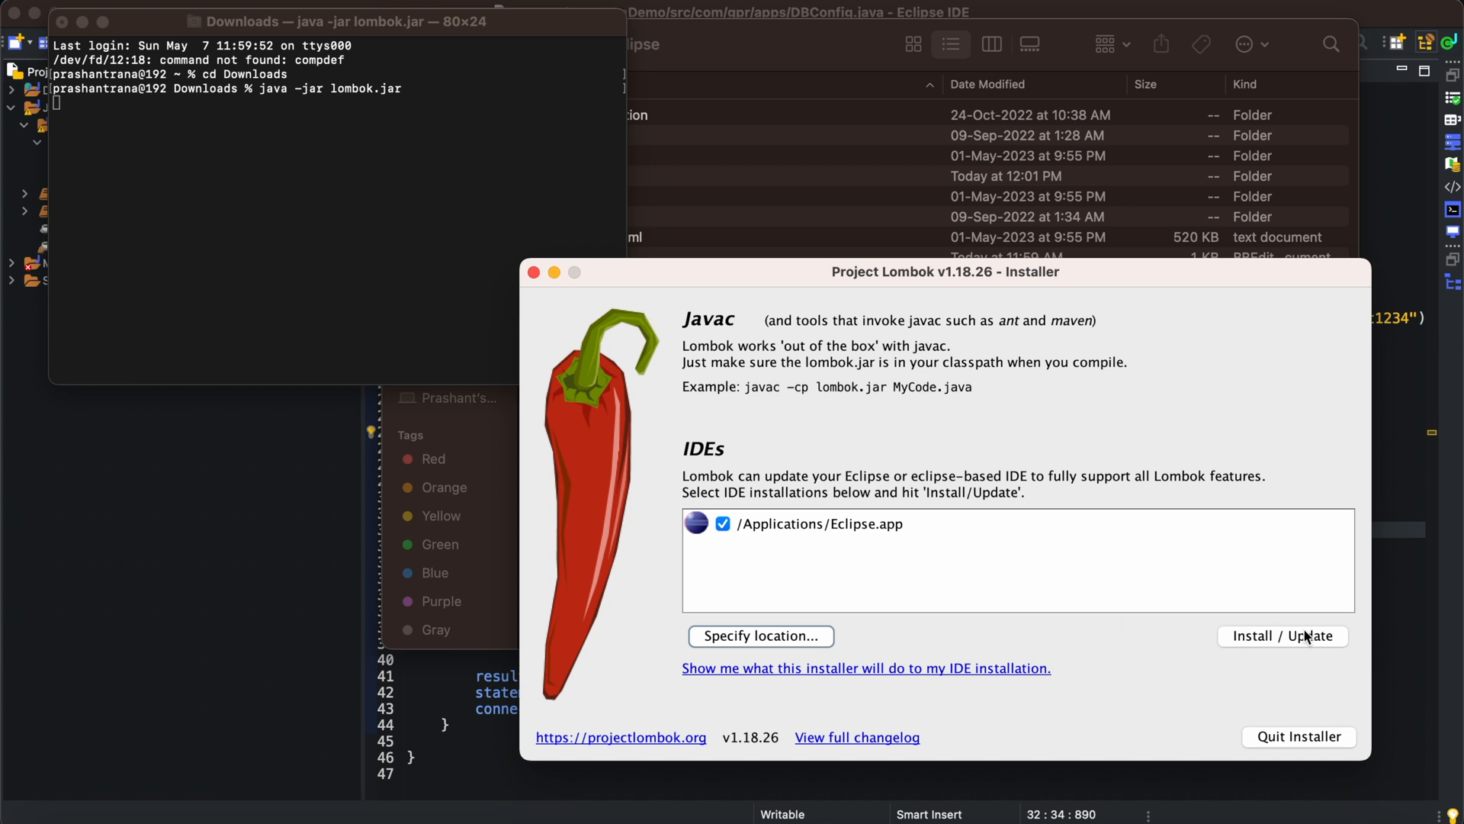
mouse_move(995, 688)
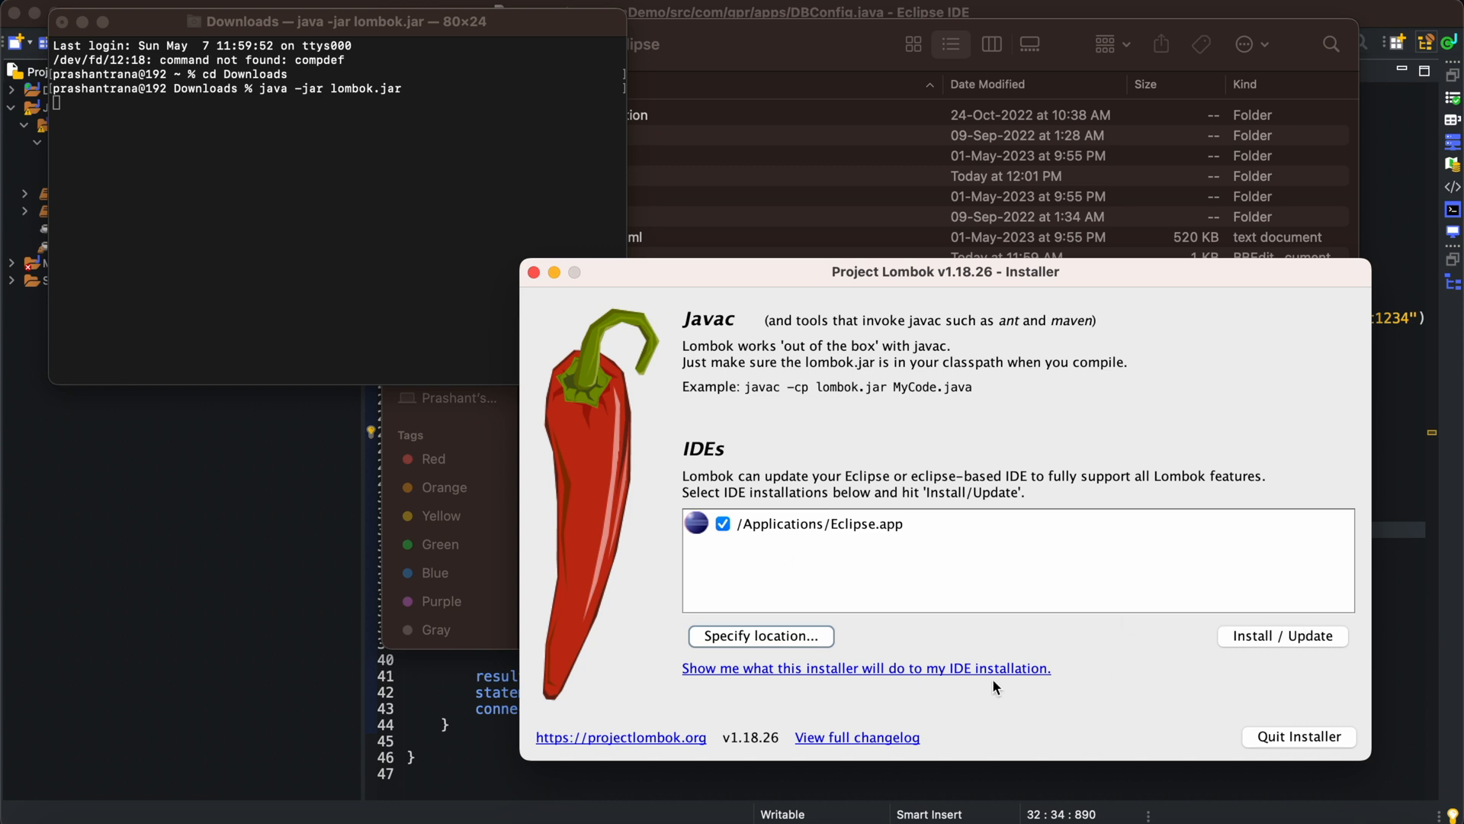
mouse_move(829, 554)
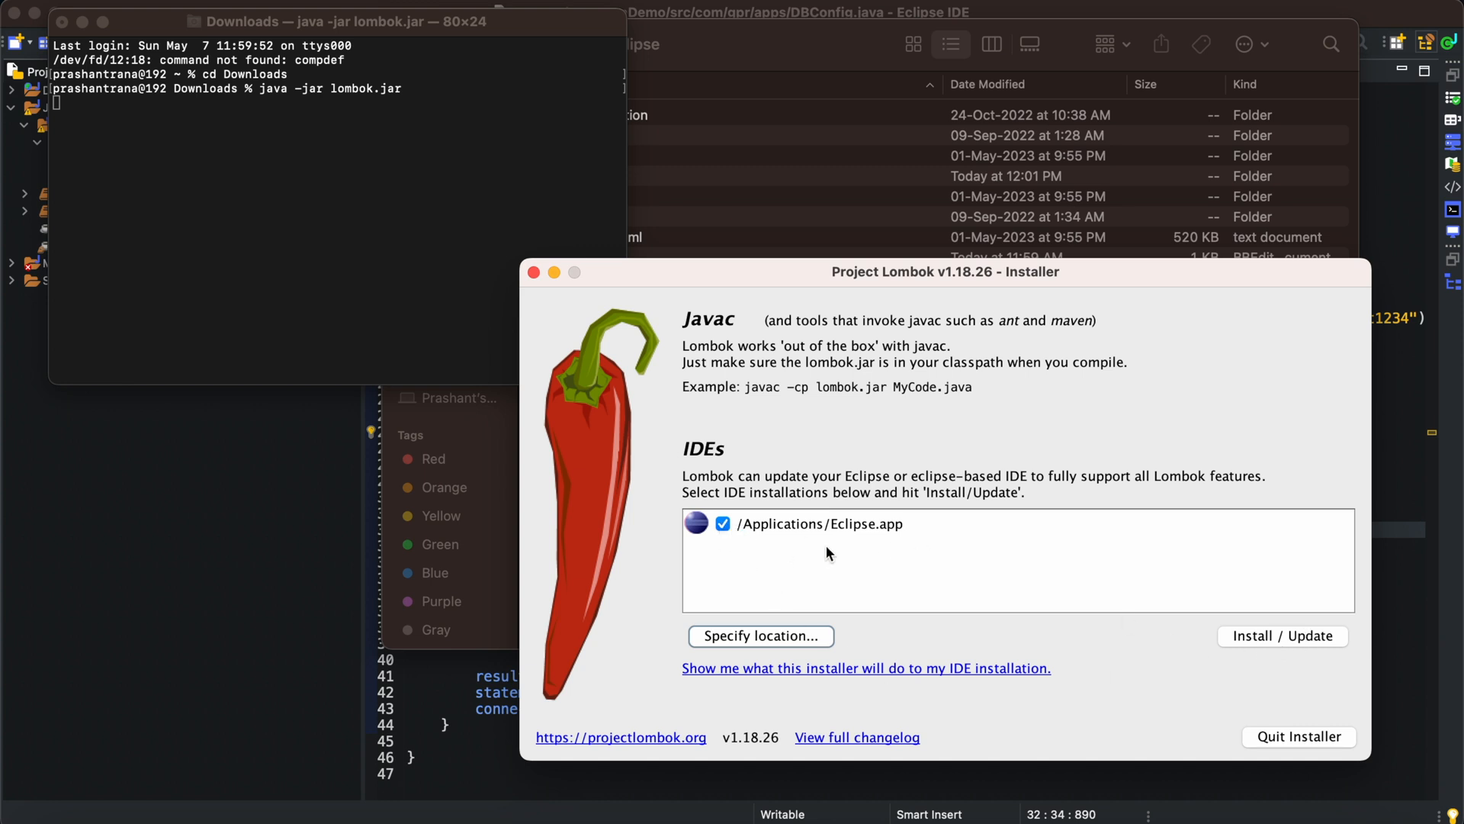
mouse_move(801, 556)
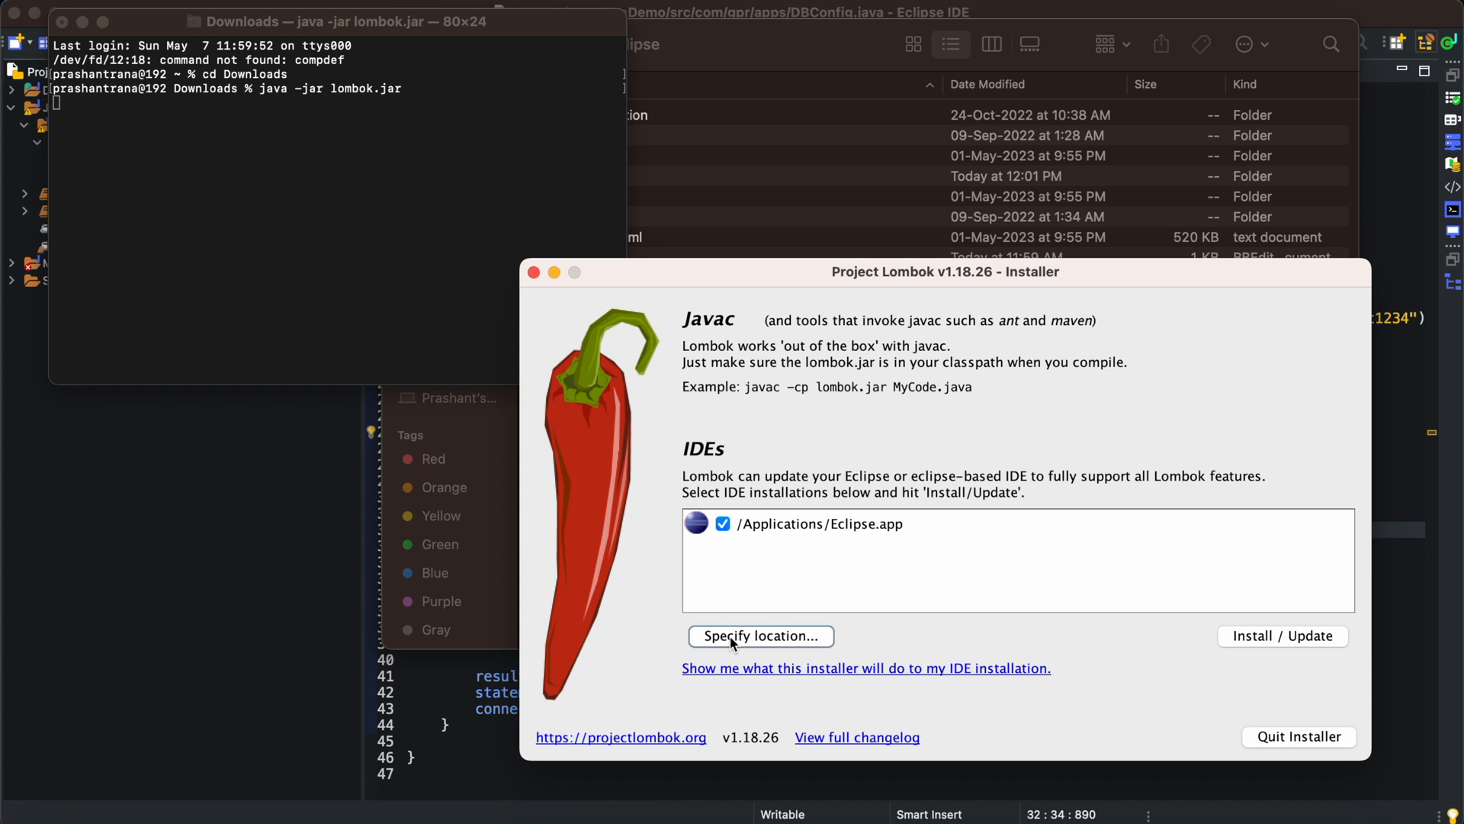
Via Specify location, select Applications/SpringToolSuite4/Contents/Eclipse/SpringToolSuite4.ini as the IDE to update
click(759, 636)
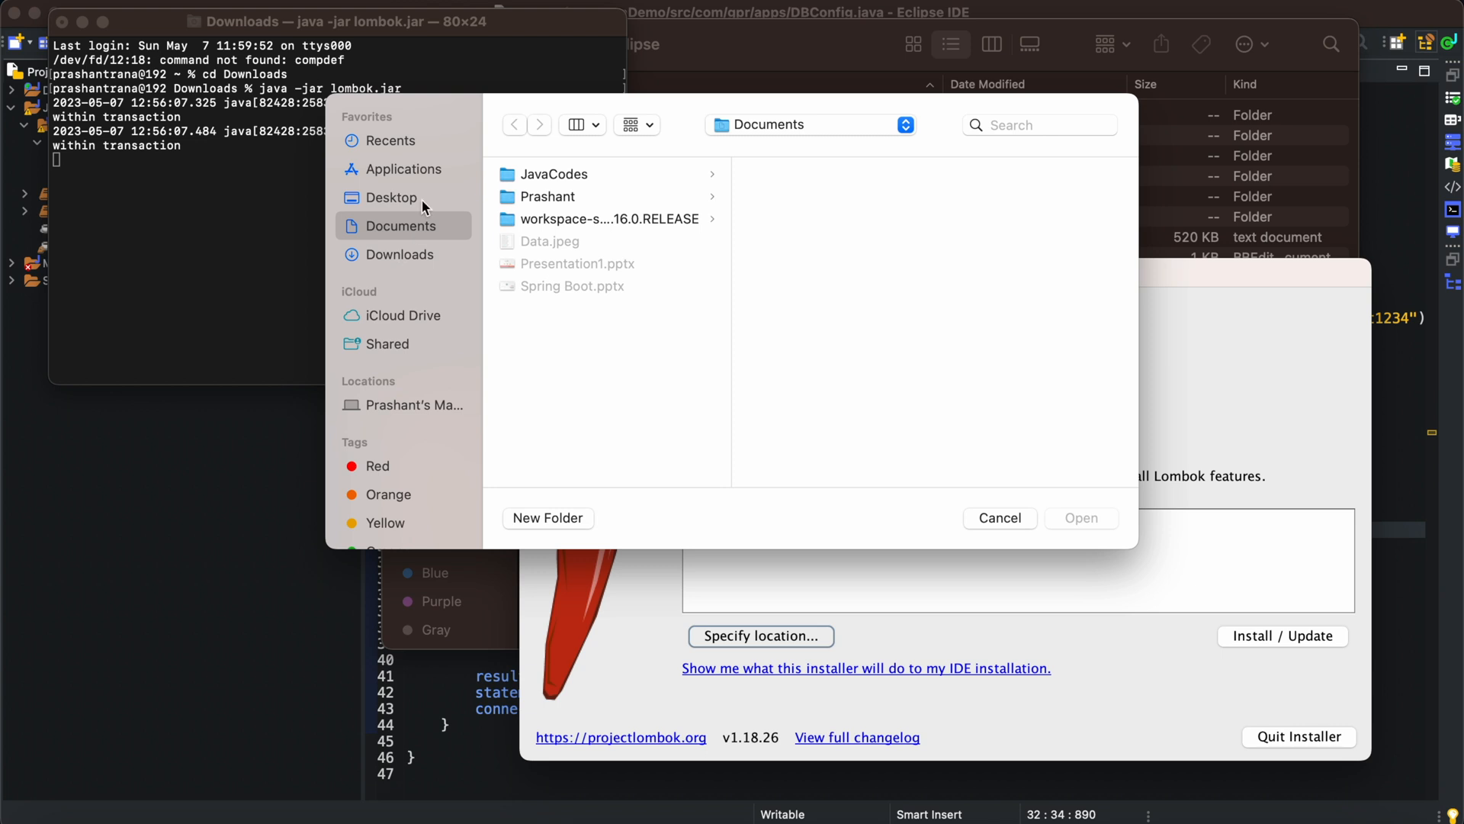
click(402, 169)
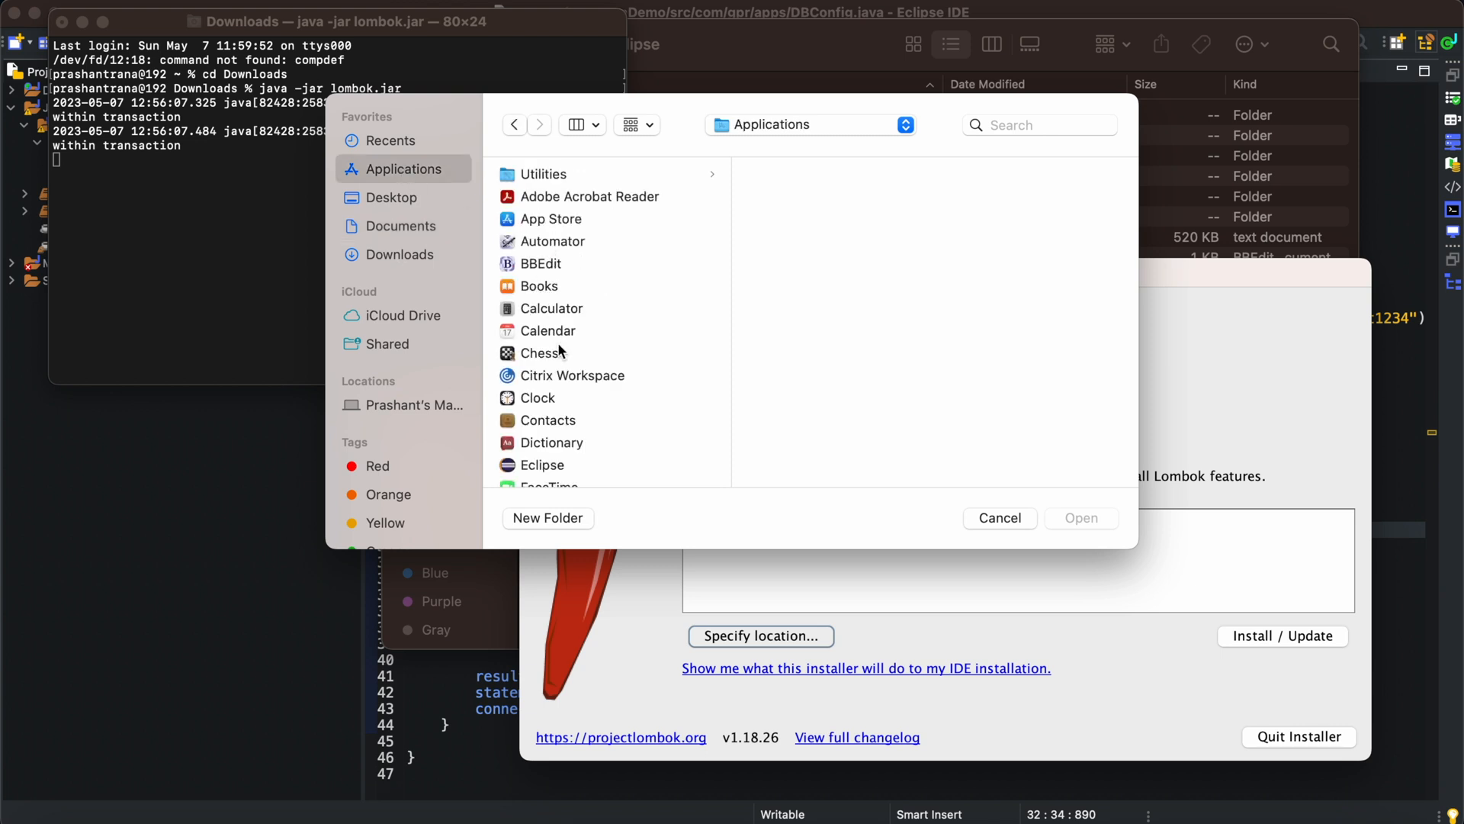
scroll(down, 3)
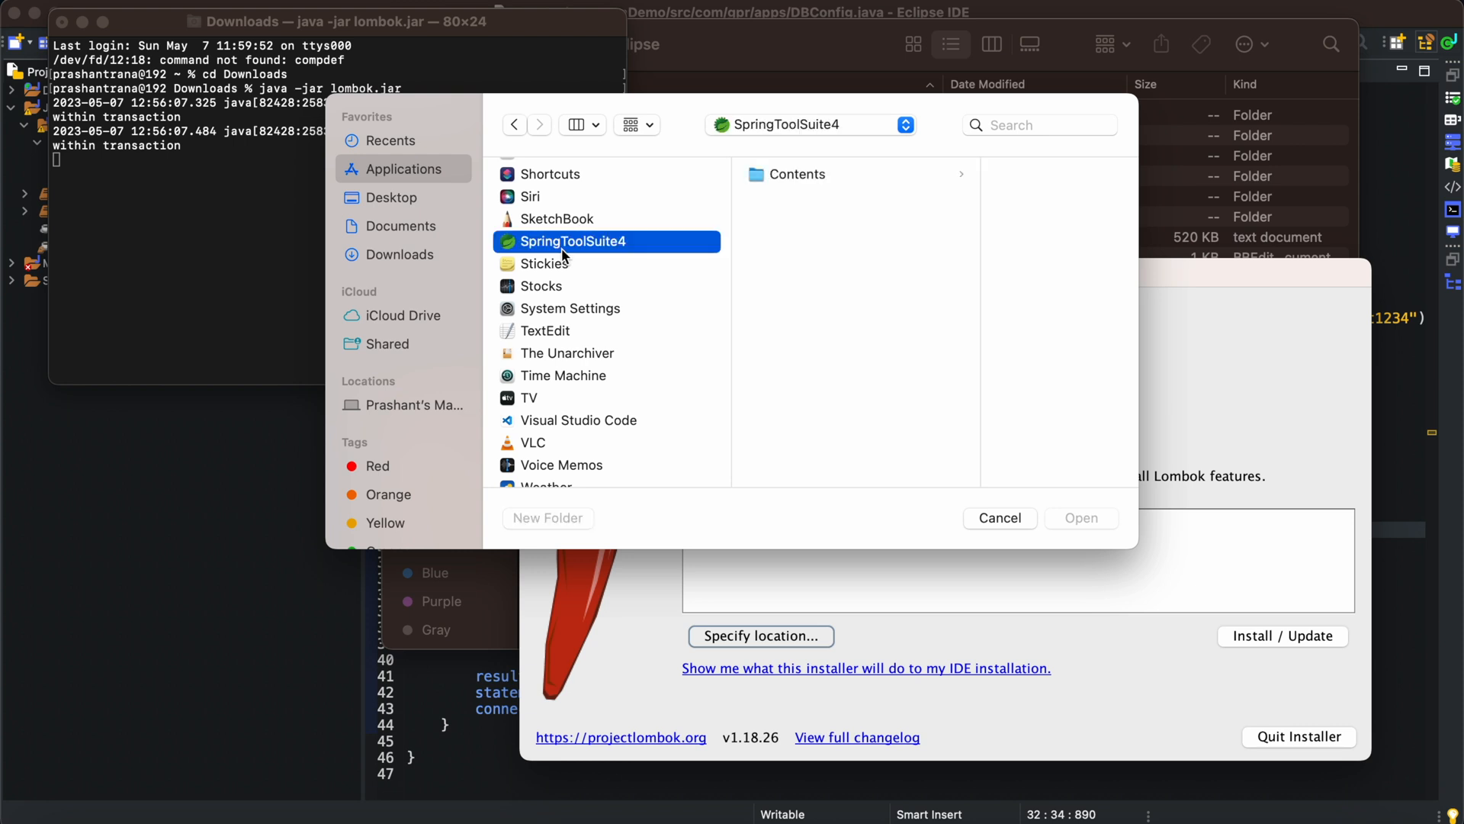
click(796, 174)
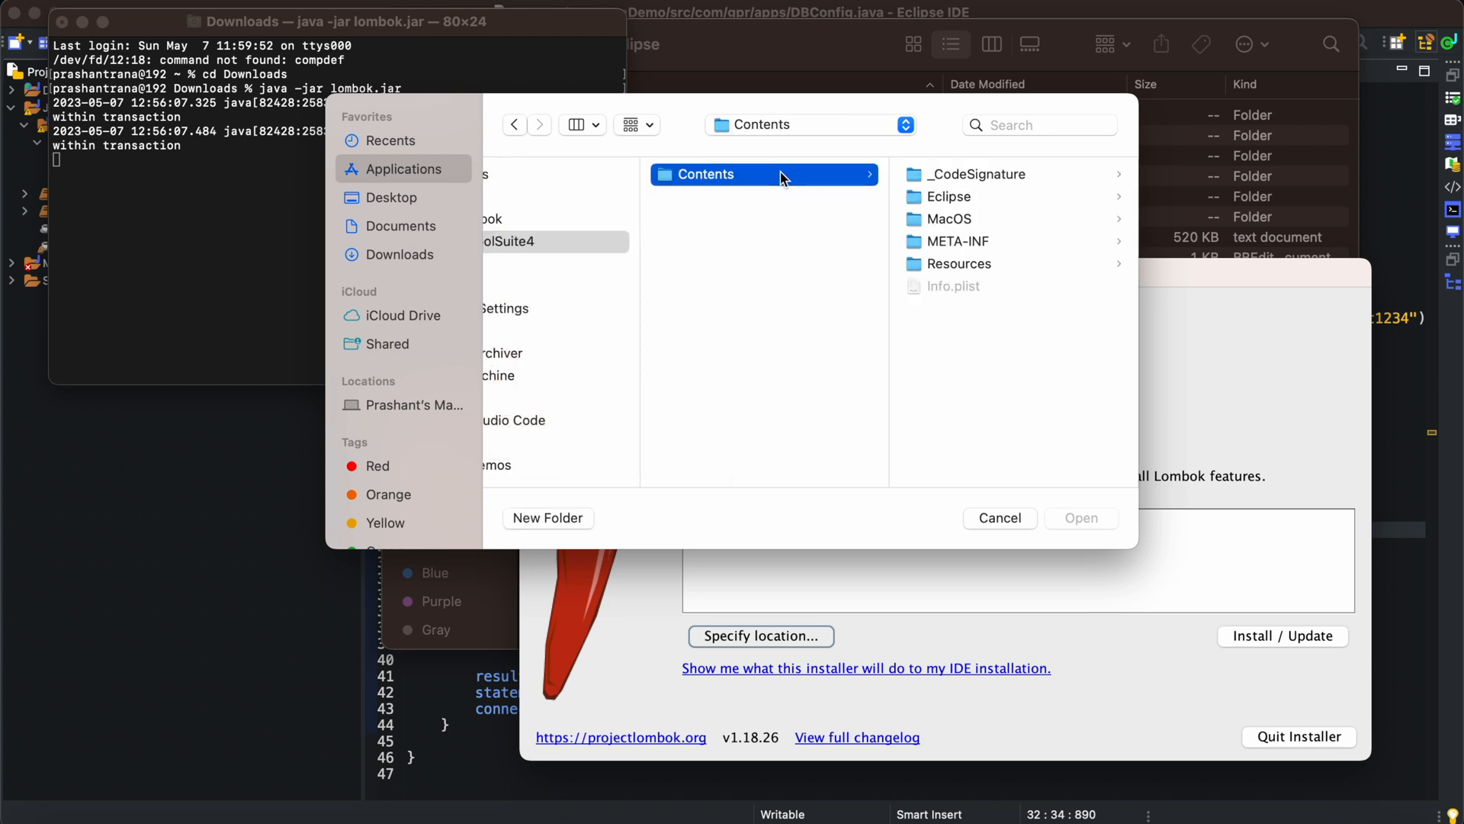
click(949, 197)
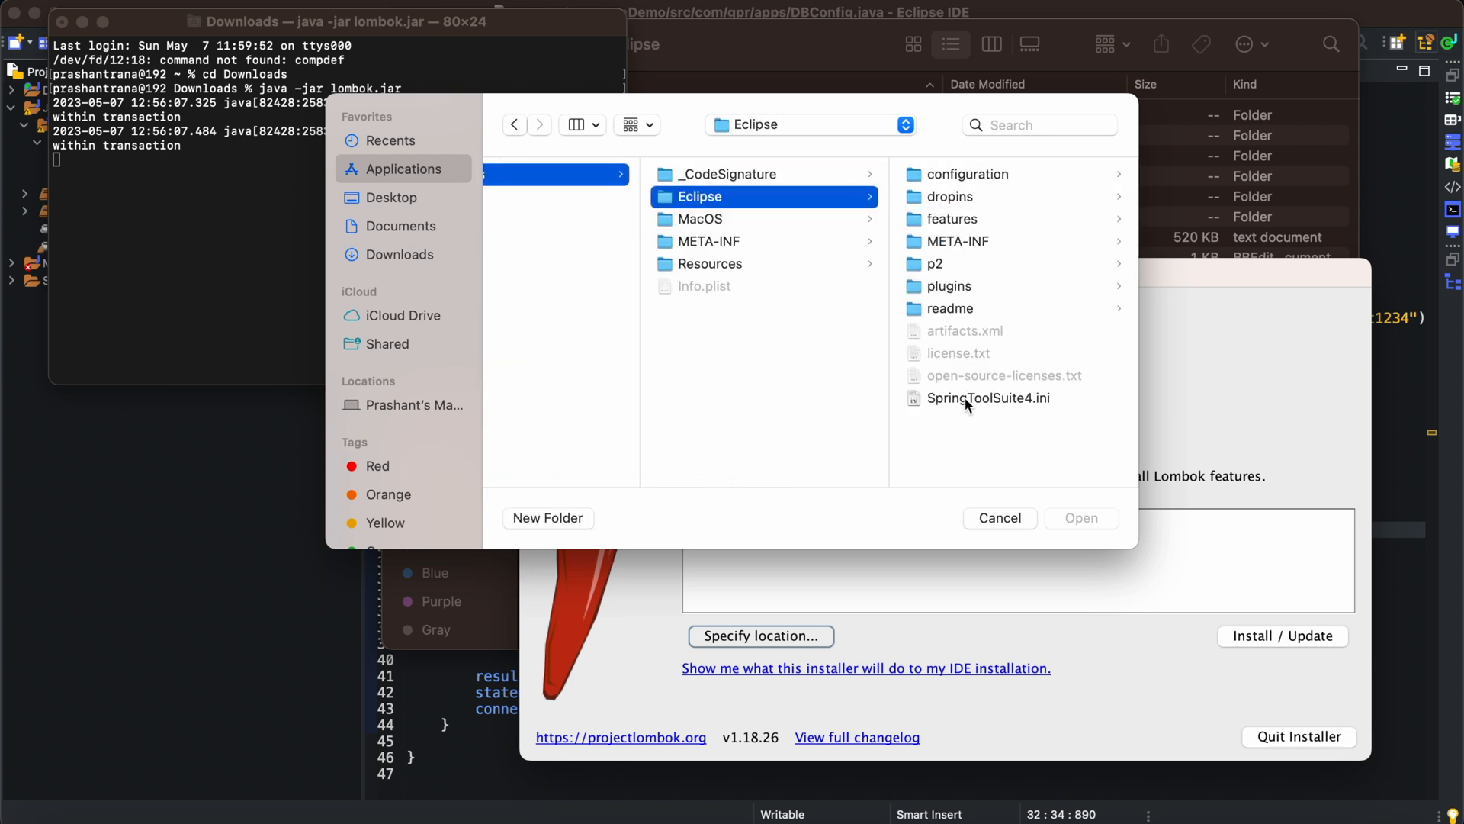
click(987, 398)
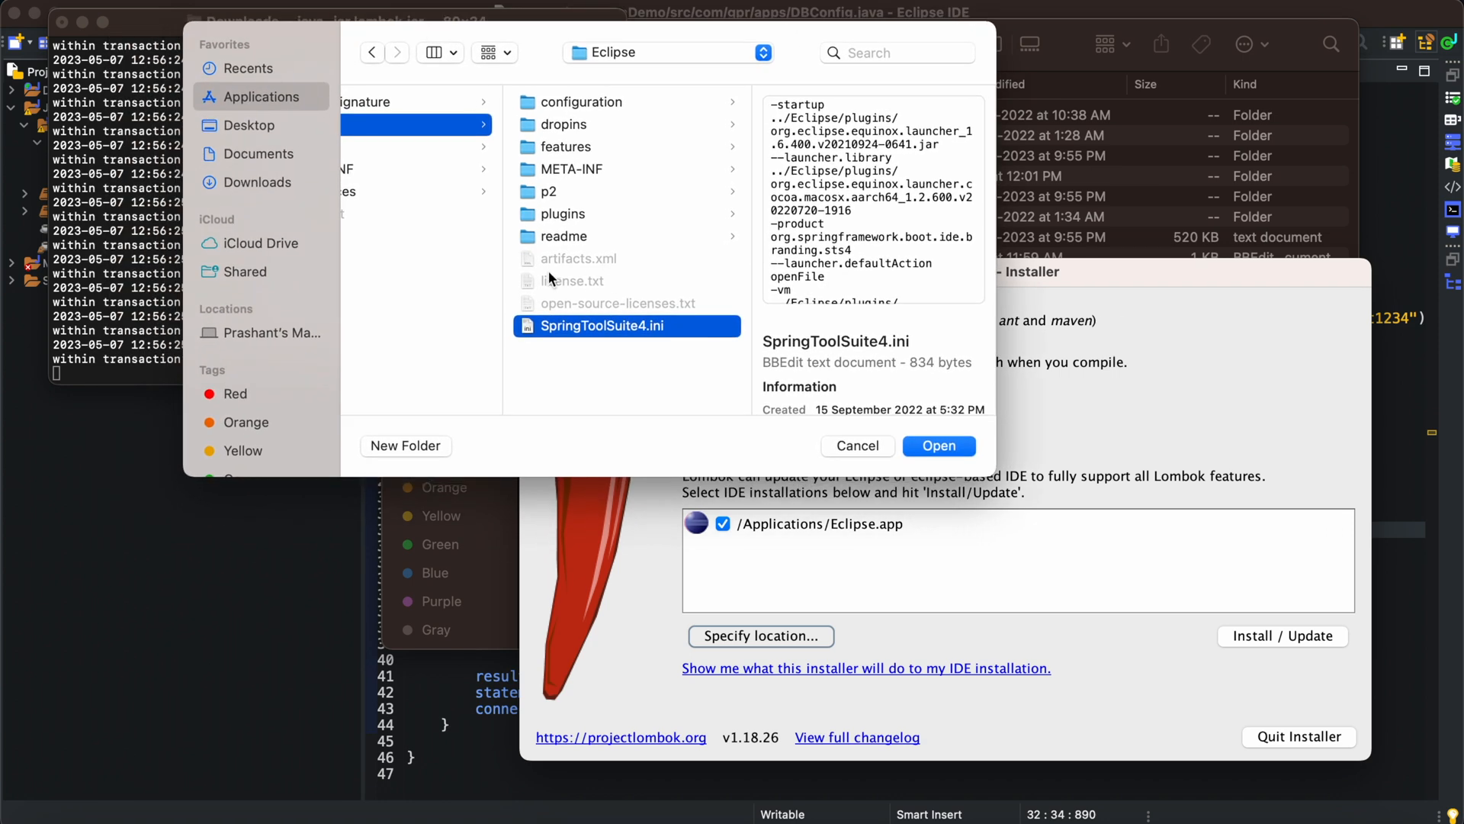
click(855, 446)
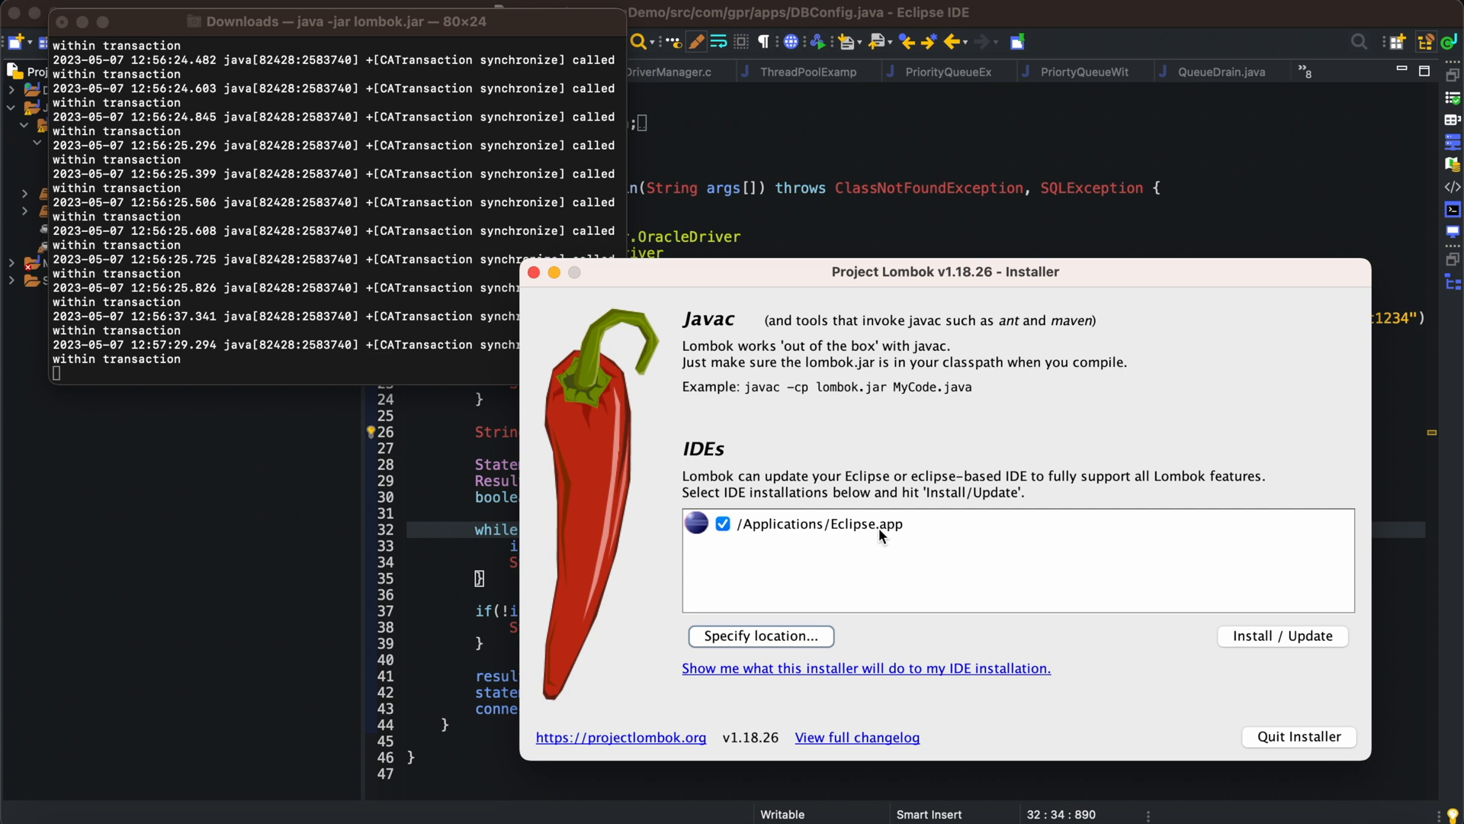
mouse_move(870, 558)
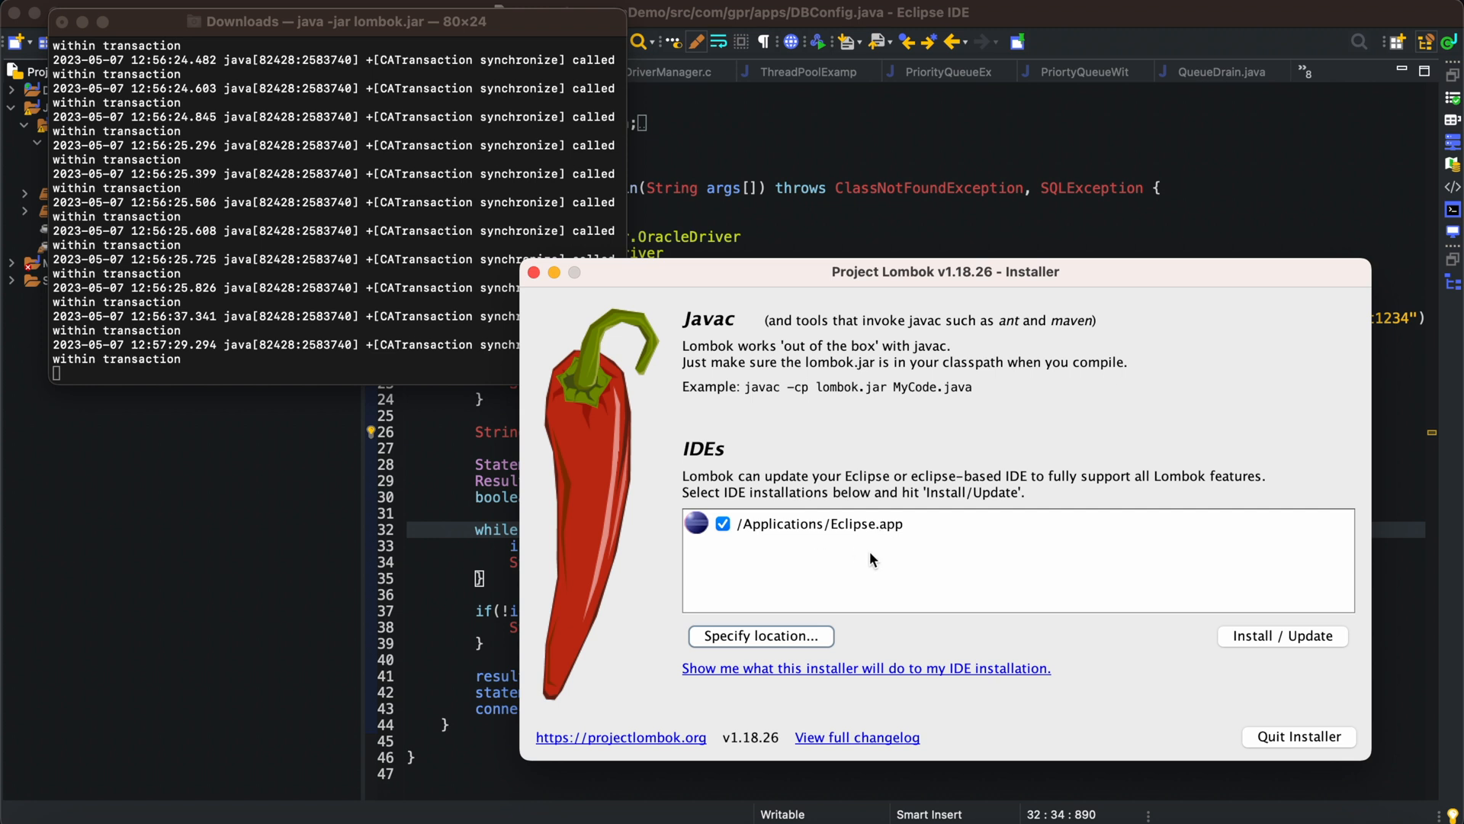
mouse_move(1255, 642)
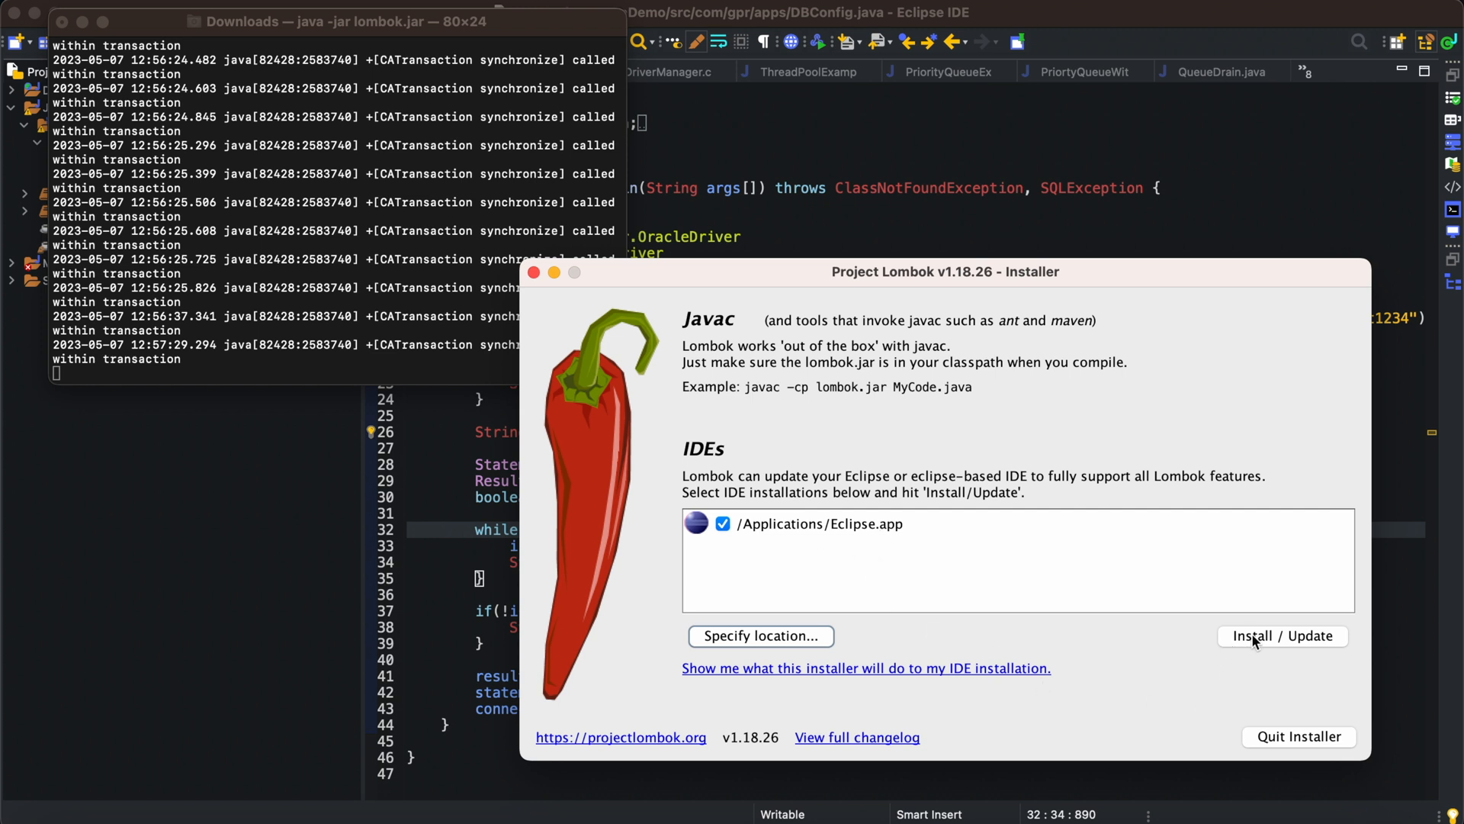
Run Install / Update, which fails: no write access to /Applications/Eclipse.app without admin rights
click(1282, 636)
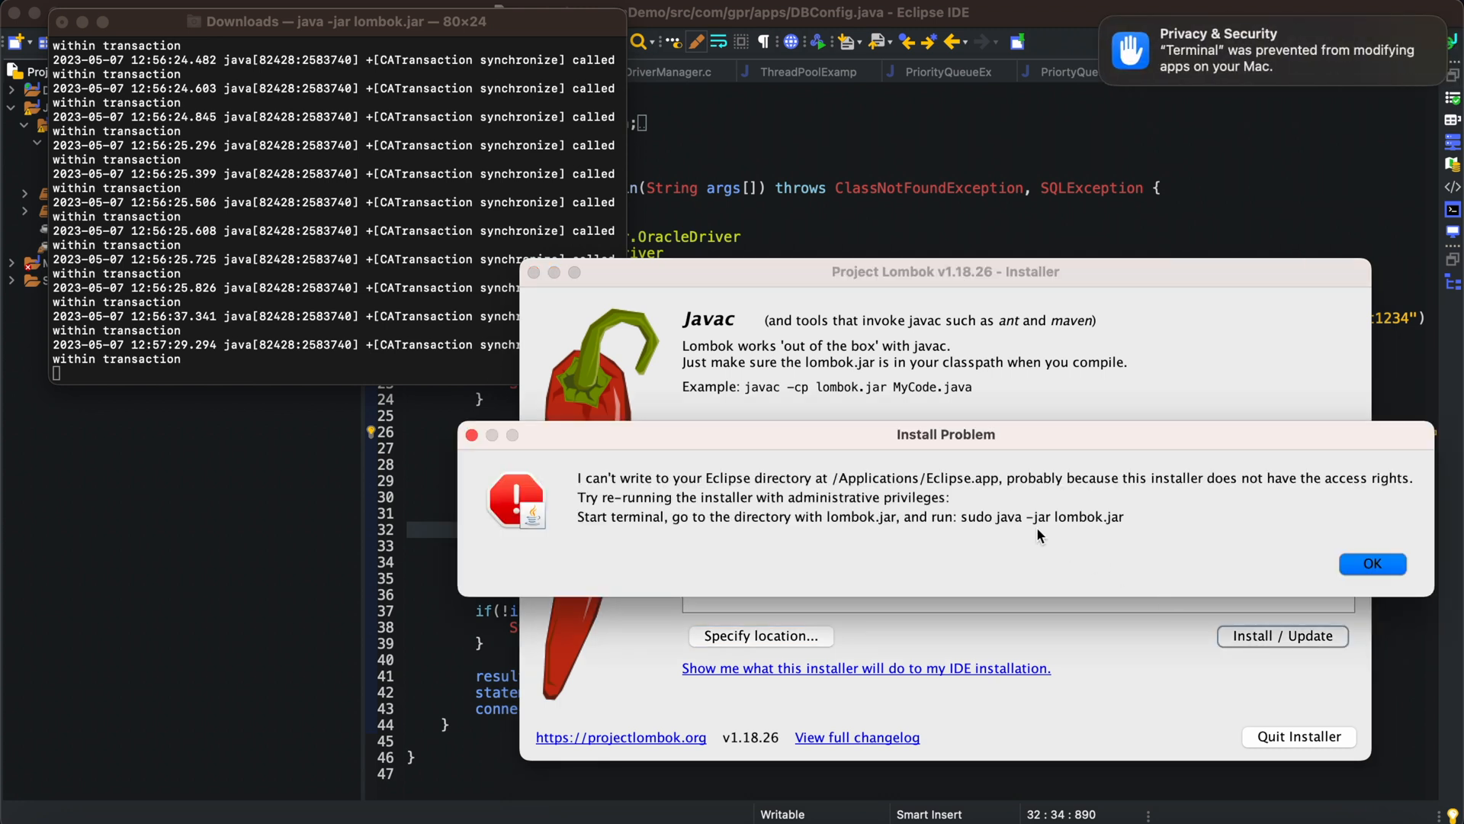
mouse_move(1231, 539)
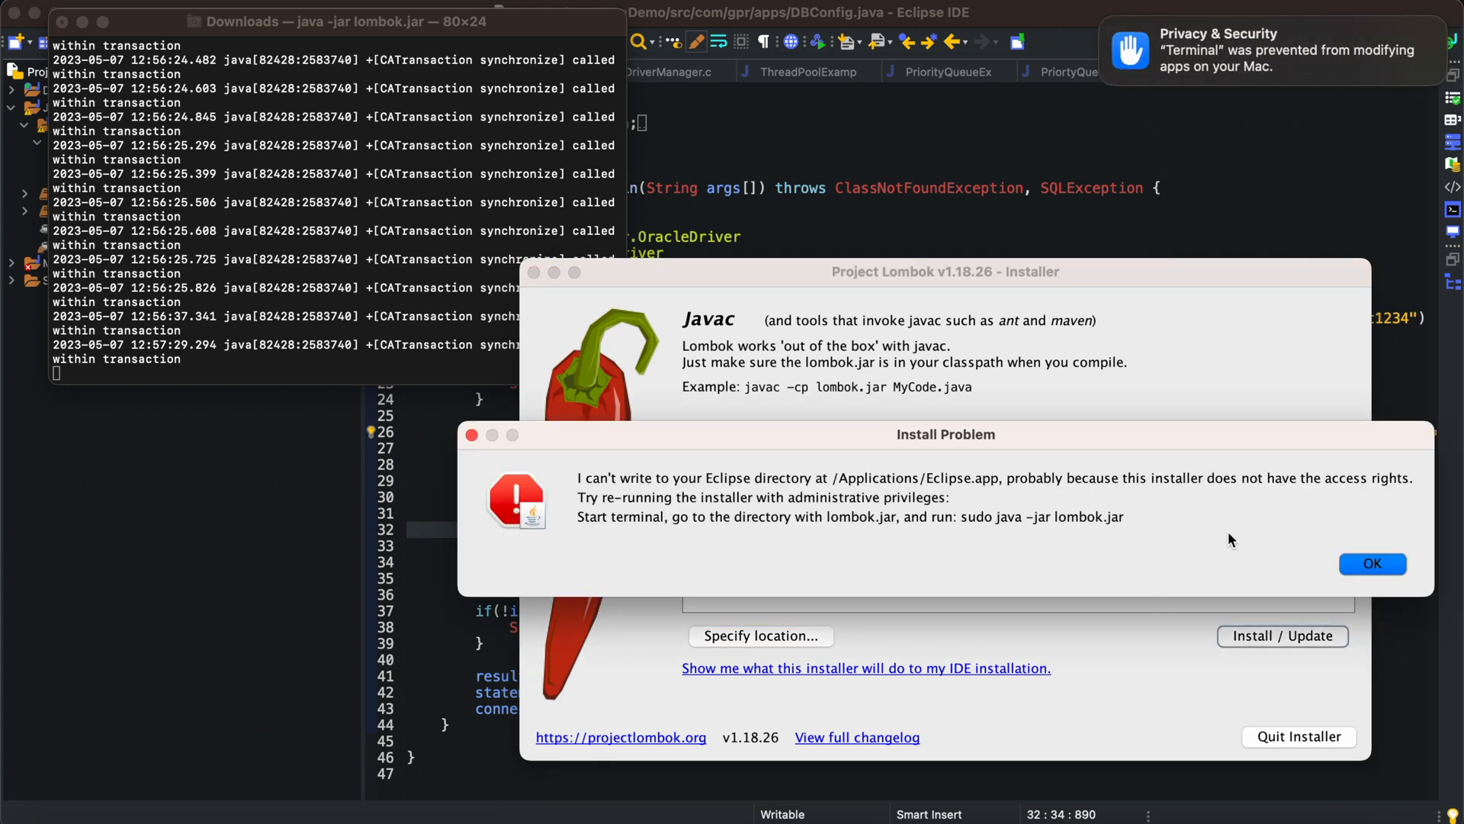
mouse_move(1116, 547)
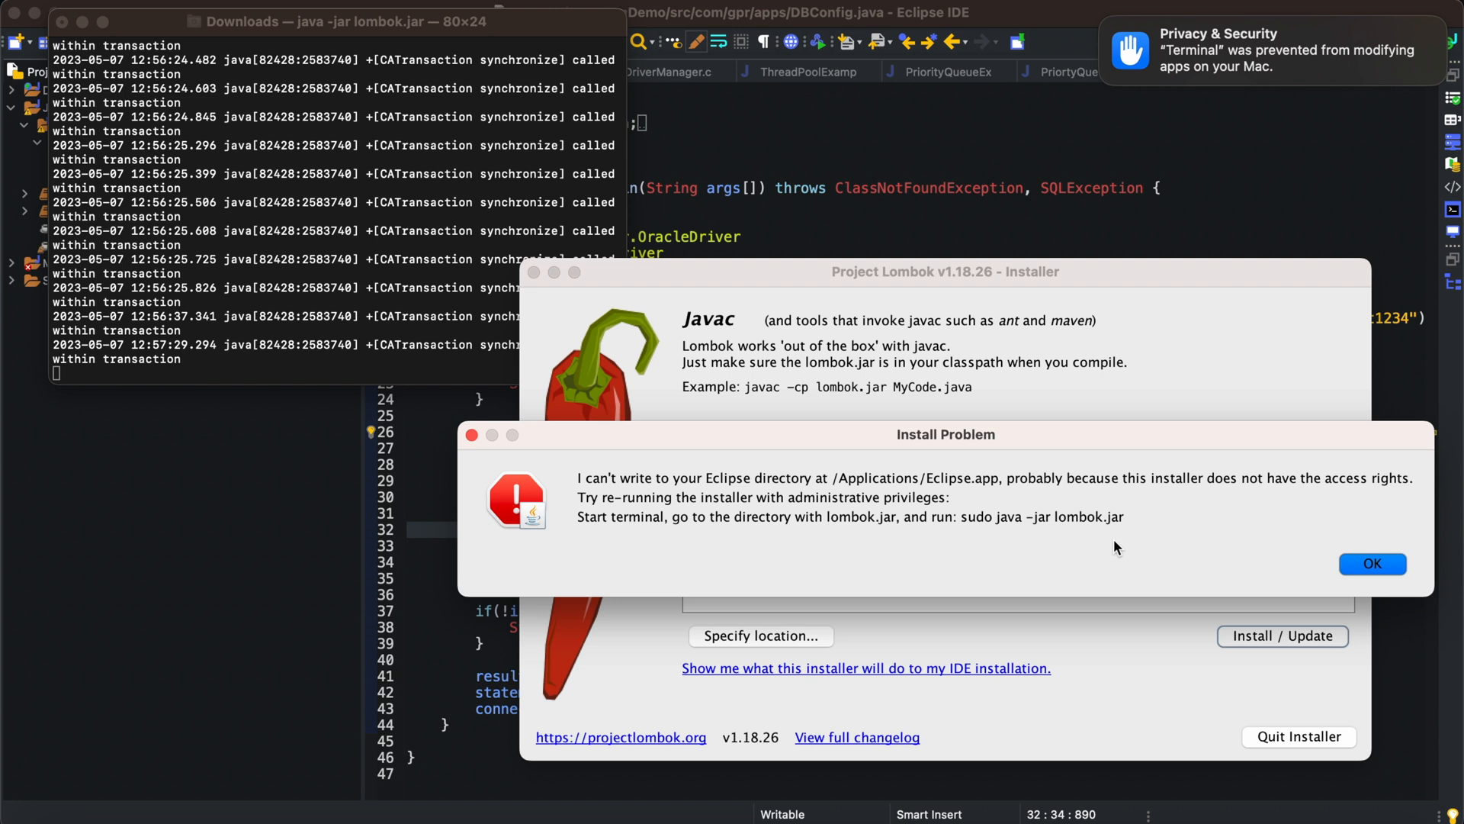
mouse_move(1179, 557)
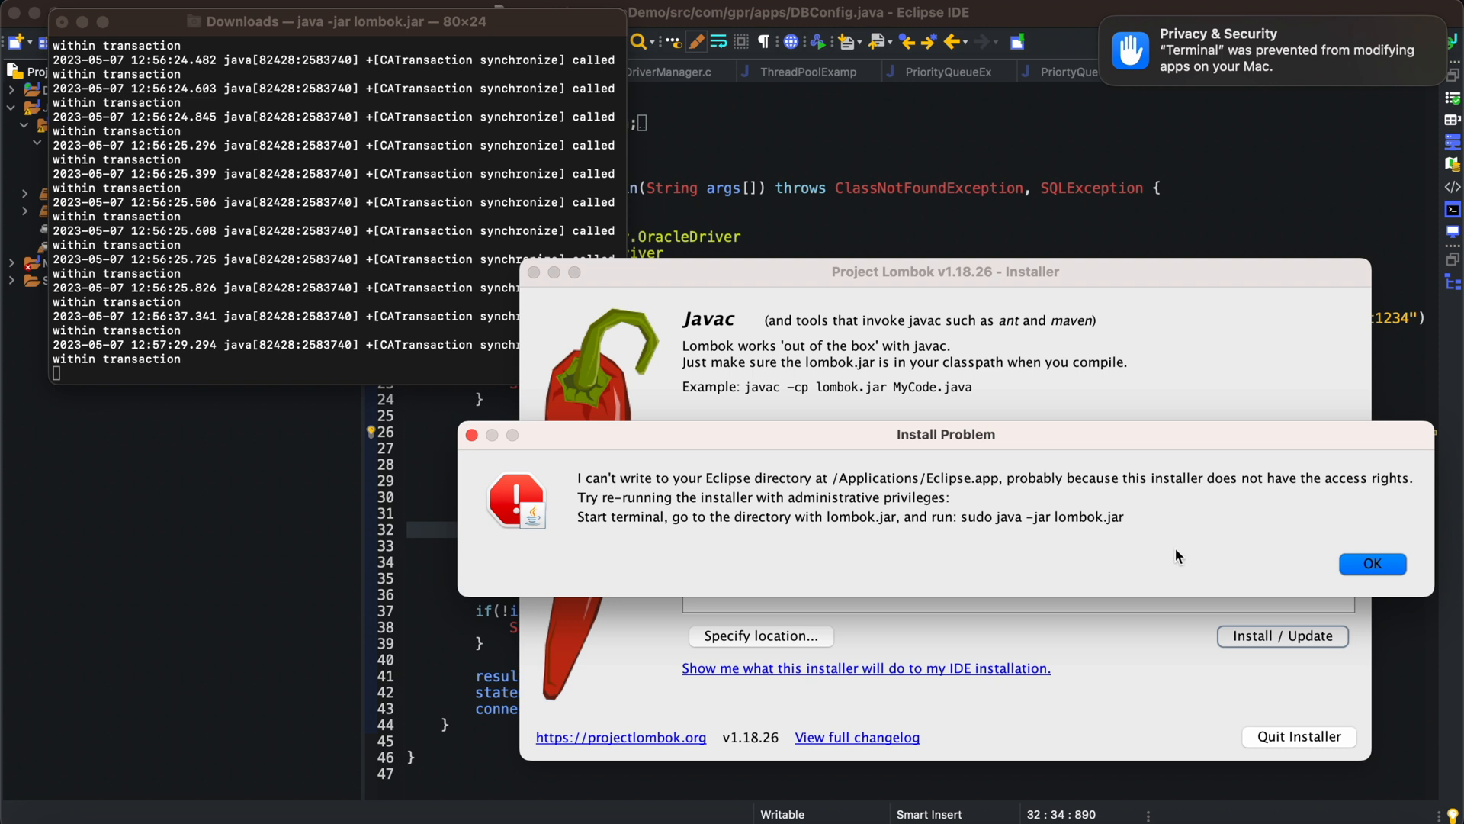
mouse_move(1218, 556)
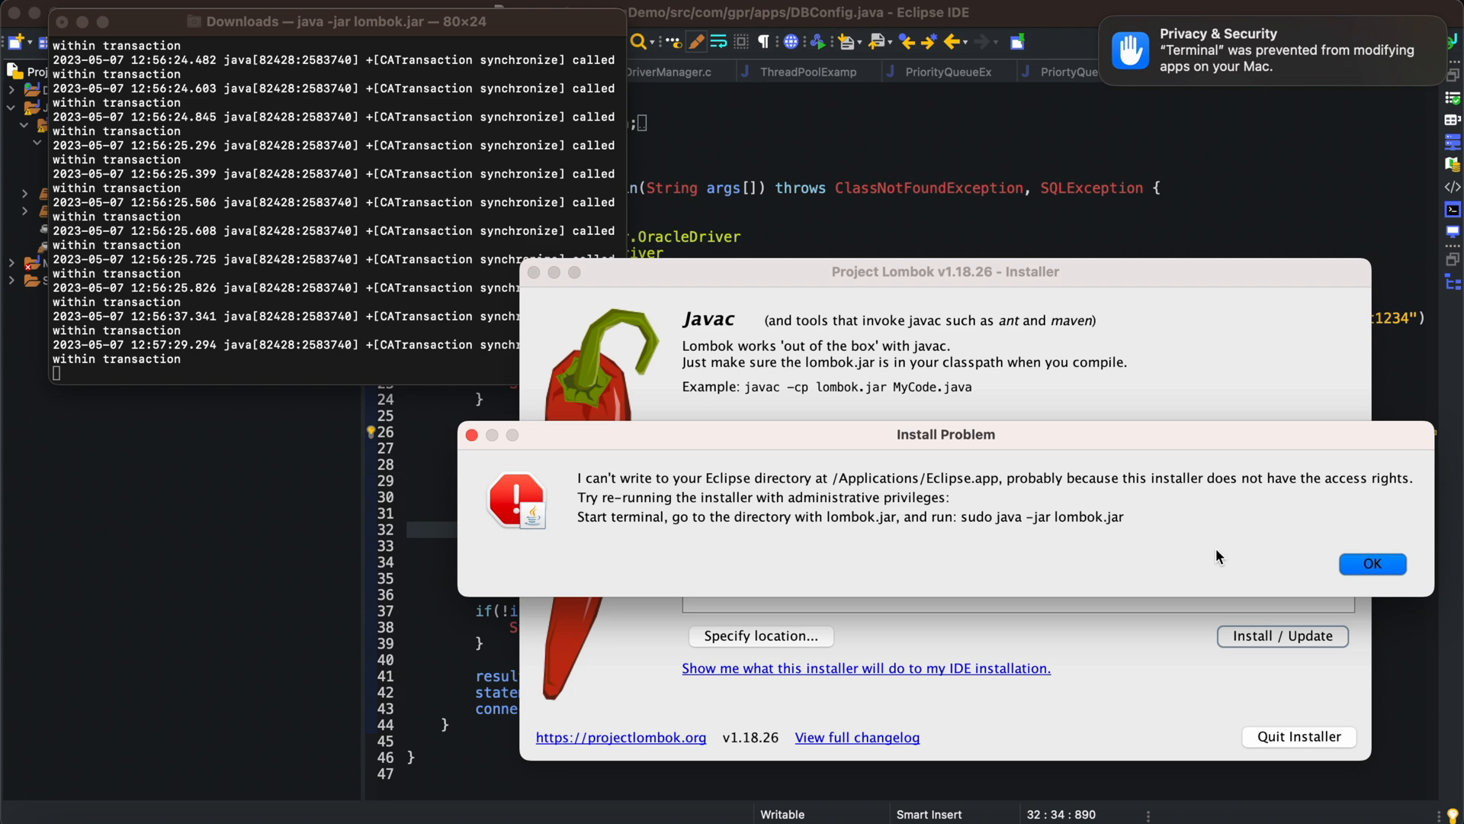
Dismiss the install problem and relaunch the installer with 'sudo java -jar lombok.jar'
click(1371, 563)
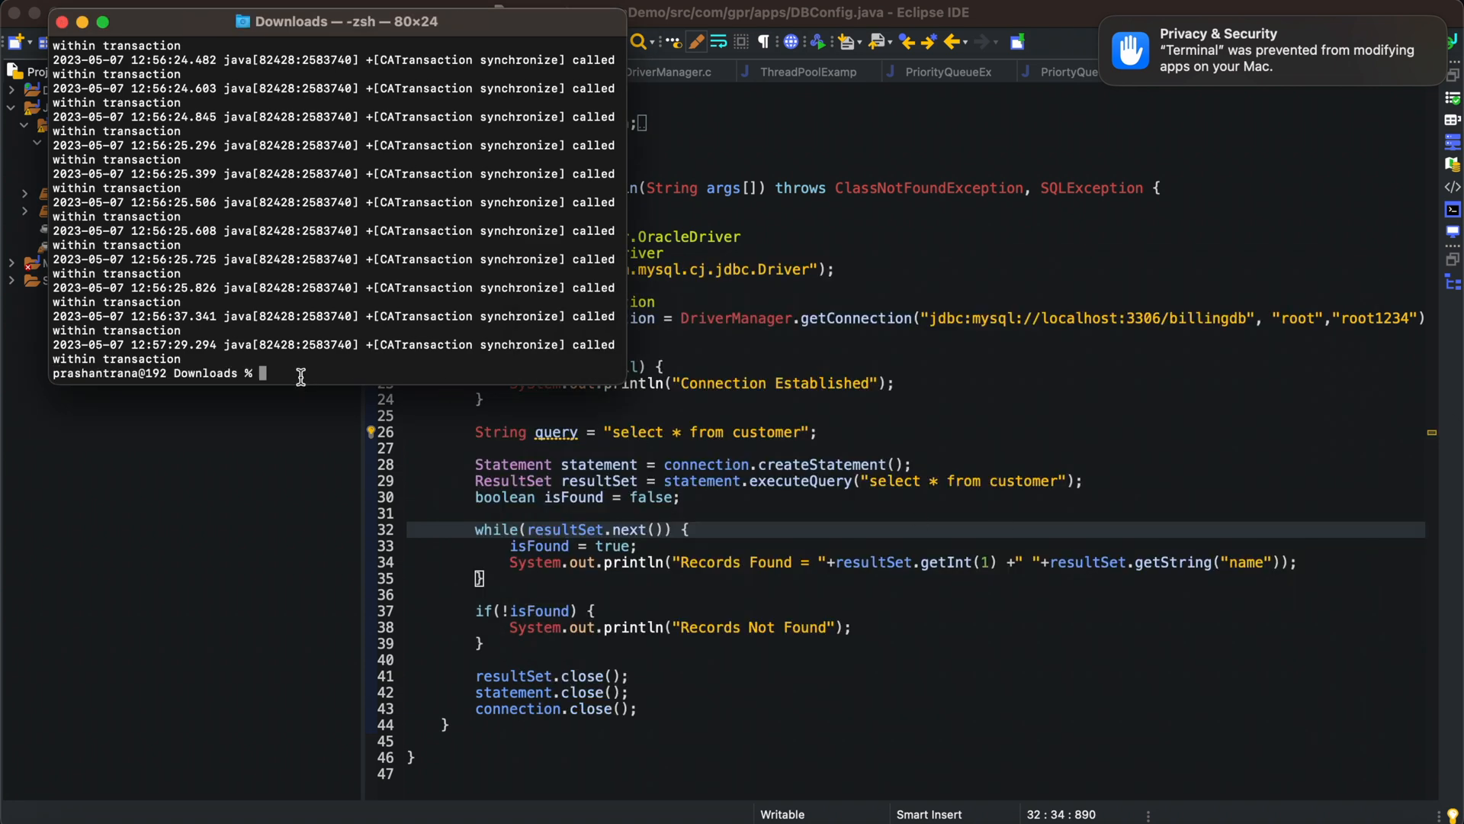
text(sudo)
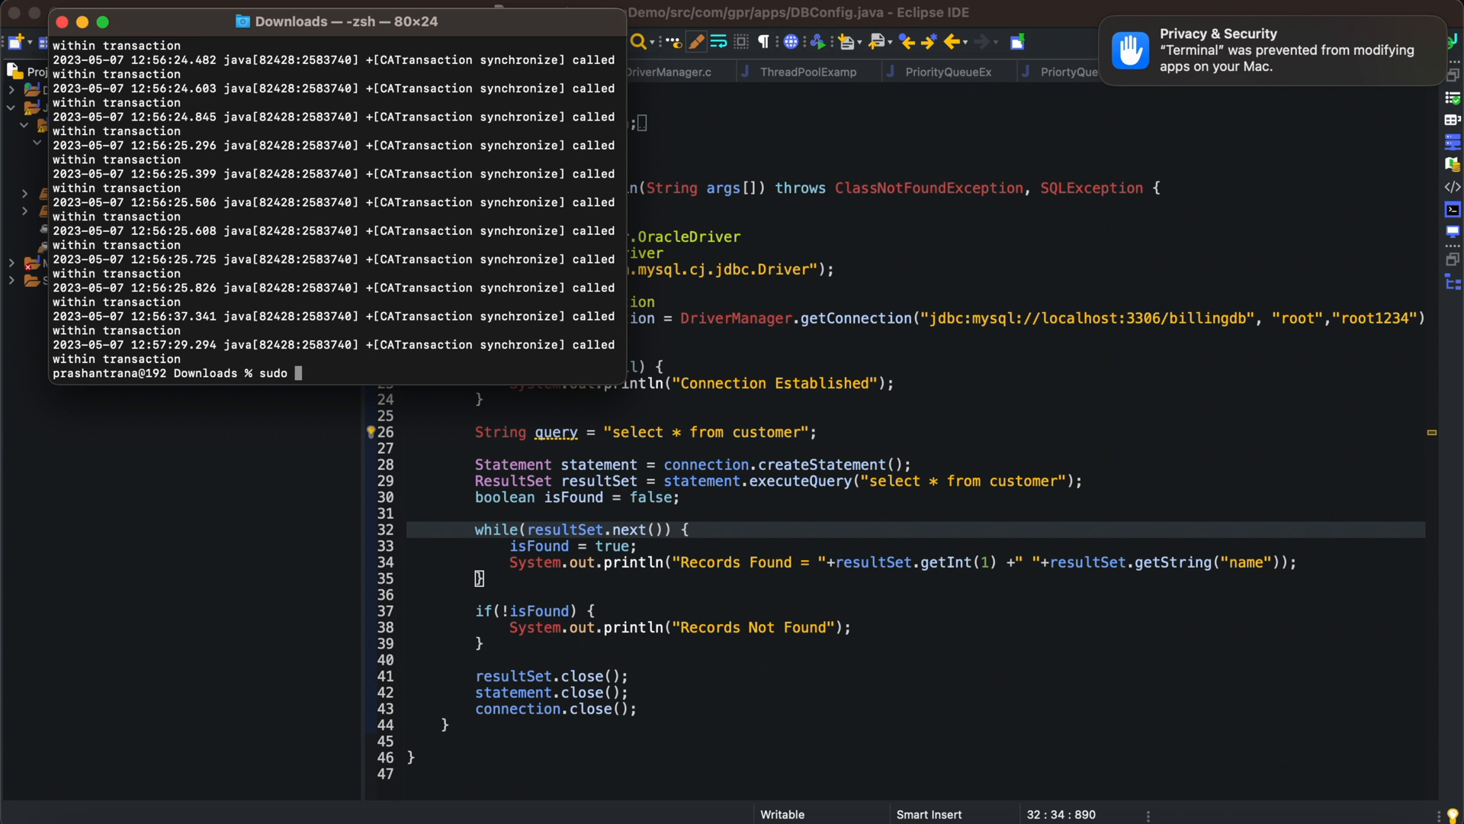
text(java -)
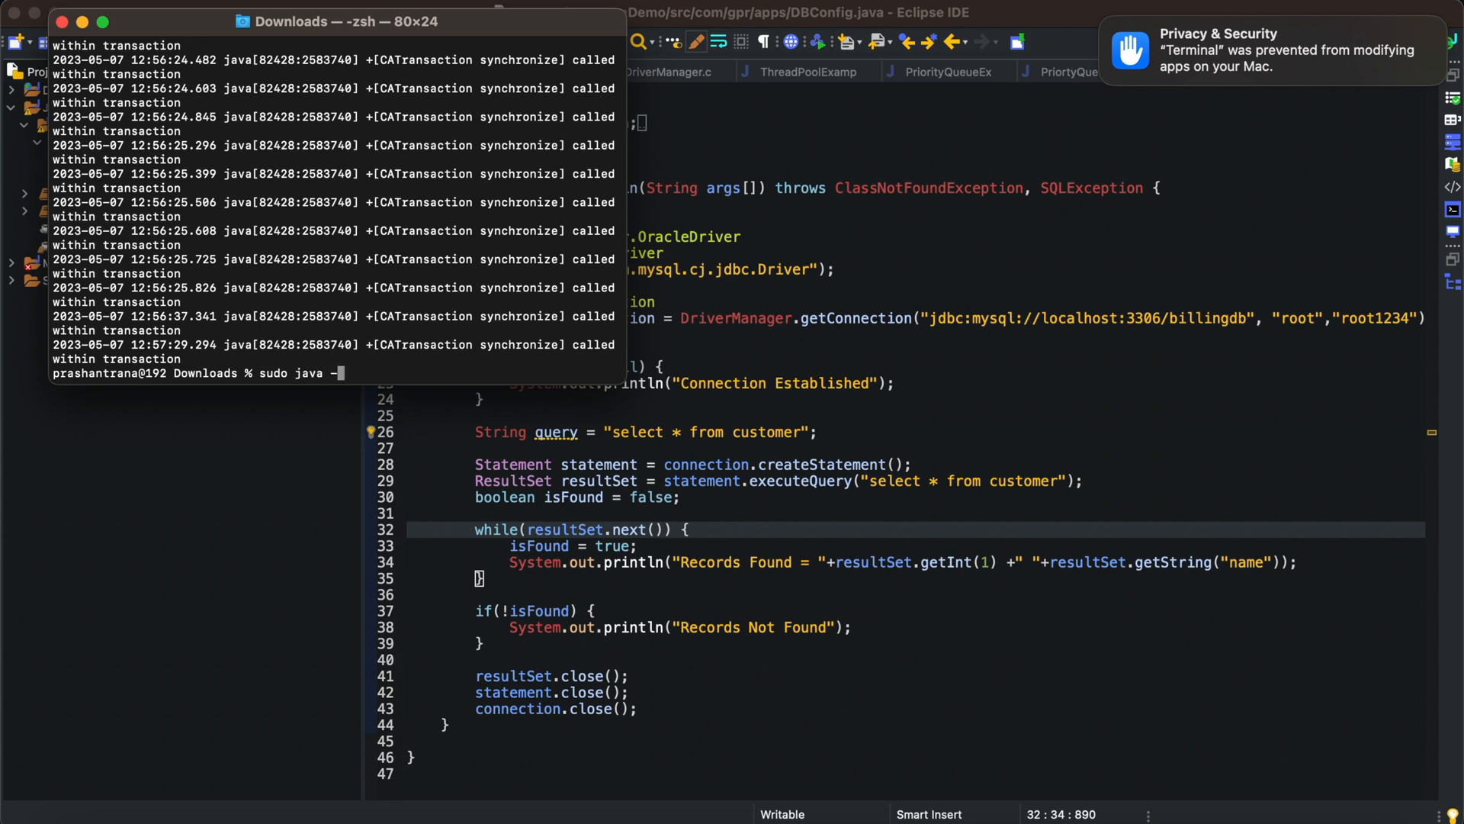
text(jar)
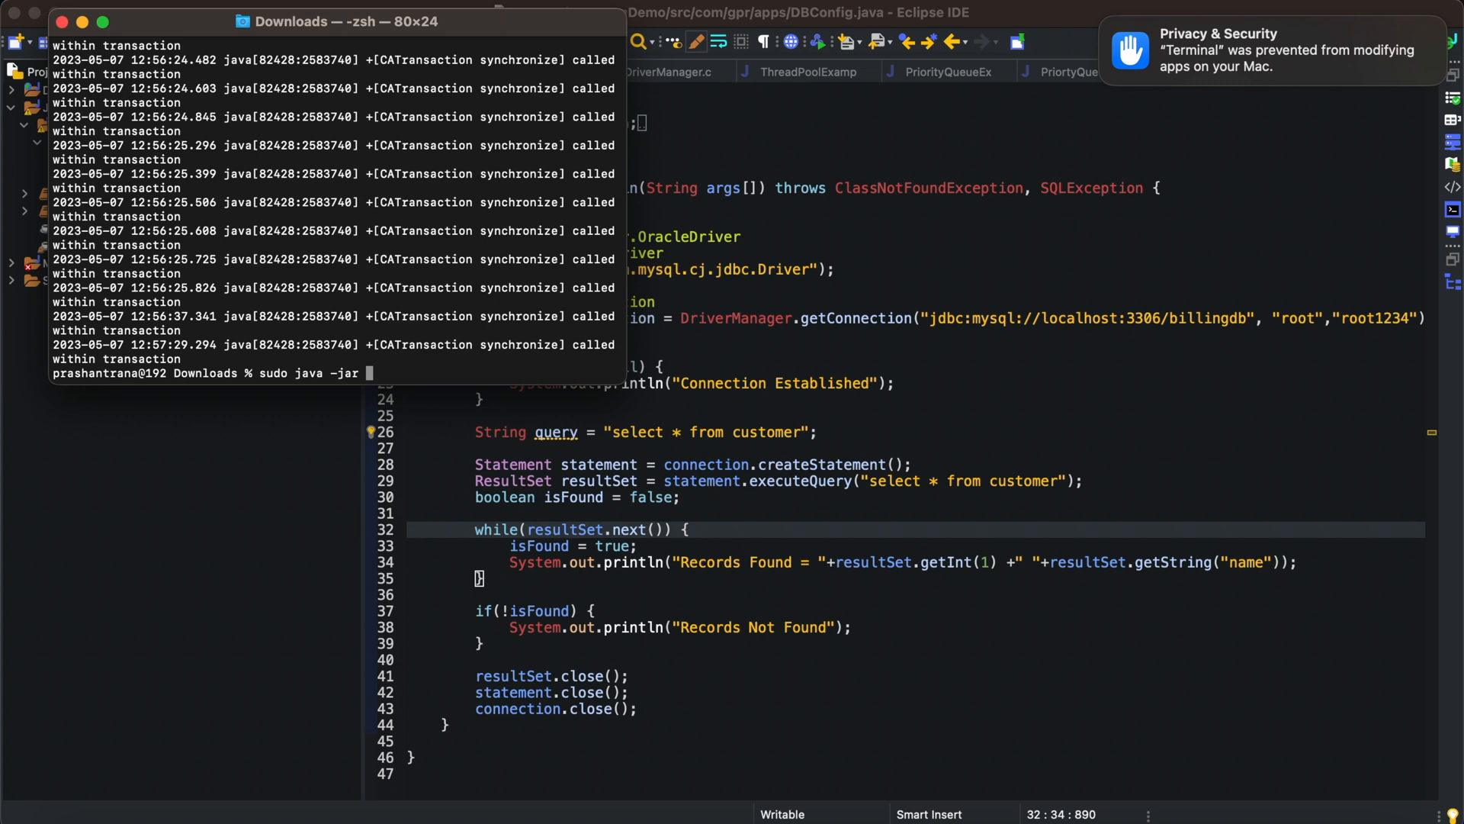
text(lombok)
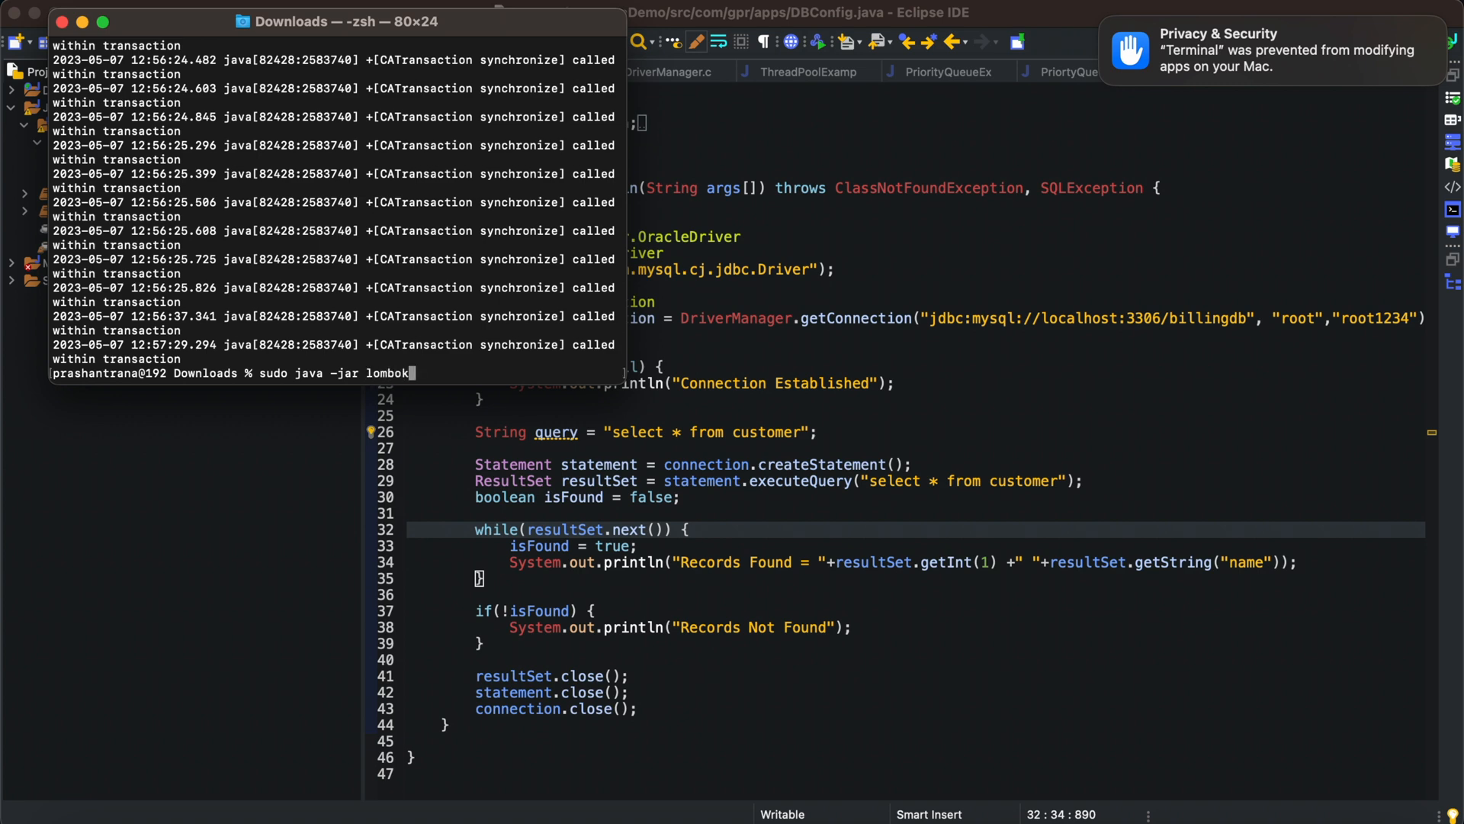
key(Return)
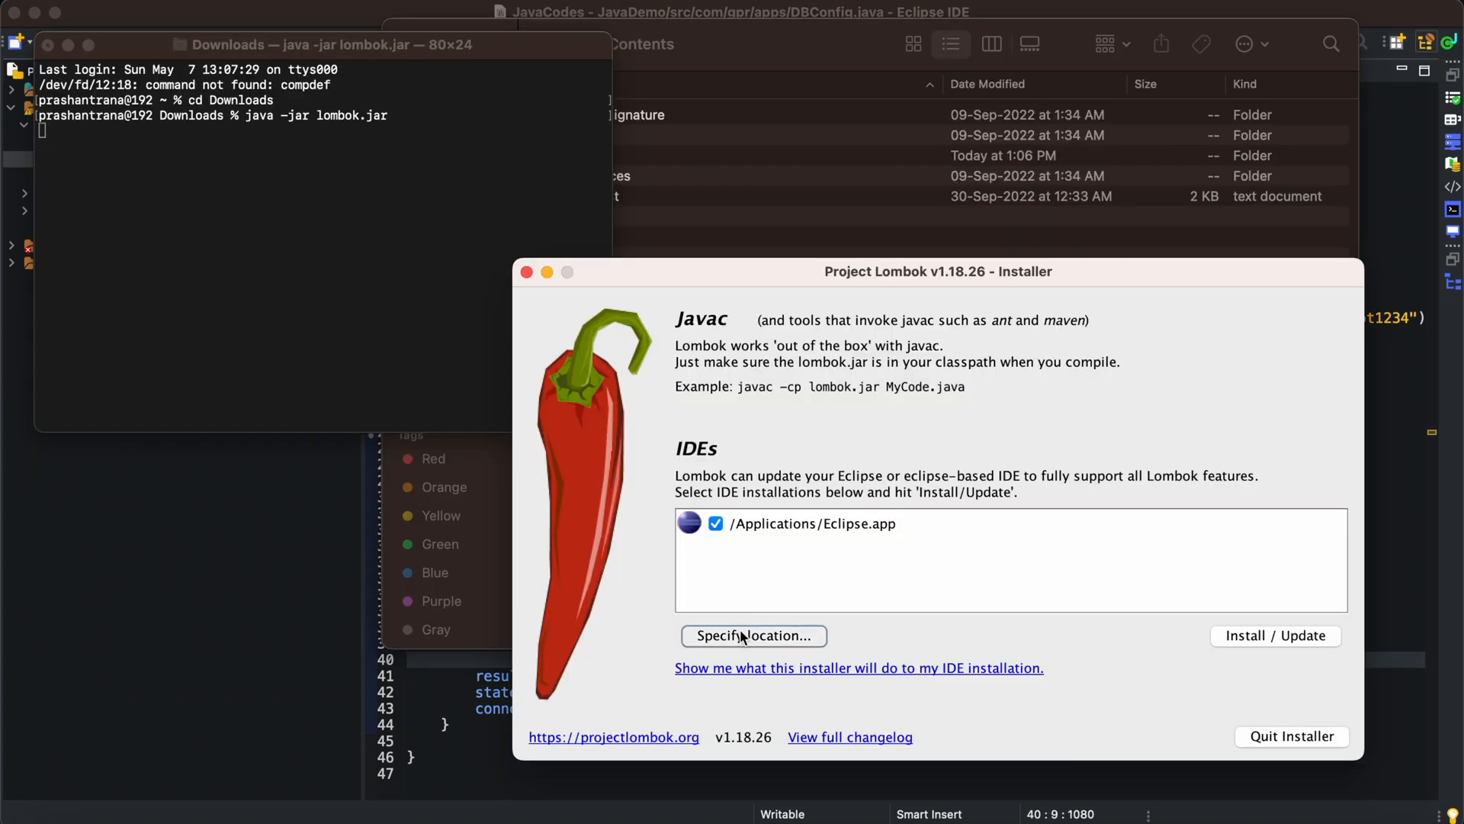
Add /Applications/SpringToolSuite4.app/Contents/Eclipse via SpringToolSuite4.ini as a second IDE to update
click(751, 636)
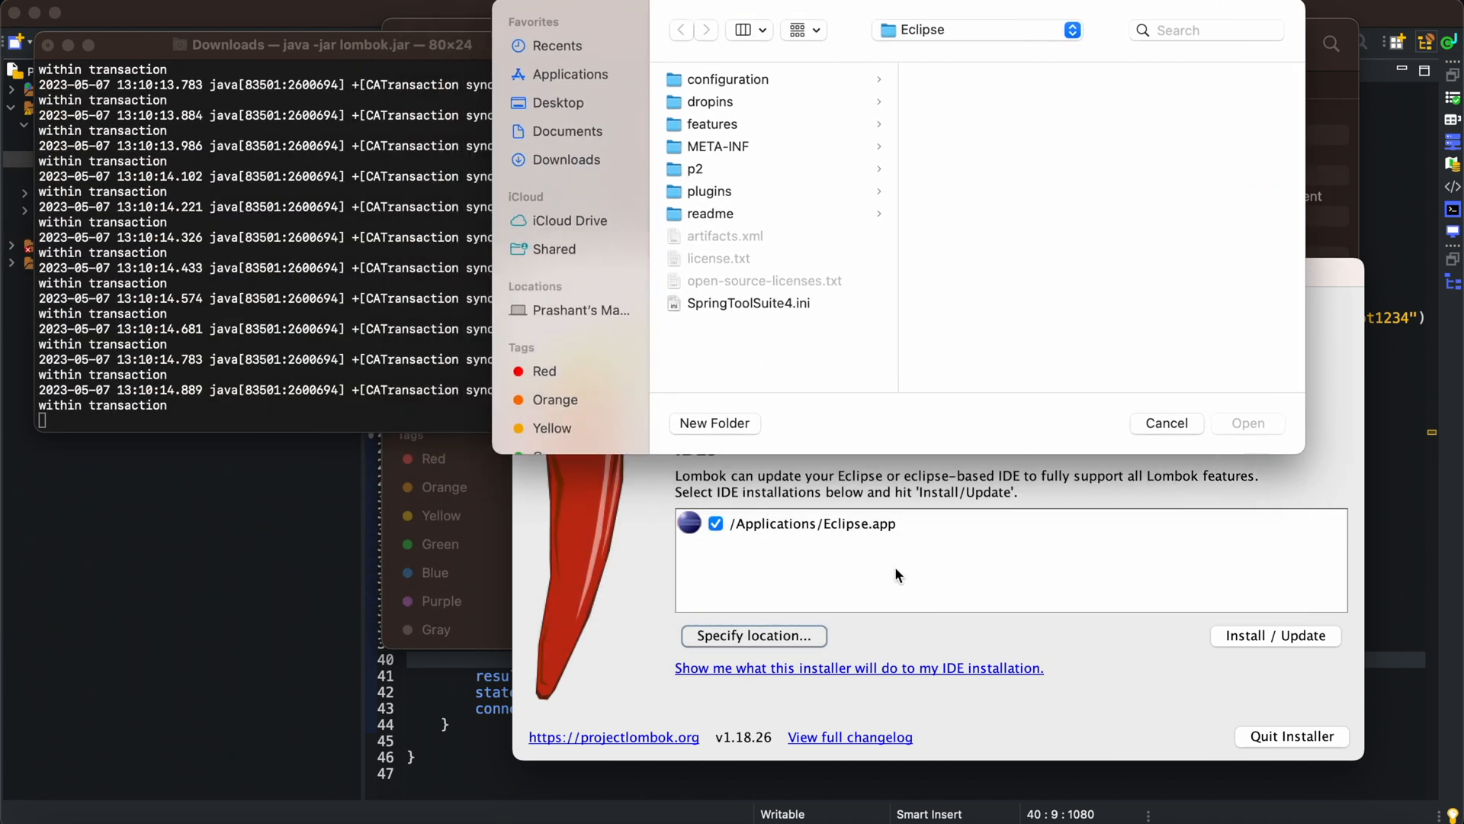
mouse_move(579, 136)
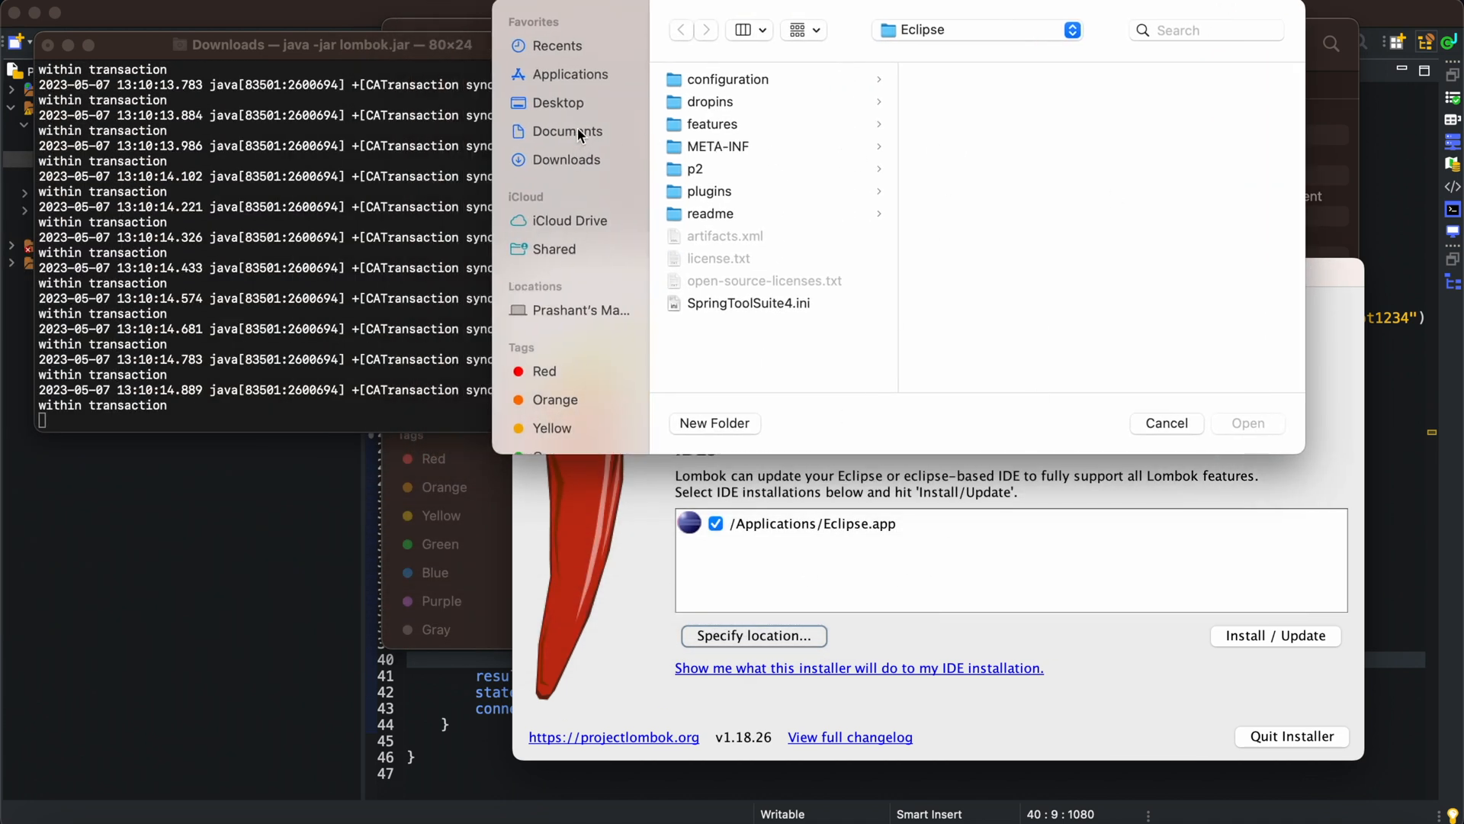
click(570, 73)
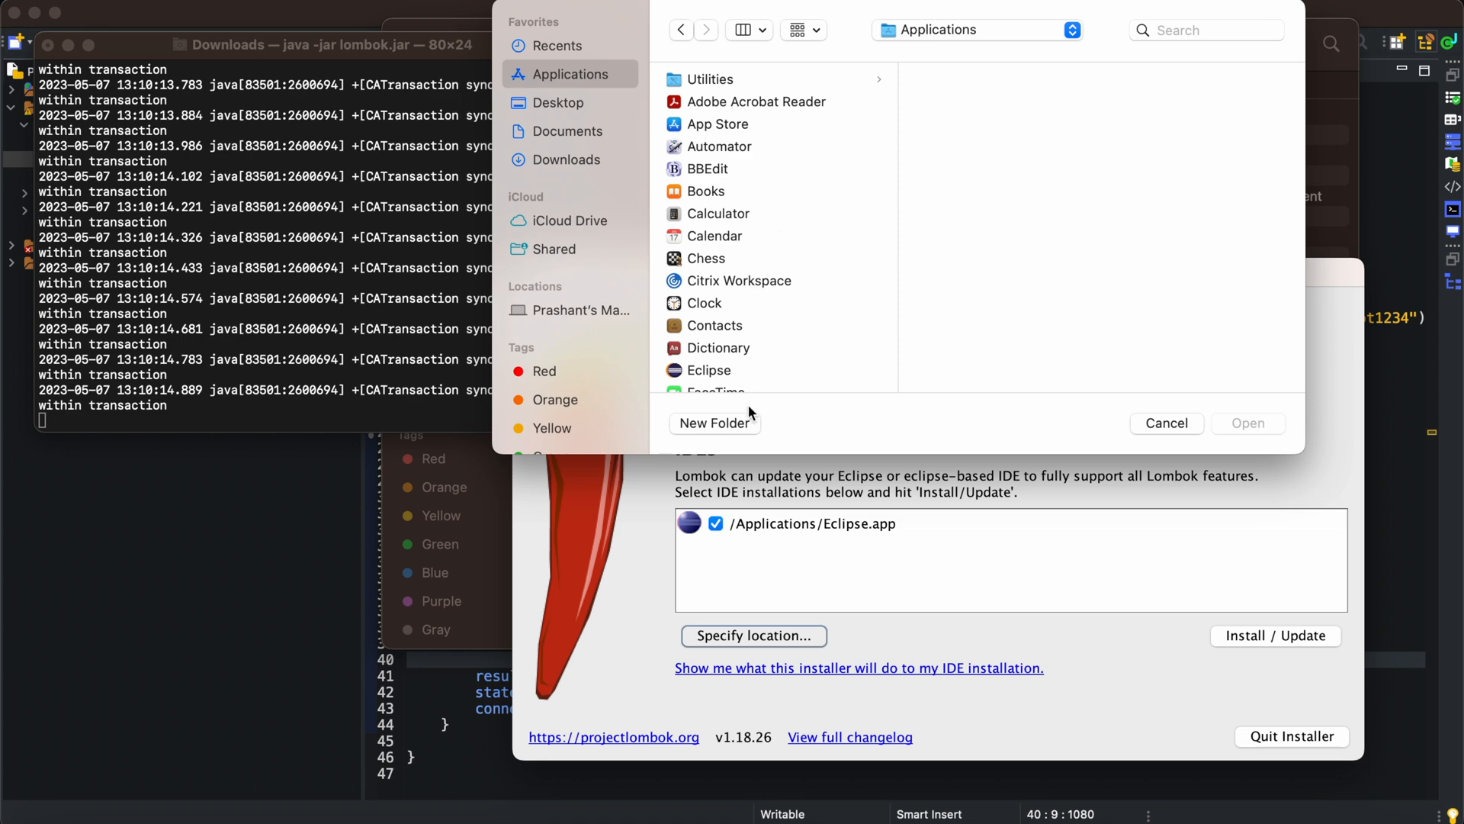
scroll(down, 3)
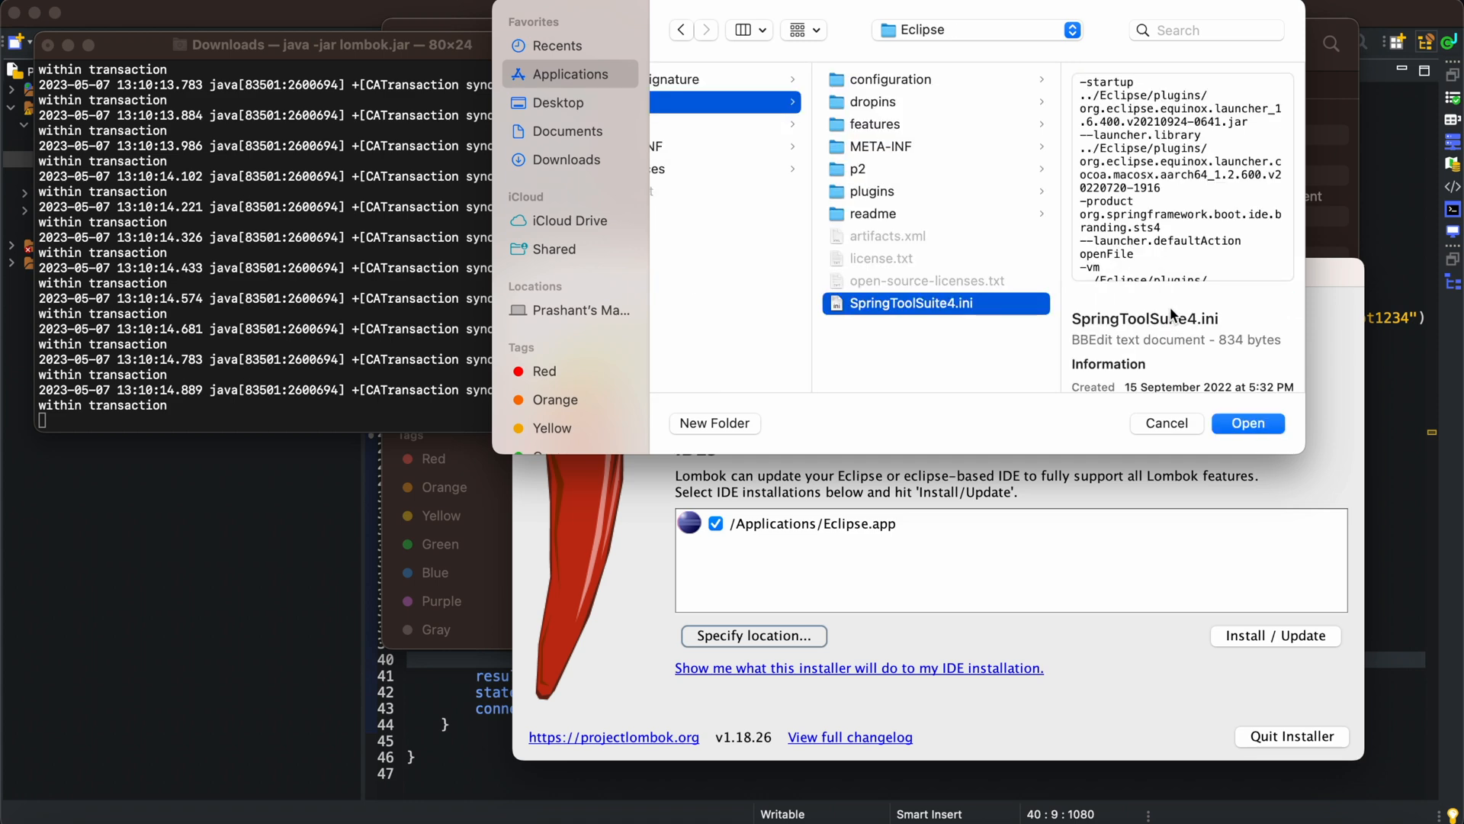
mouse_move(1249, 422)
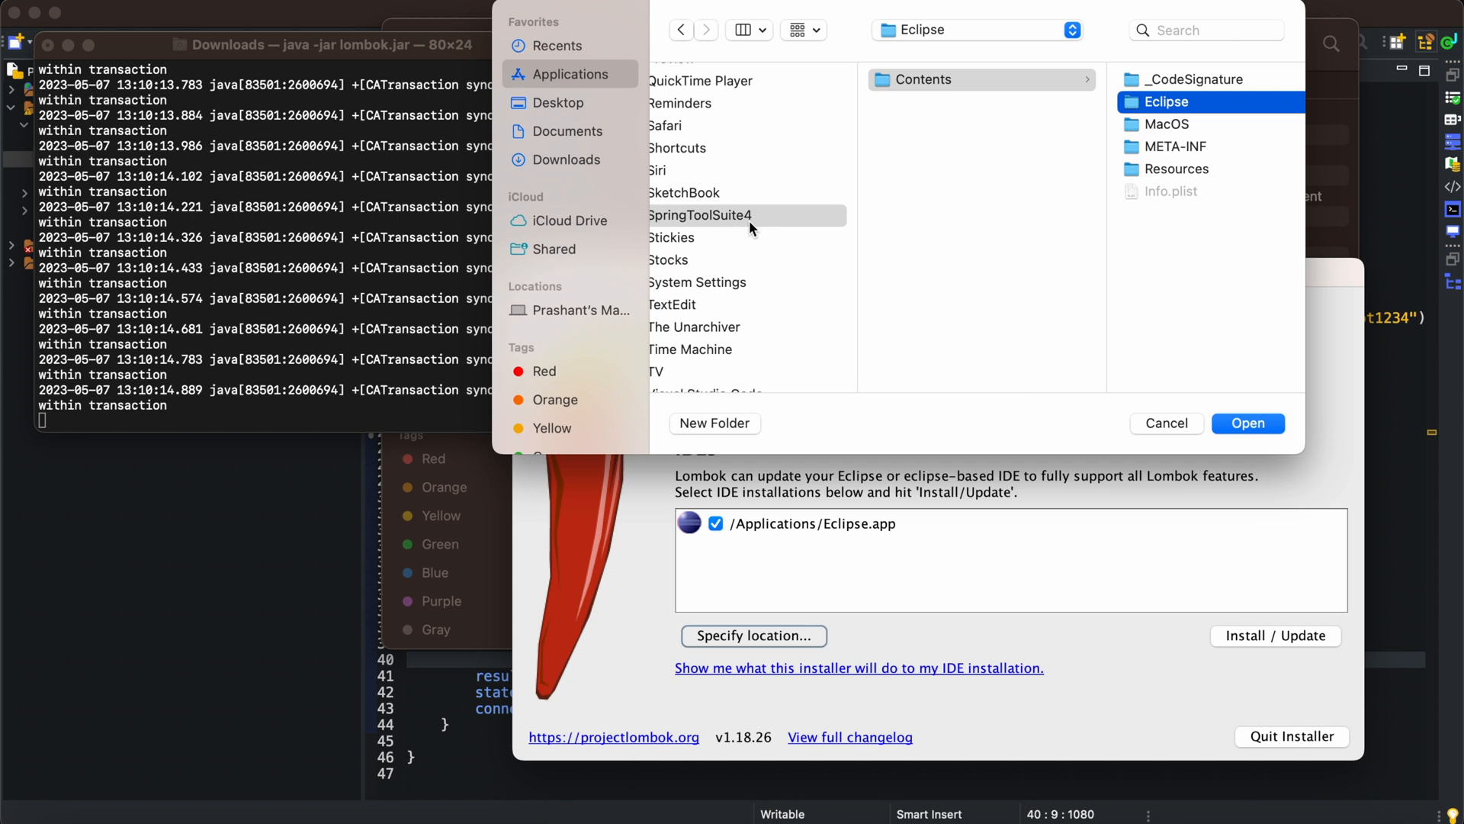
click(698, 215)
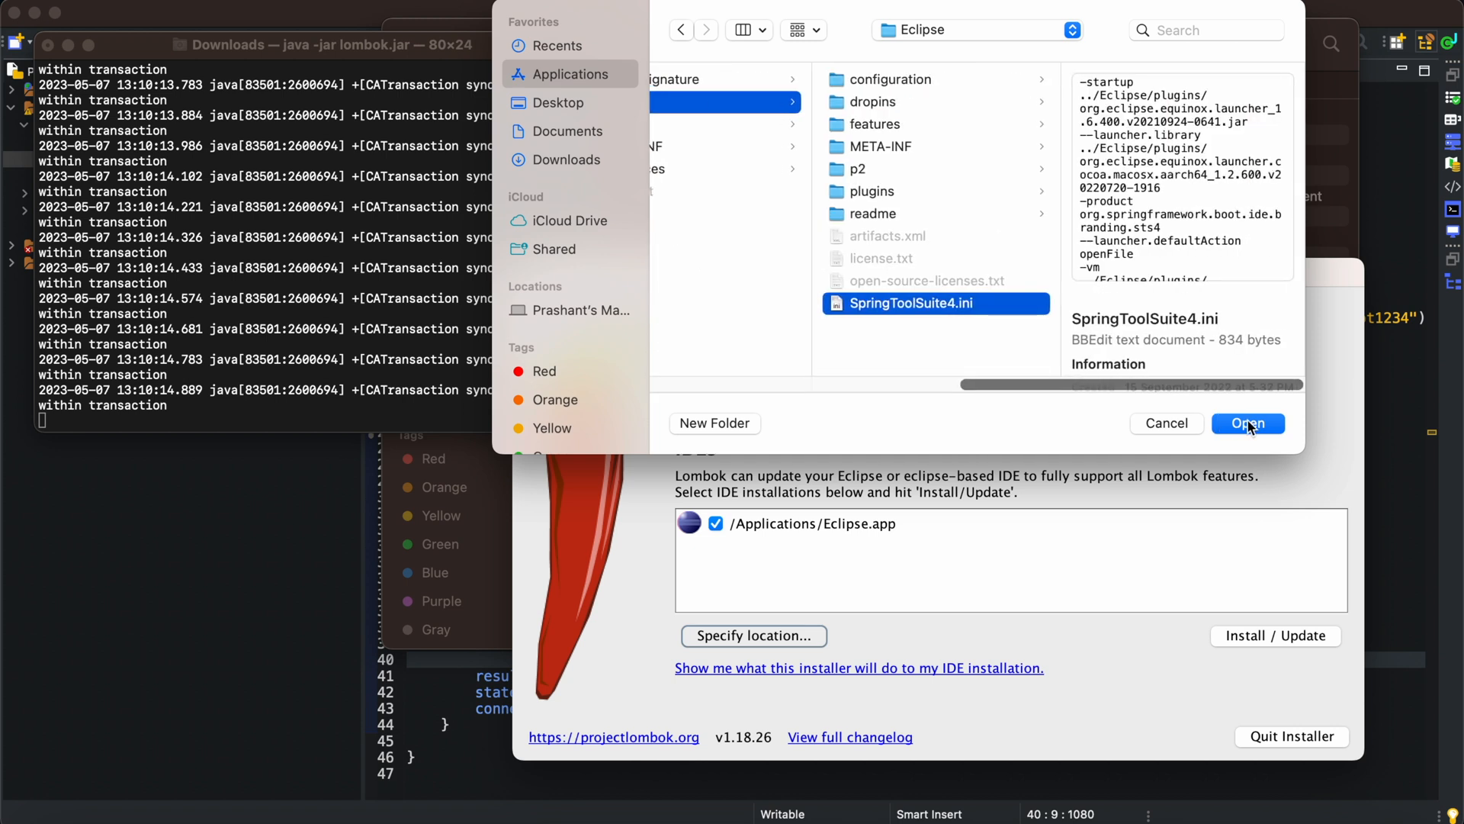
click(1247, 422)
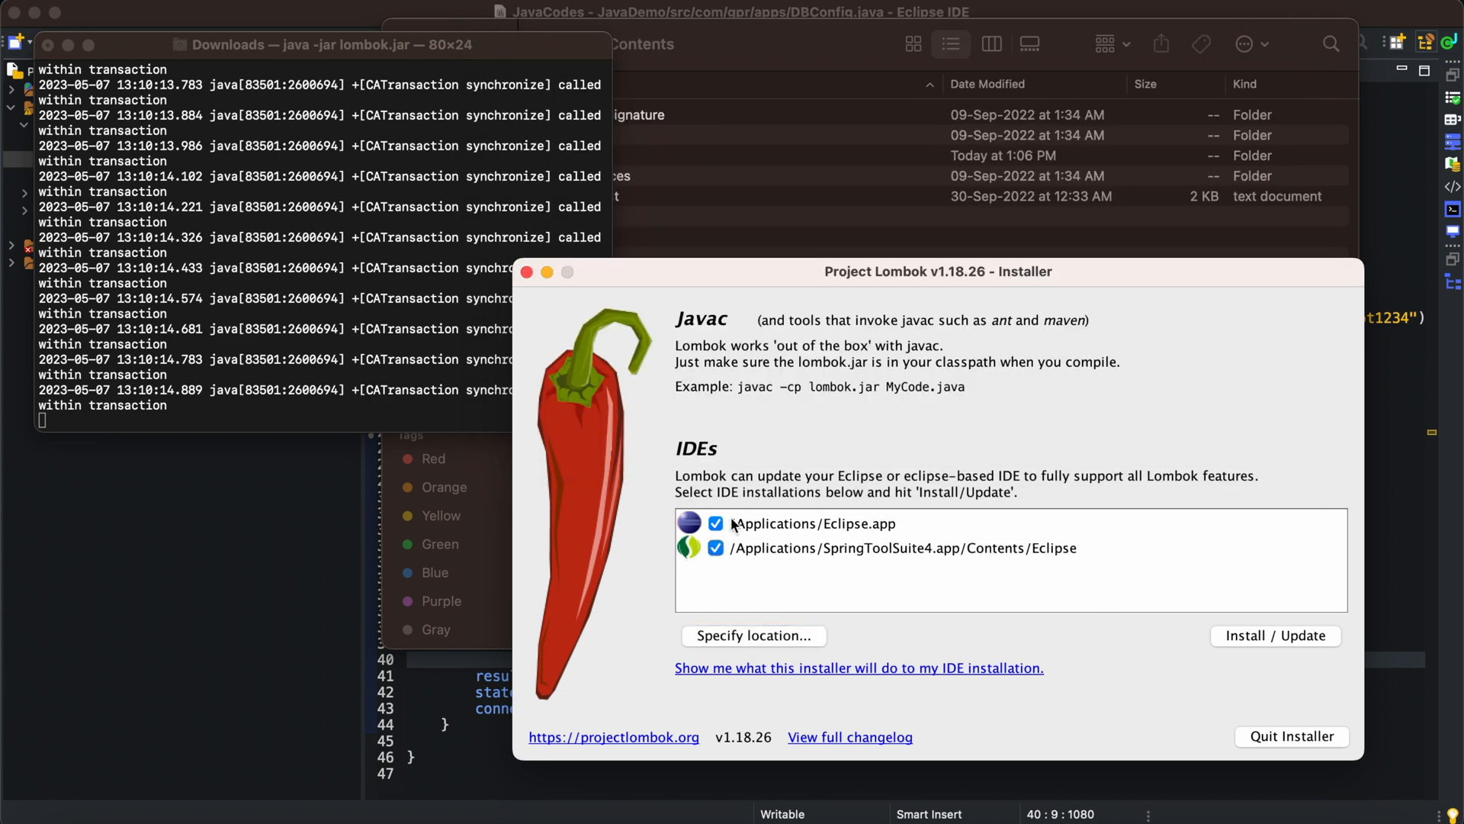
Uncheck Eclipse.app, install Lombok into Spring Tool Suite 4 only, quit the installer and switch to STS
click(716, 523)
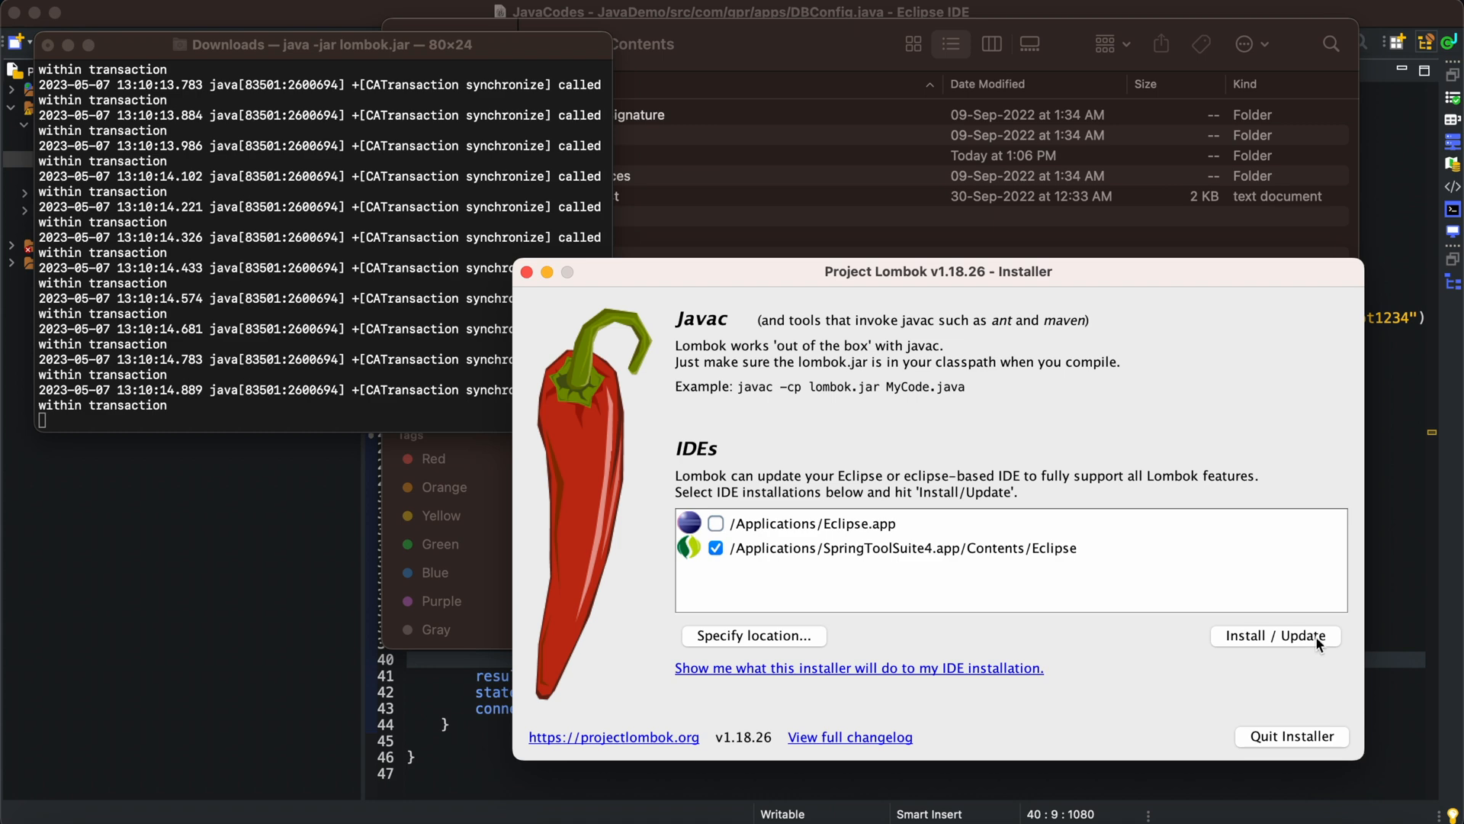
click(1275, 634)
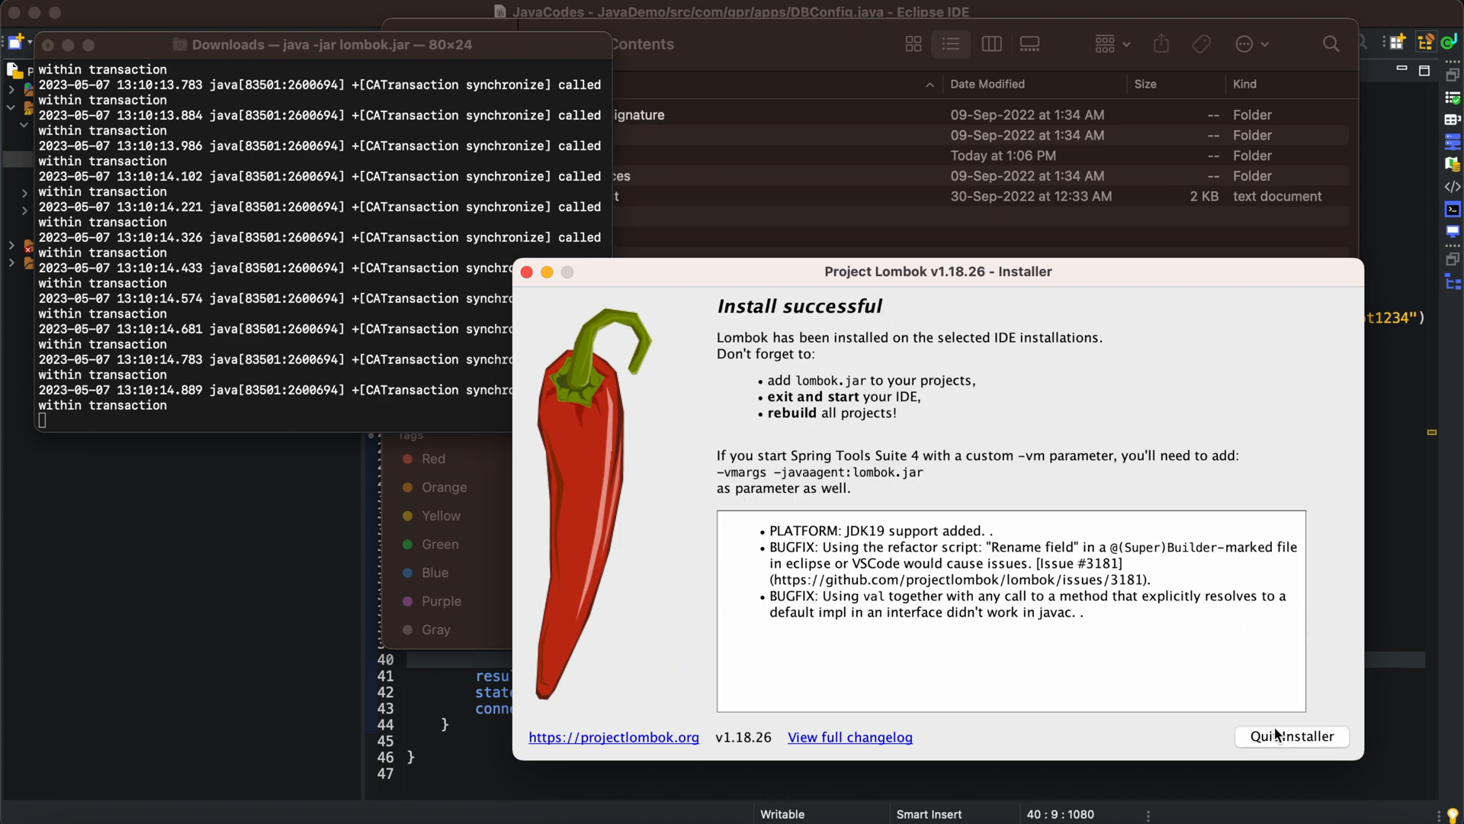
mouse_move(888, 409)
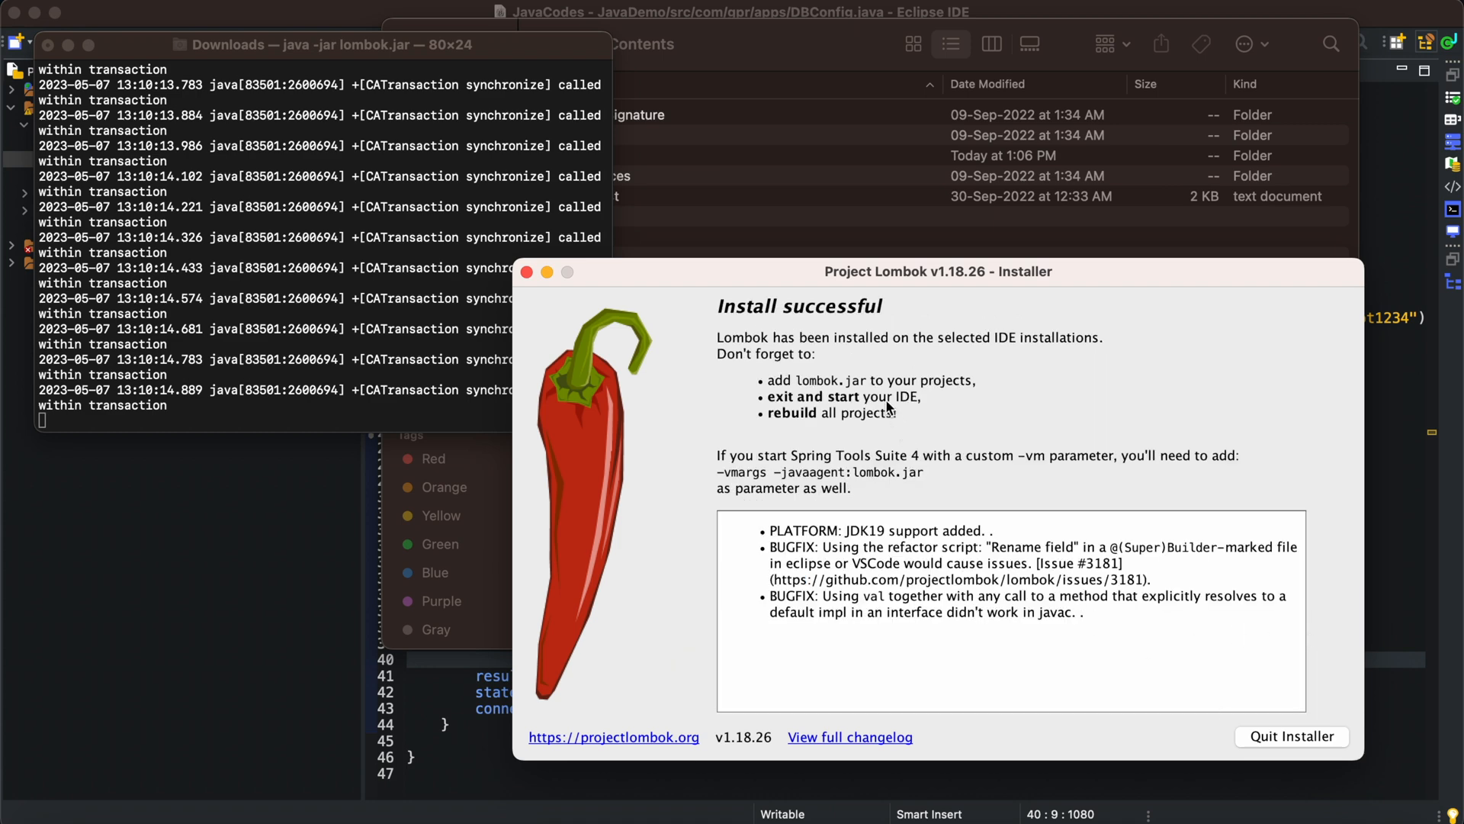
mouse_move(892, 391)
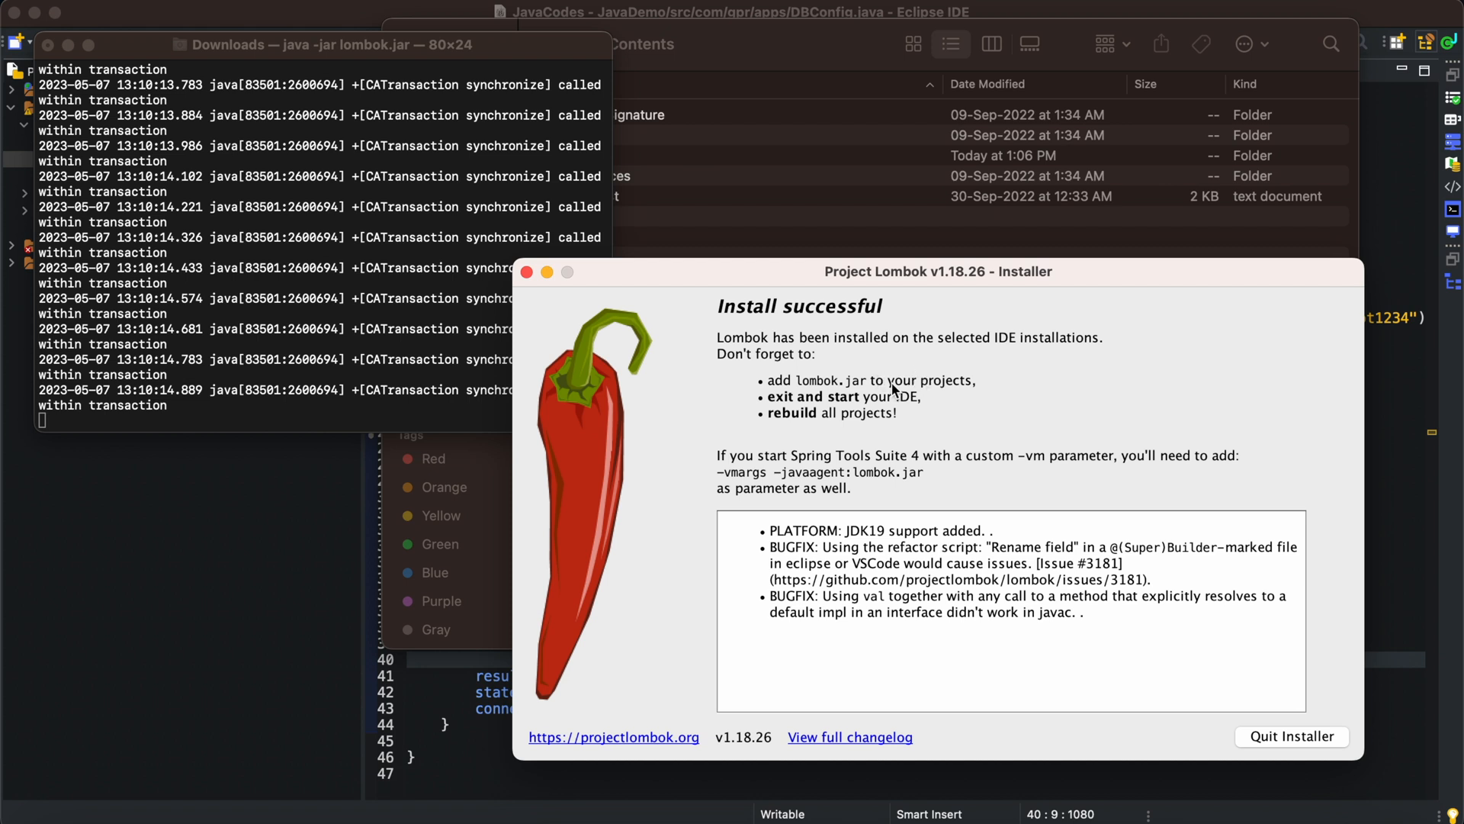
mouse_move(1250, 731)
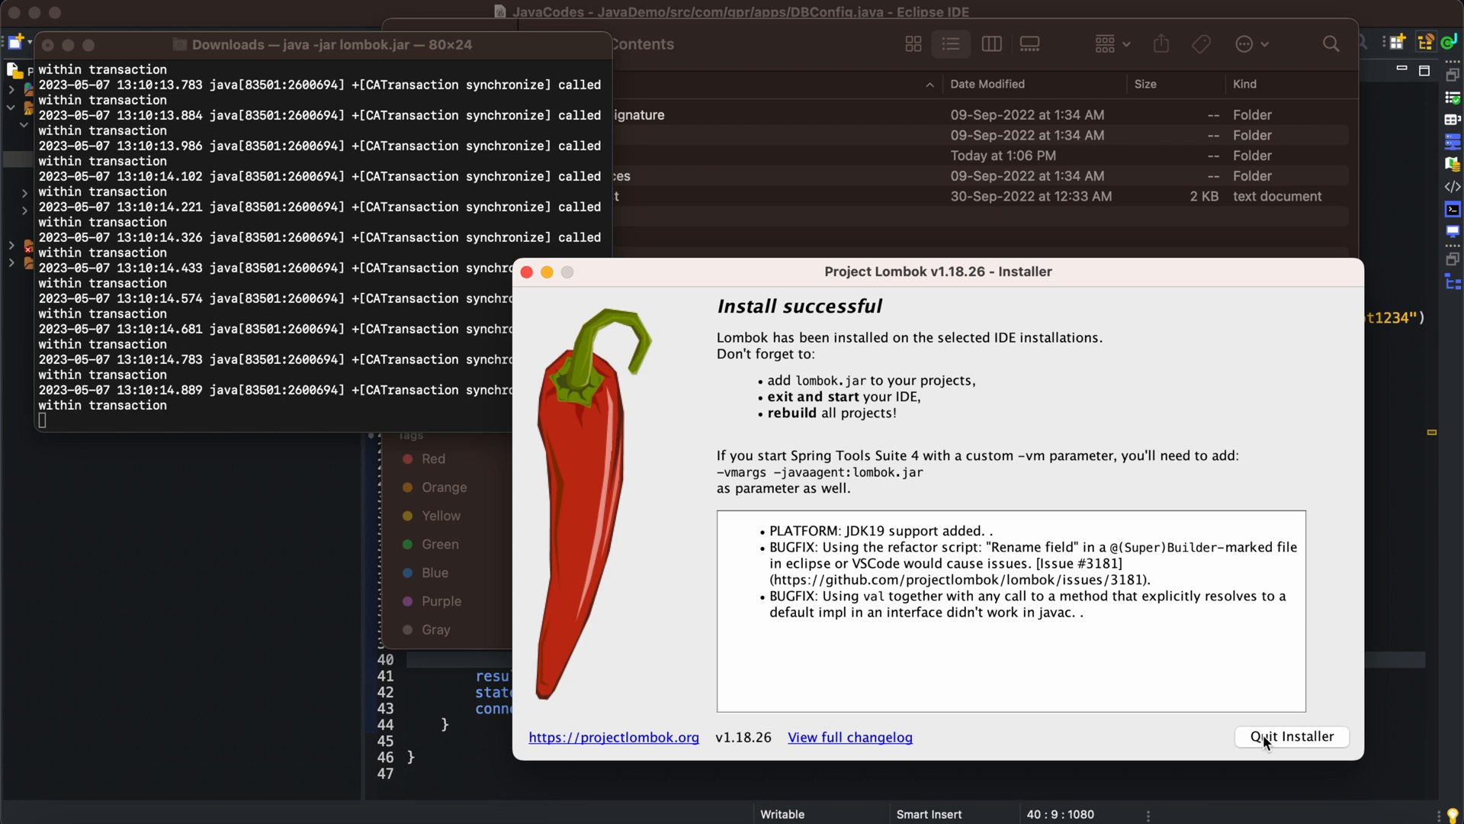
click(1292, 735)
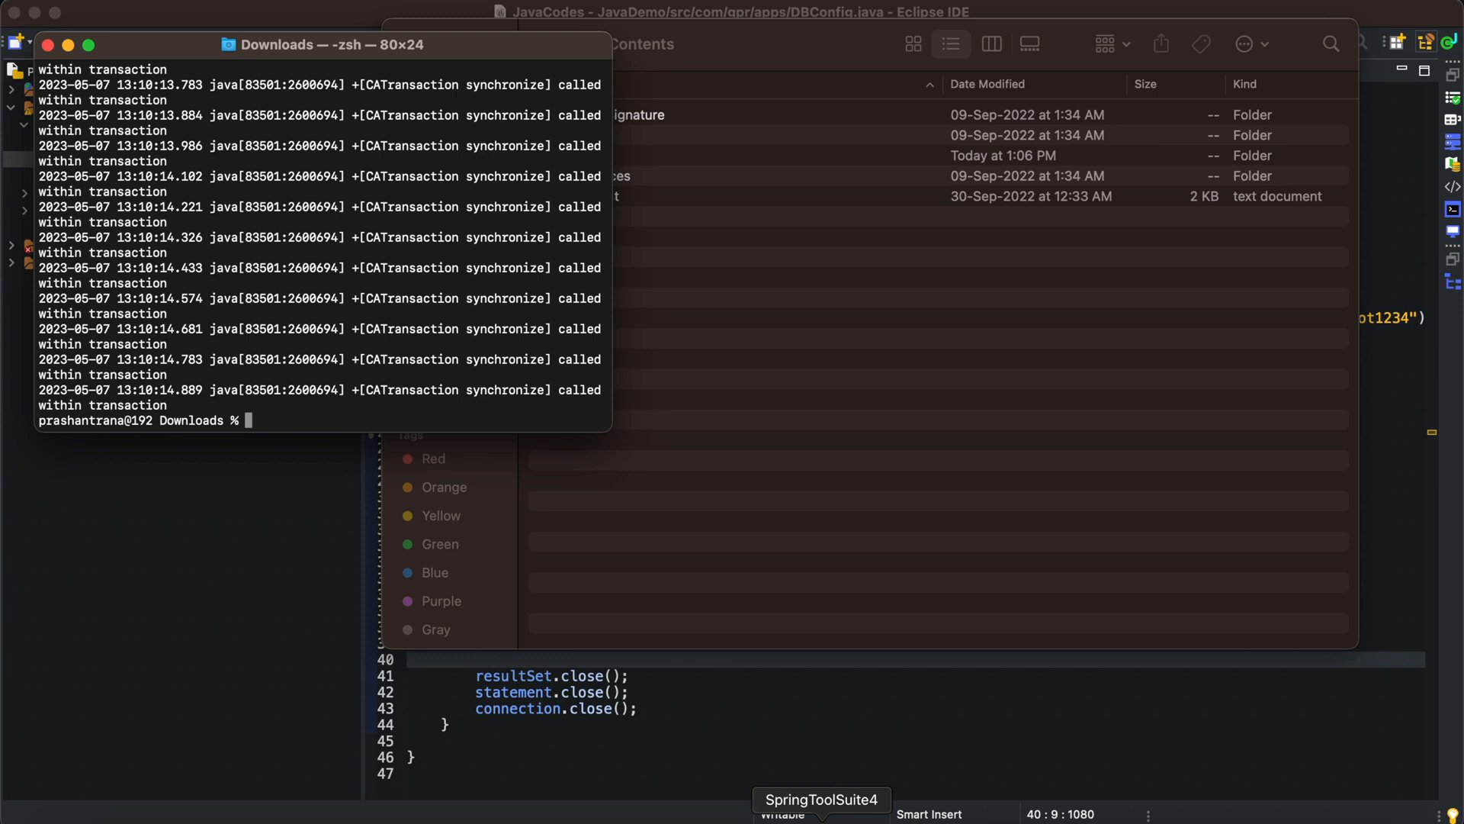
click(821, 799)
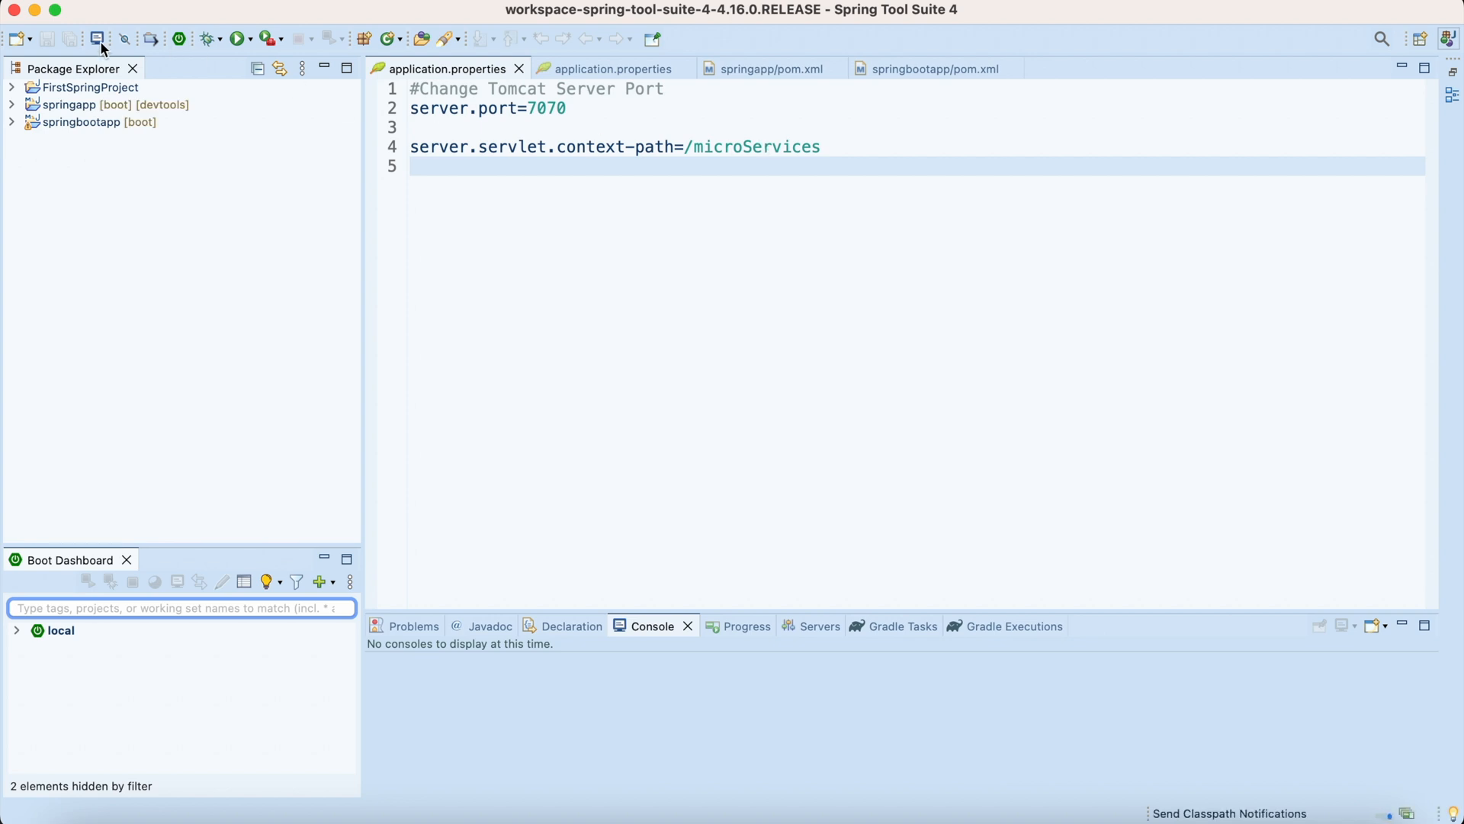
Expand FirstSpringProject and springapp in Package Explorer to reach springapp's pom.xml with the Lombok 1.18.20 dependency
click(90, 87)
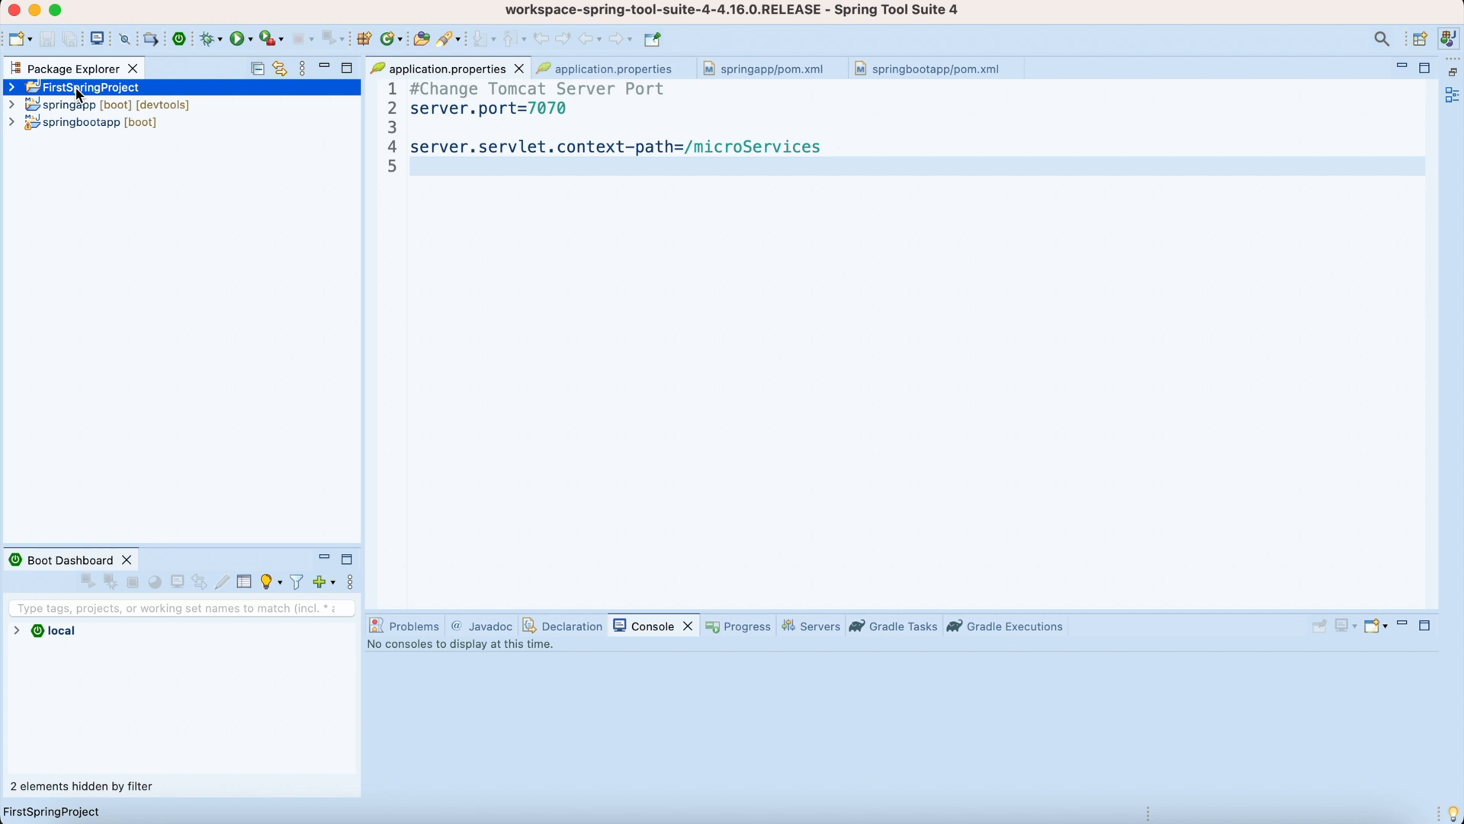
click(11, 87)
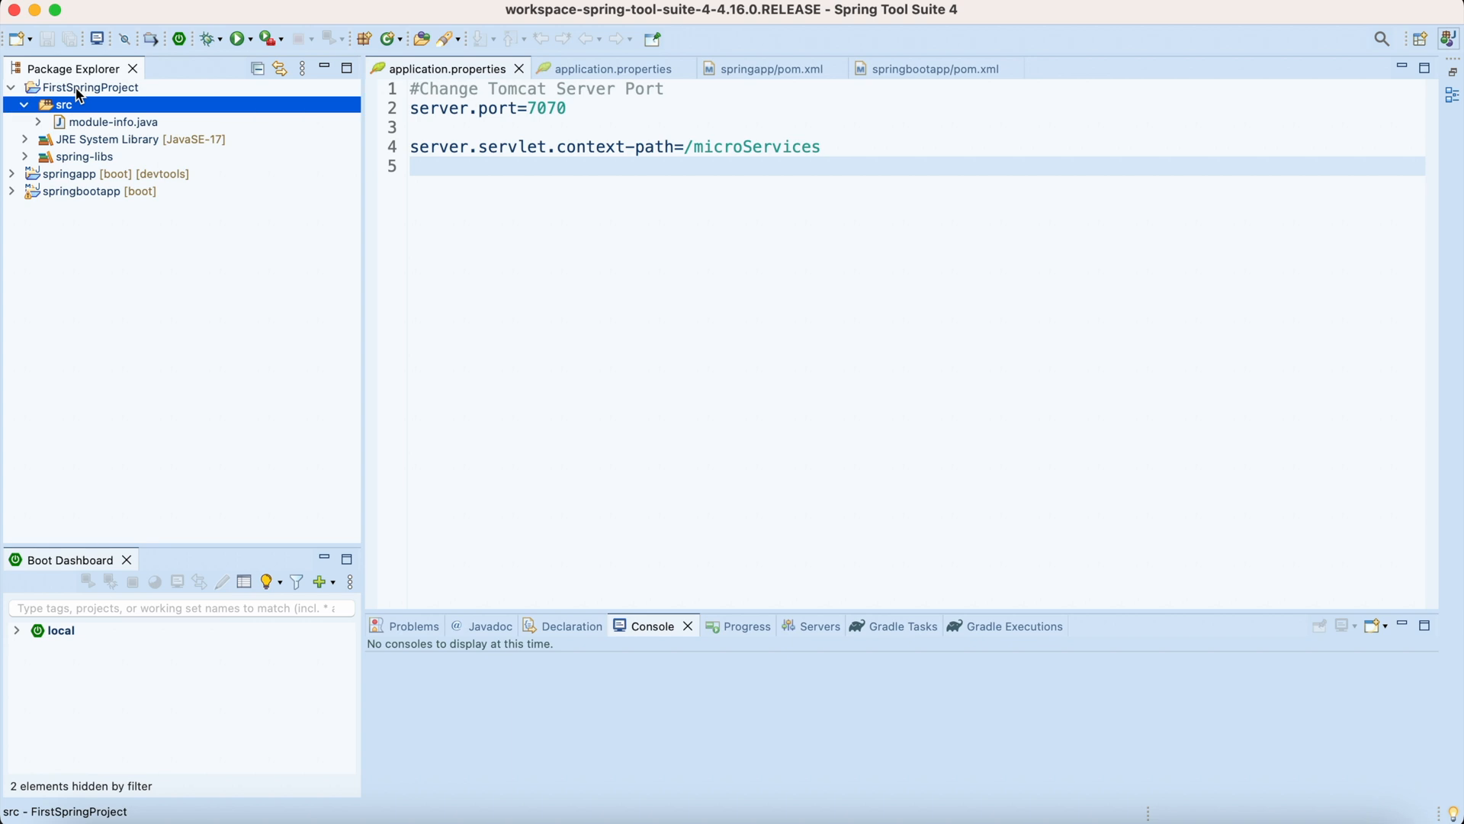
click(135, 139)
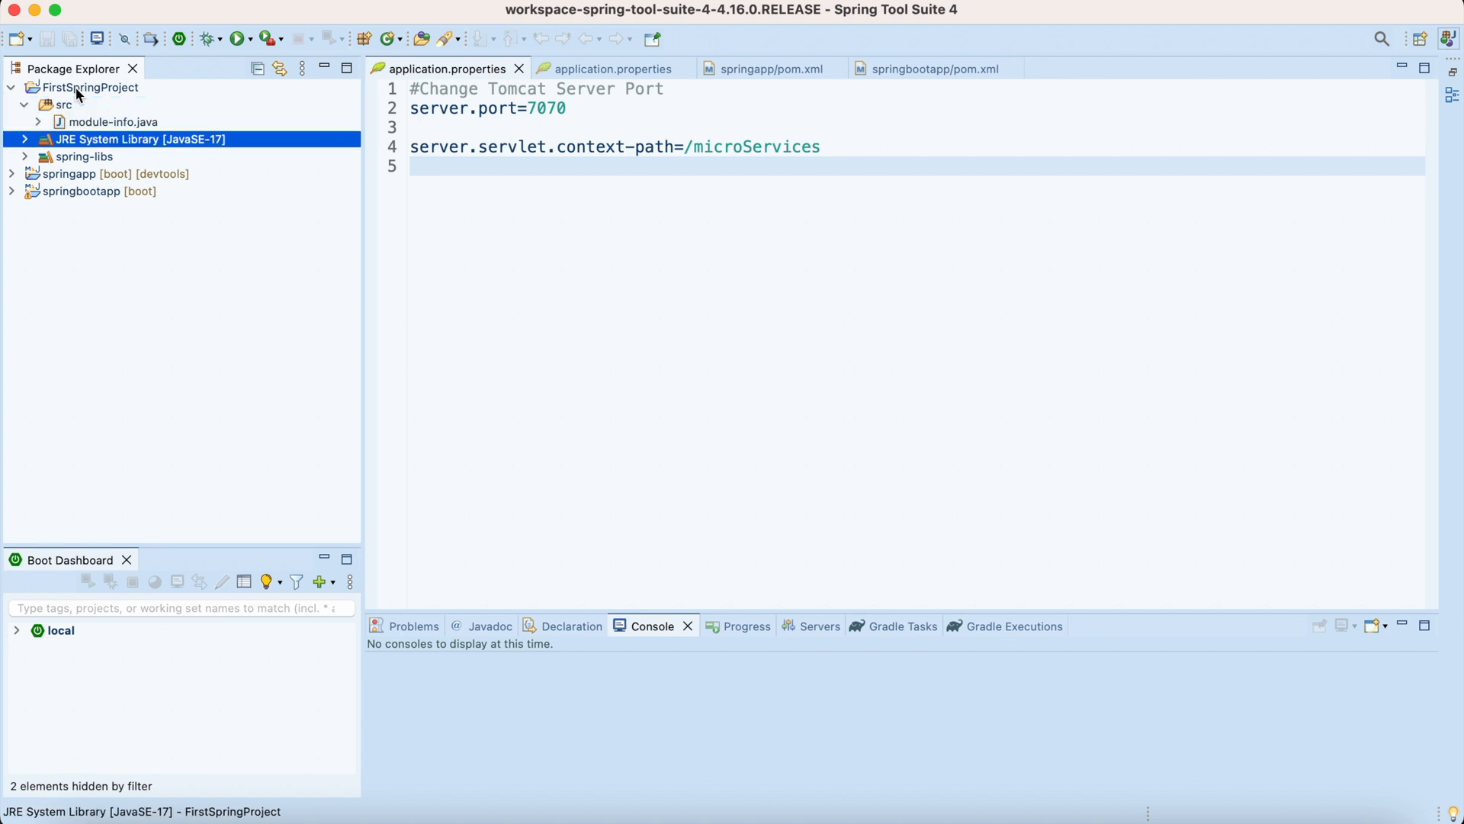
click(10, 174)
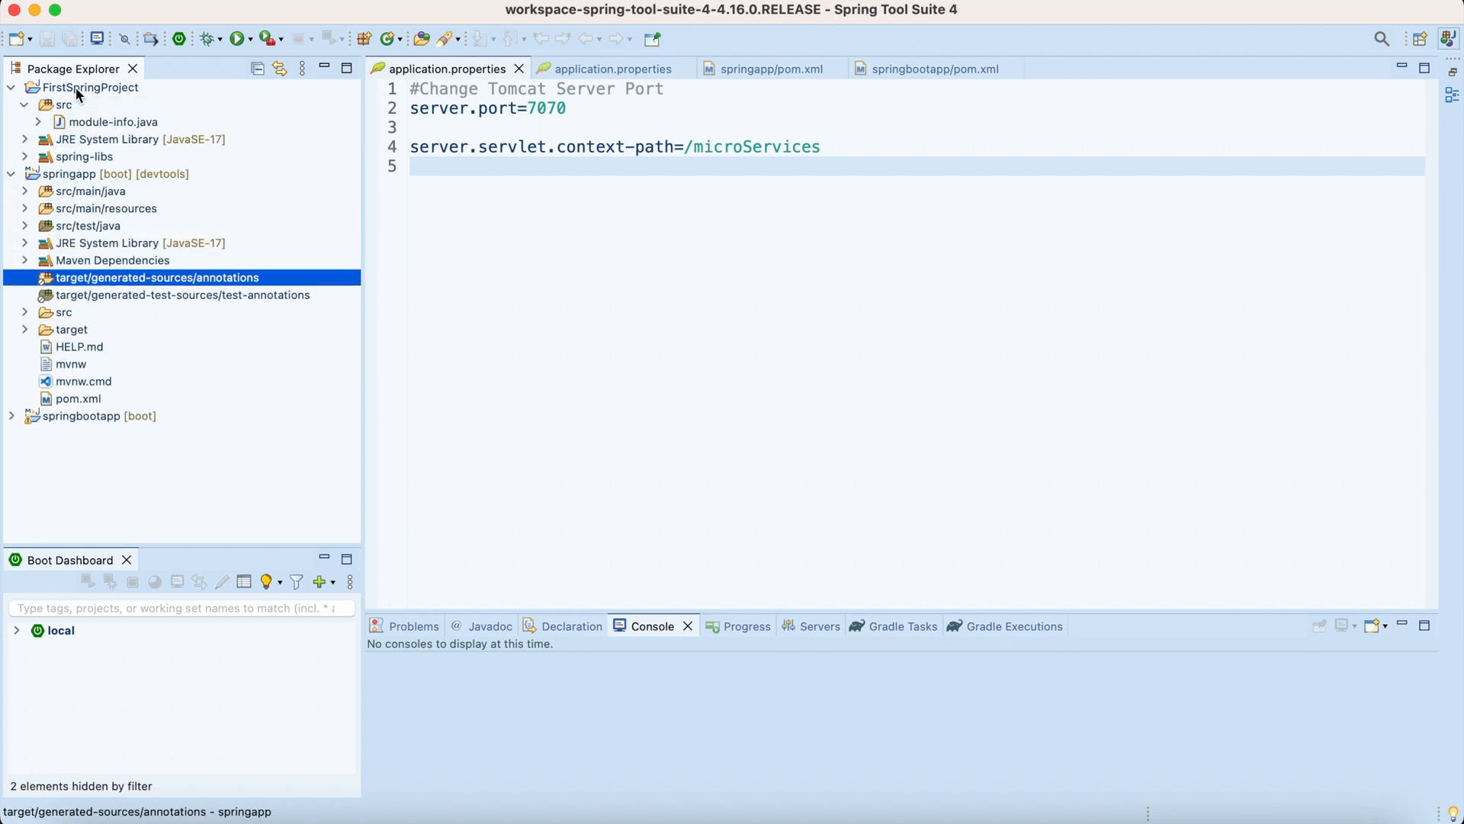
click(77, 398)
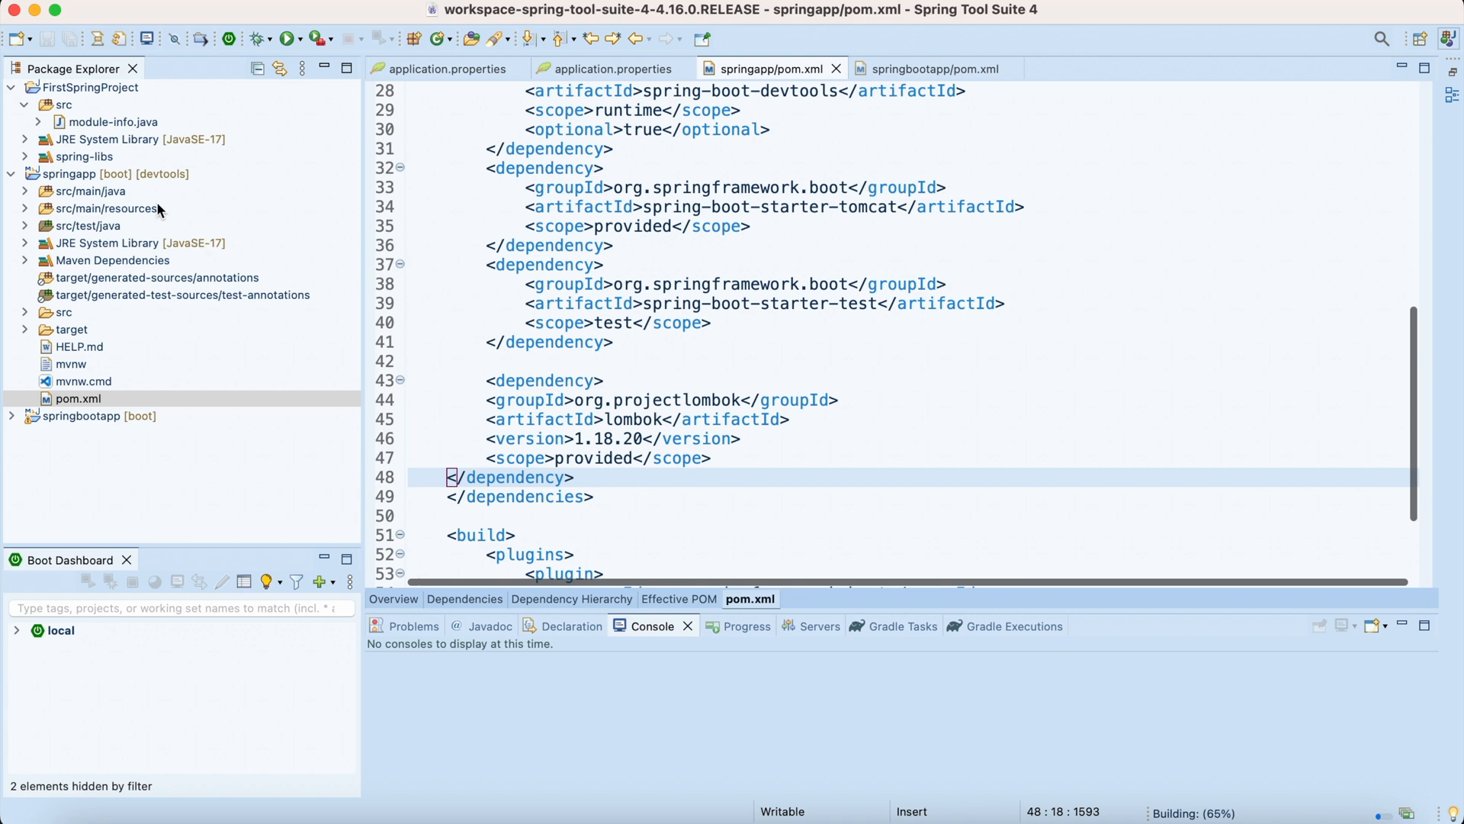
Run Maven > Update Project on springapp, keeping it checked, so its dependencies are picked up
right_click(70, 174)
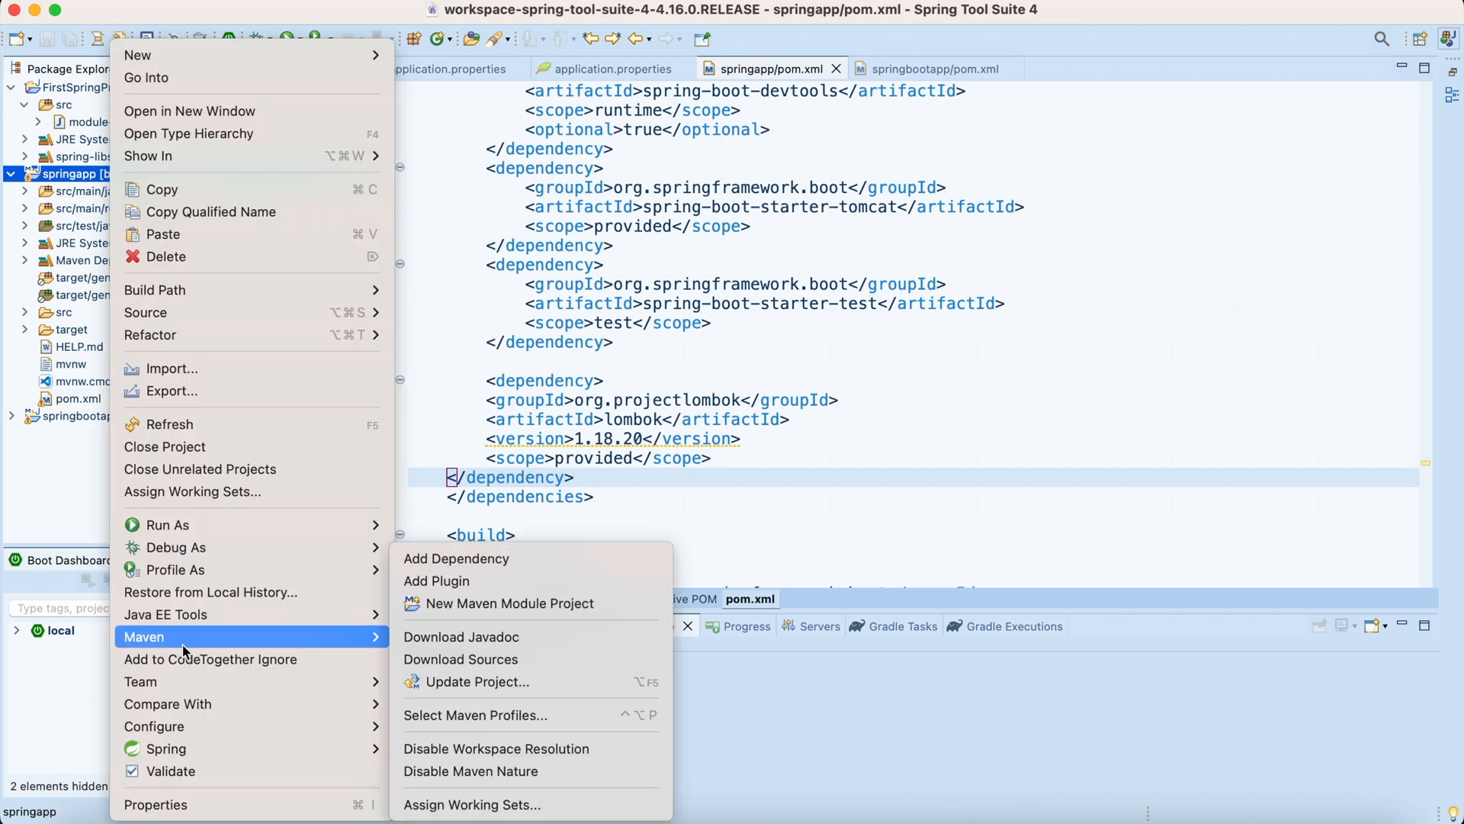
click(476, 682)
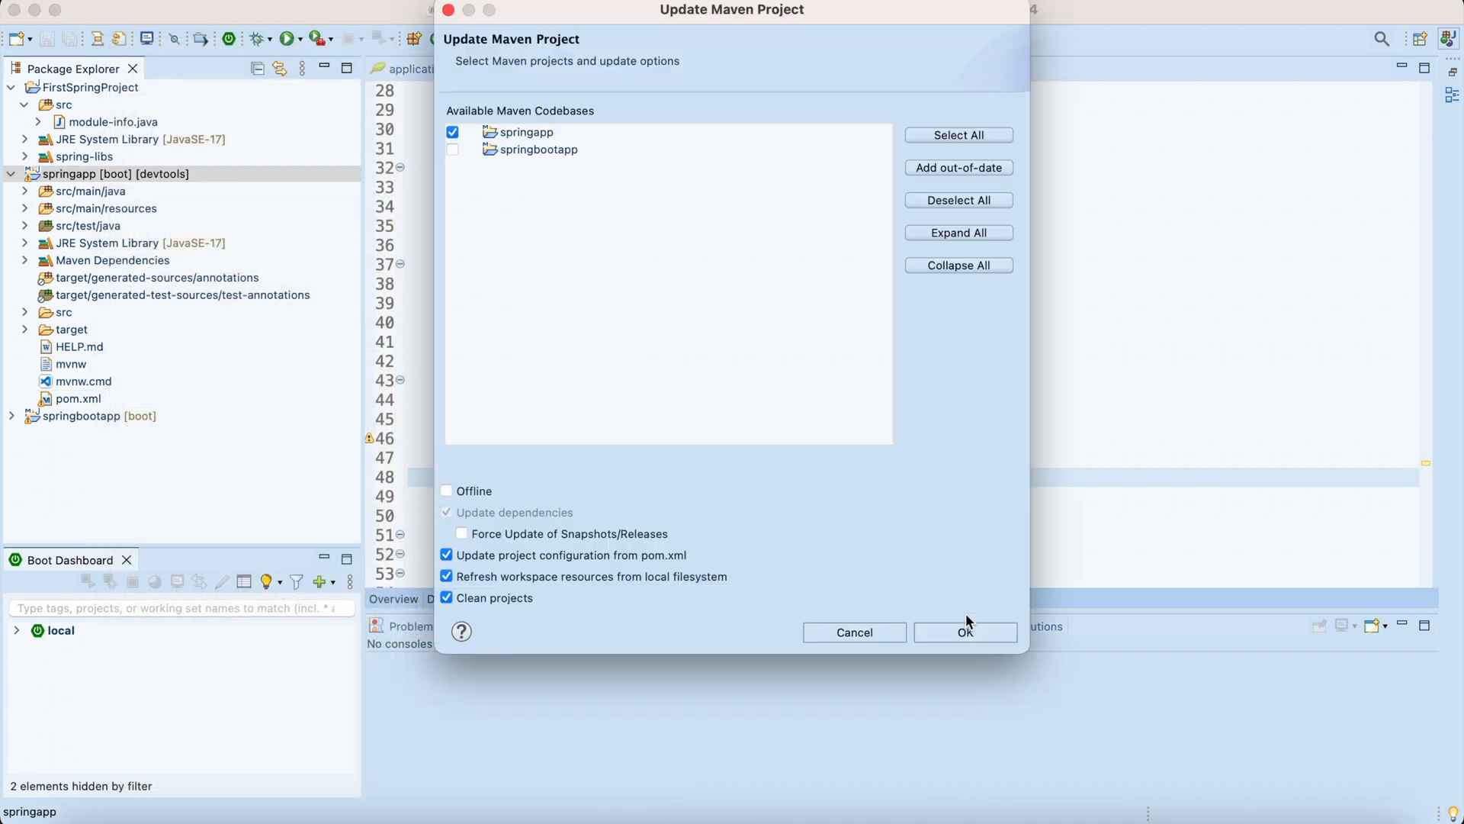
click(964, 631)
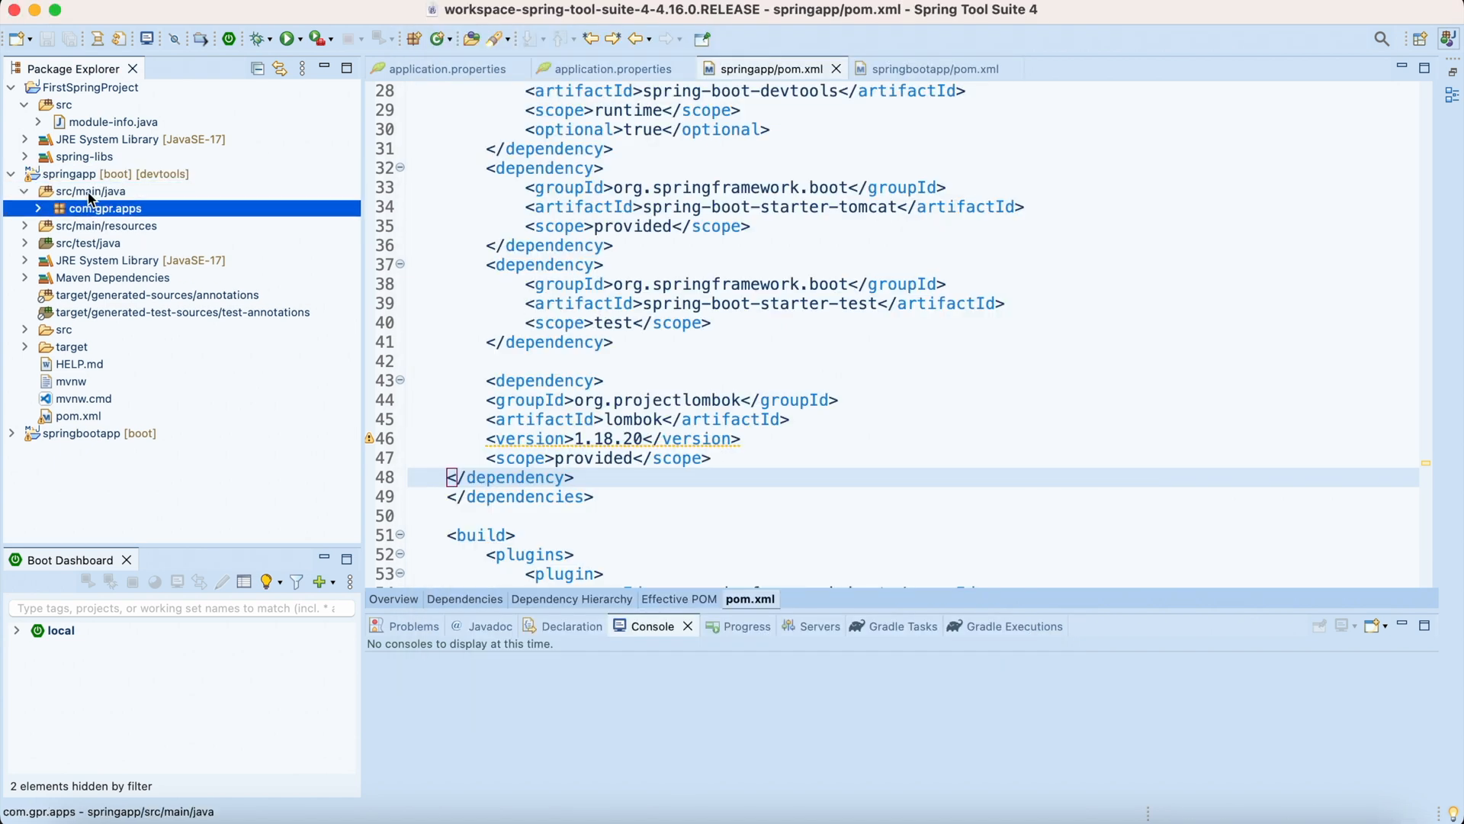
Create a new Java class named EmployeeDTO in the com.gpr.apps package
click(36, 209)
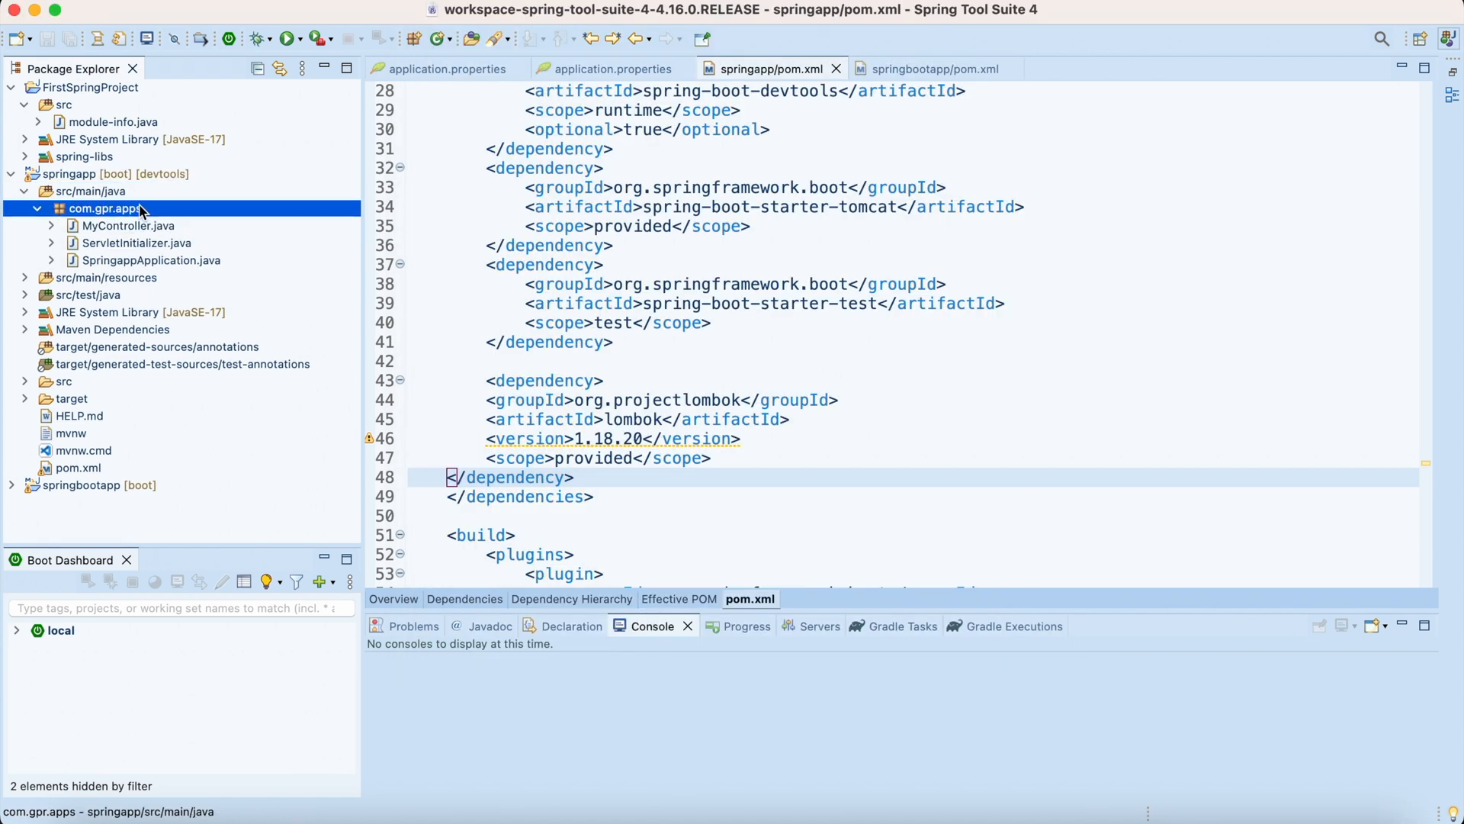
right_click(107, 208)
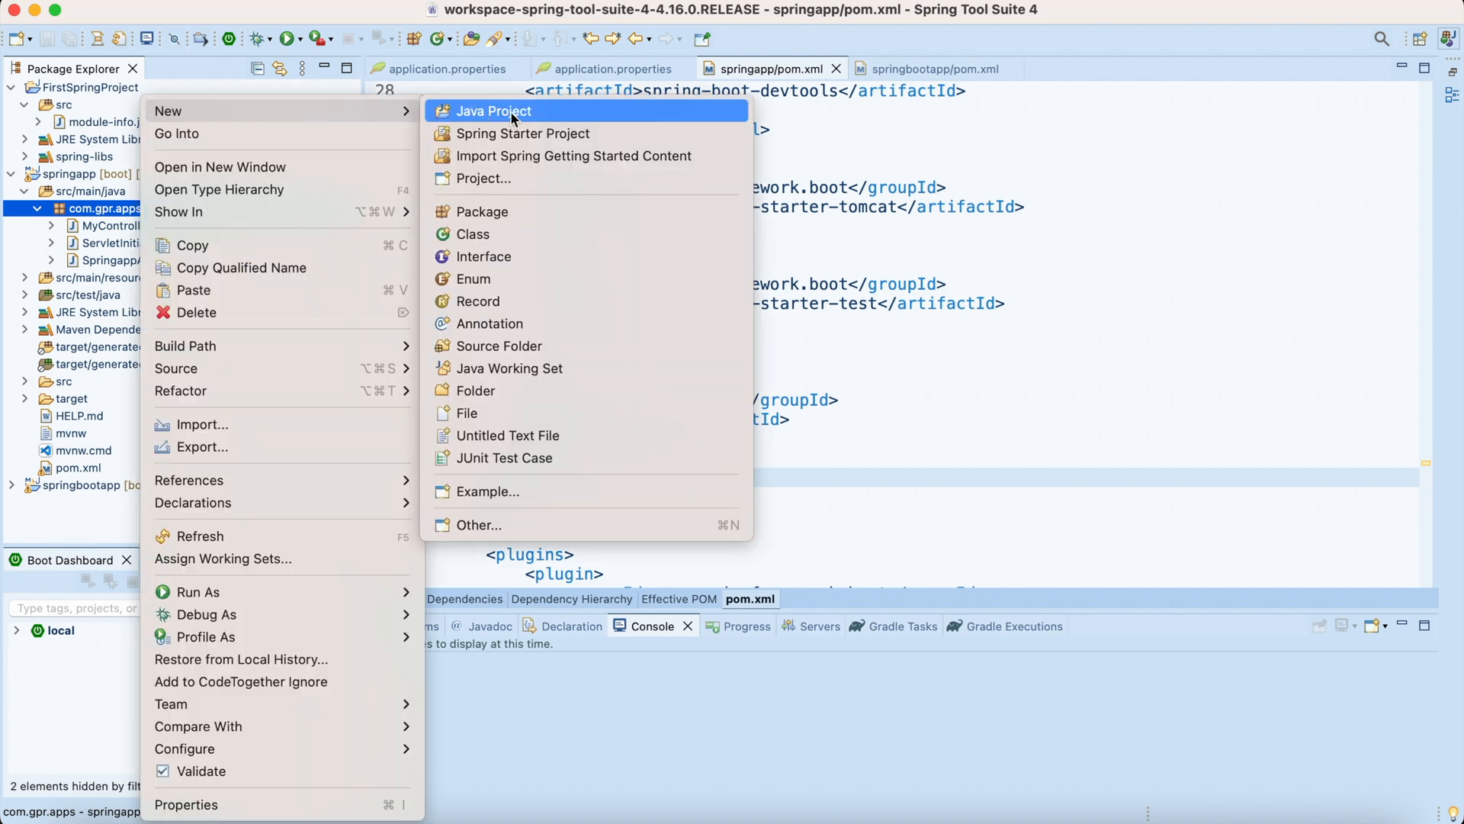
click(473, 233)
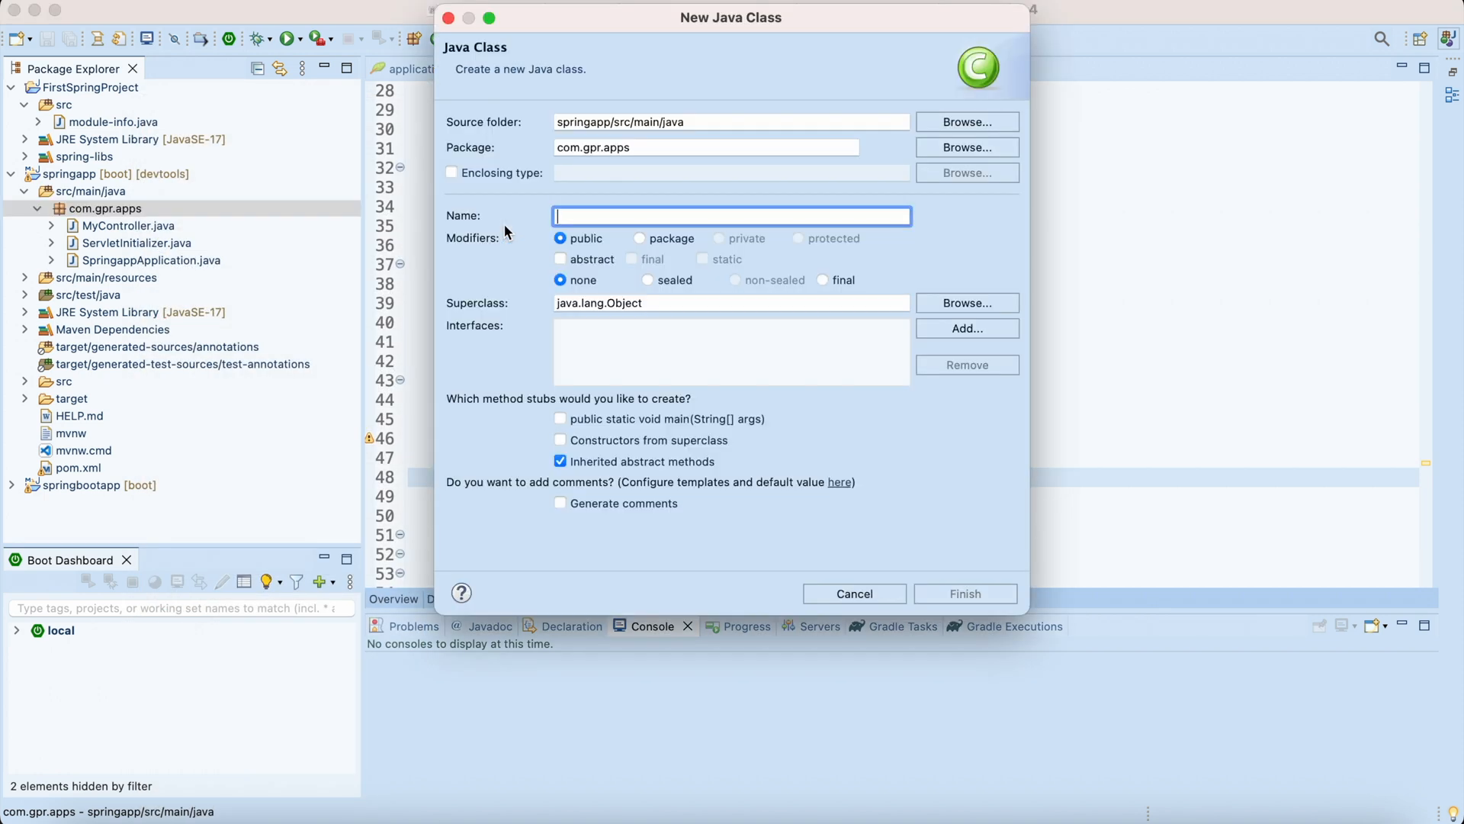
text(Employee)
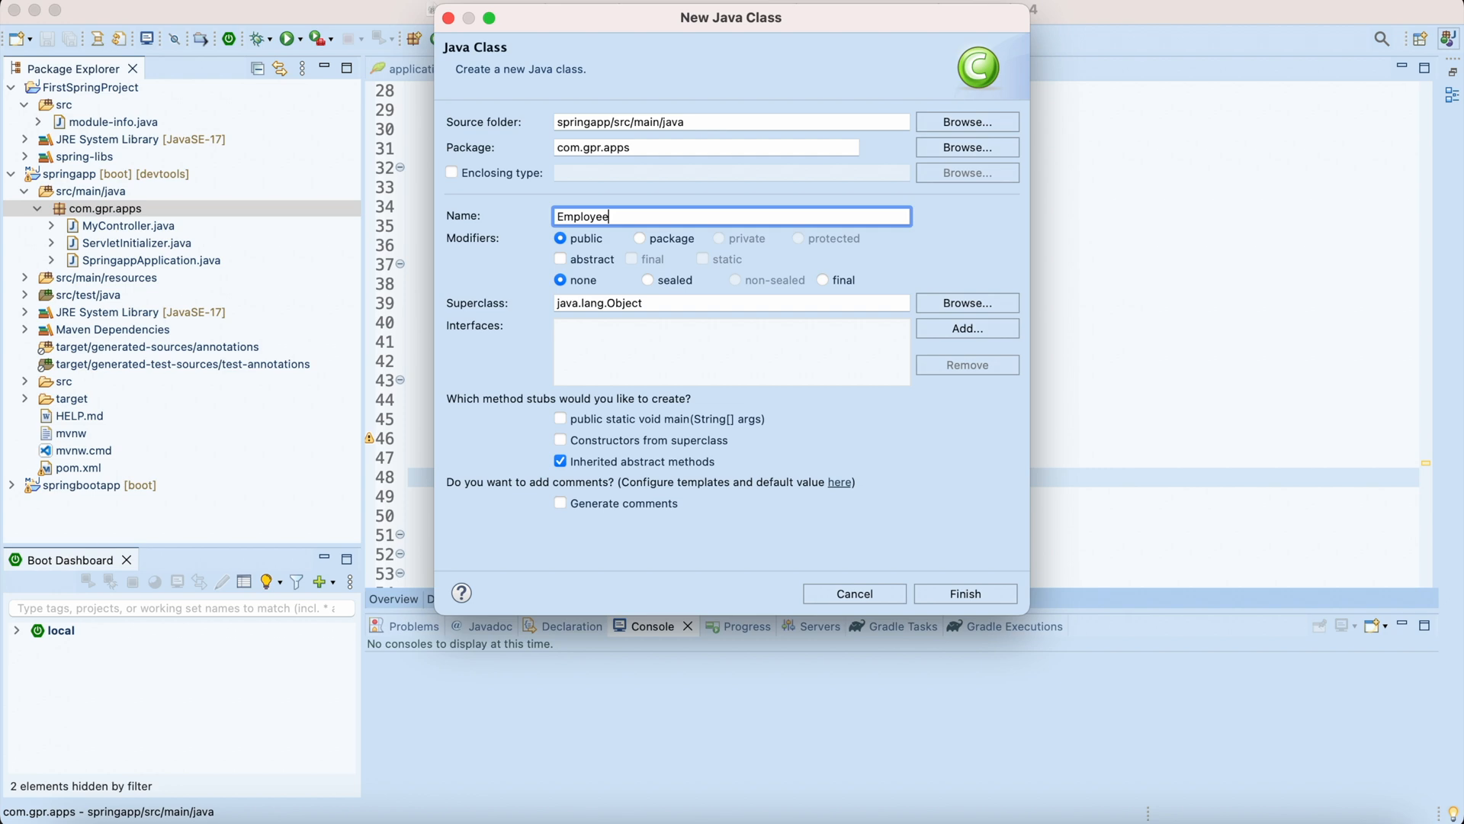
text(DTO)
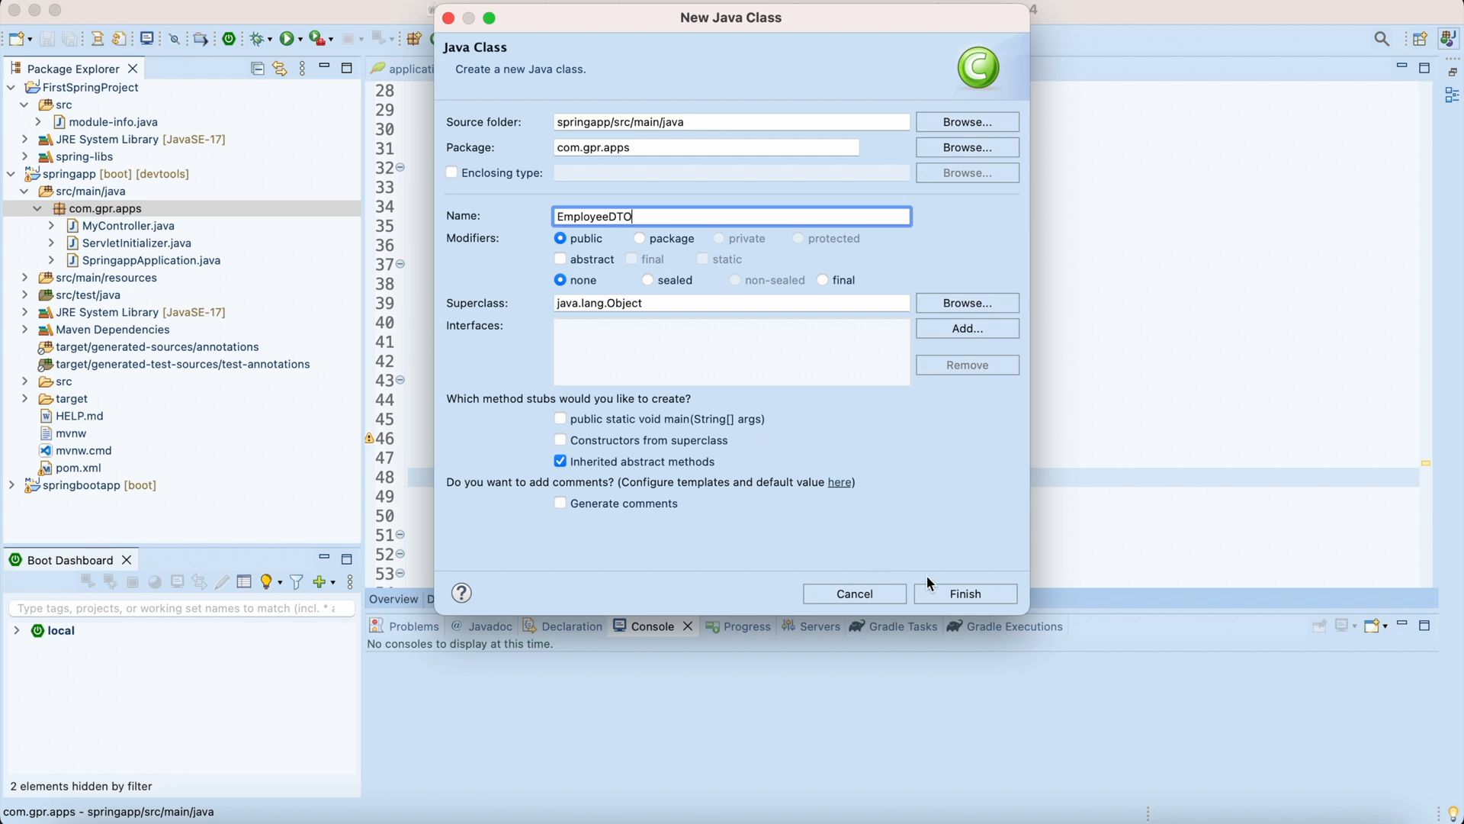
click(963, 593)
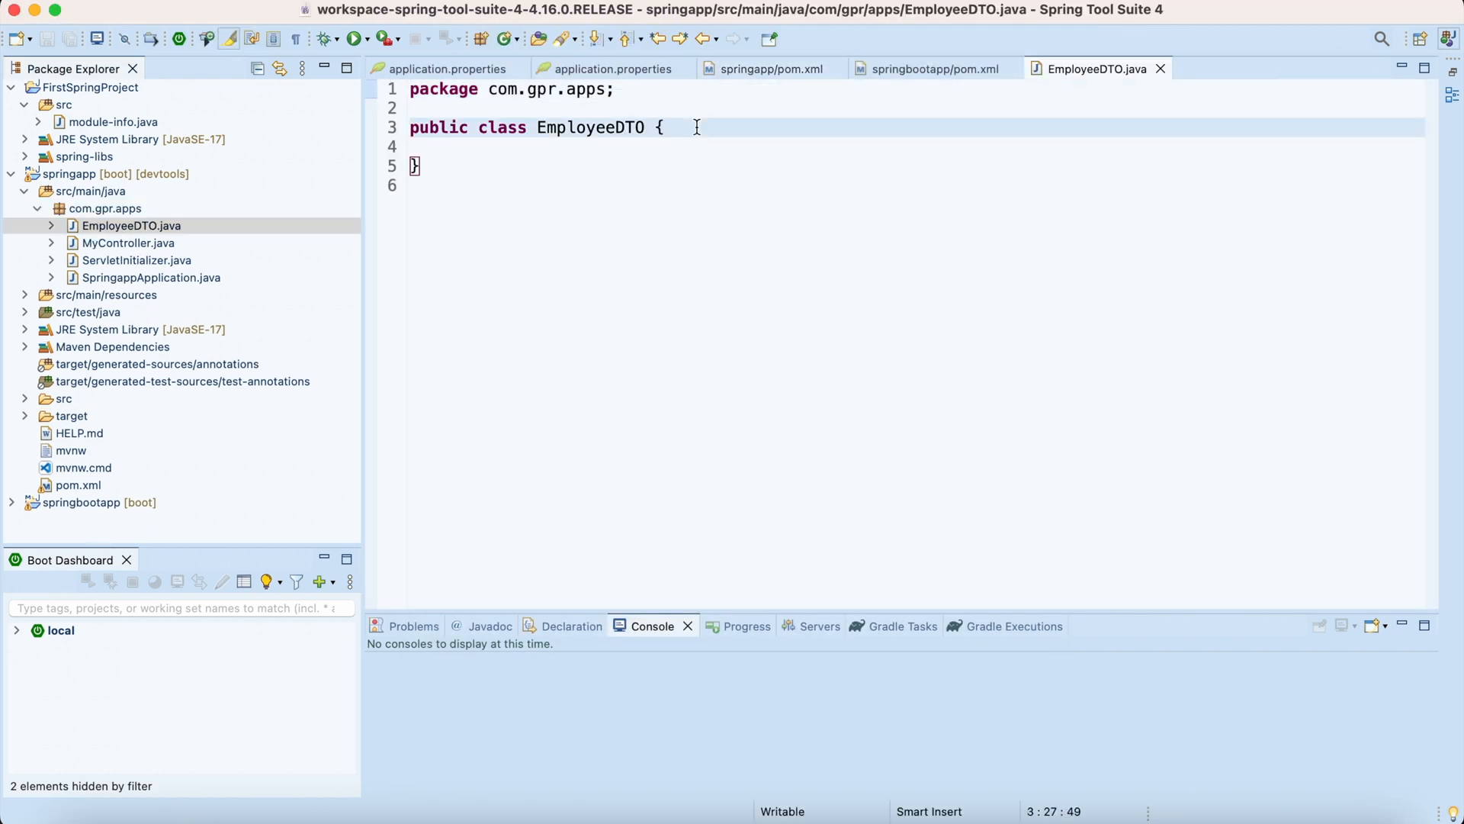
Declare private int empId and private String empName fields in EmployeeDTO
text(private i)
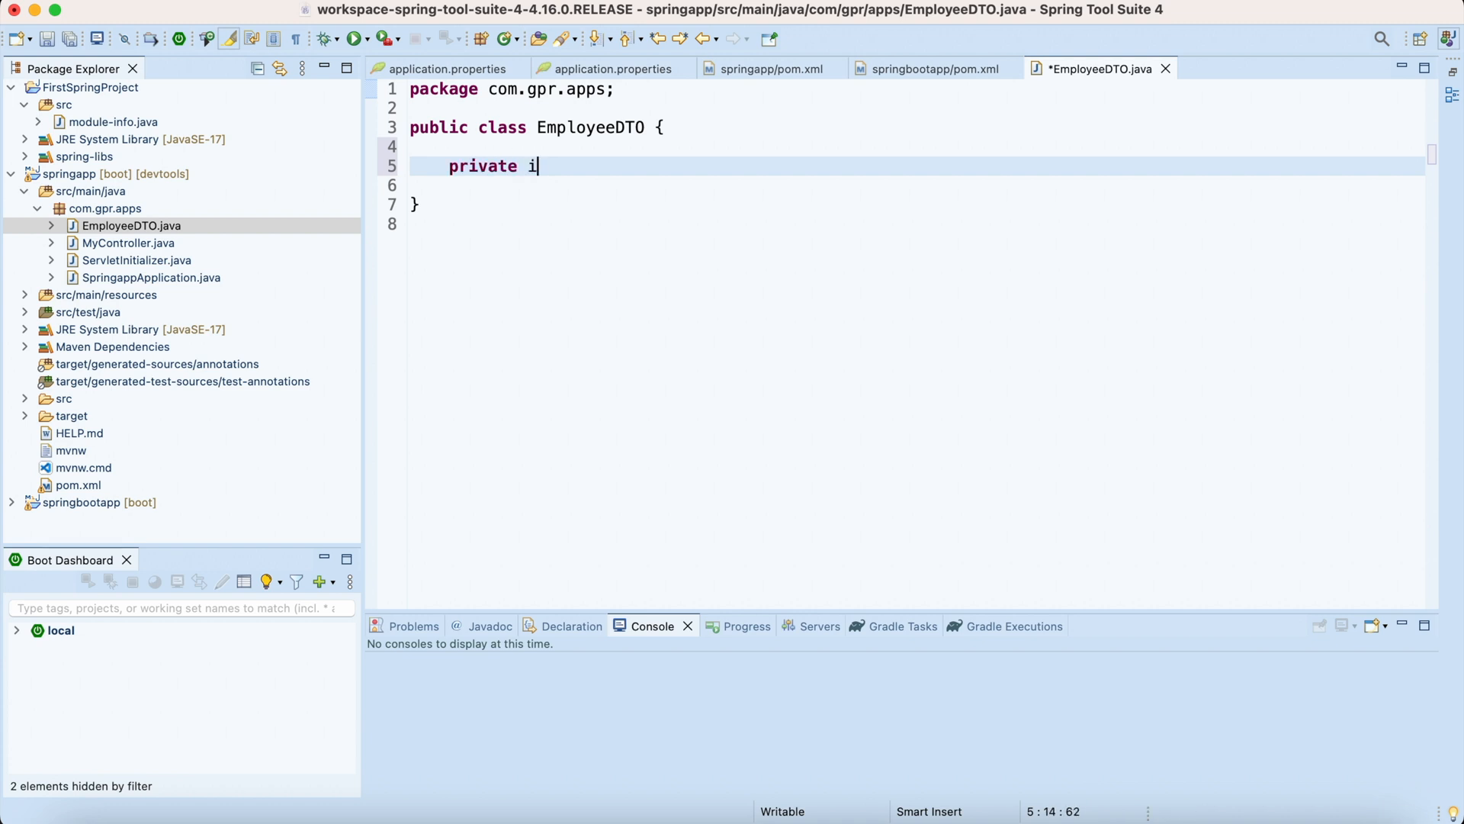
text(nt emp)
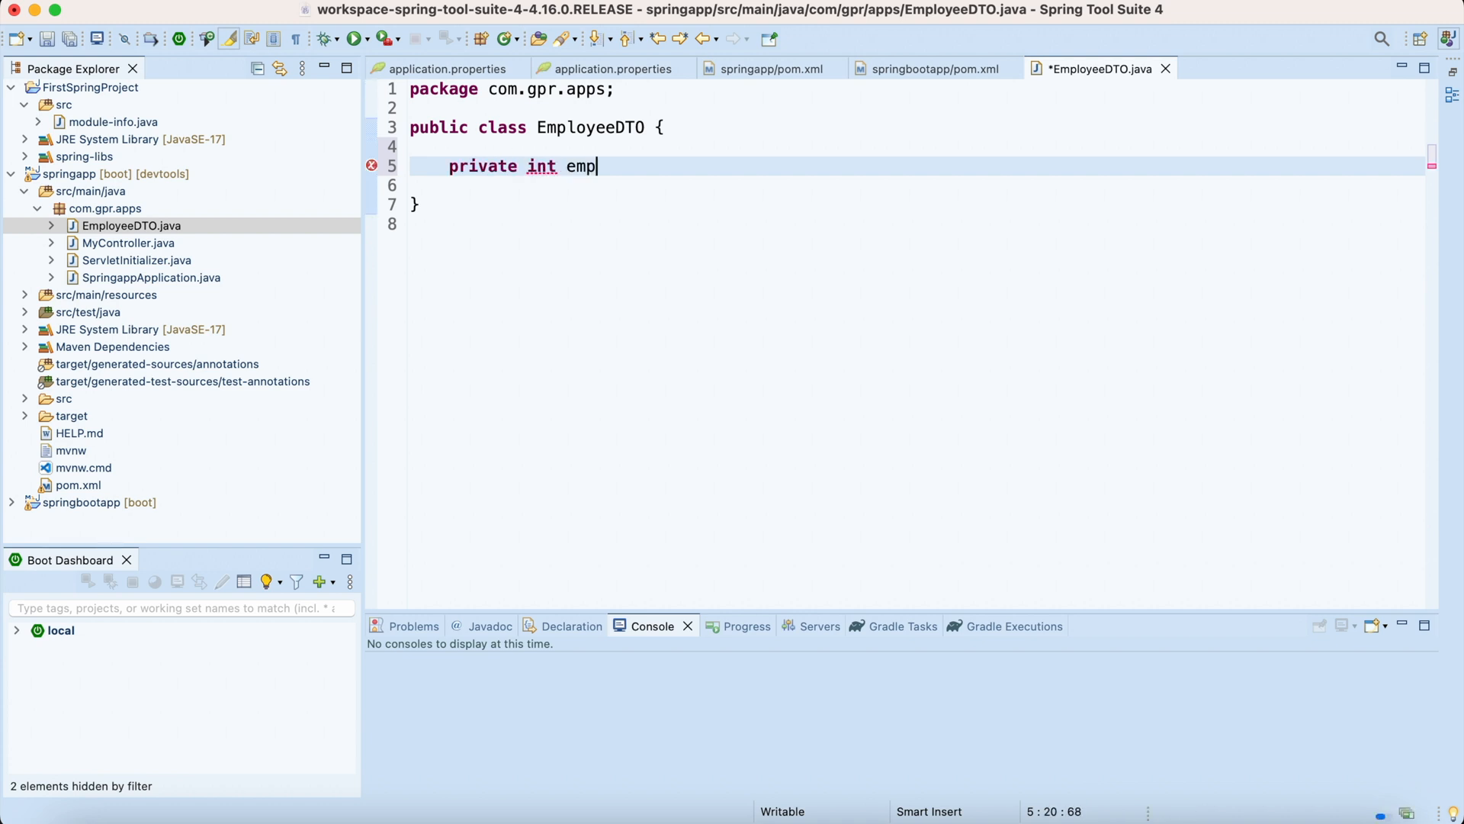
text(Id;)
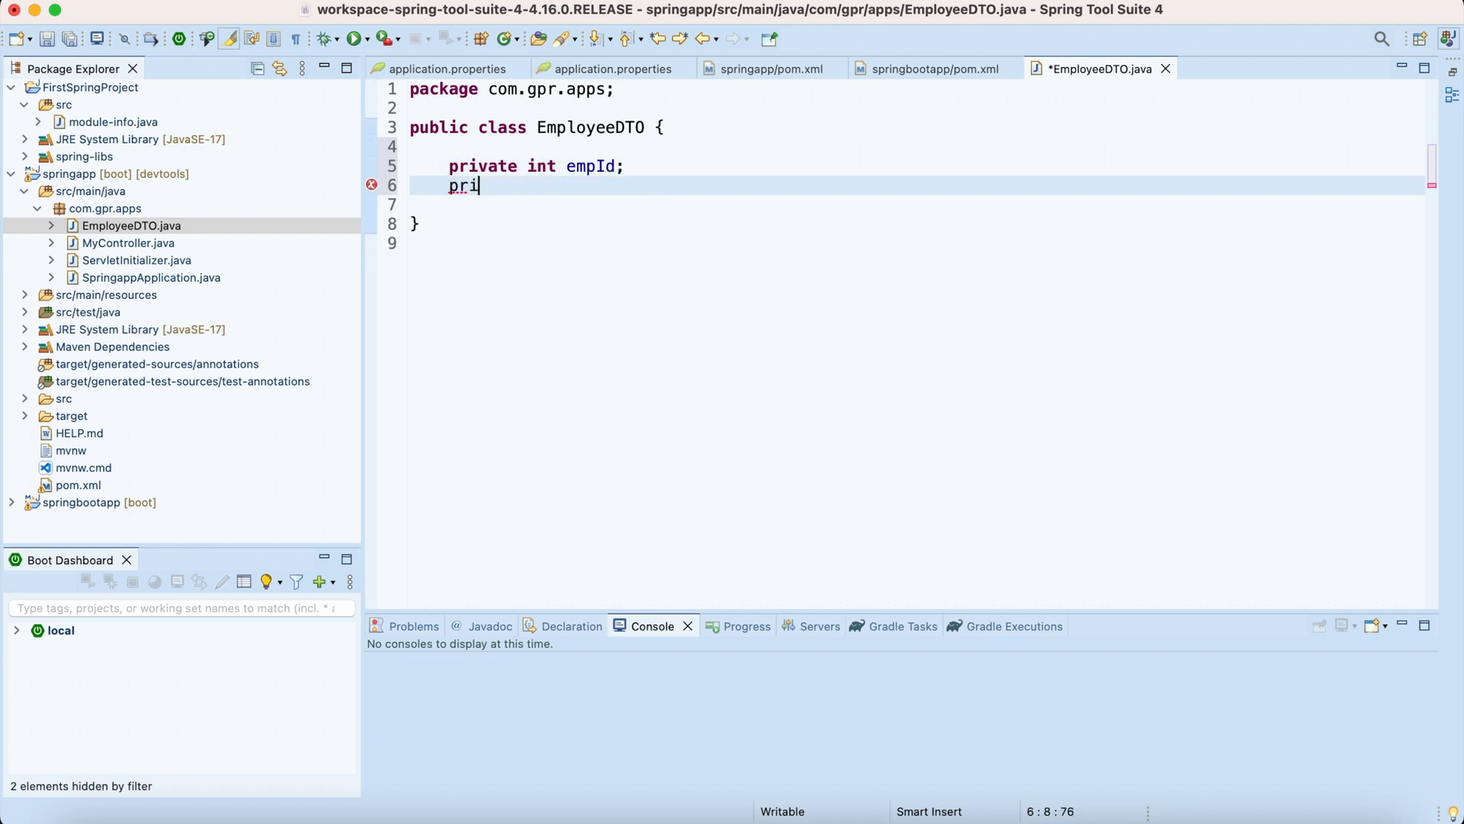
text(vate String)
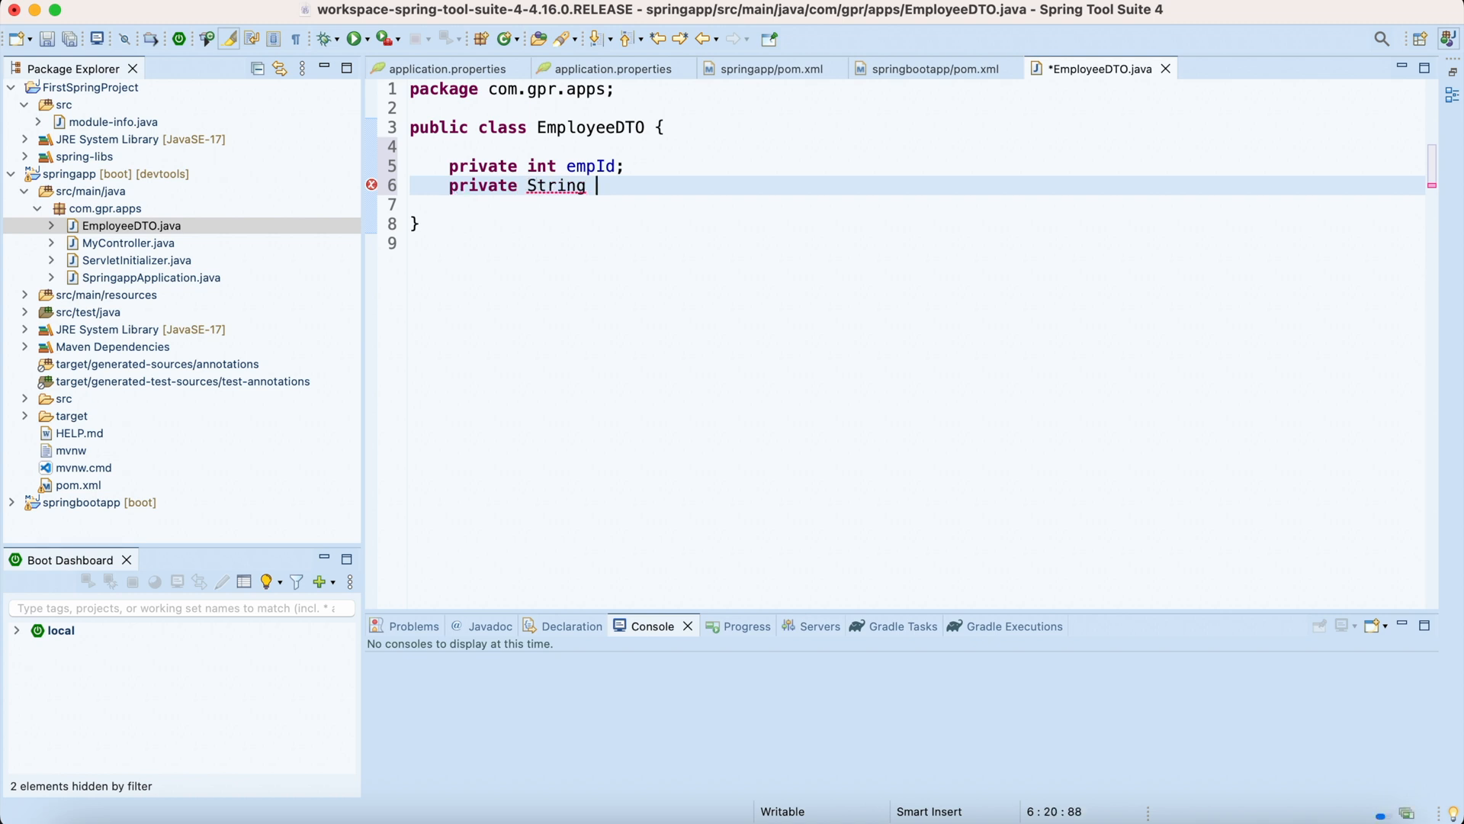
text(empName1)
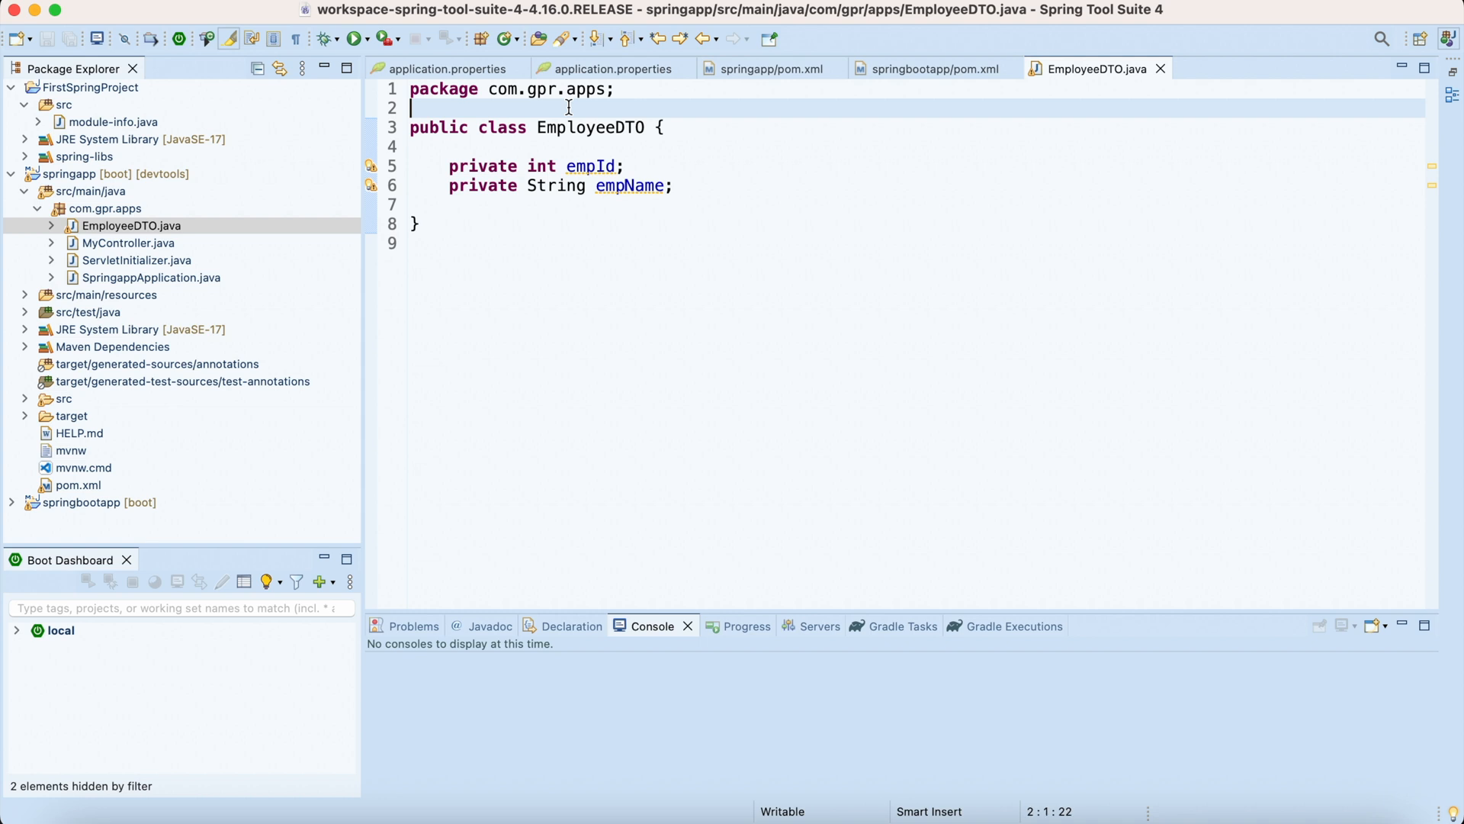
text(@Getter)
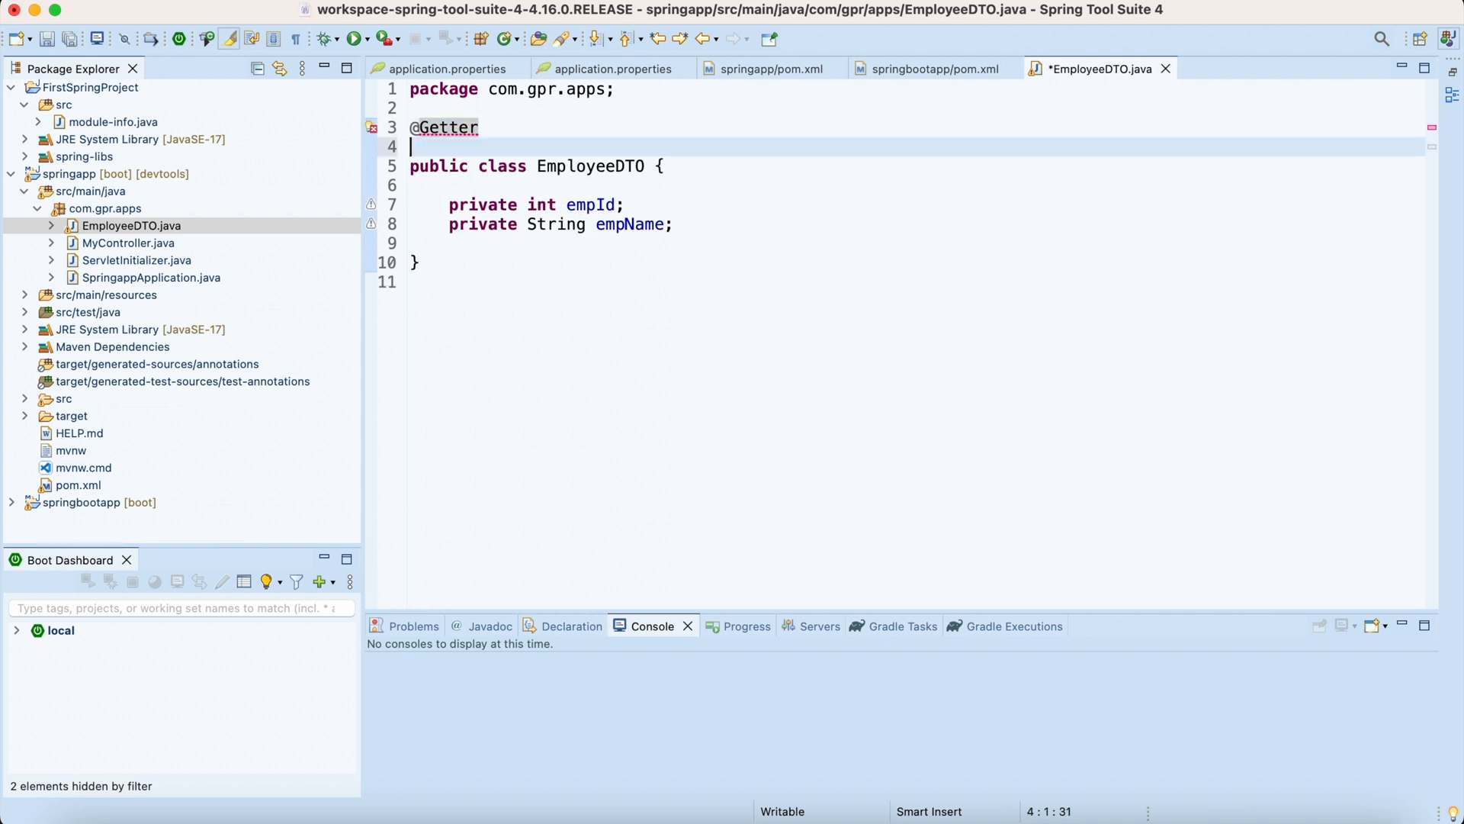
text(@Setter)
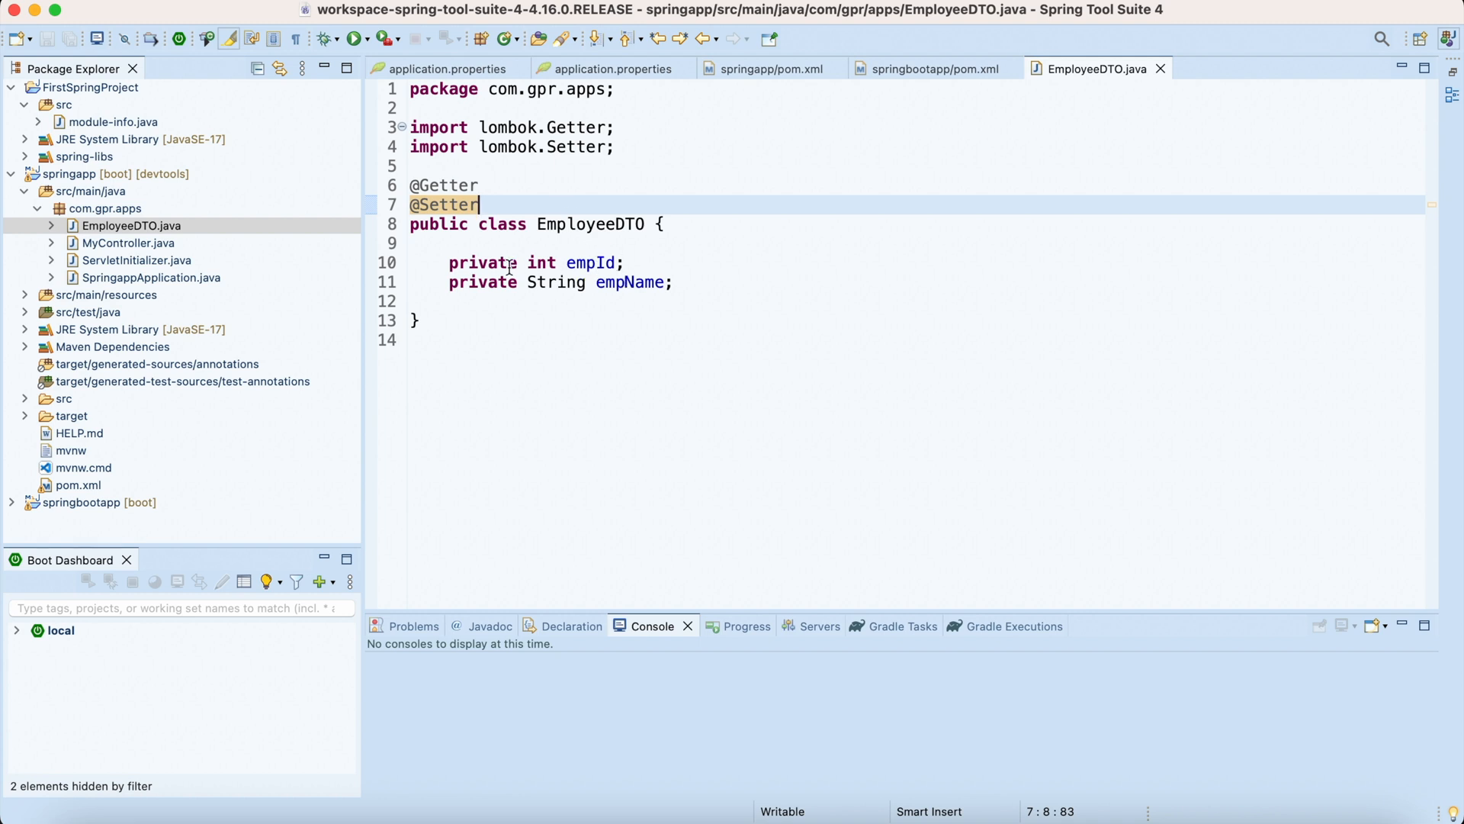
click(127, 242)
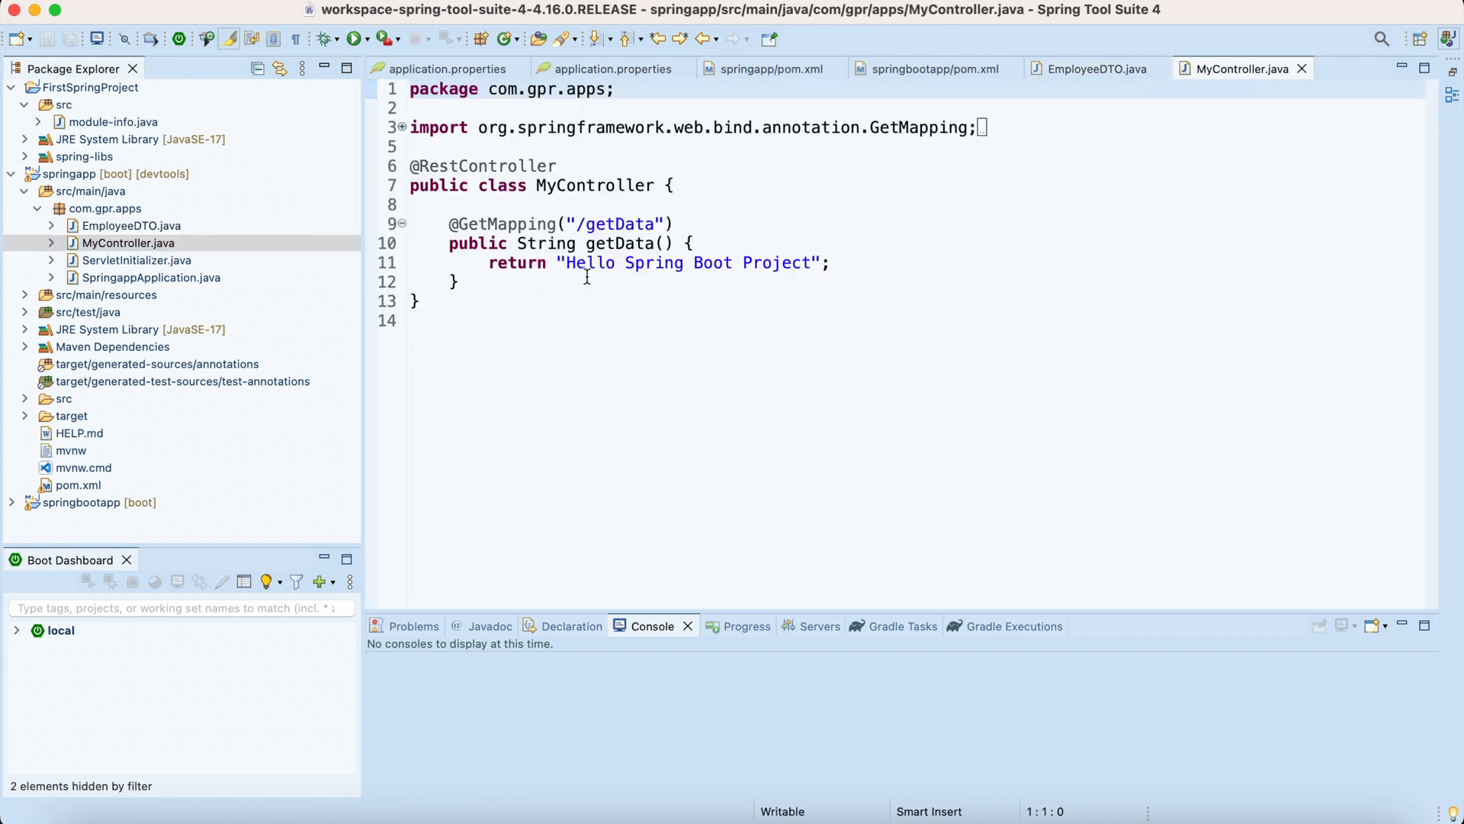
Inside getData, declare EmployeeDTO empObject = new EmployeeDTO();
click(693, 244)
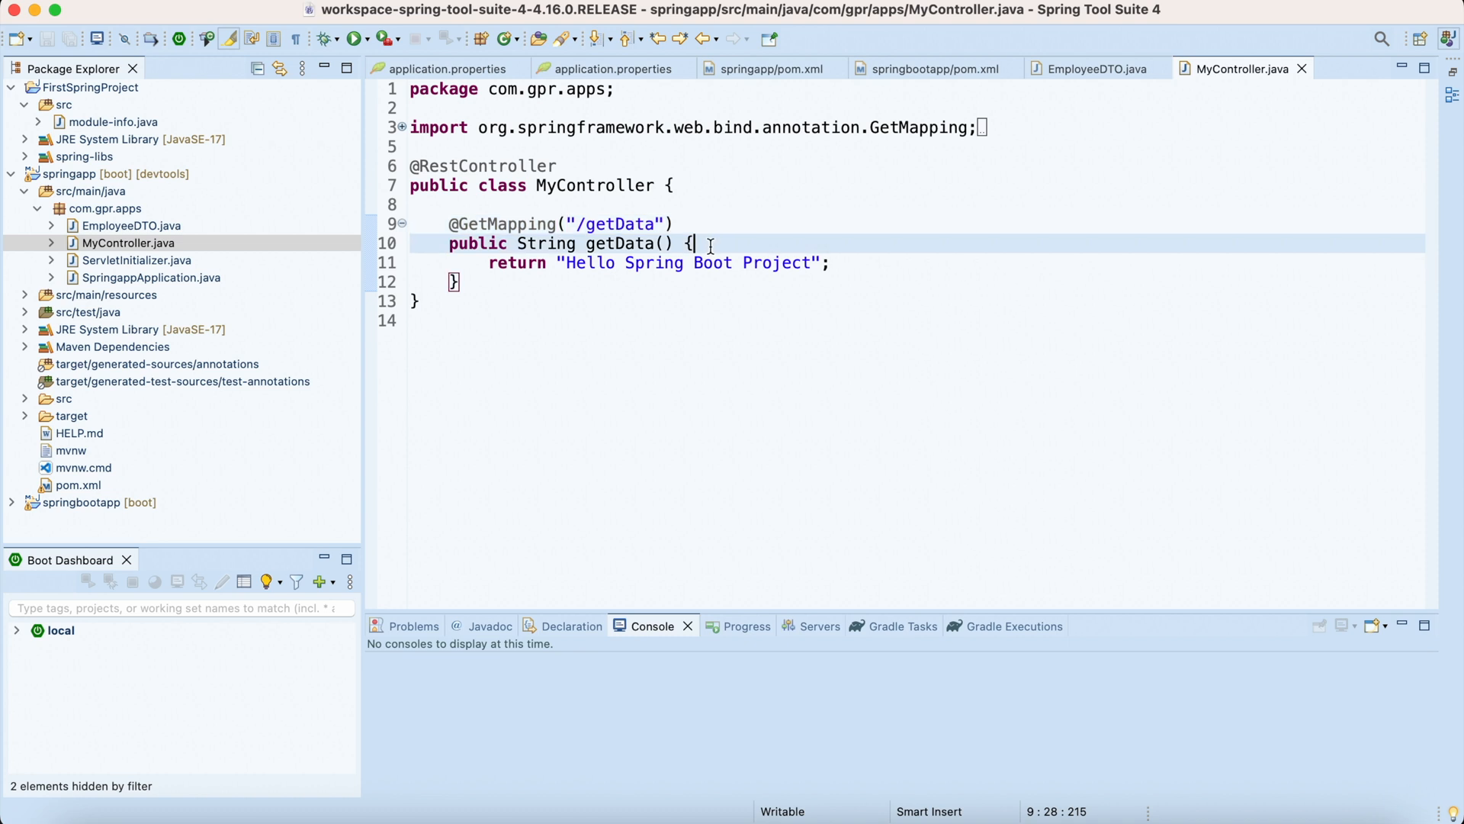
text(String emp)
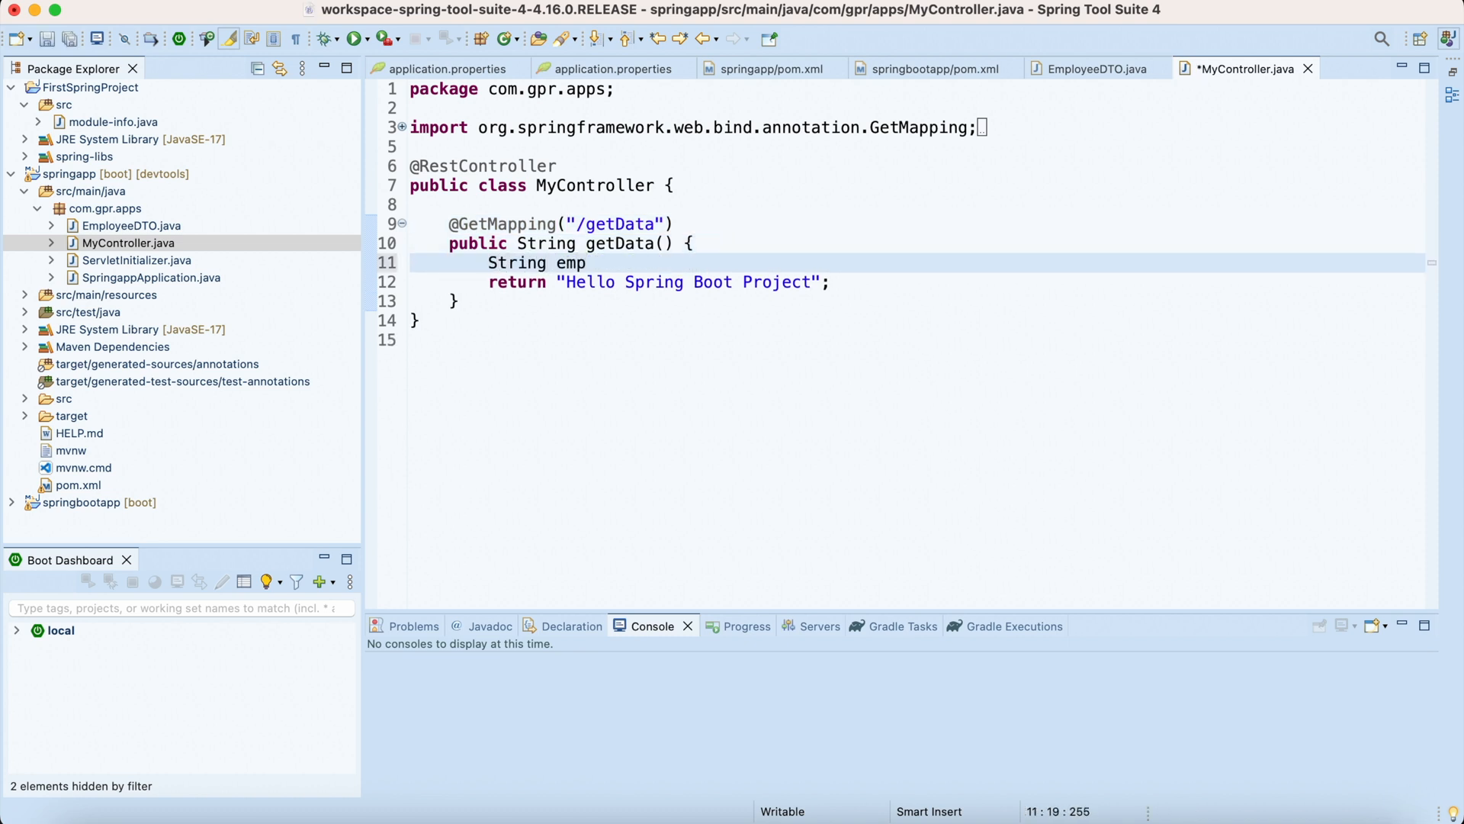
text(Id = e)
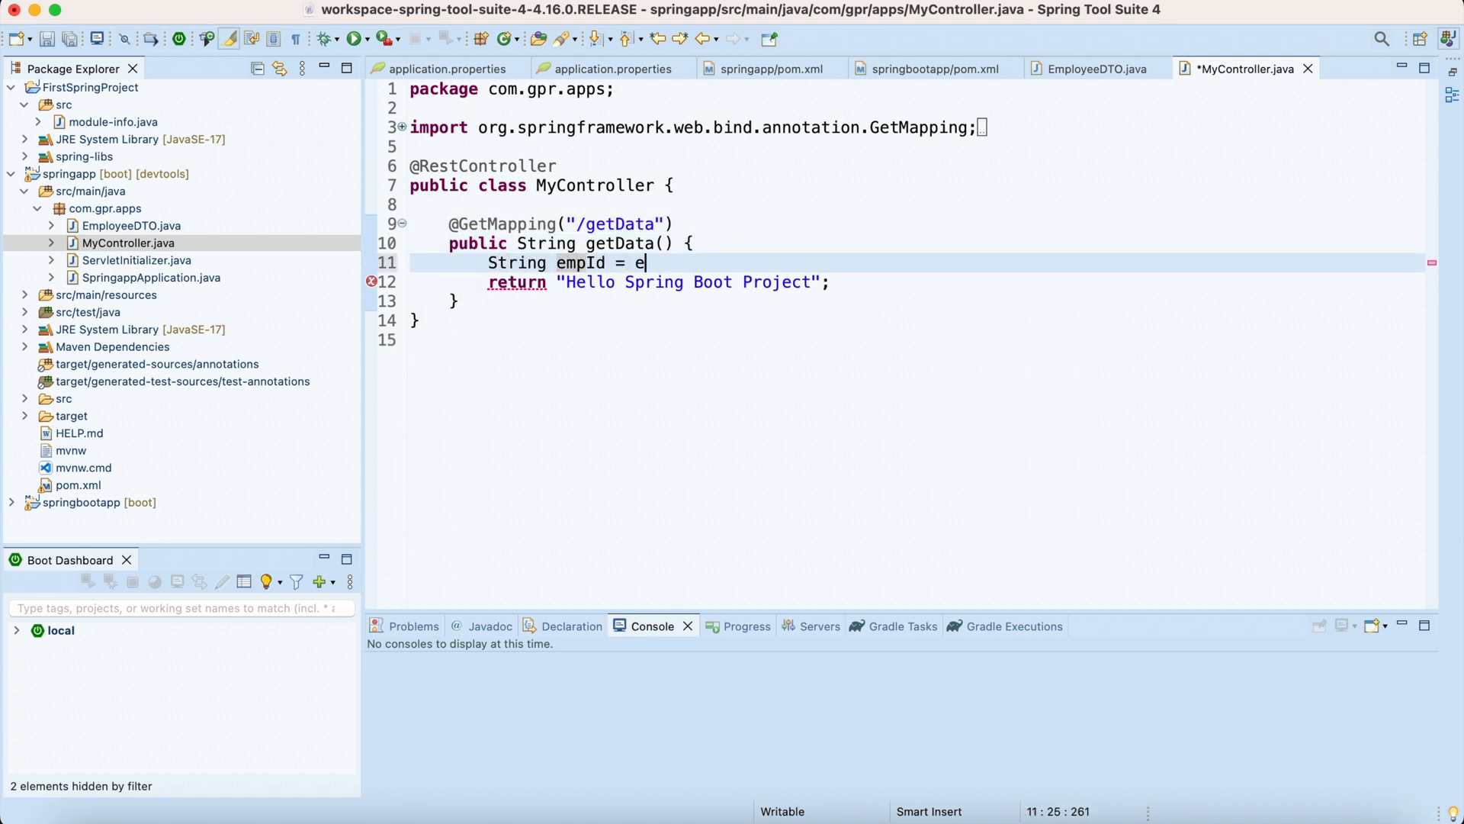
text(mplo)
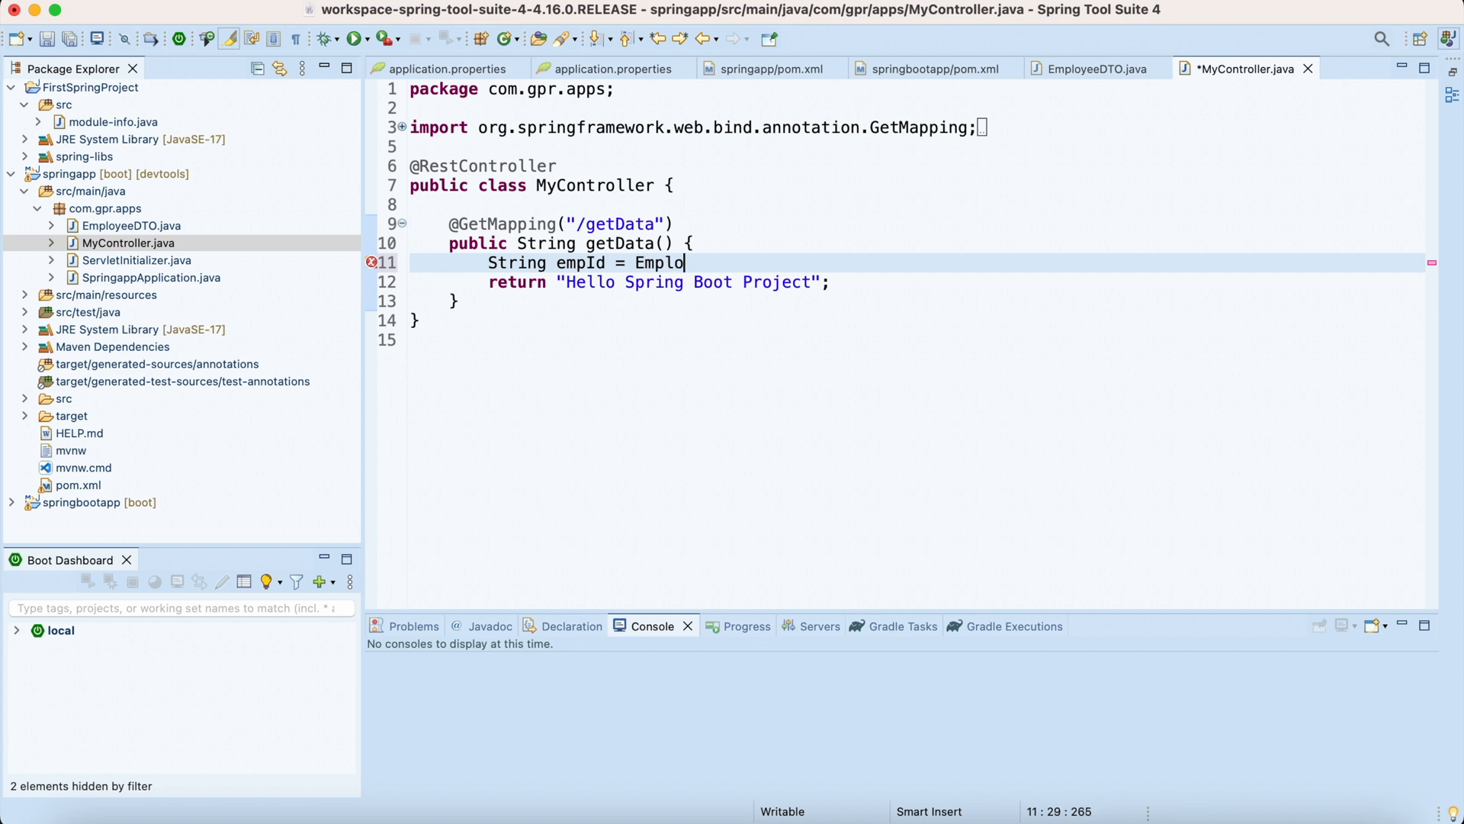
text(yee)
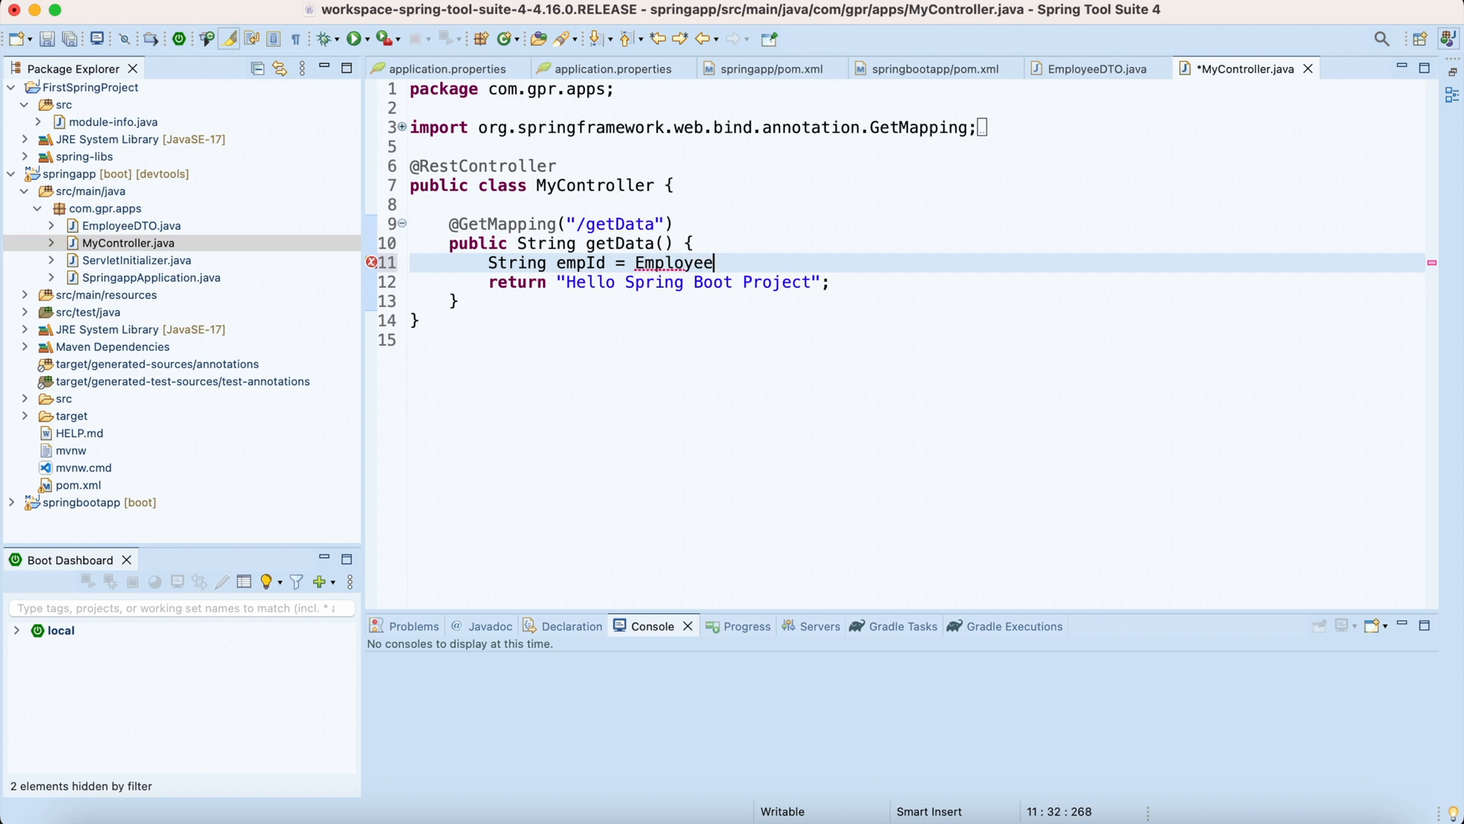
text(.)
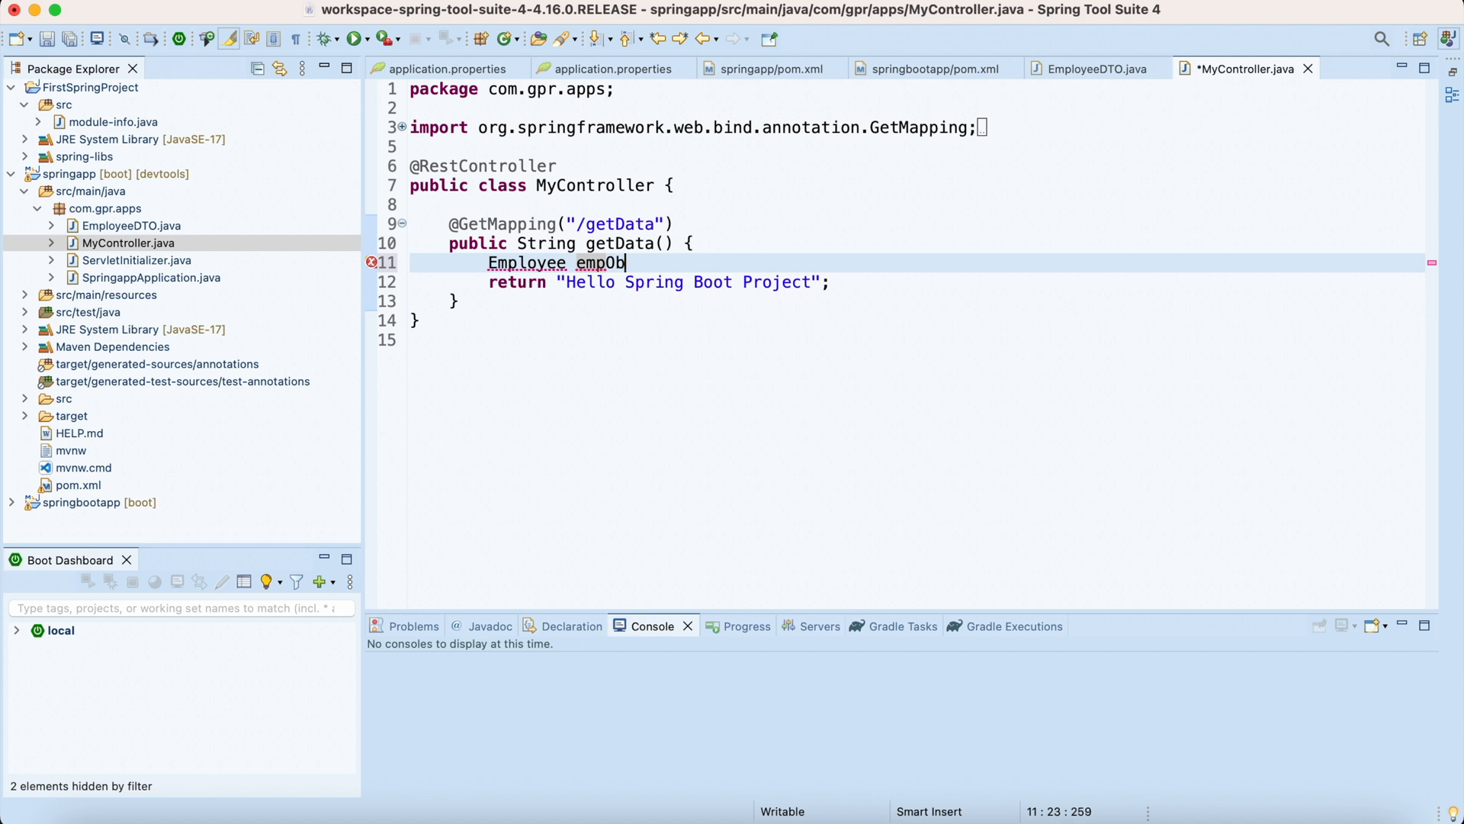
text(ject = new EmployeeDTO()
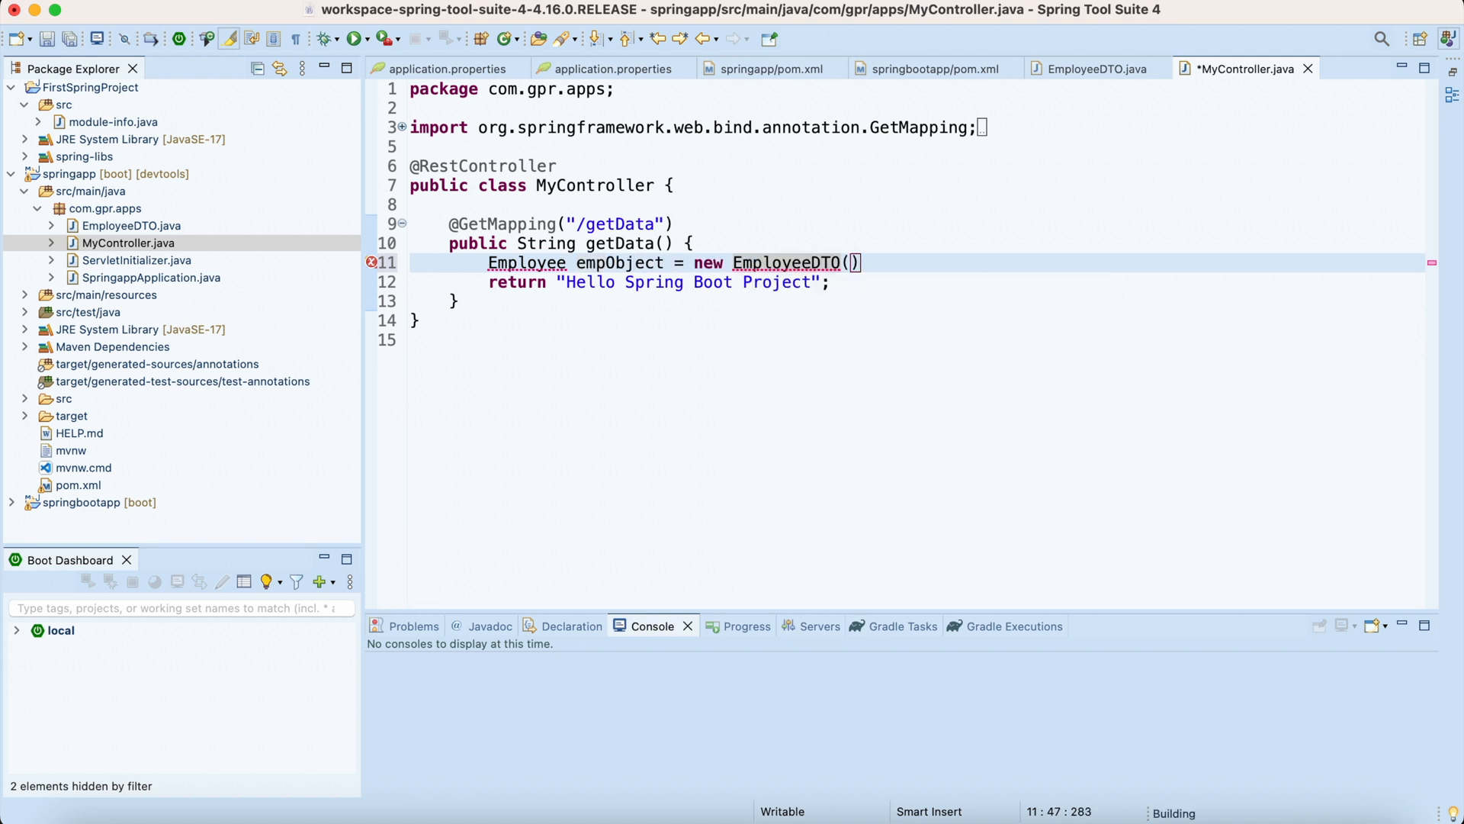
text(;)
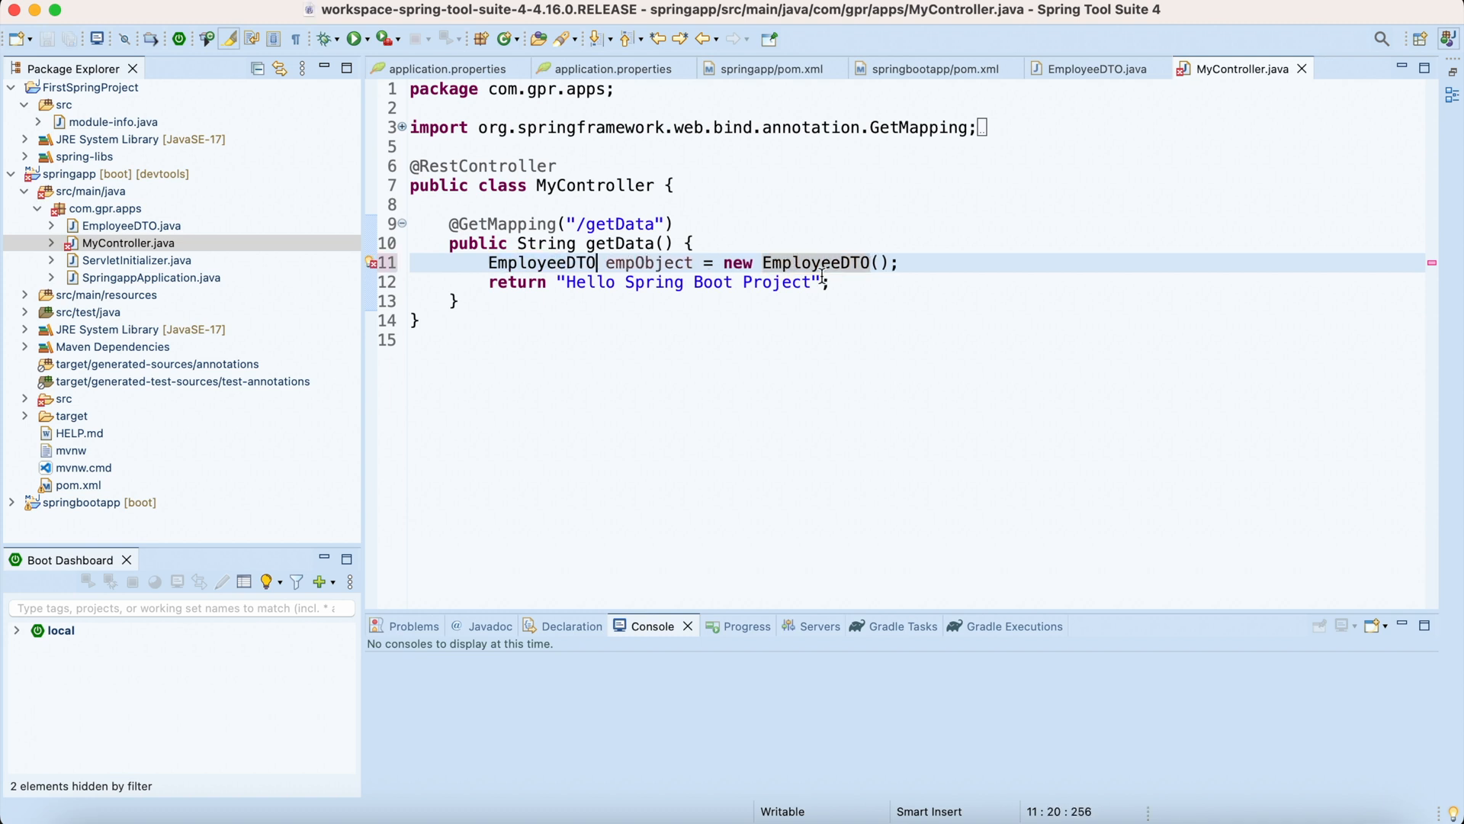
Start extending getData's returned greeting with the employee object, then return to EmployeeDTO.java
click(815, 282)
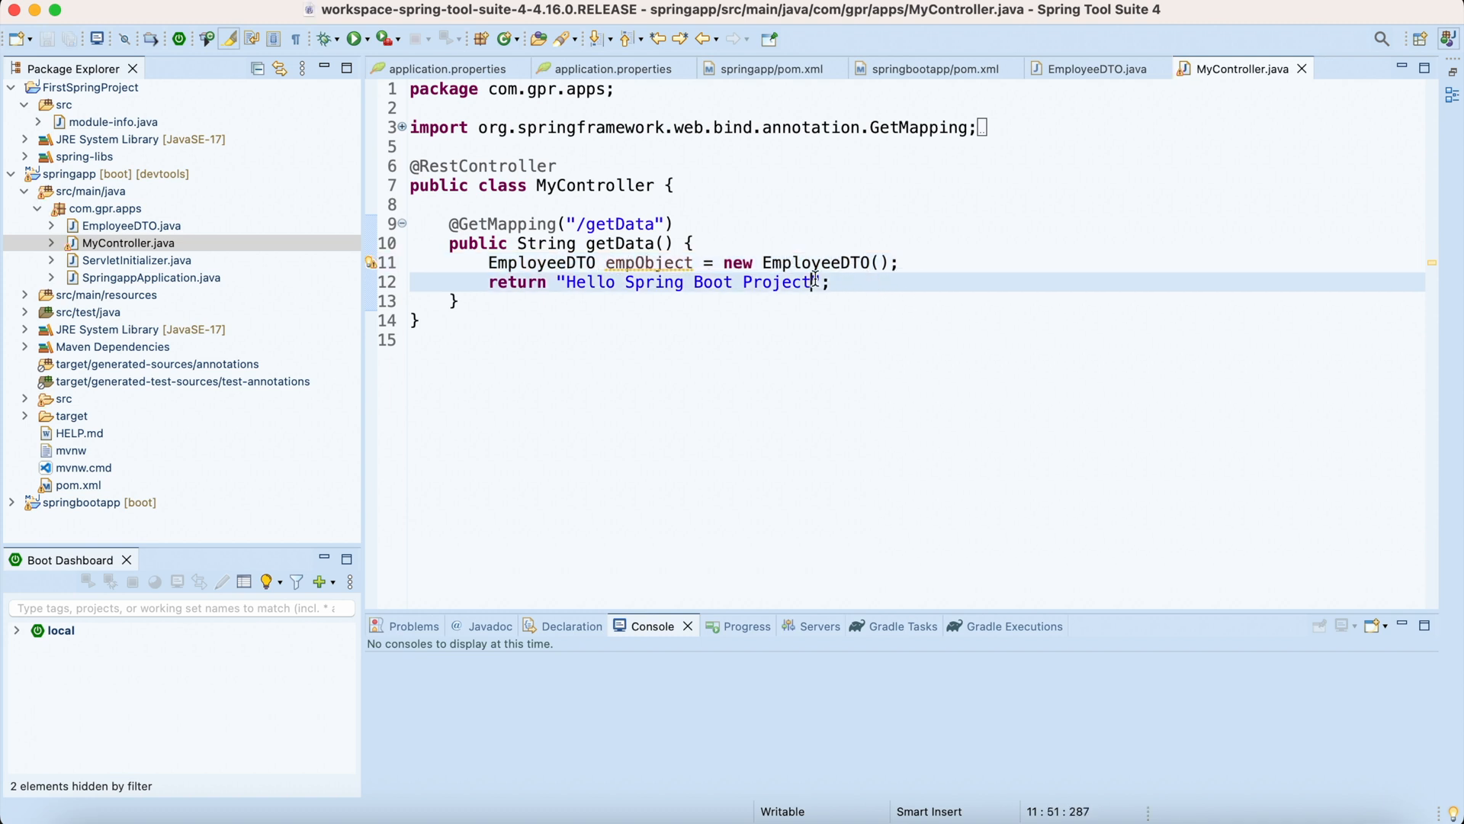
text(- "+em)
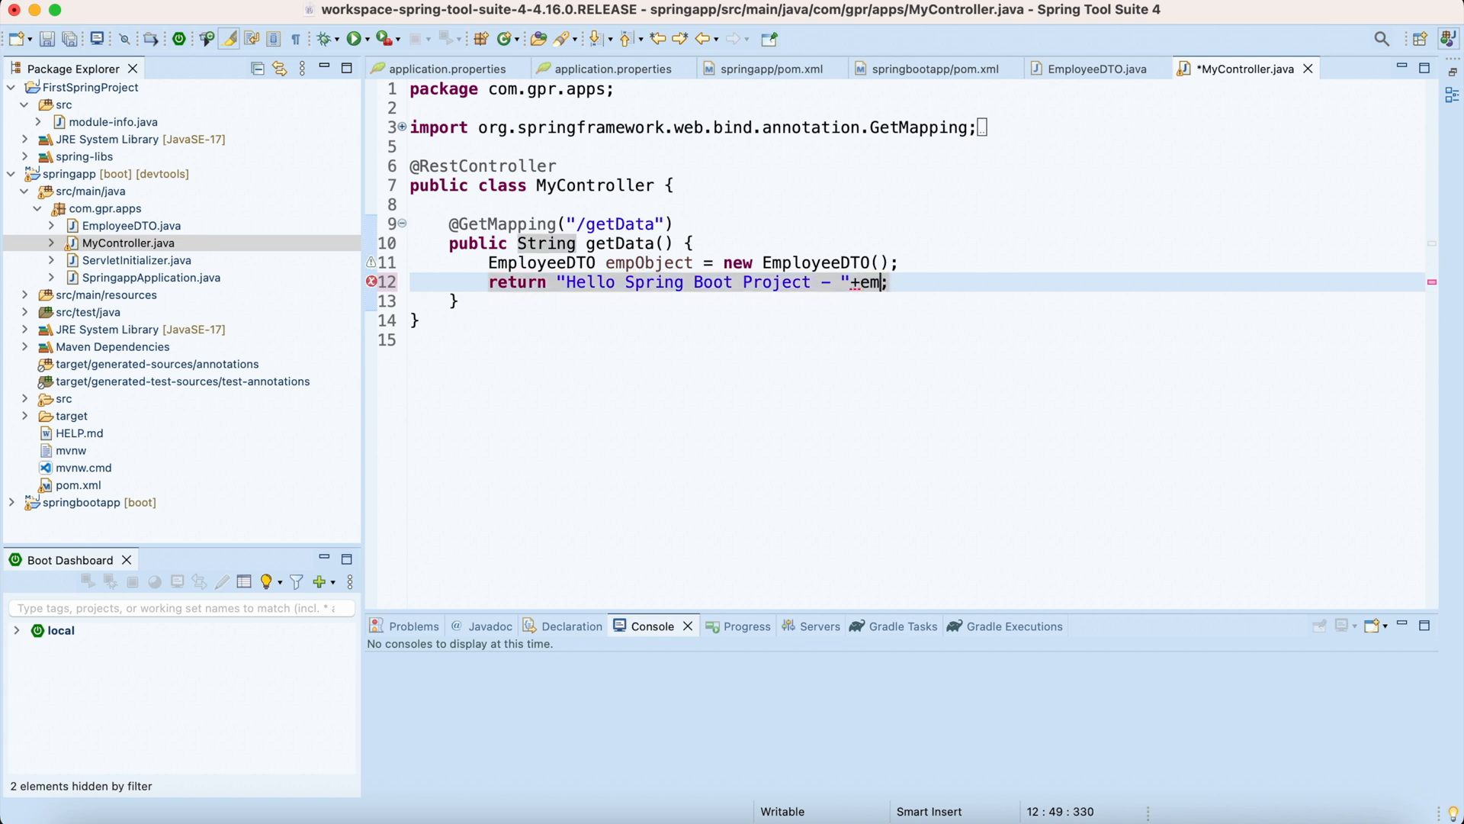
text(ployeeDTO.)
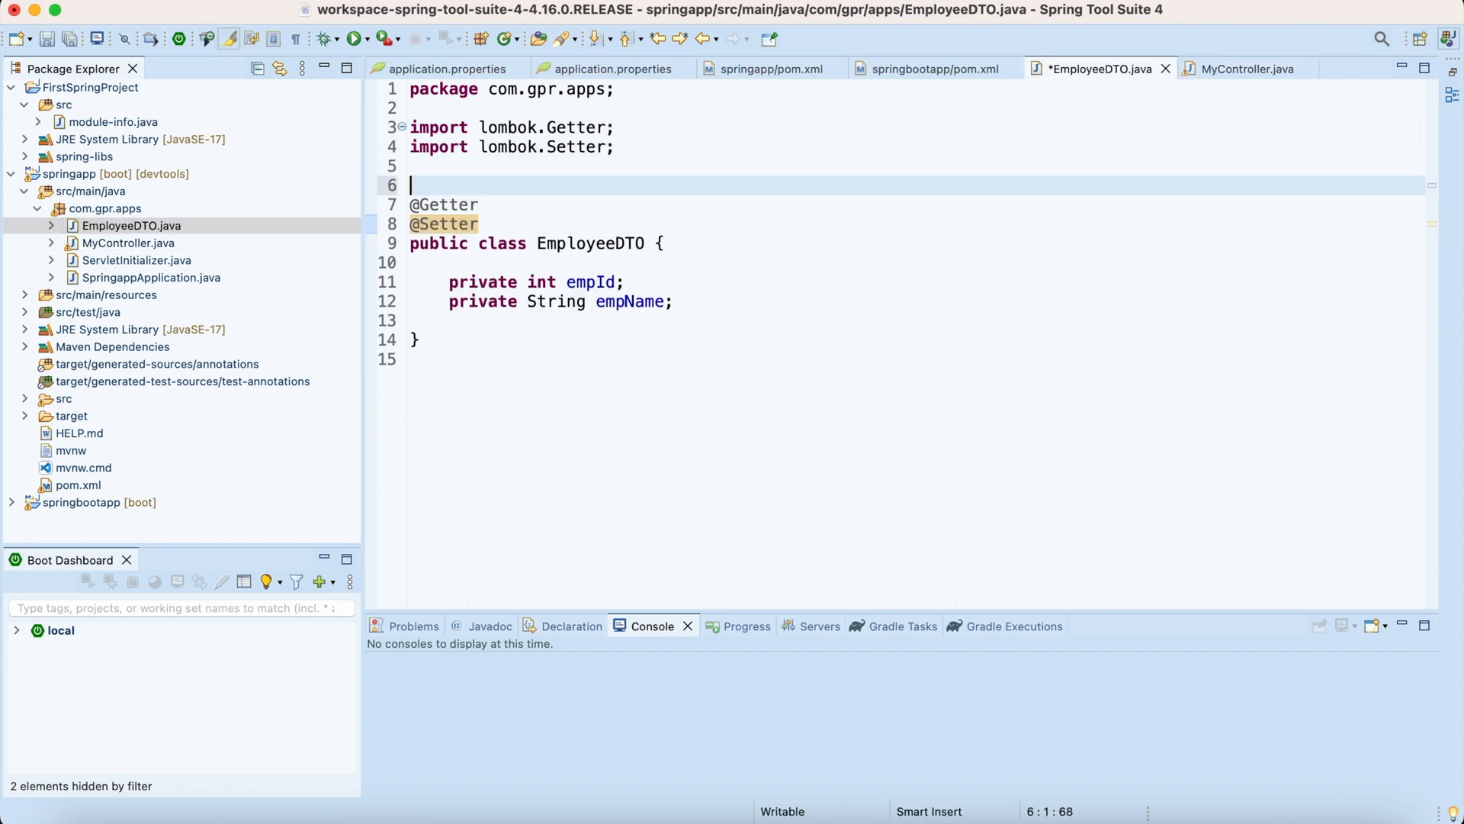
text(@Data)
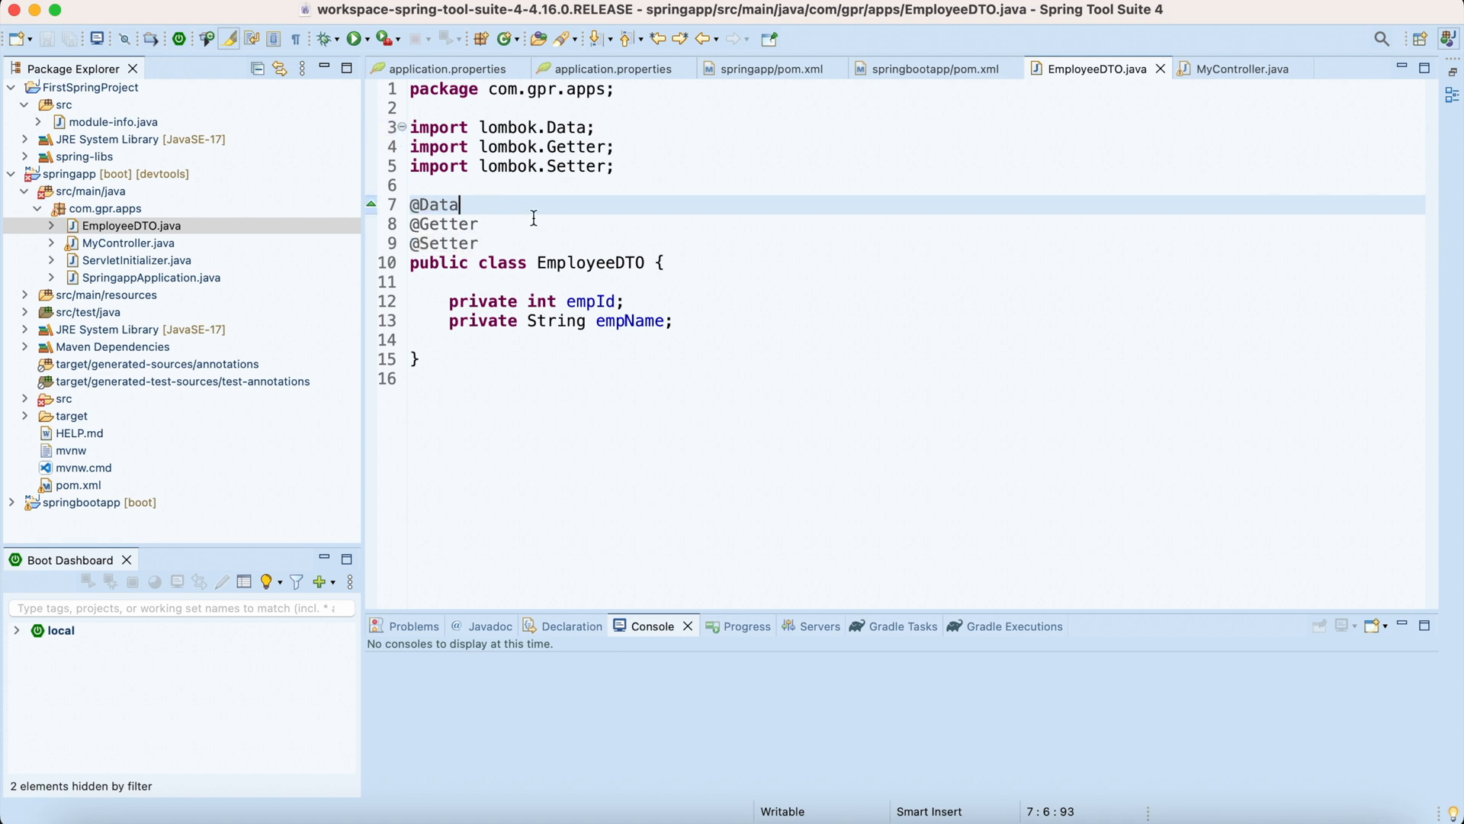
mouse_move(831, 227)
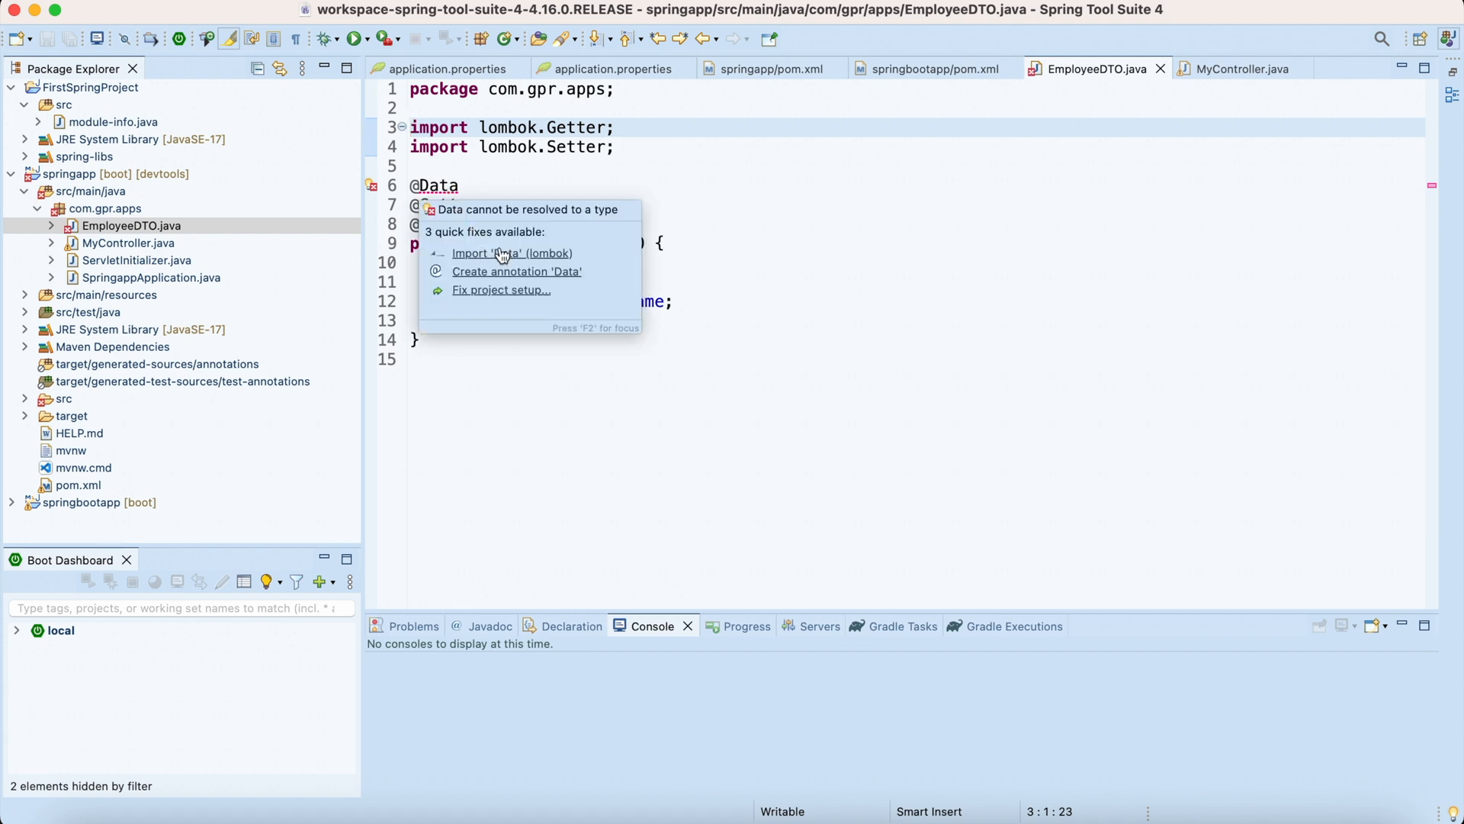
click(512, 254)
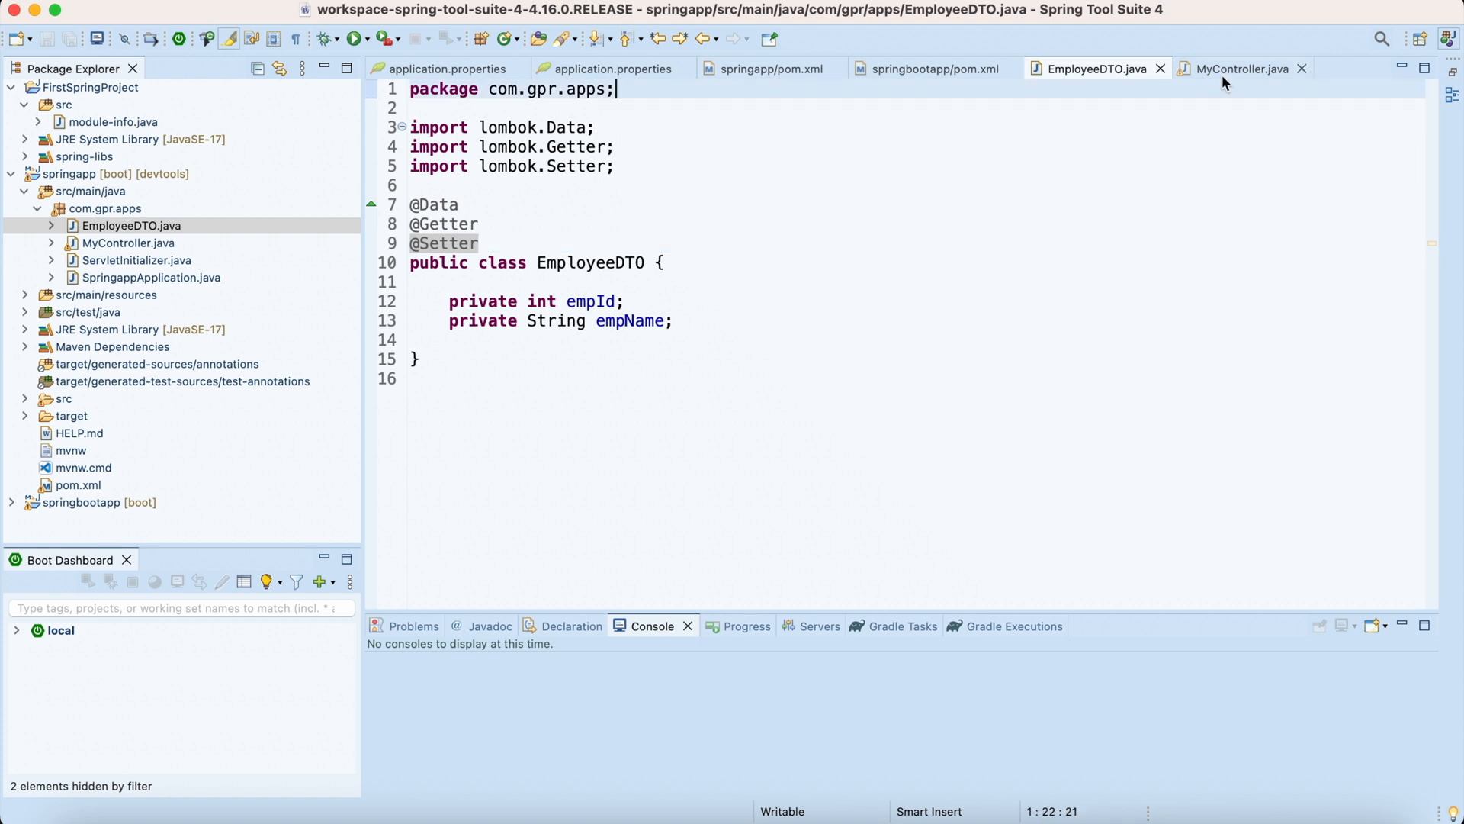
click(1234, 69)
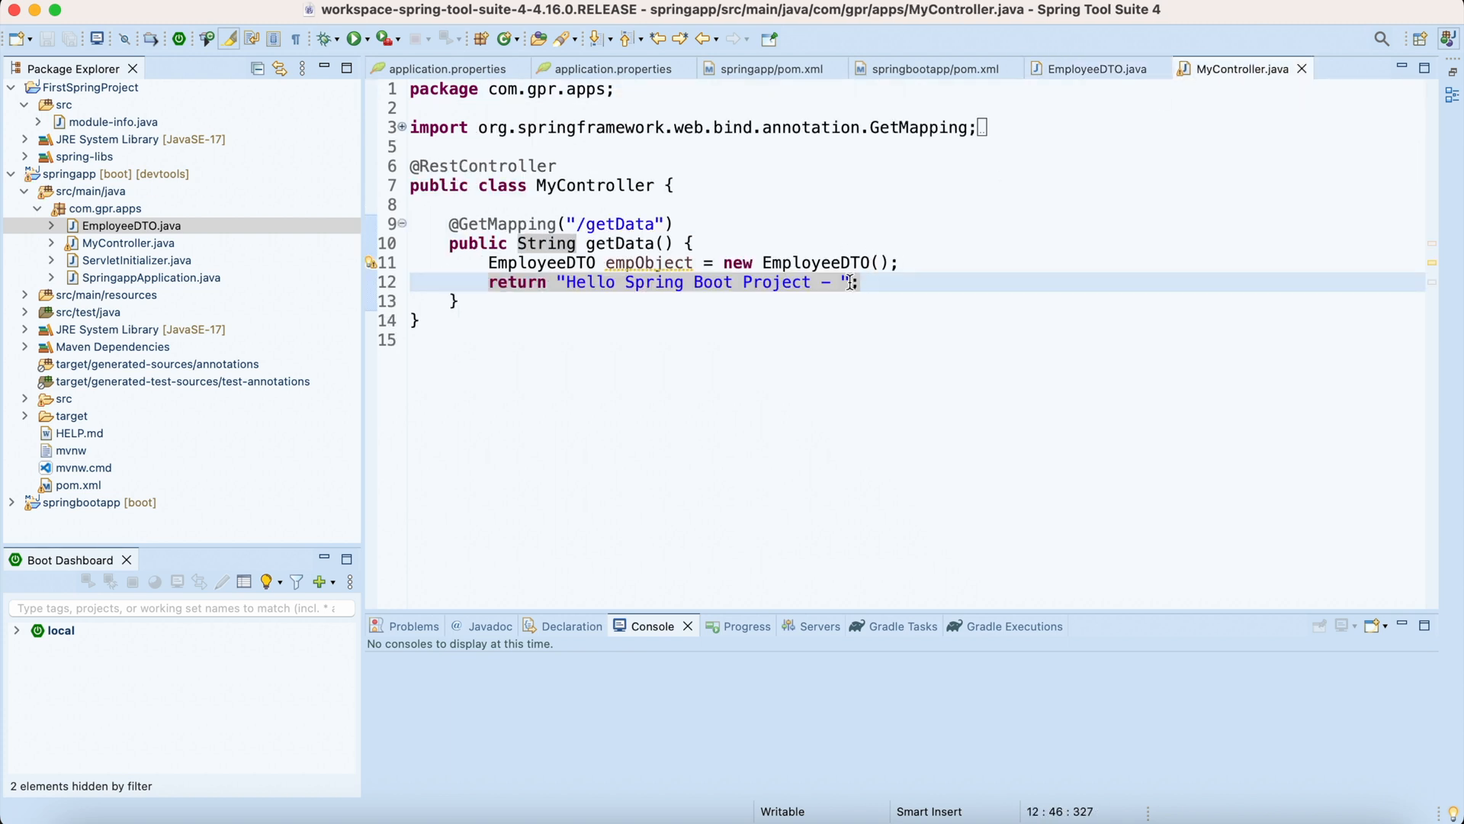
Append +empObject.getEmpId() to getData's return string and save
text(+empObject)
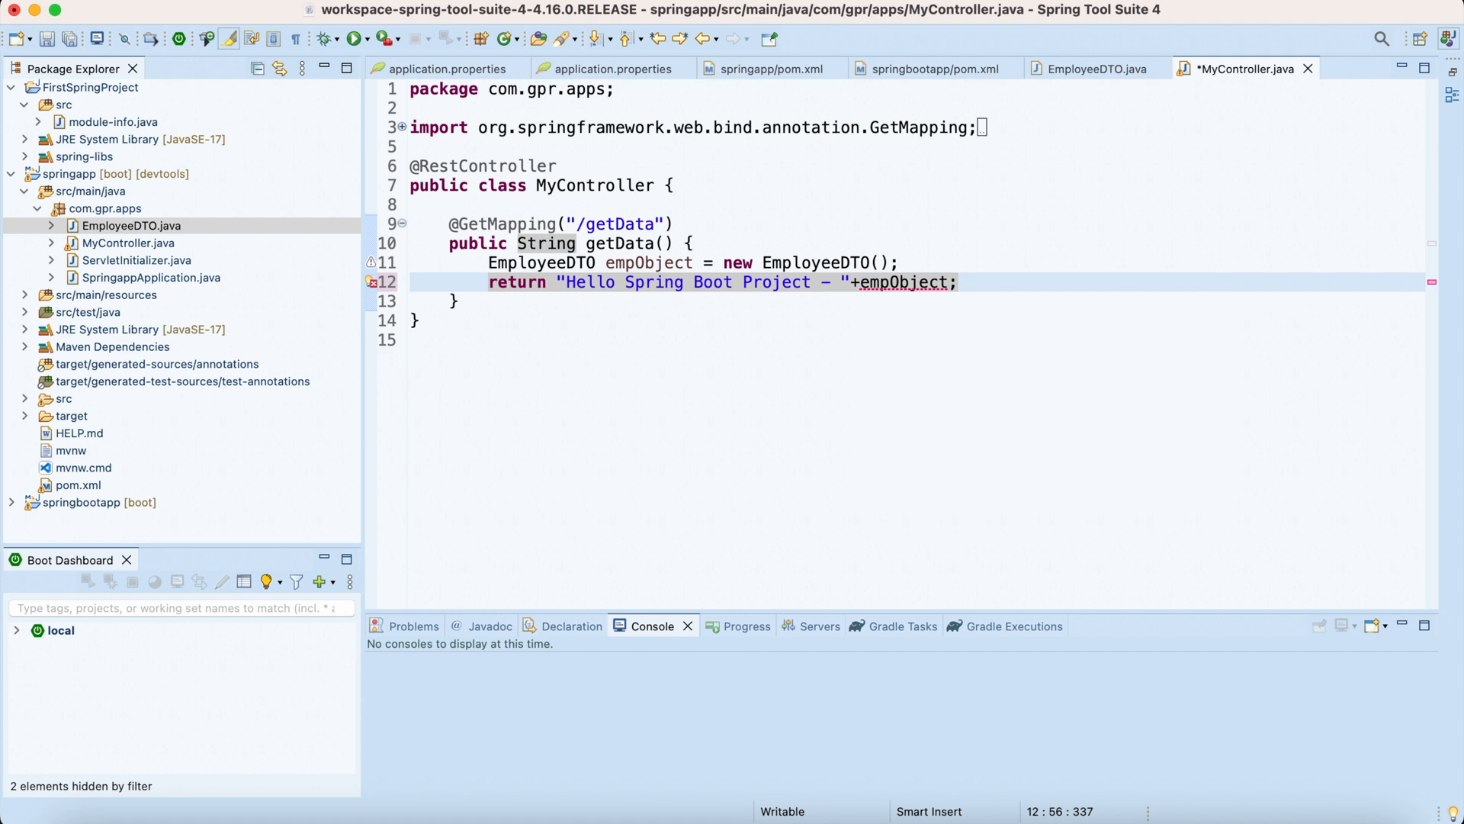
text(.getEmpId()
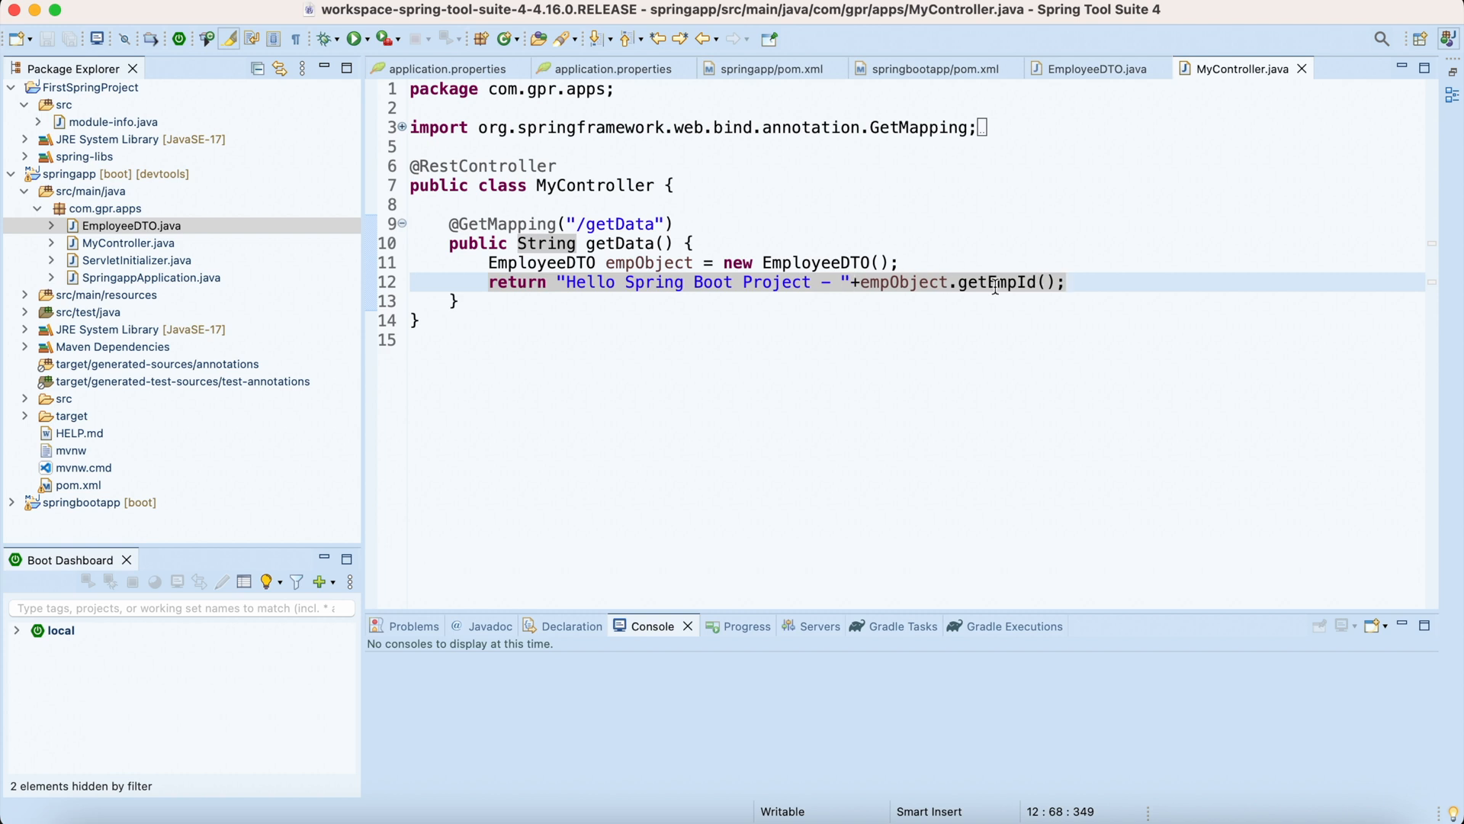
mouse_move(994, 282)
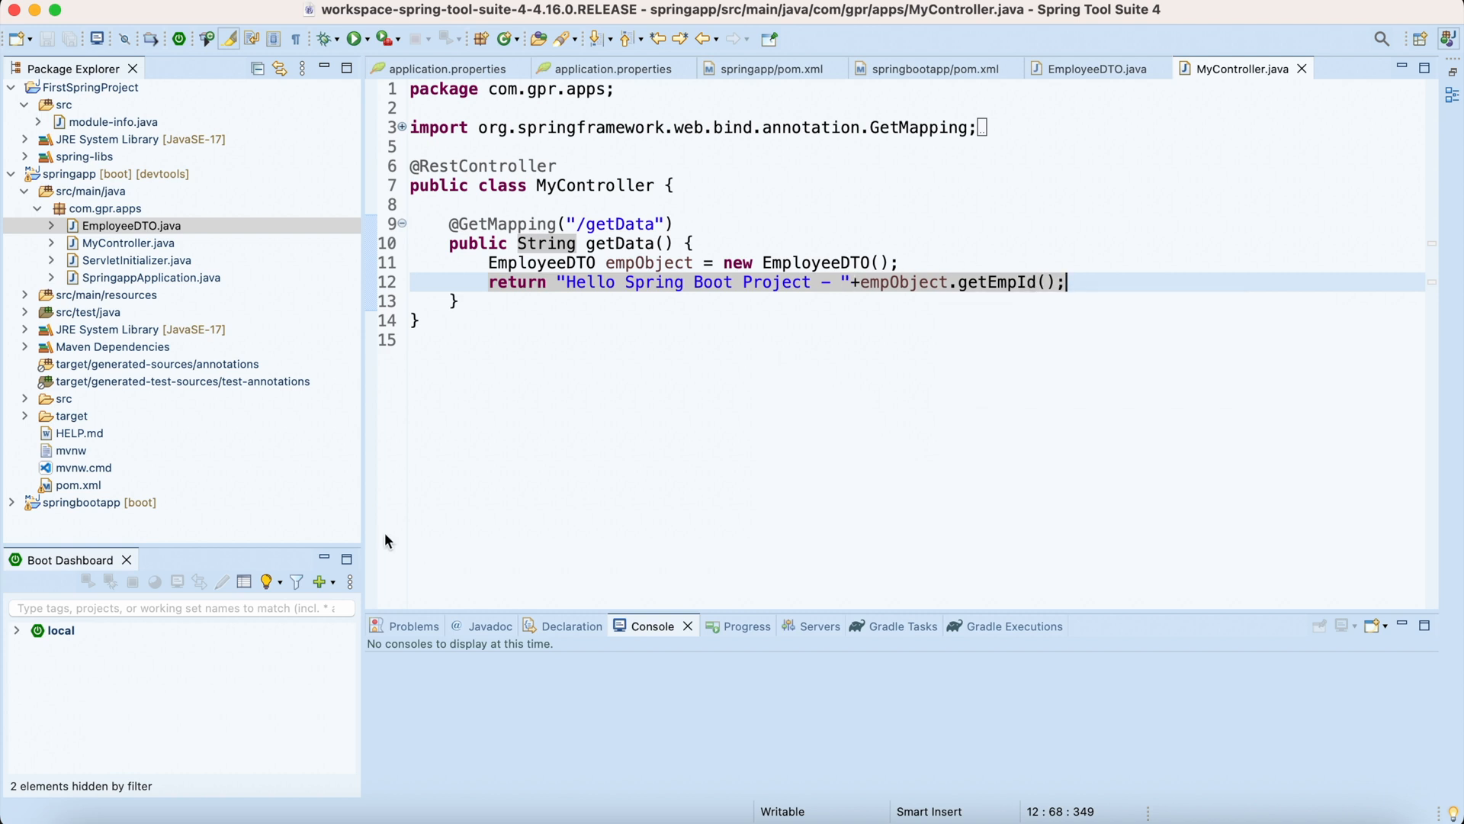
Return to springapp's pom.xml showing the Lombok 1.18.20 provided-scope dependency
click(765, 69)
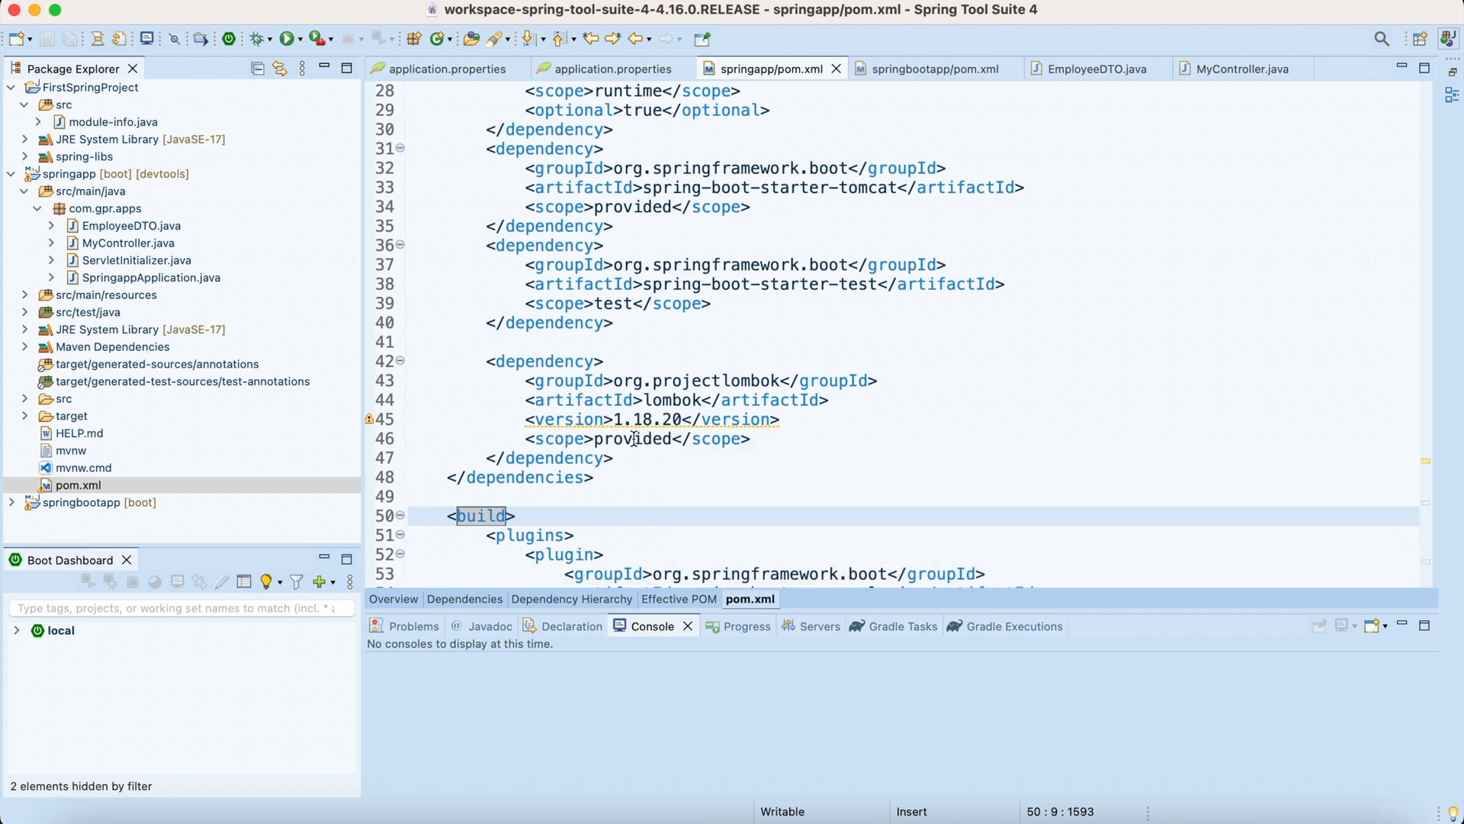
mouse_move(308, 398)
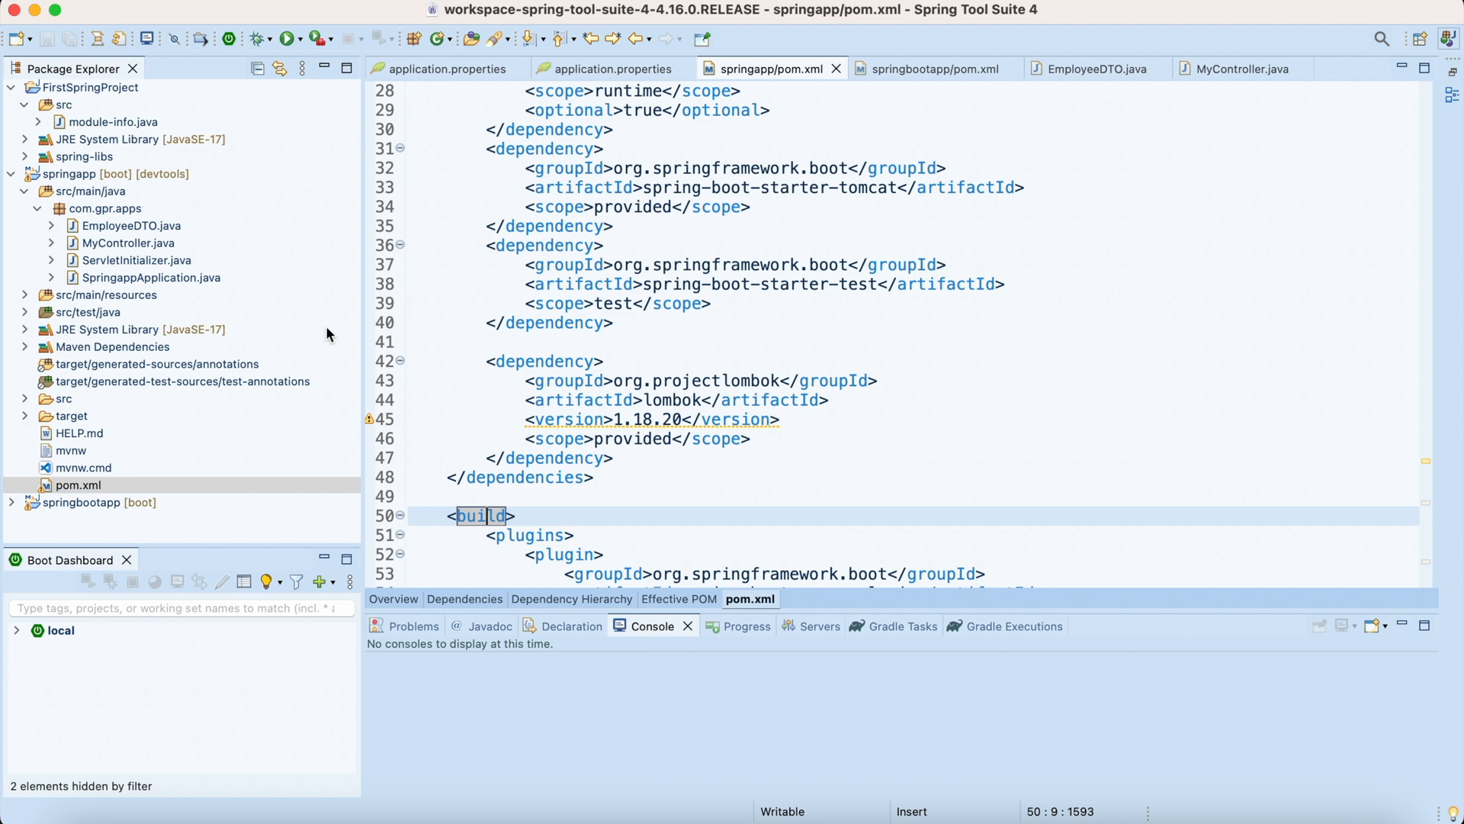
mouse_move(573, 704)
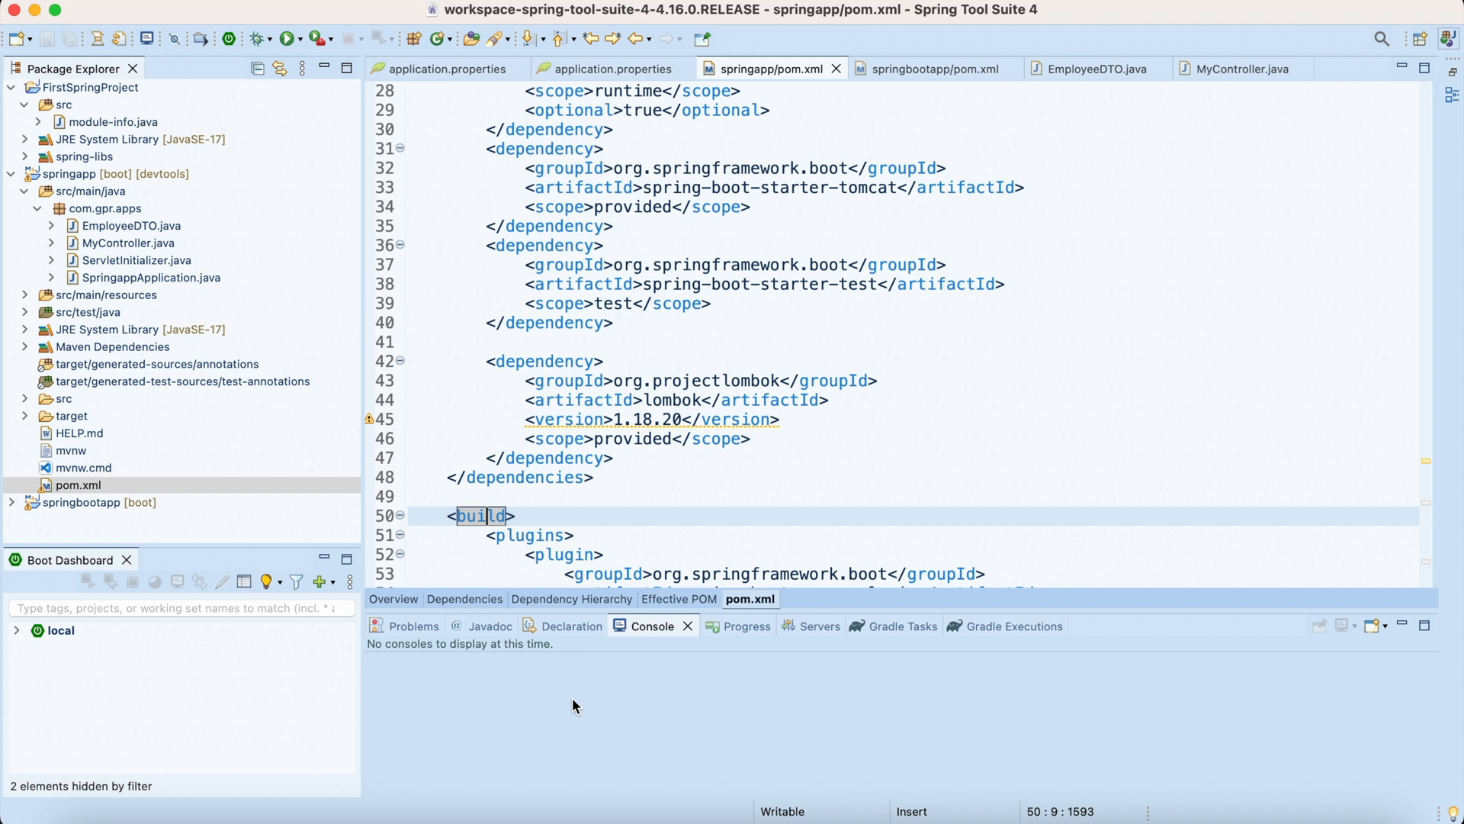
mouse_move(166, 67)
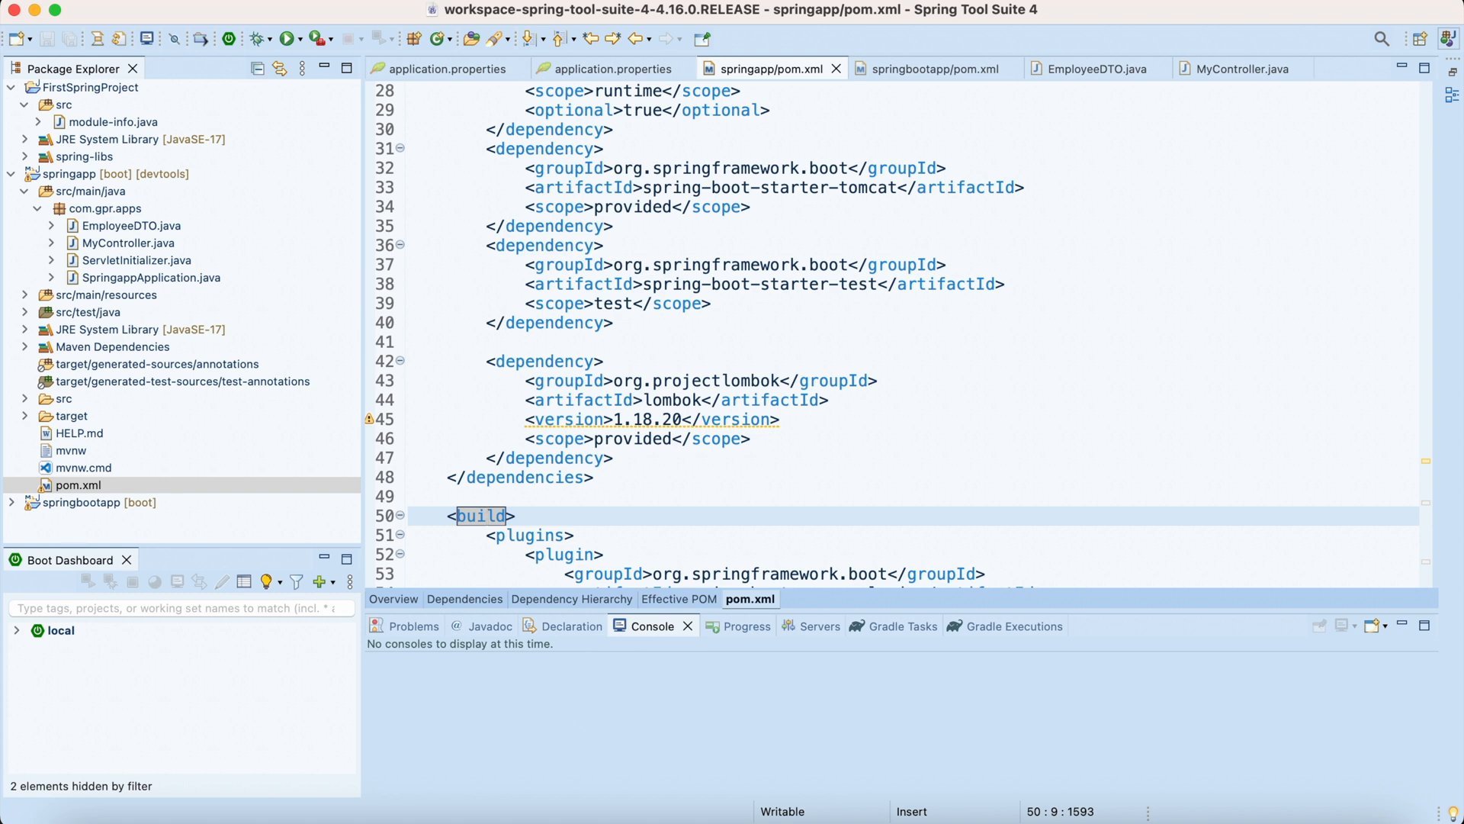
click(12, 11)
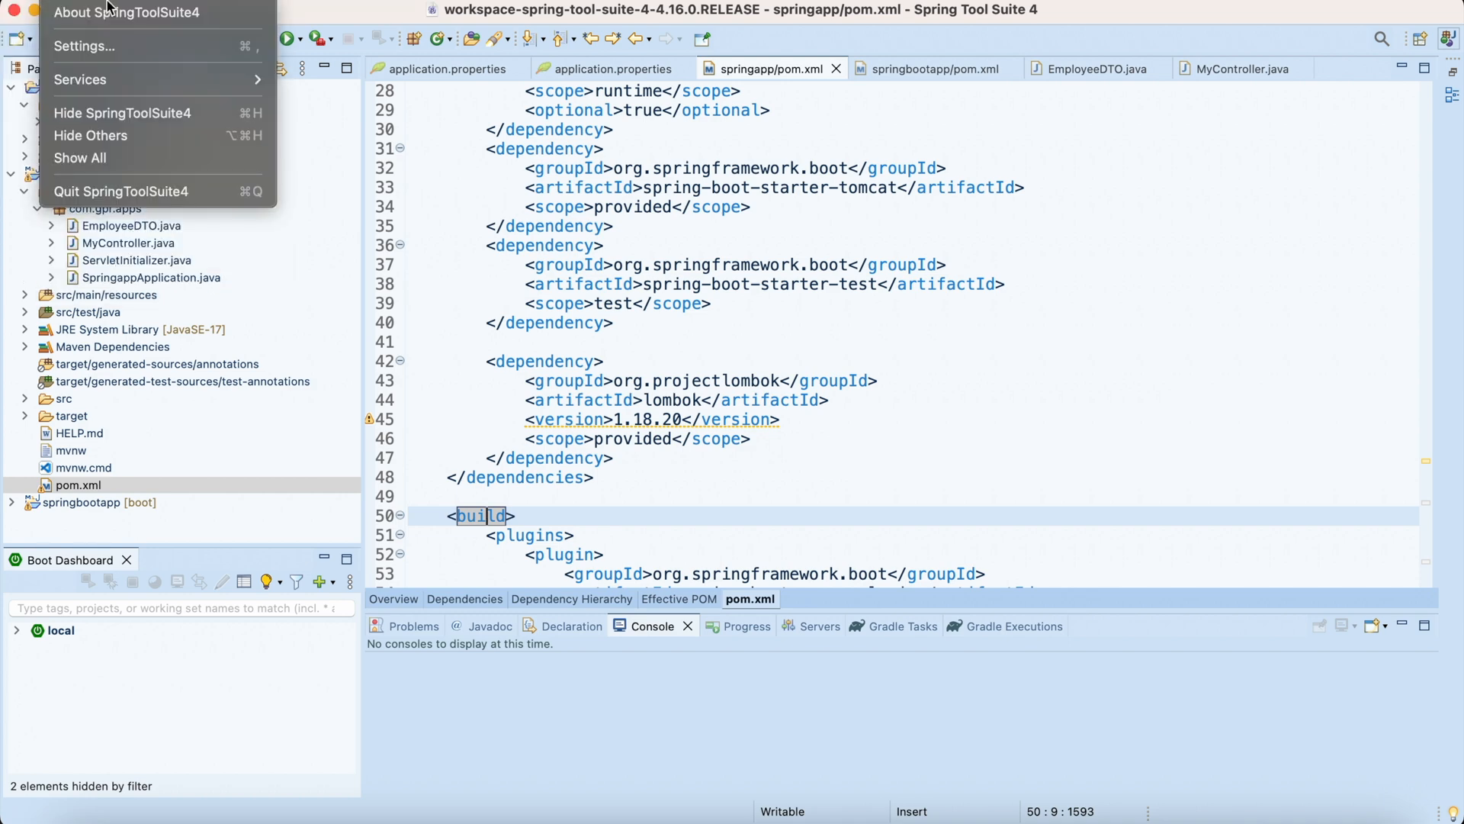
Check the About dialog confirming Lombok v1.18.26 is installed, then start Help > Install New Software
click(126, 12)
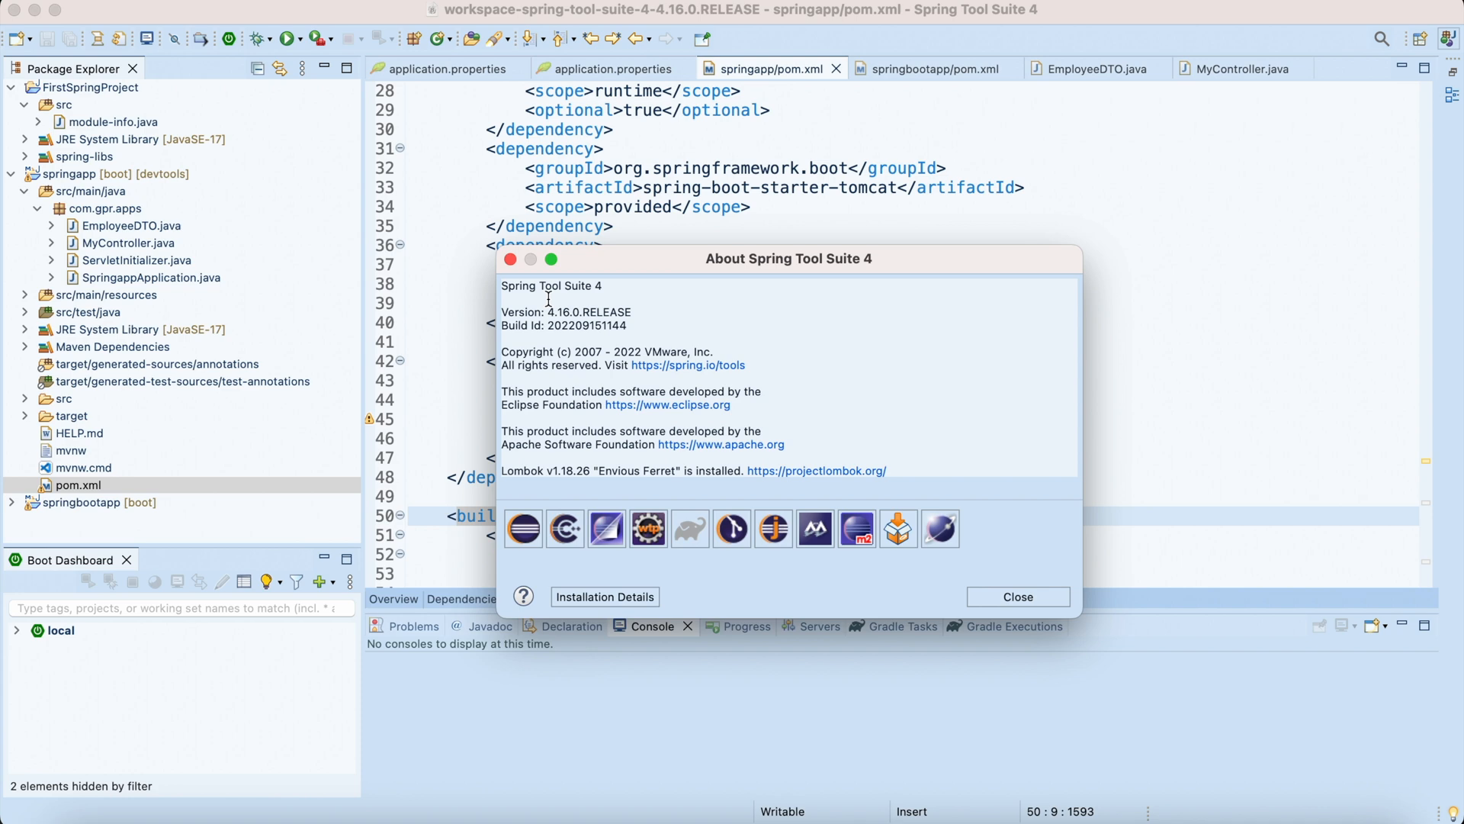
click(1015, 596)
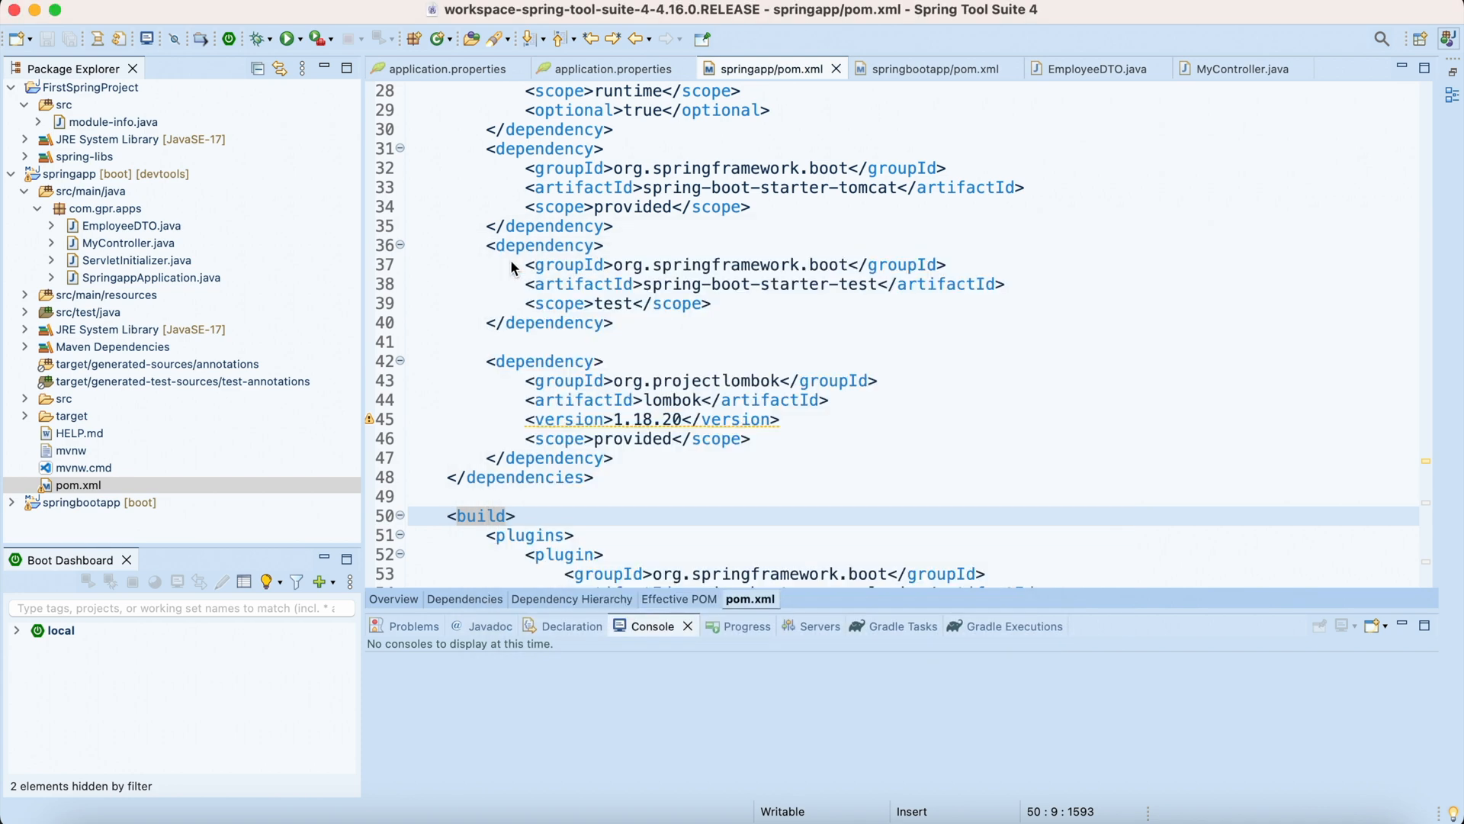
mouse_move(659, 110)
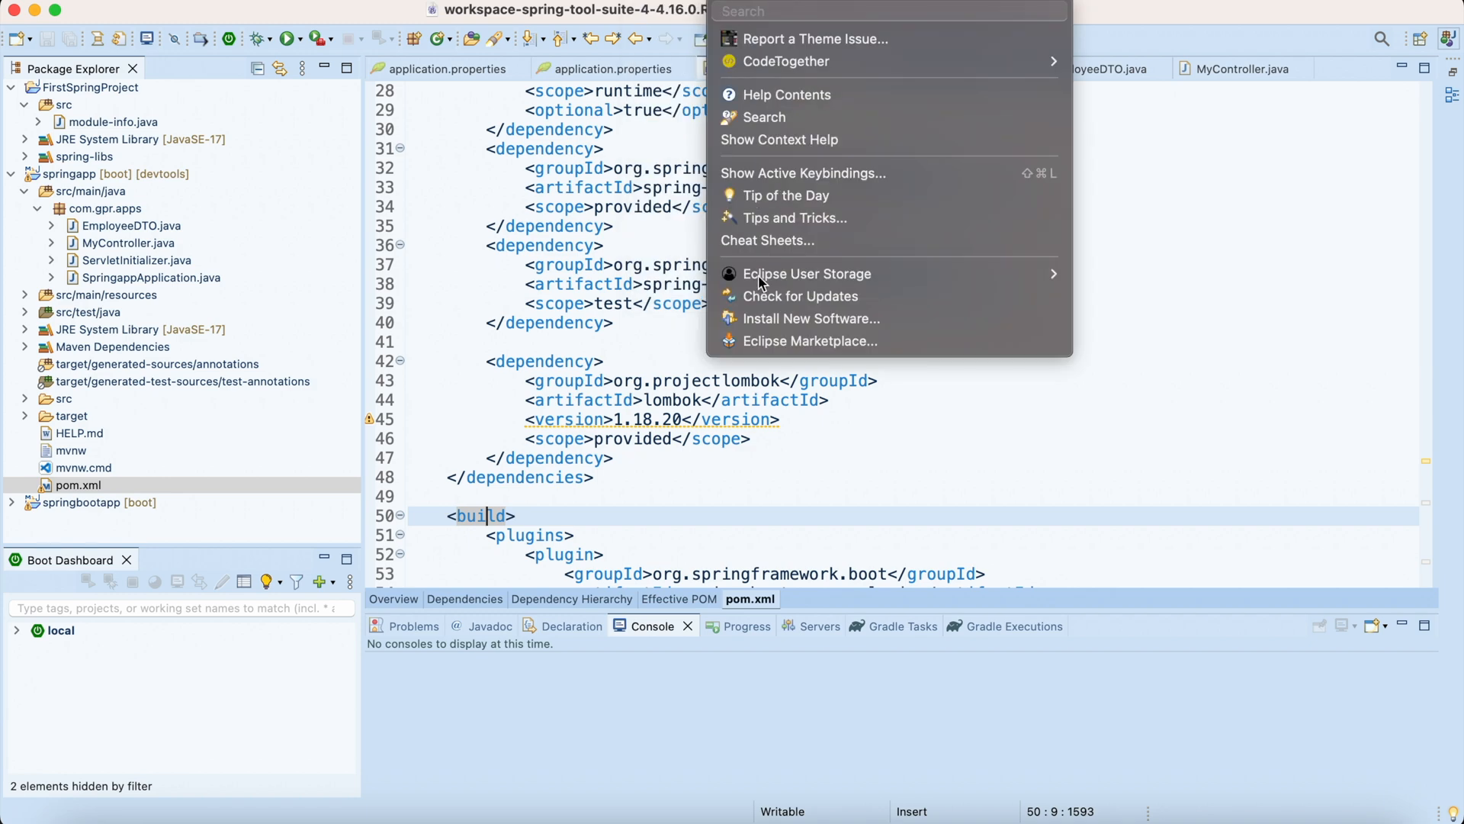
click(810, 318)
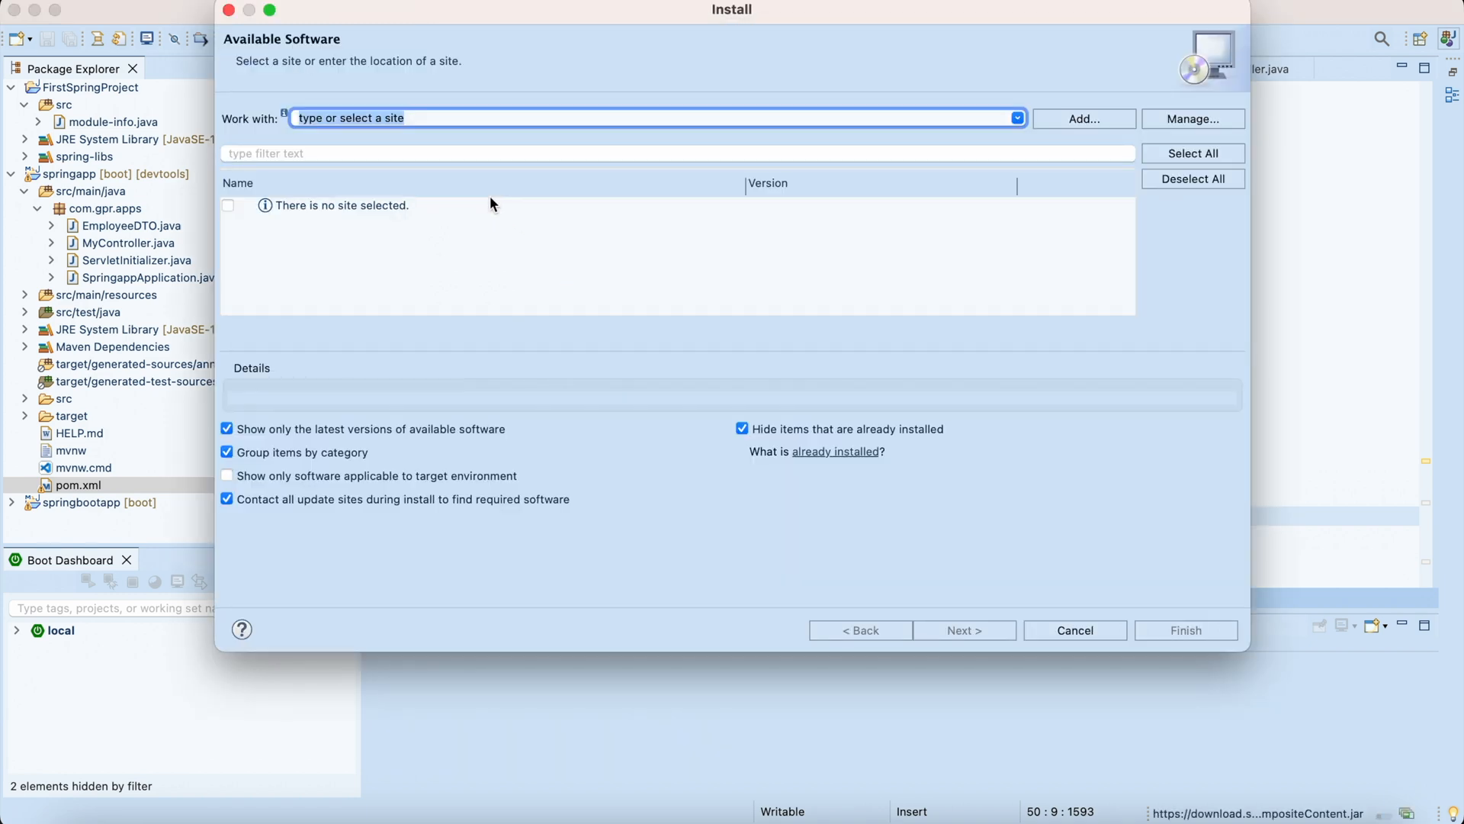
mouse_move(320, 503)
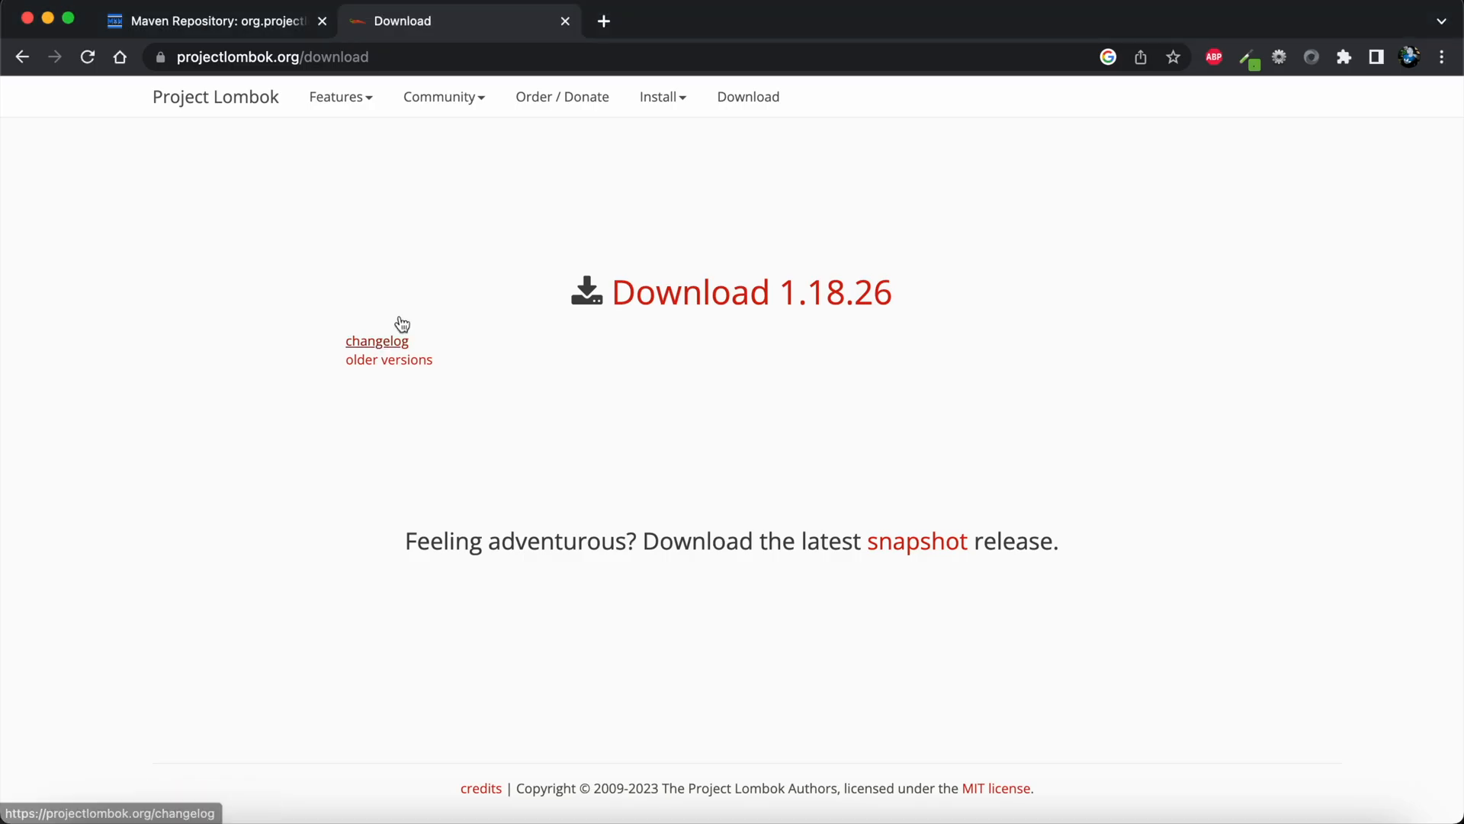
mouse_move(661, 96)
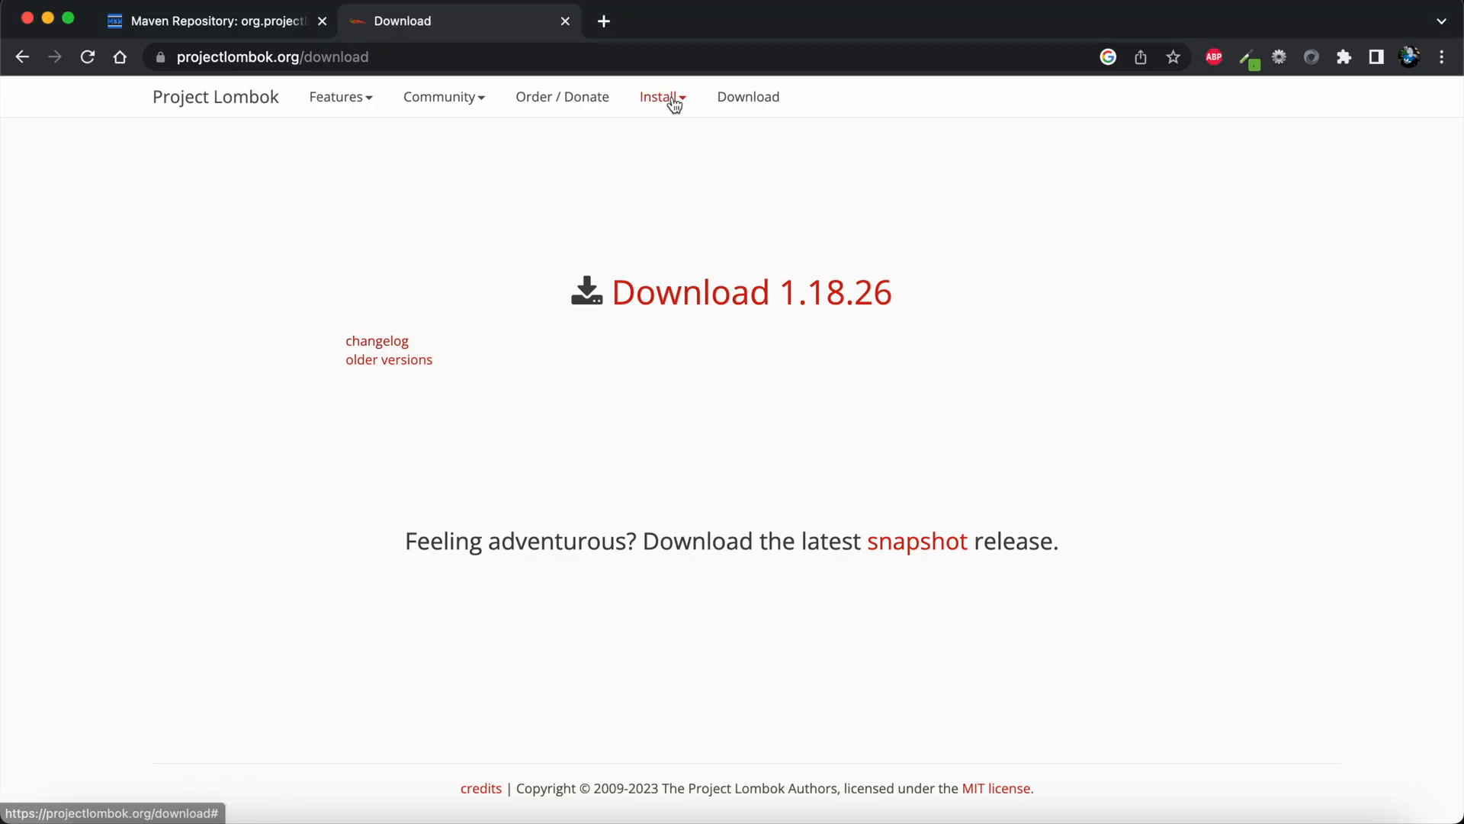
Open the Project Lombok Spring Tool Suite setup guide at the p2 update site section, then return to the Install dialog
click(658, 96)
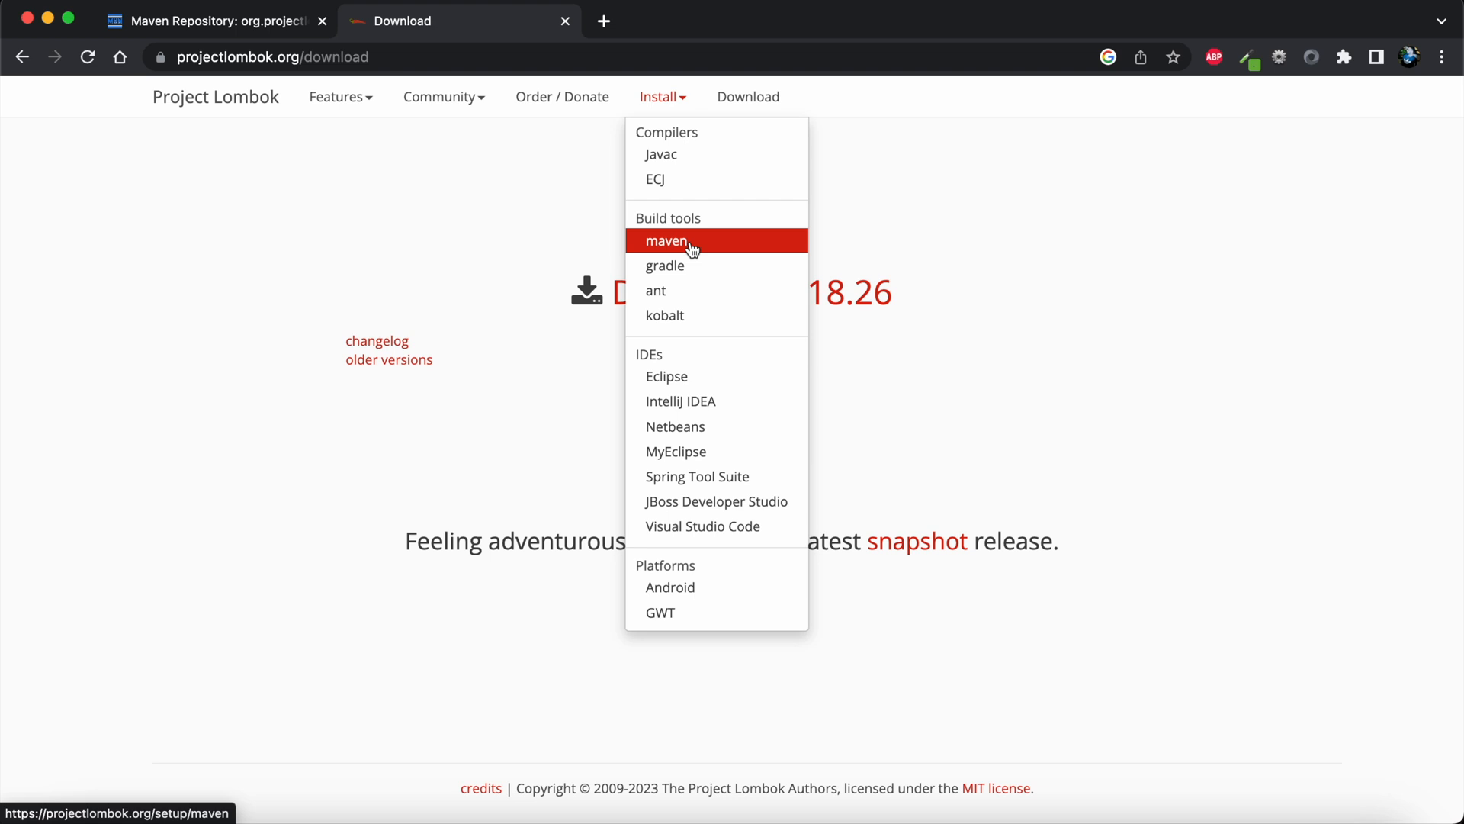
mouse_move(677, 482)
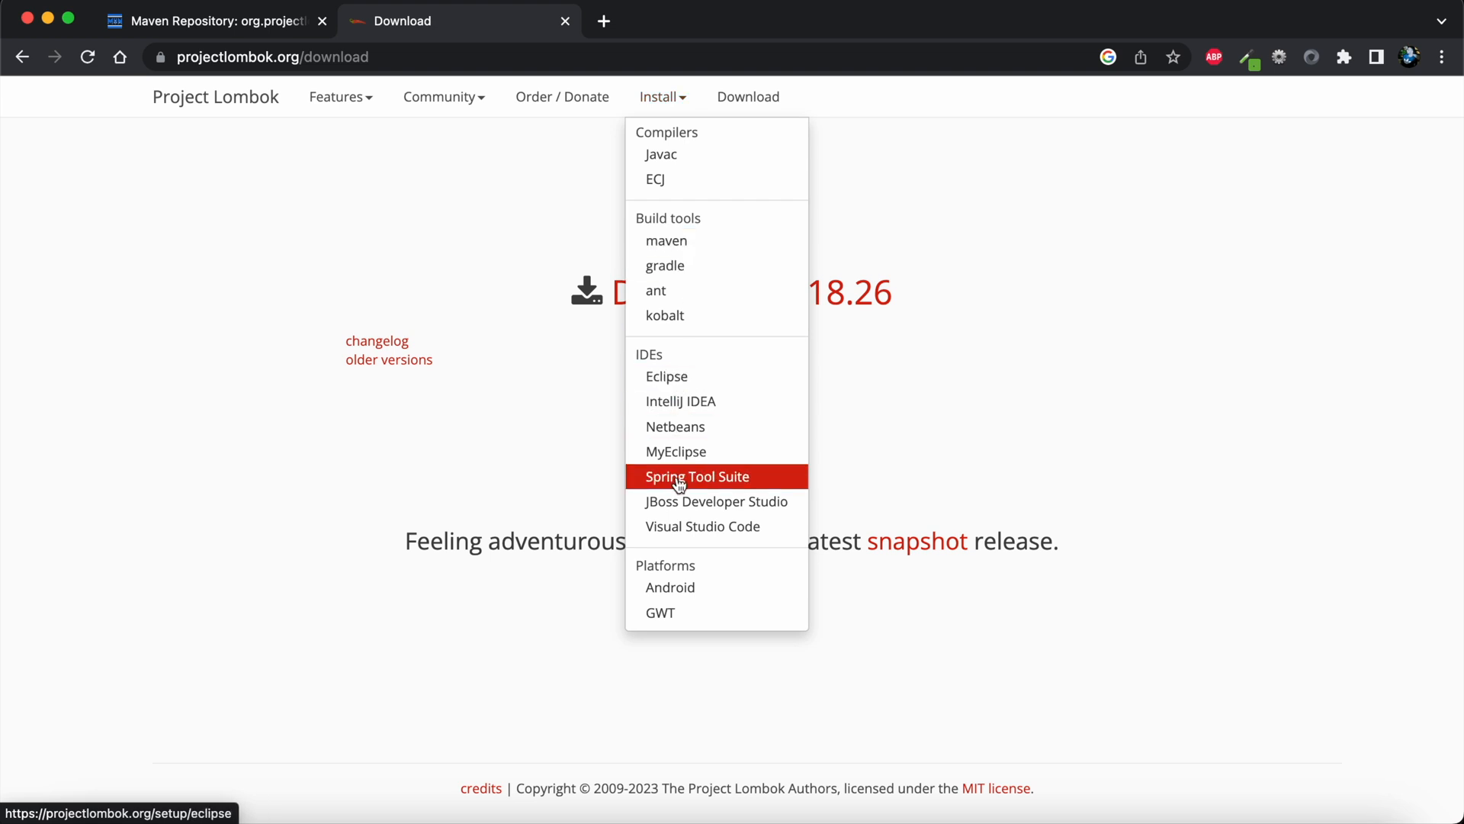
click(697, 476)
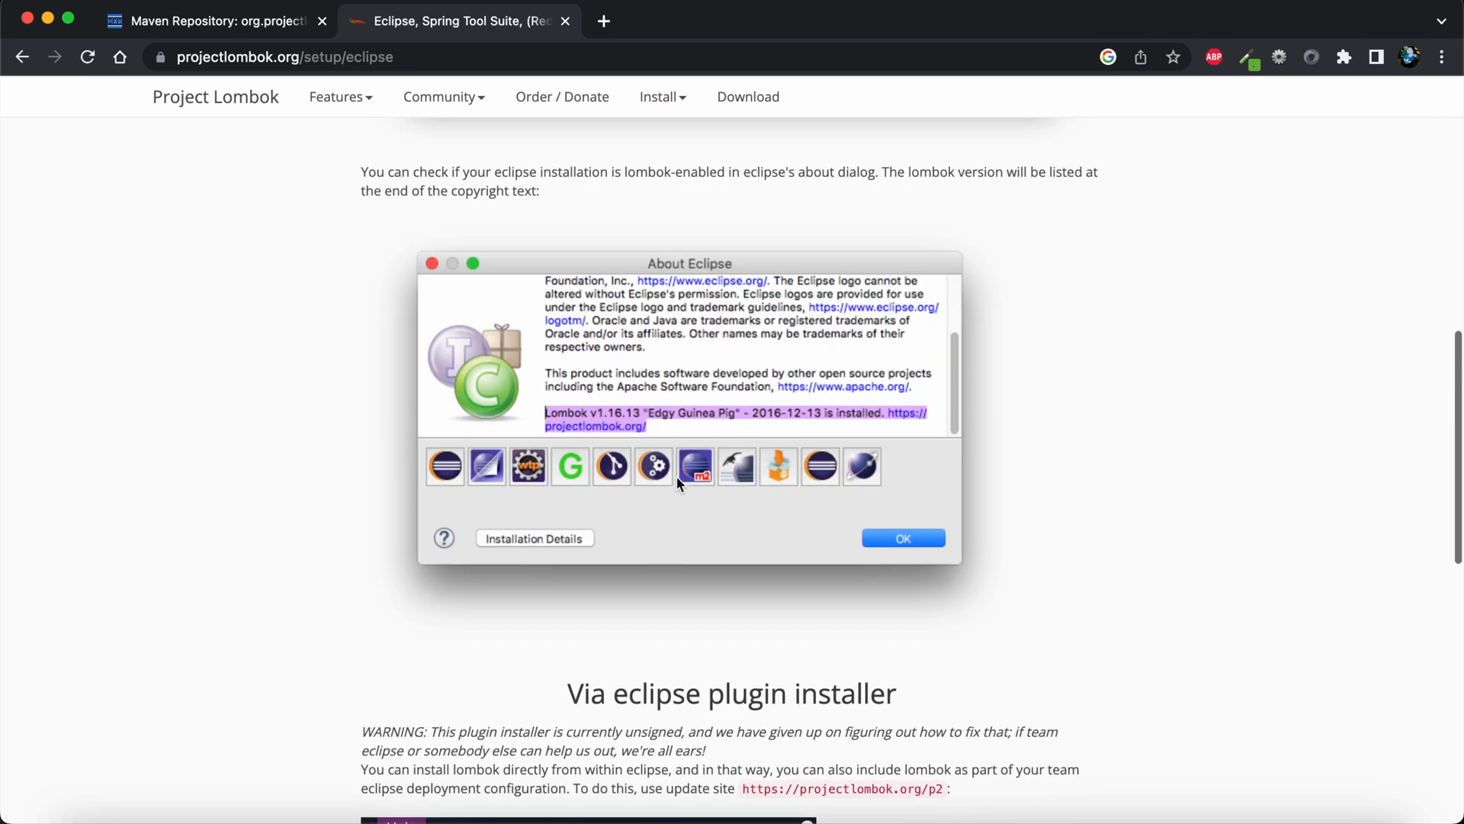
scroll(down, 3)
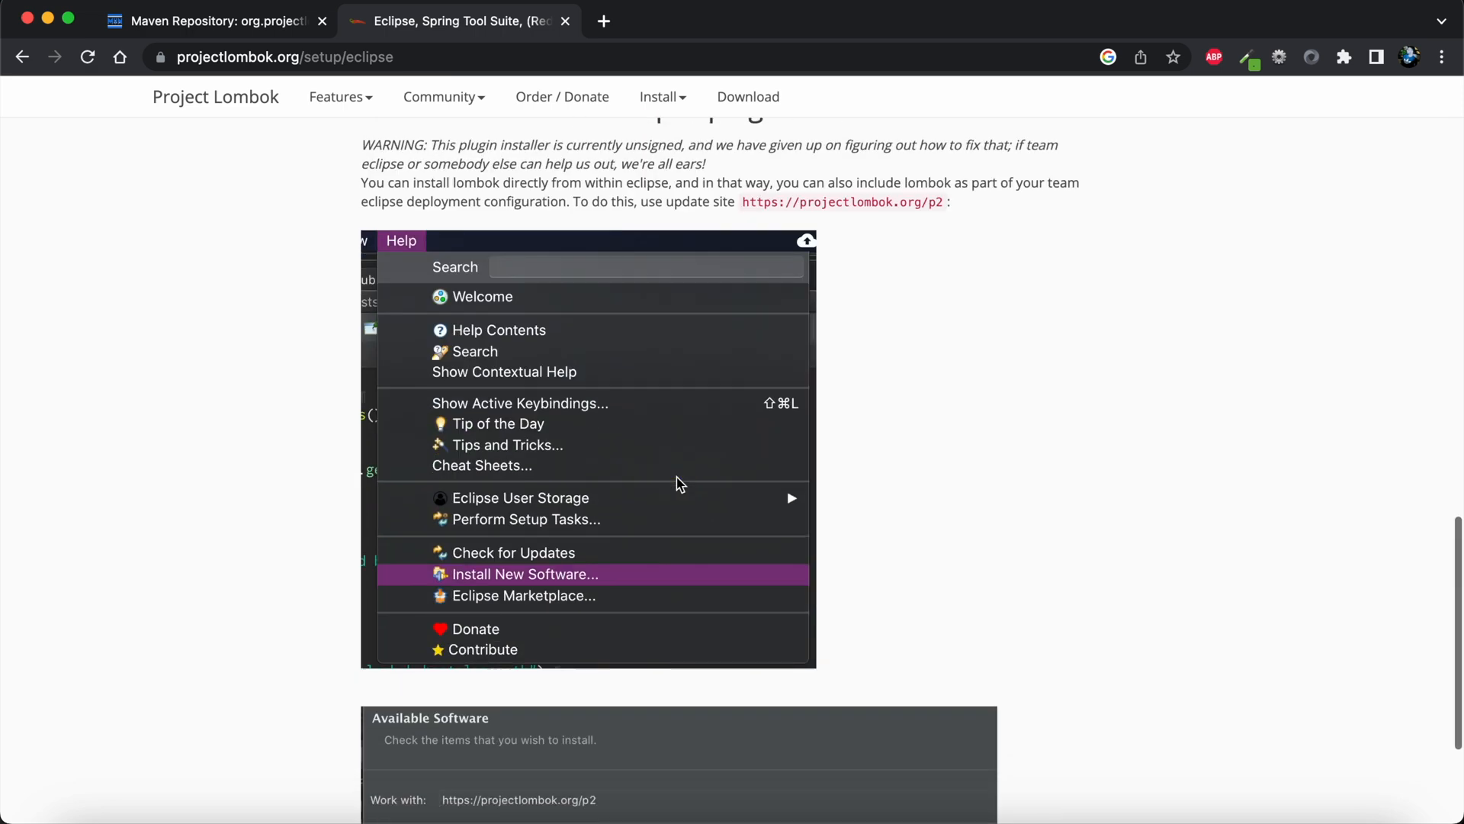
scroll(down, 3)
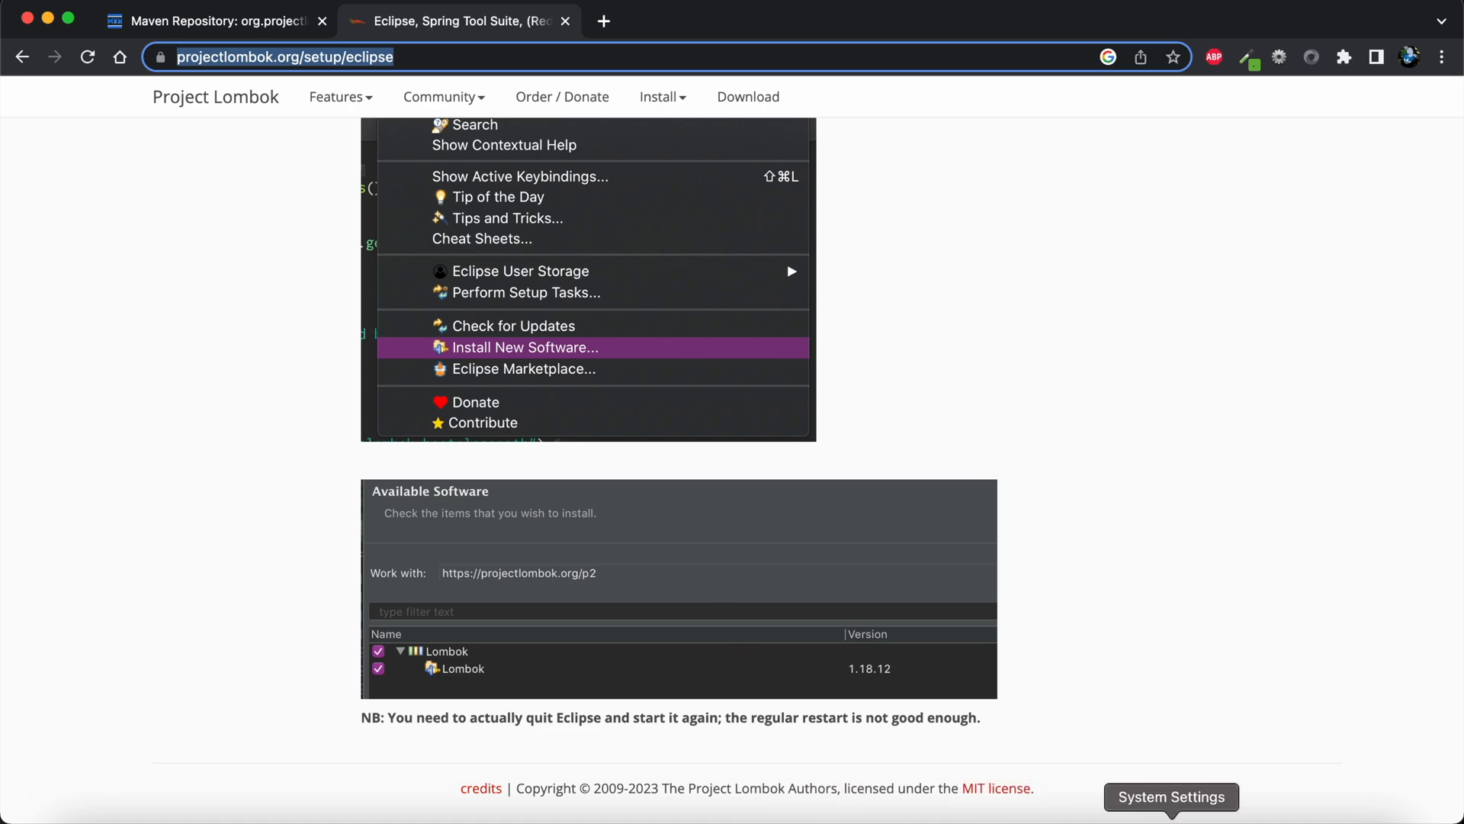
click(525, 348)
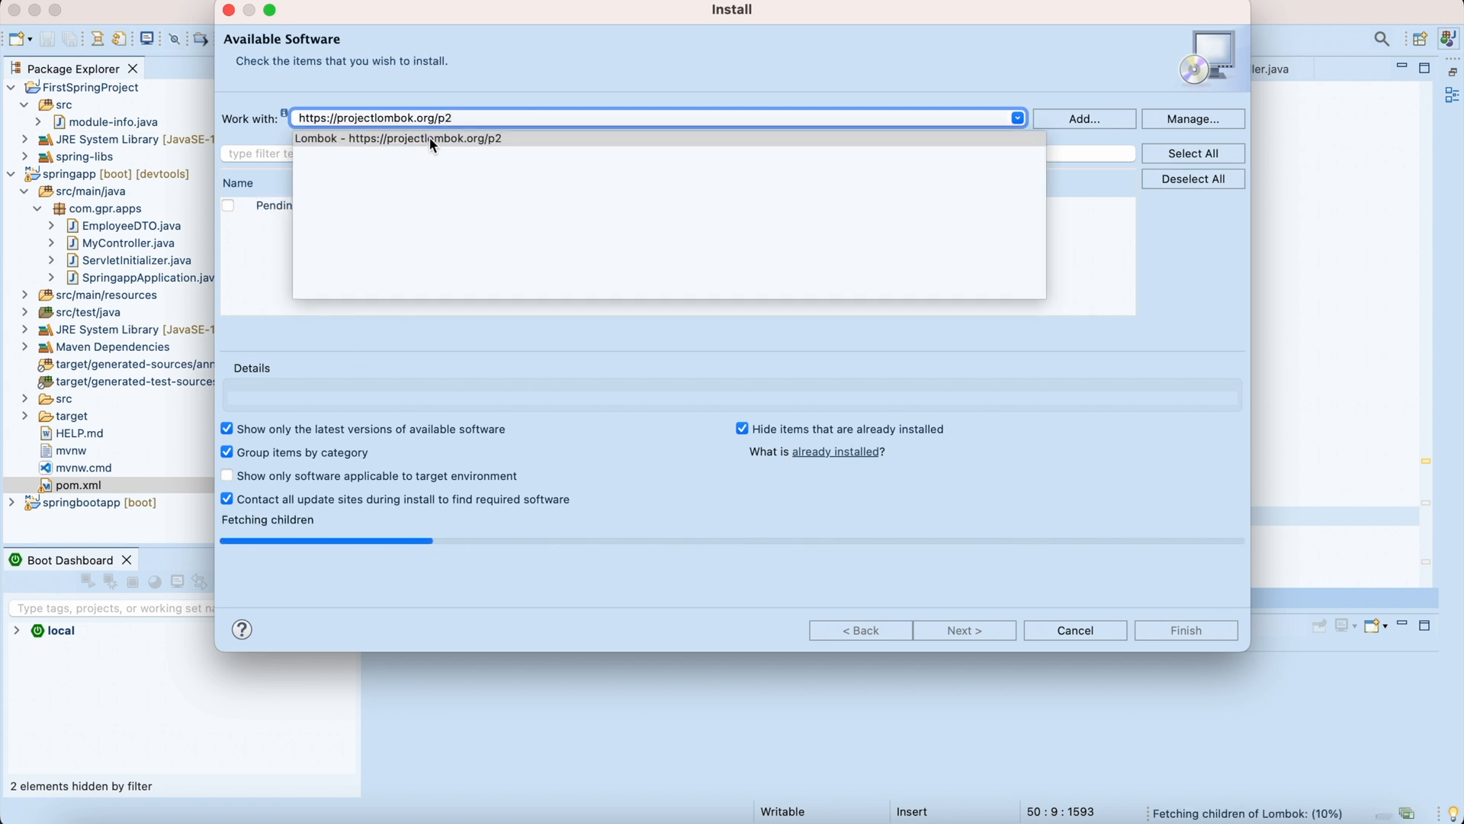
Select the projectlombok.org/p2 site and expand its Lombok category to list Lombok 1.18.26
click(398, 138)
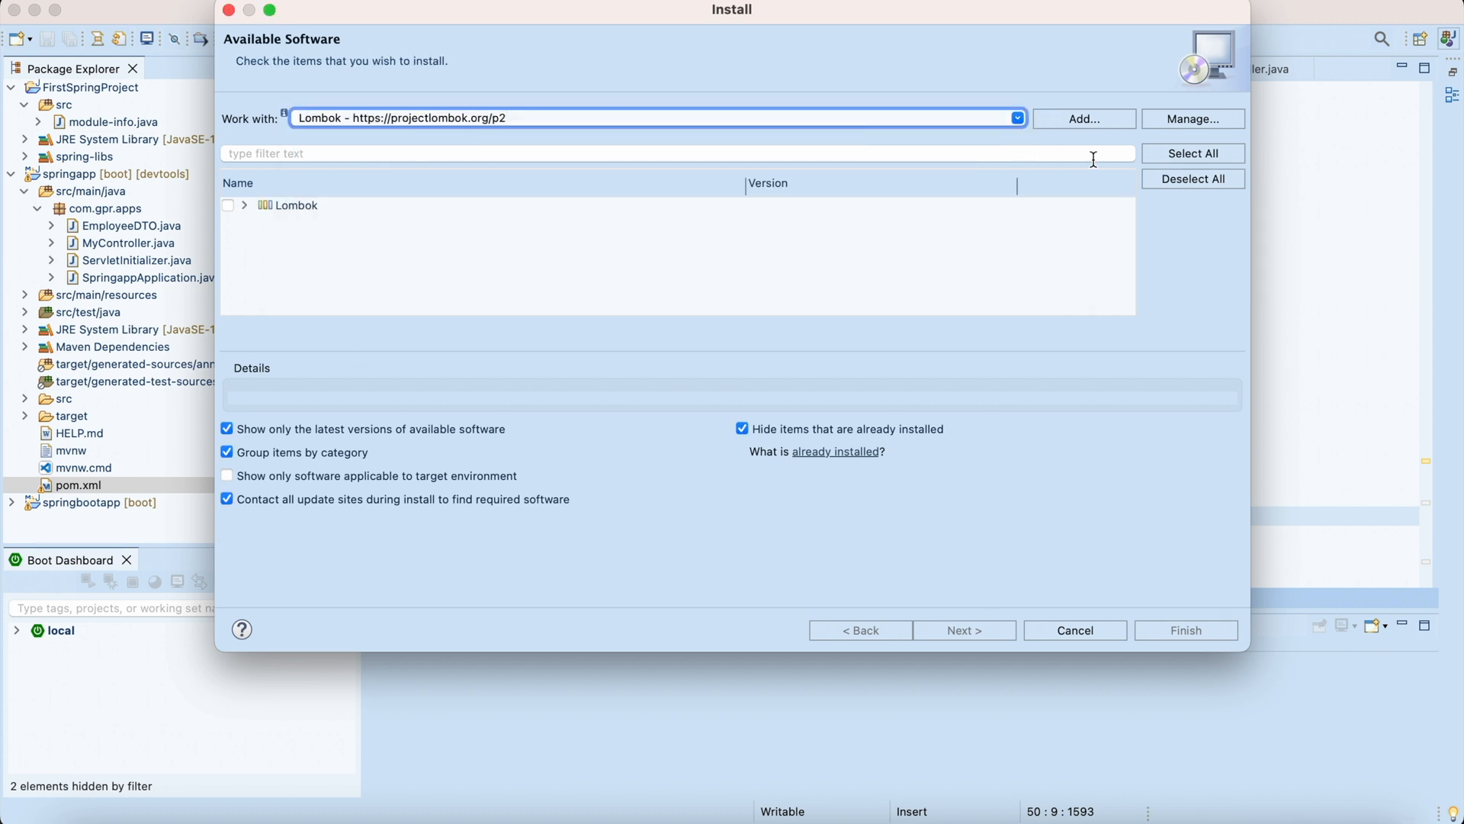
mouse_move(304, 202)
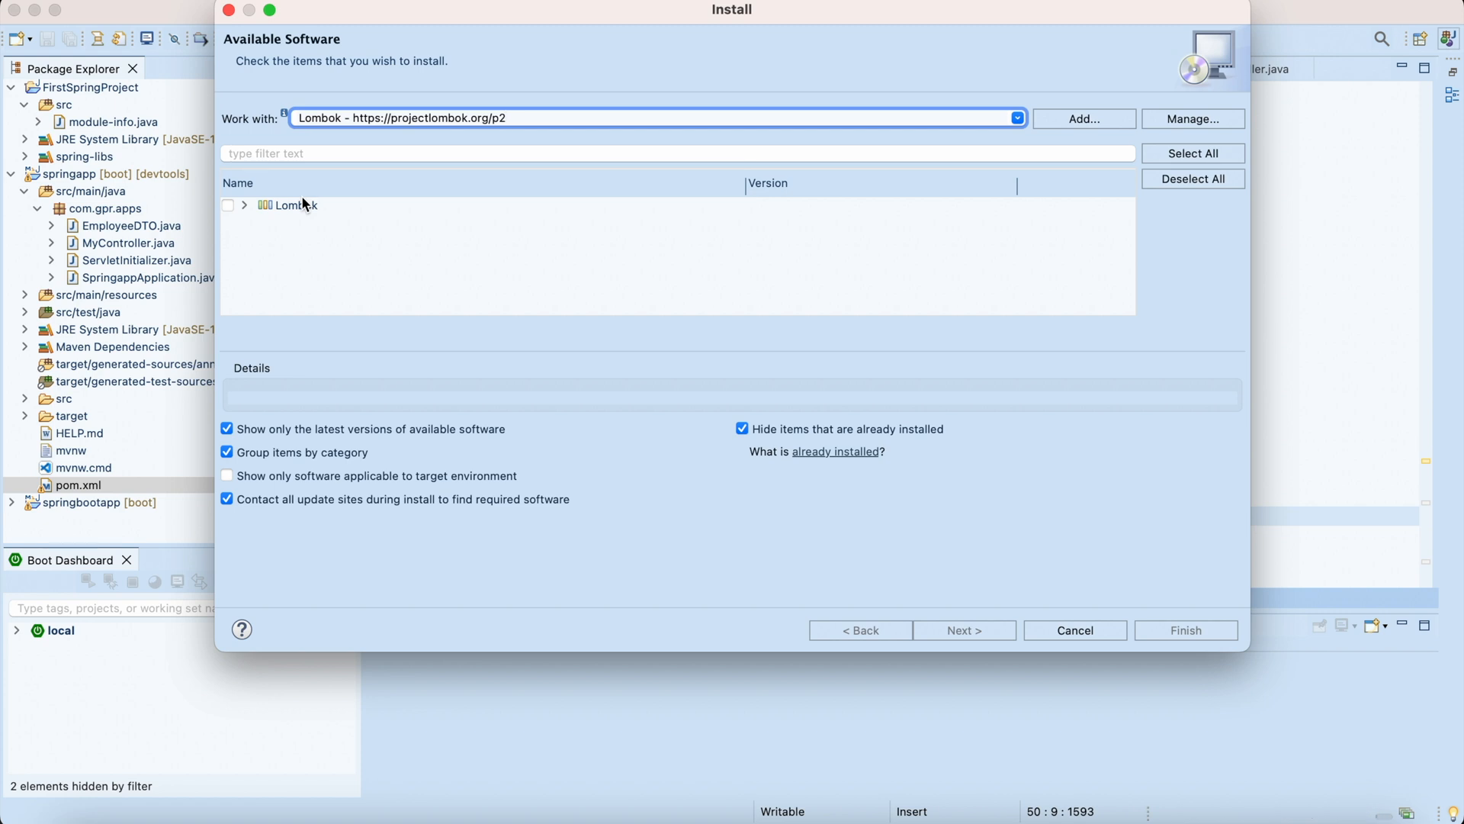
click(244, 204)
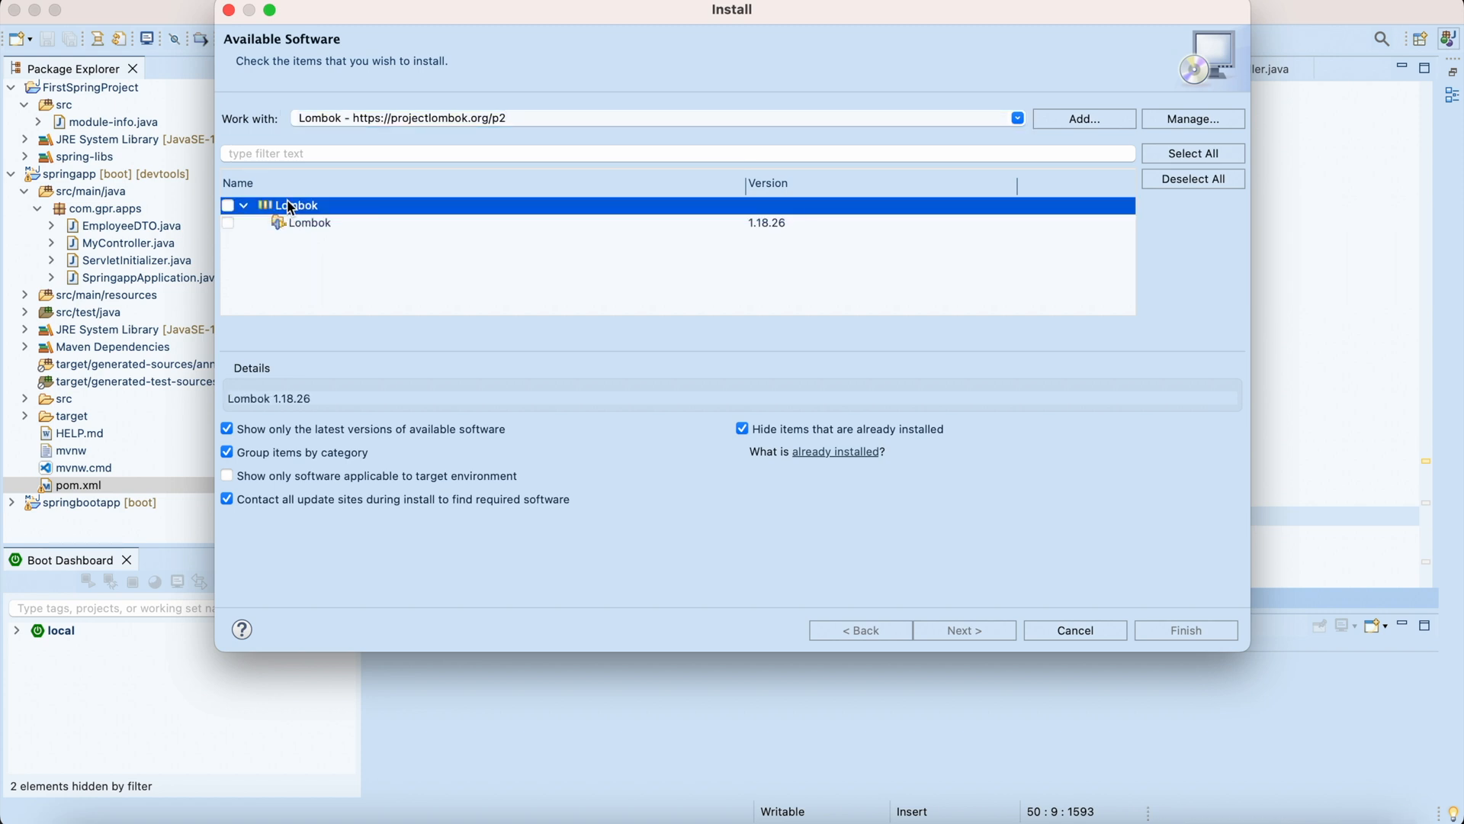
click(1073, 629)
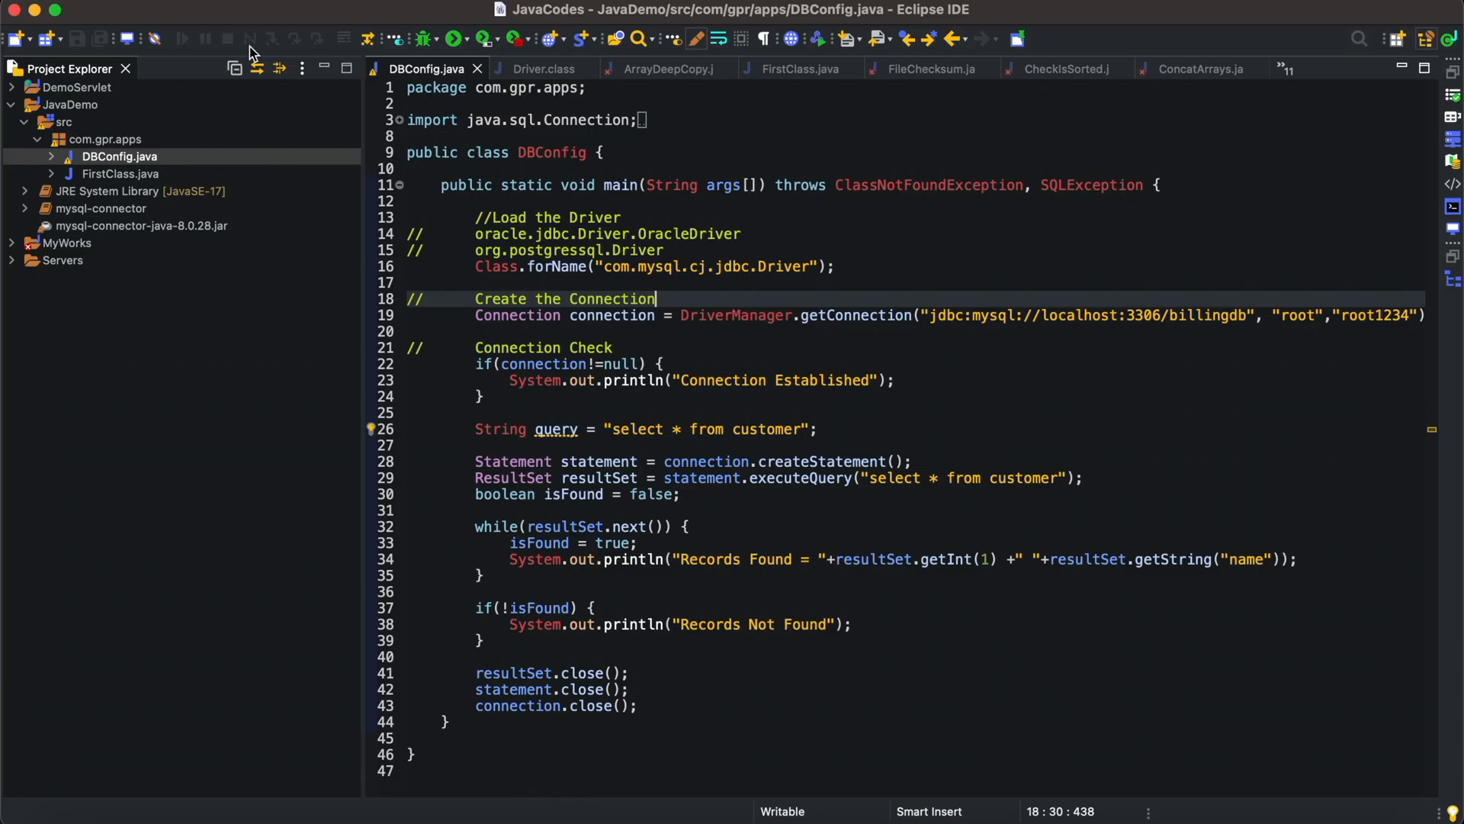
mouse_move(131, 156)
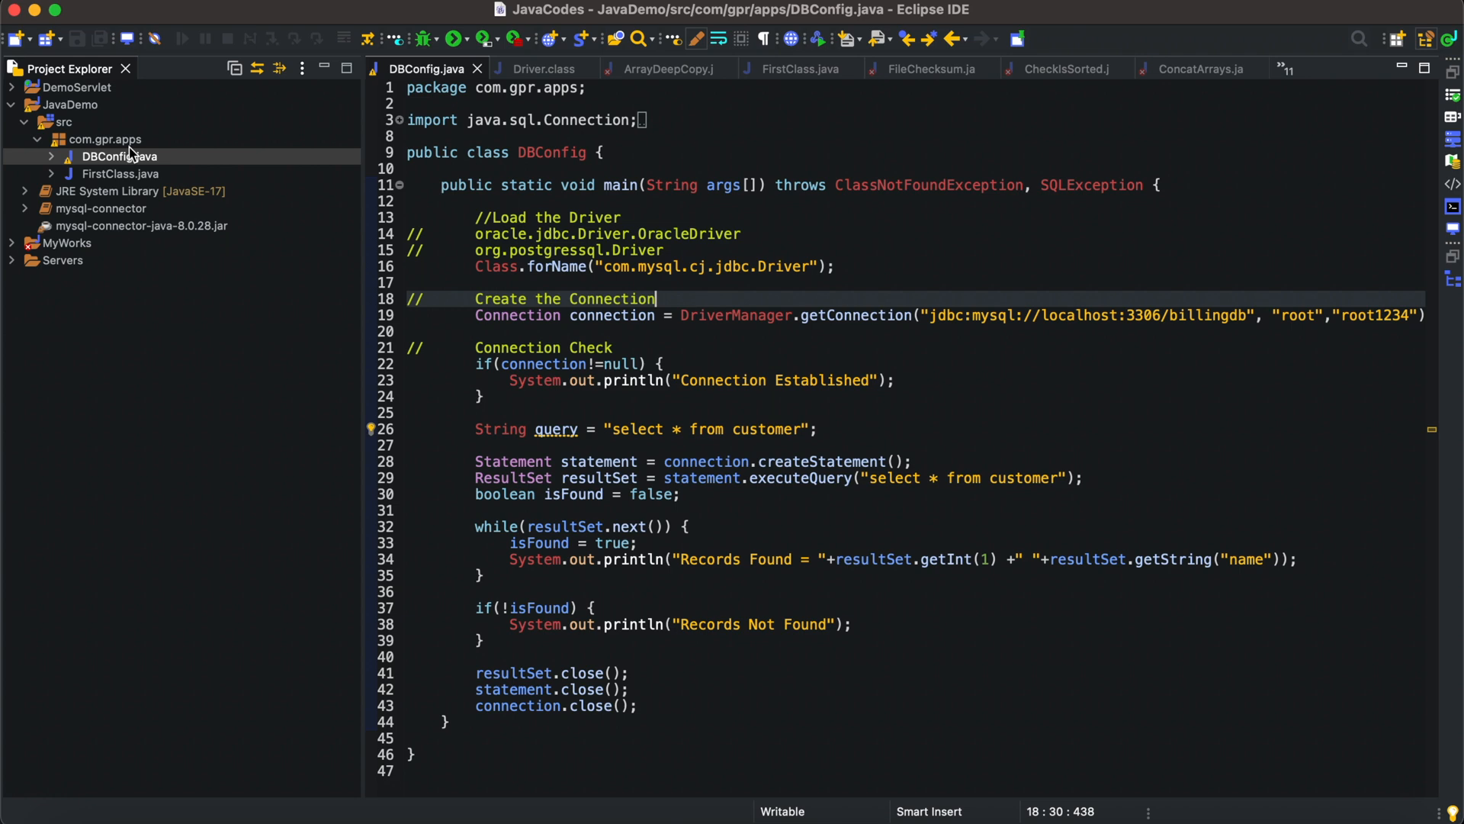
Open JavaDemo's properties at the Java Build Path libraries
click(68, 105)
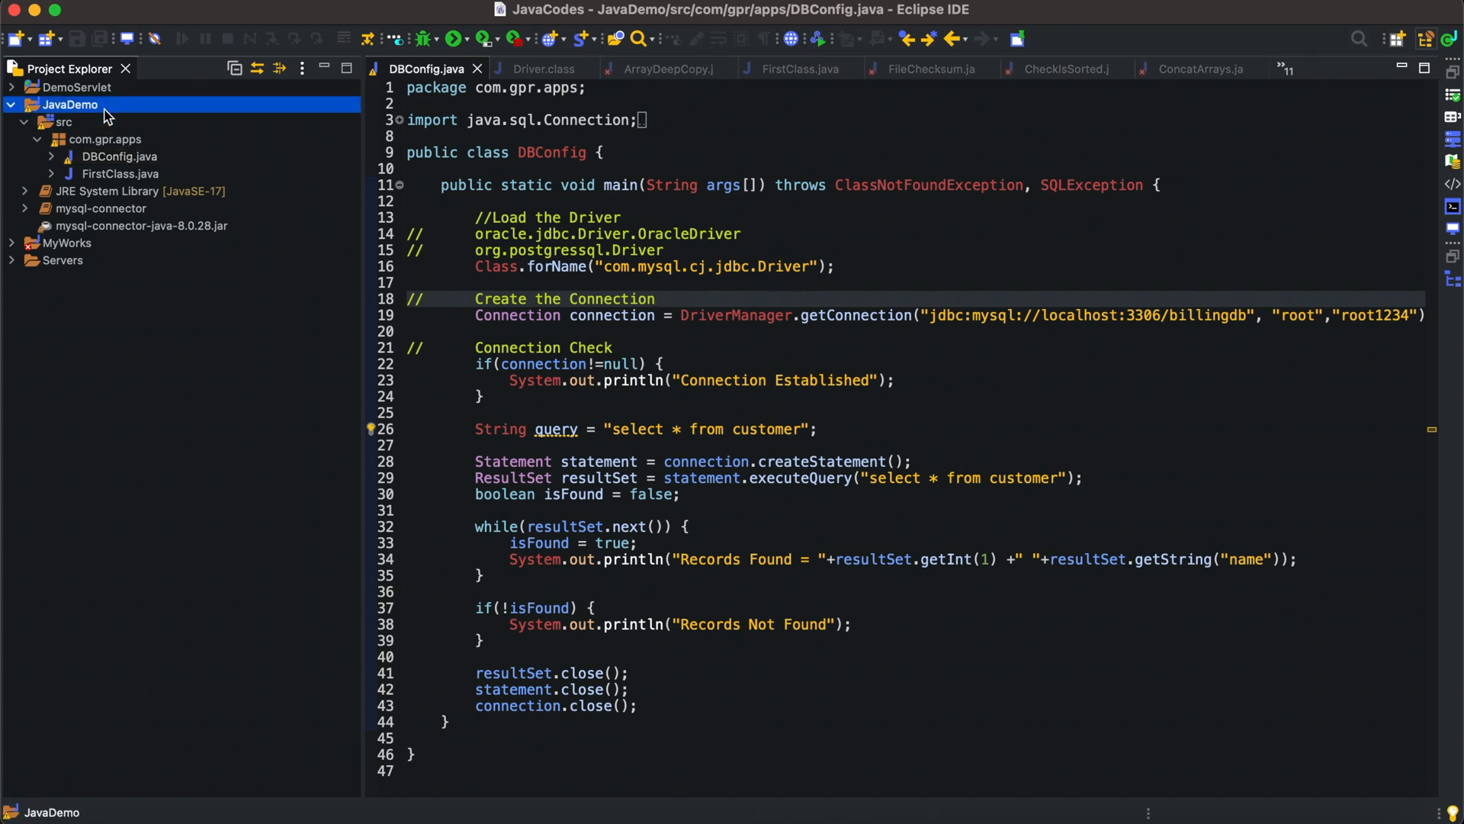
right_click(70, 106)
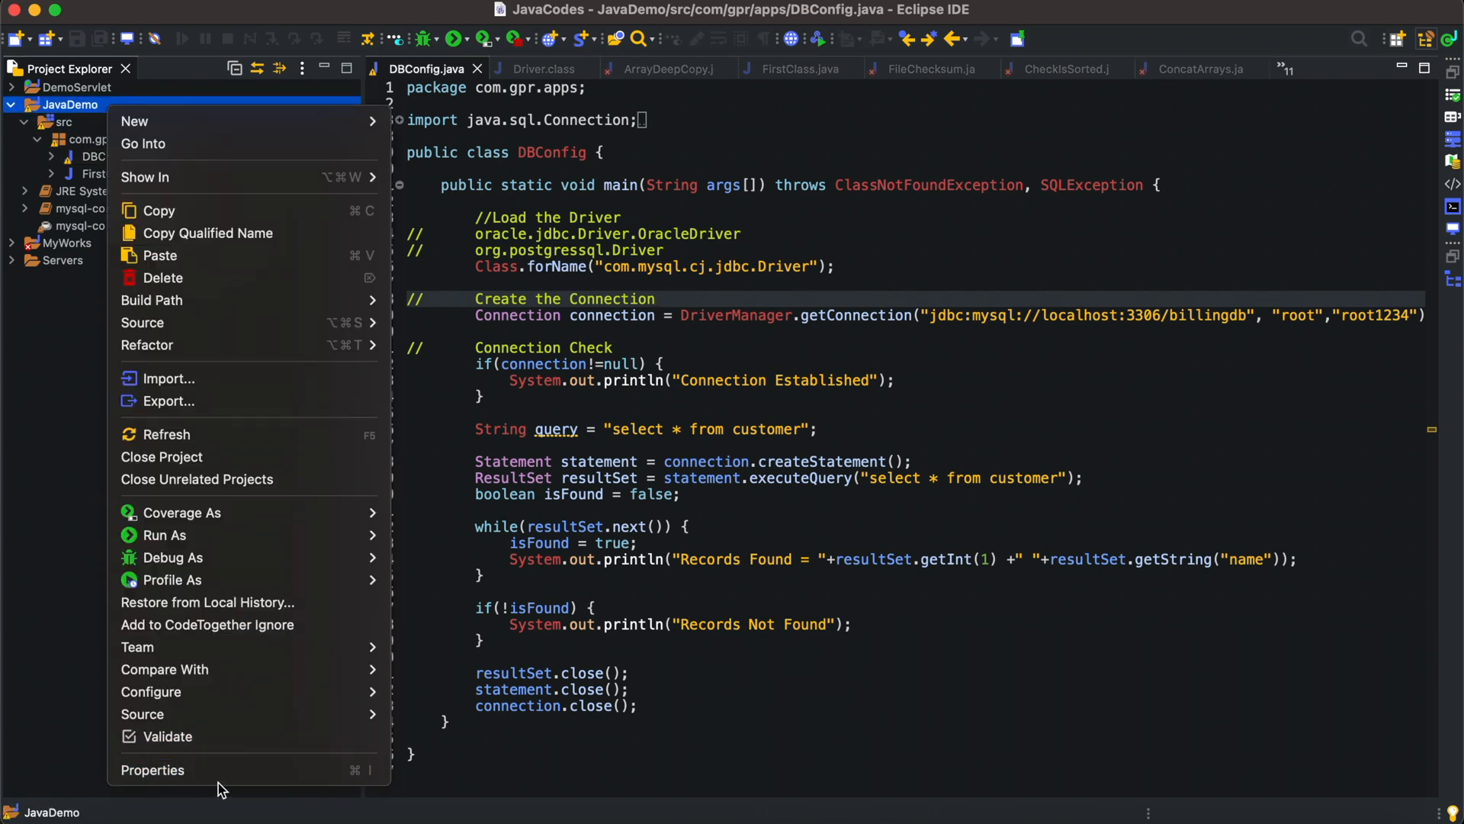
click(153, 769)
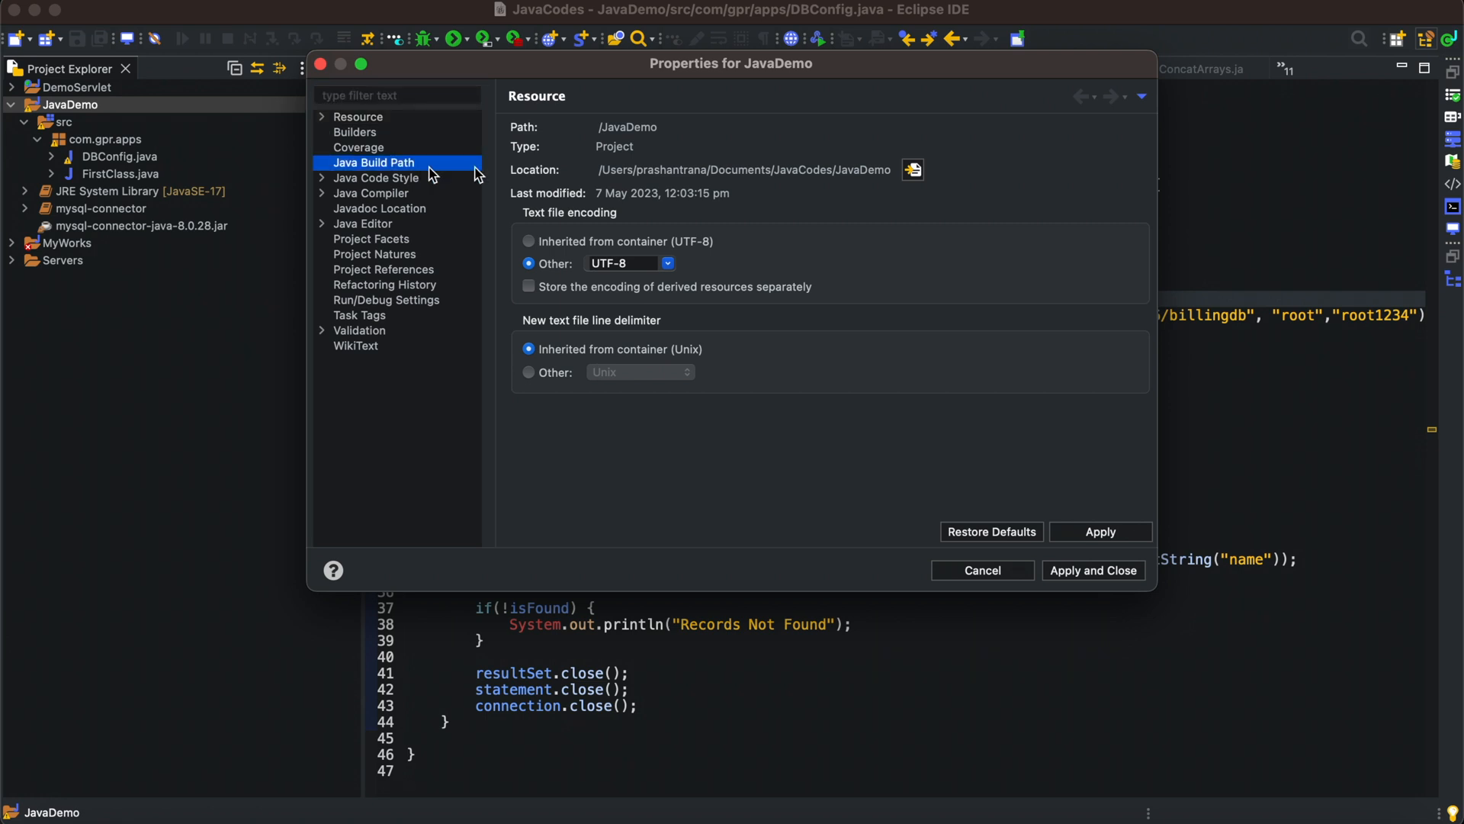
click(373, 163)
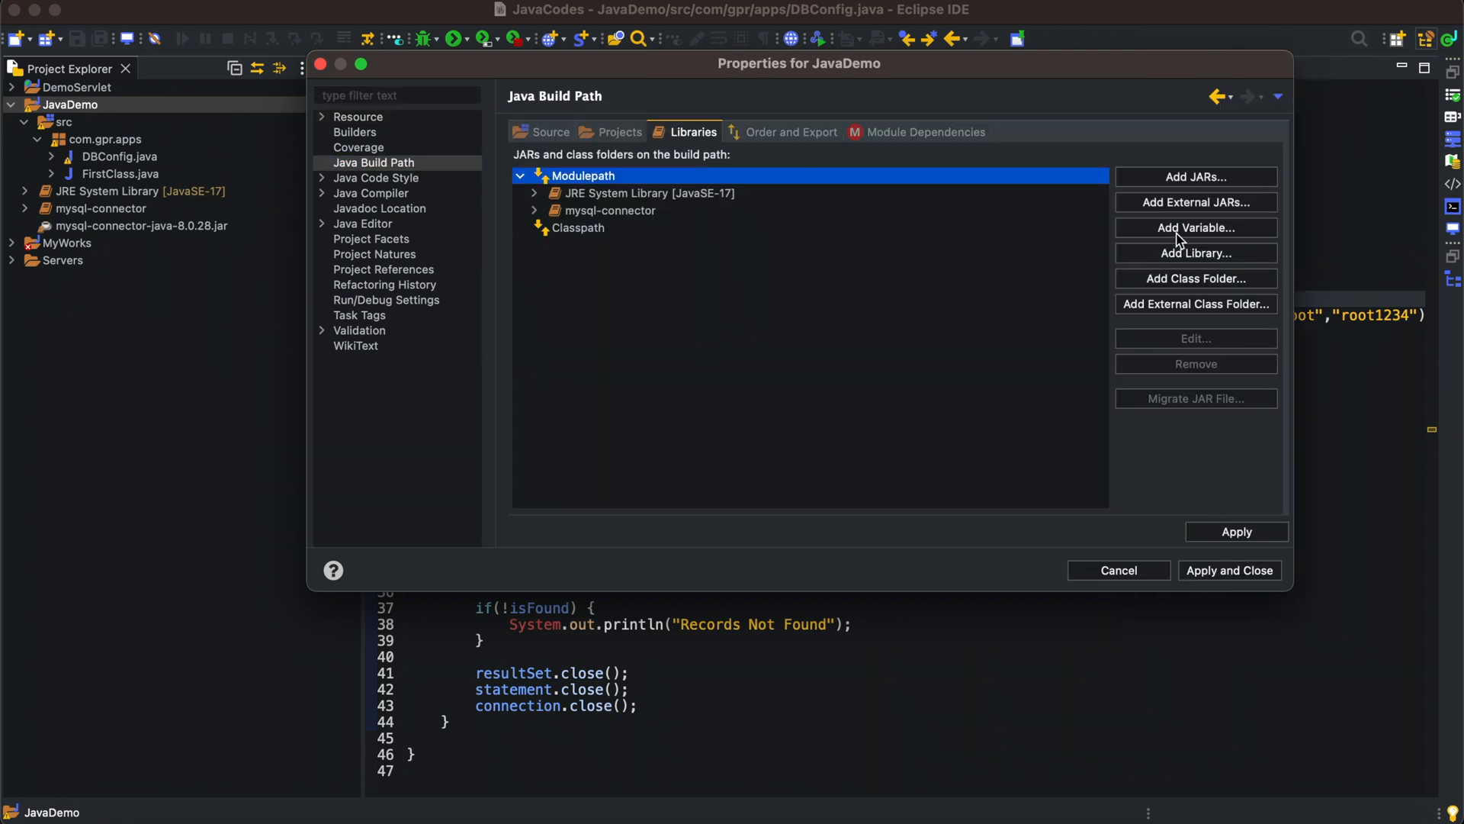
mouse_move(941, 296)
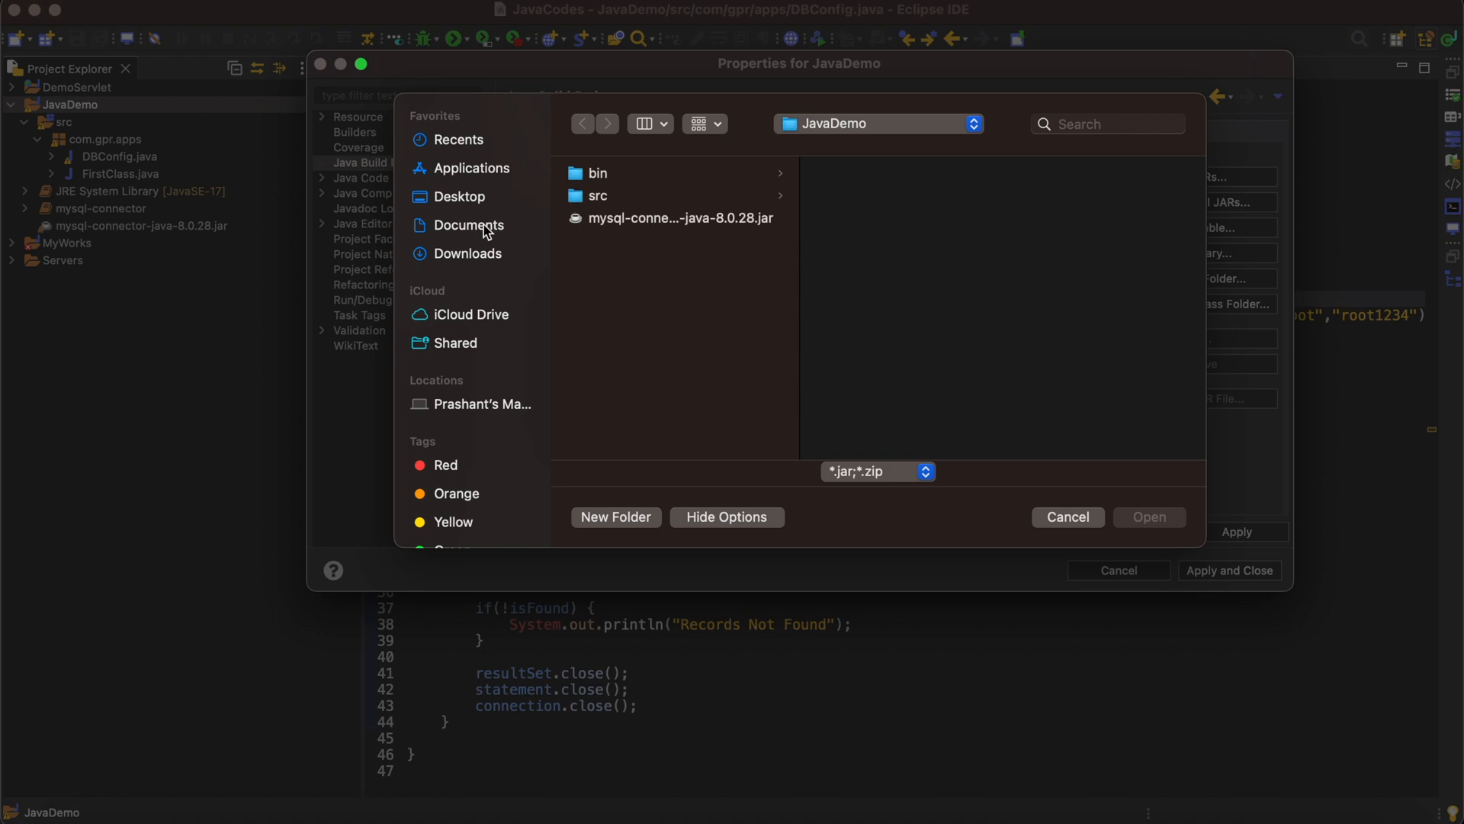
Add Downloads/lombok.jar as an external JAR and apply the build path change
click(469, 253)
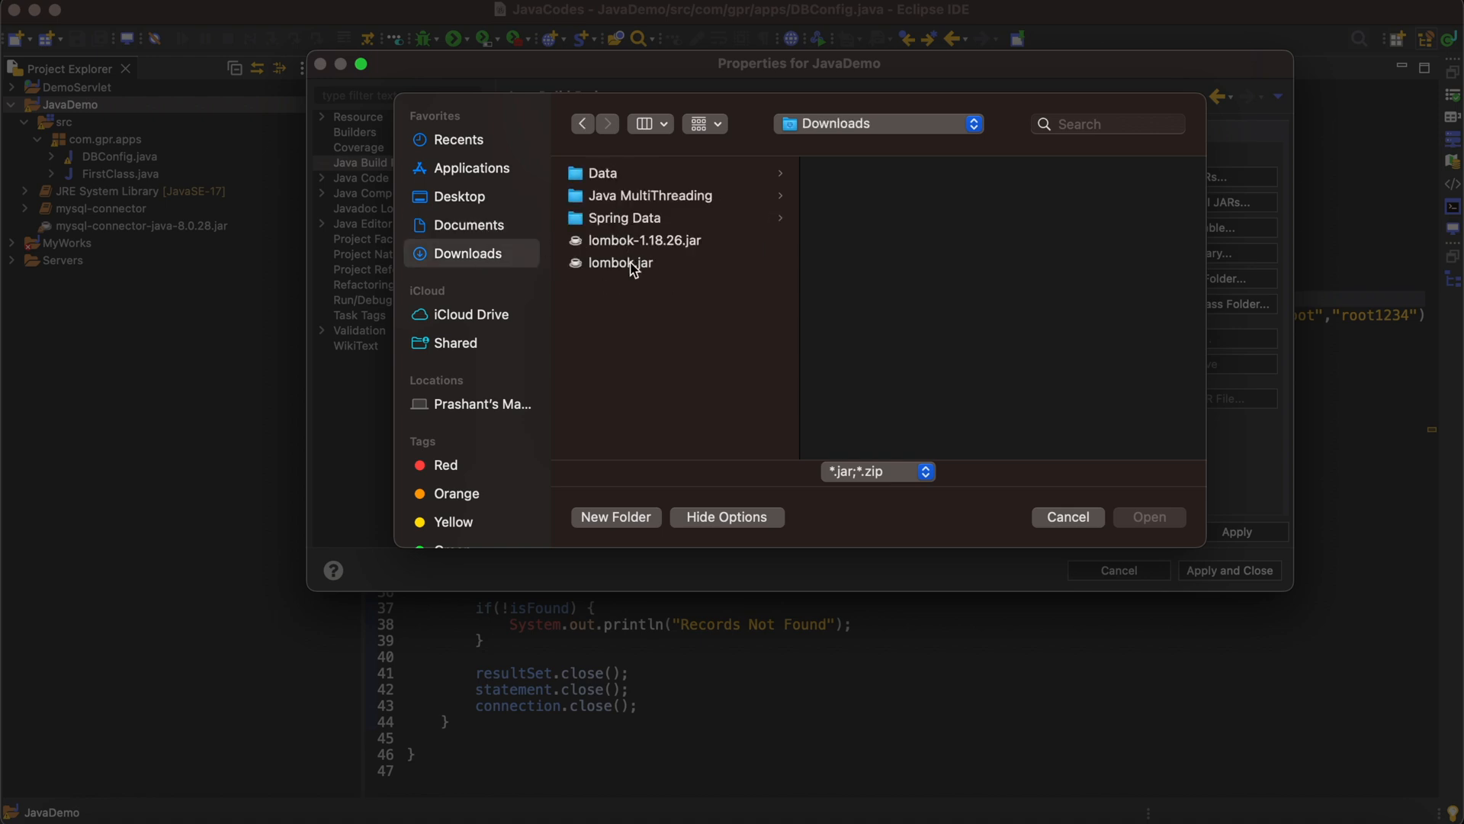
click(621, 263)
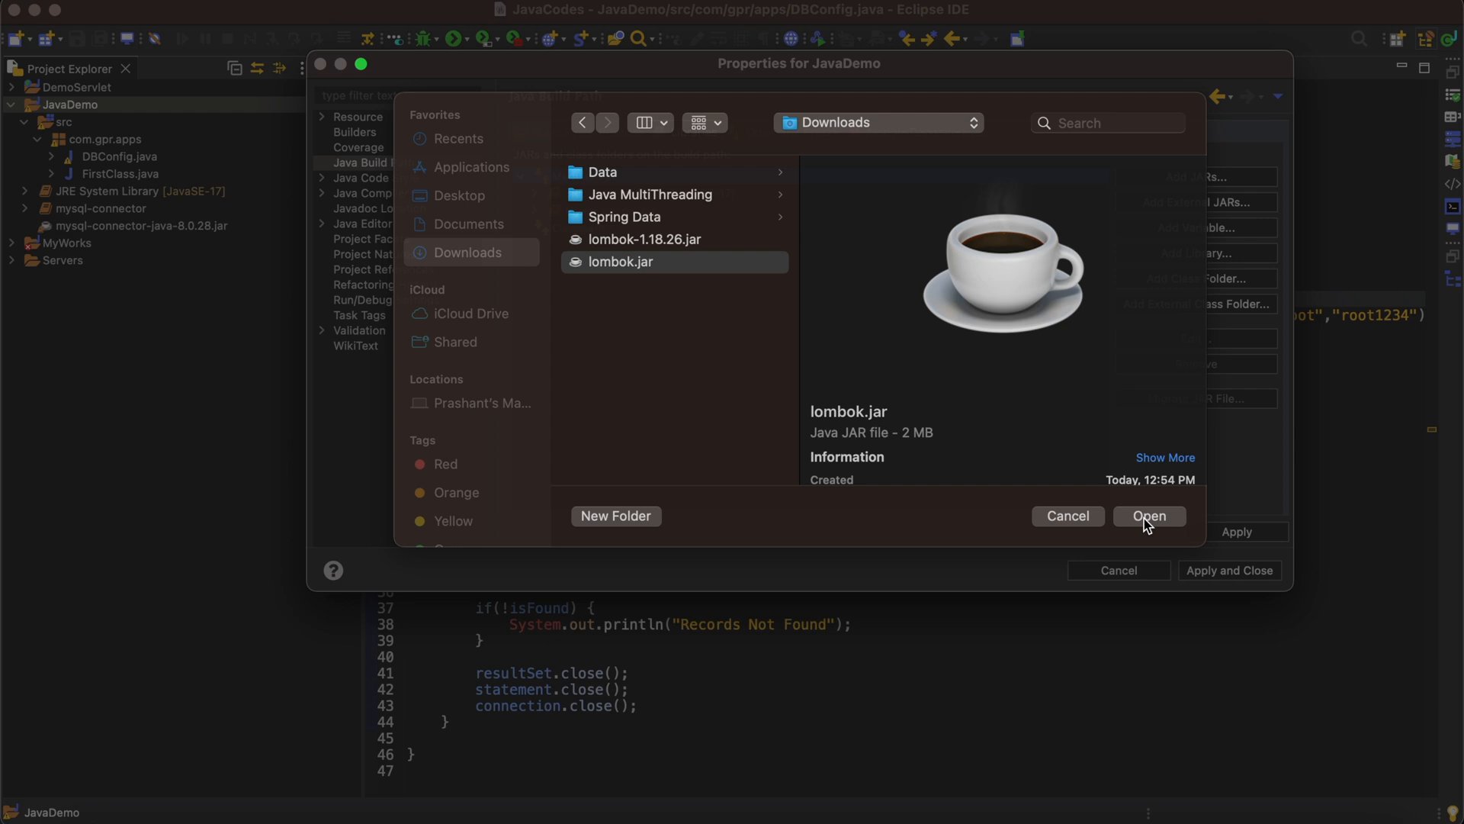
click(1146, 516)
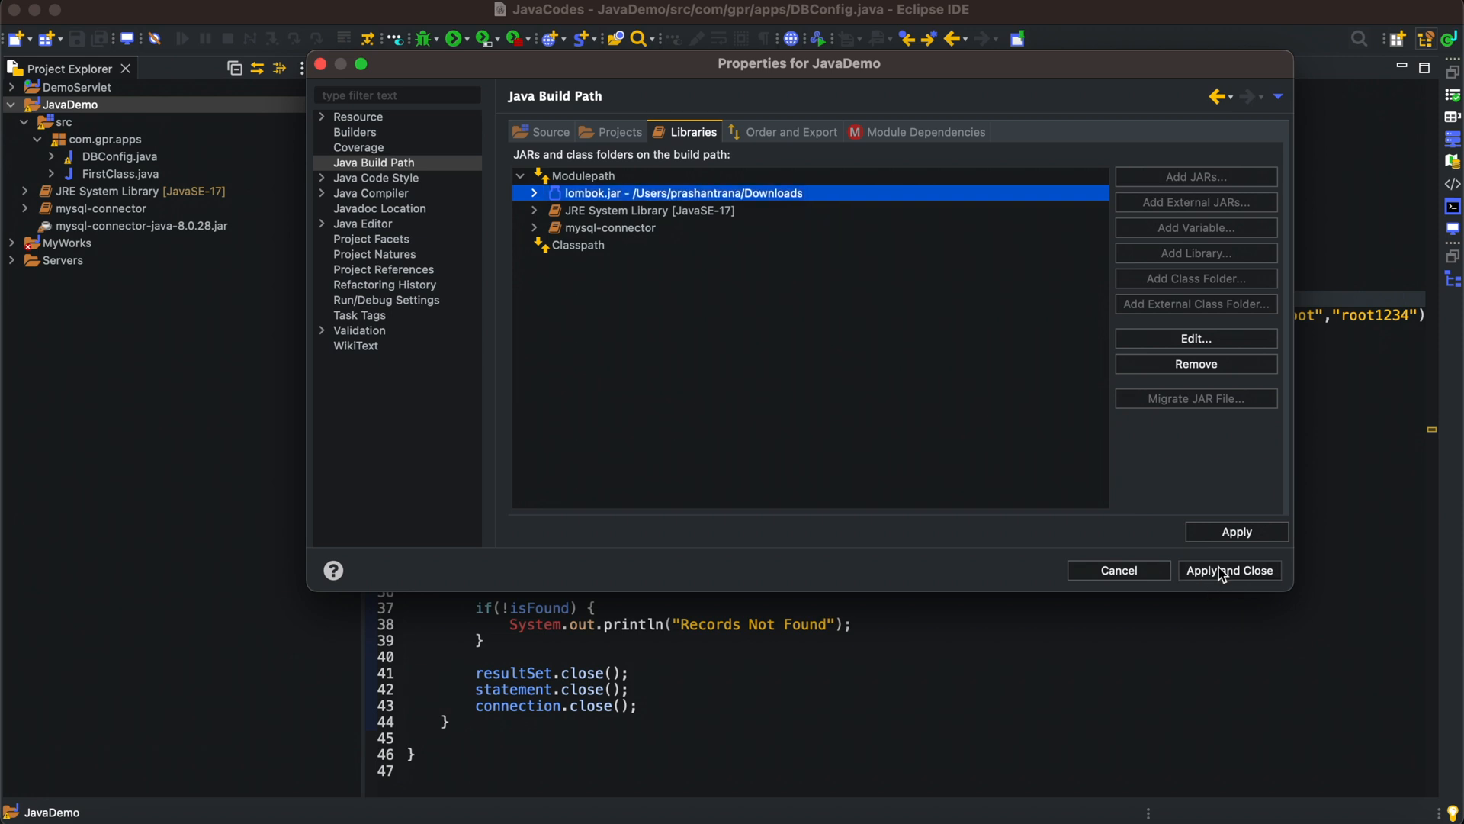
click(1229, 569)
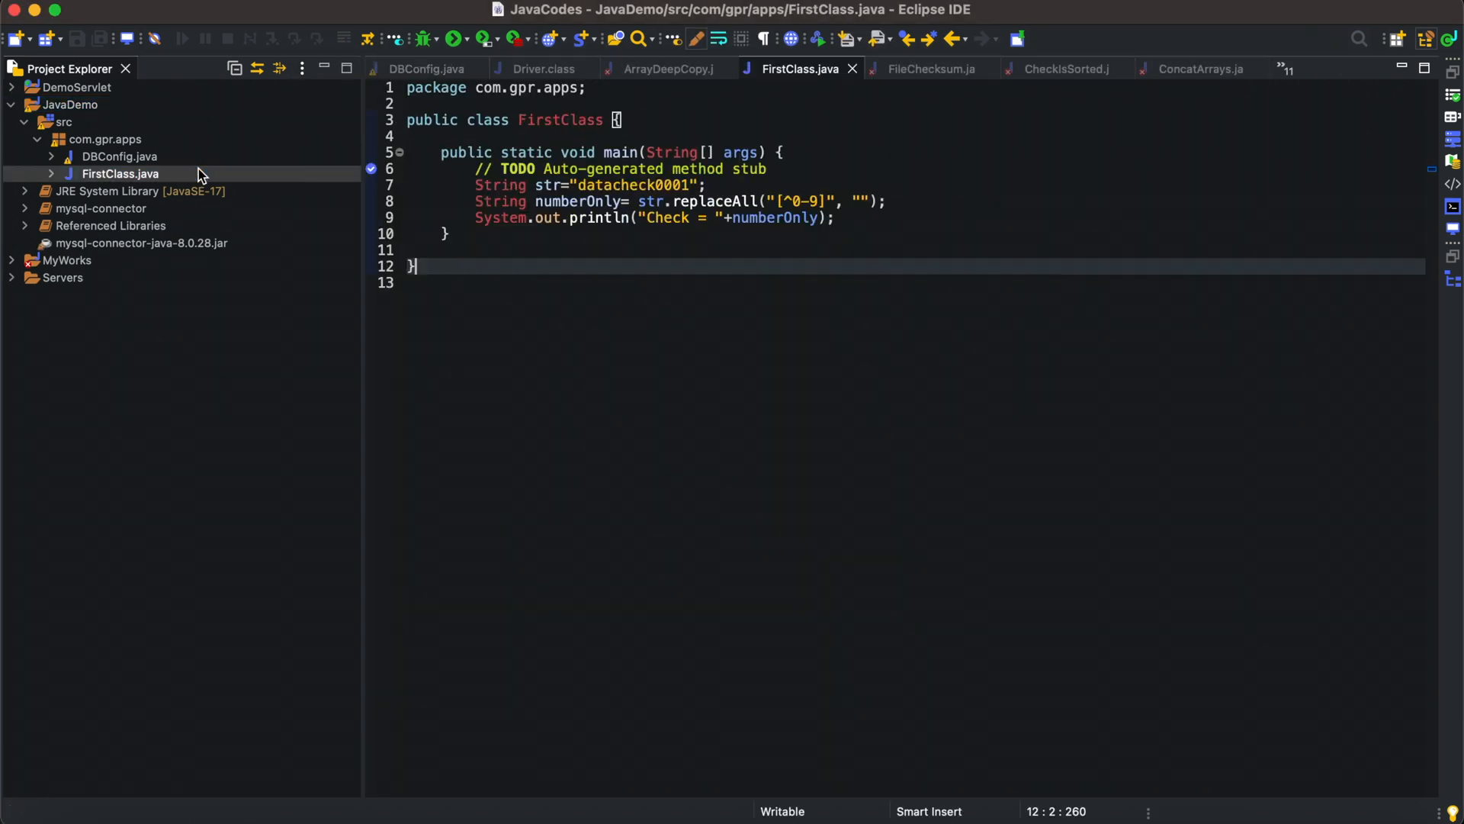
key(Return)
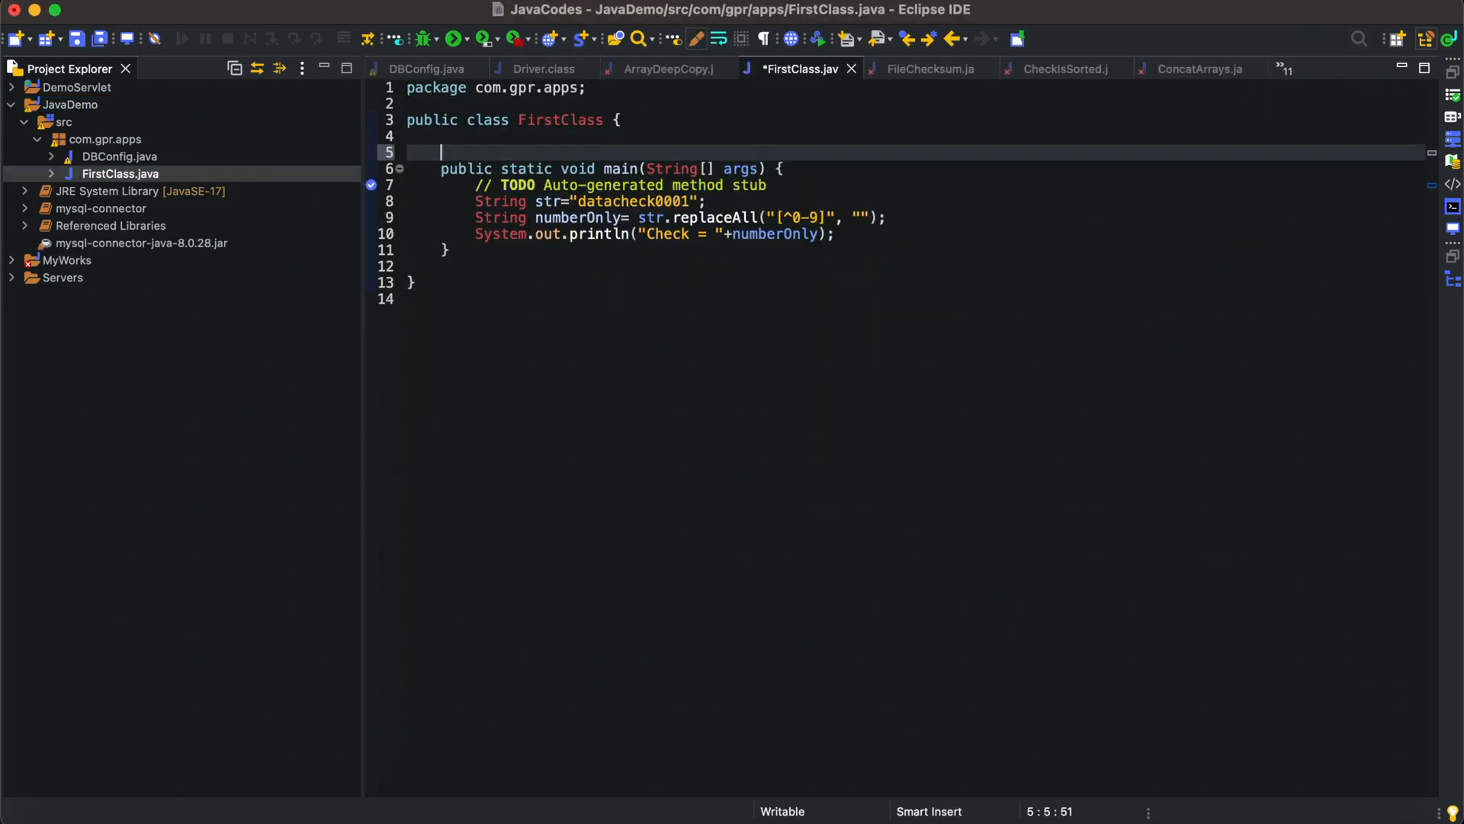
text(private)
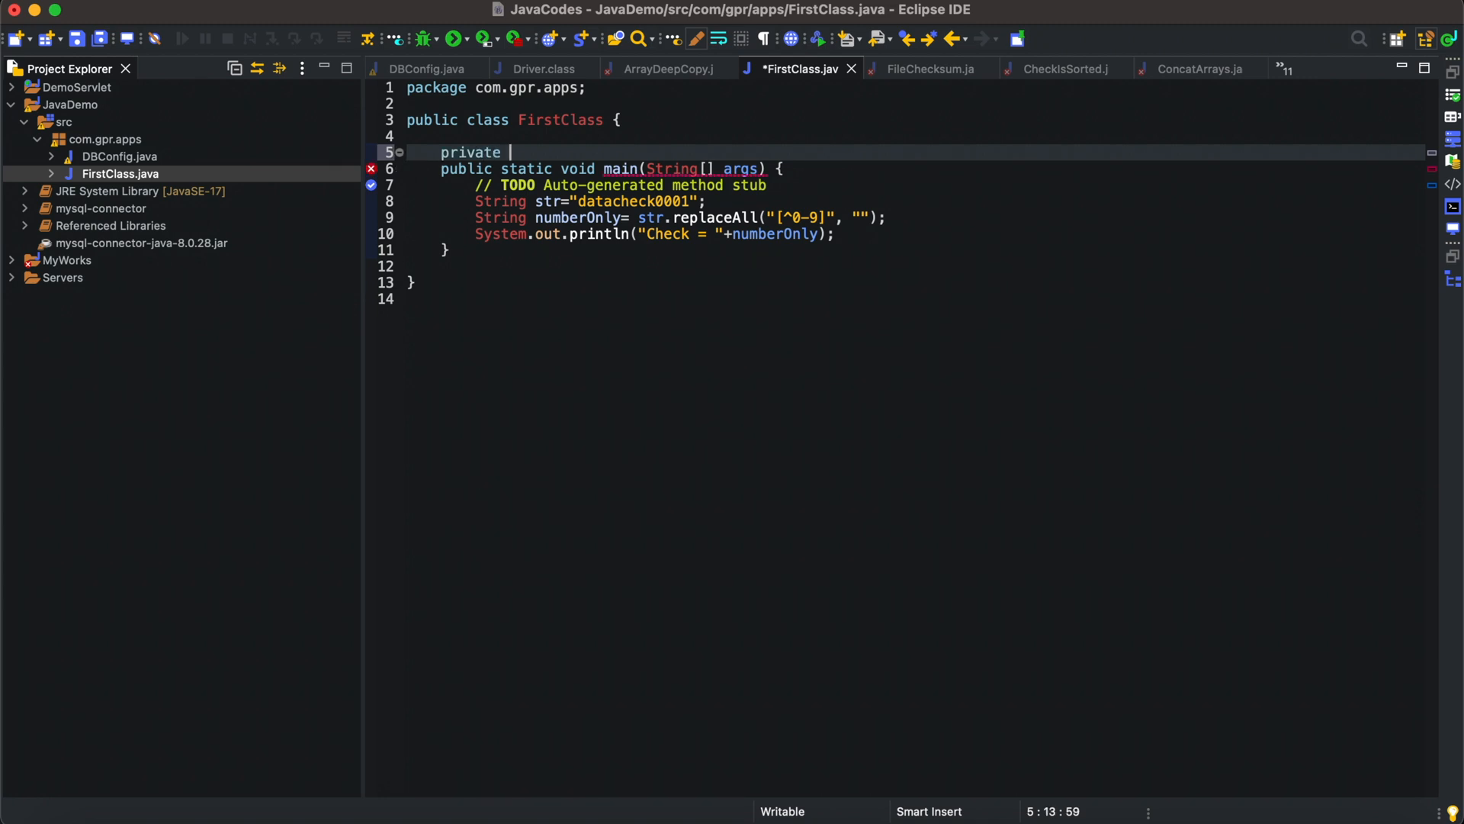
text(int id;)
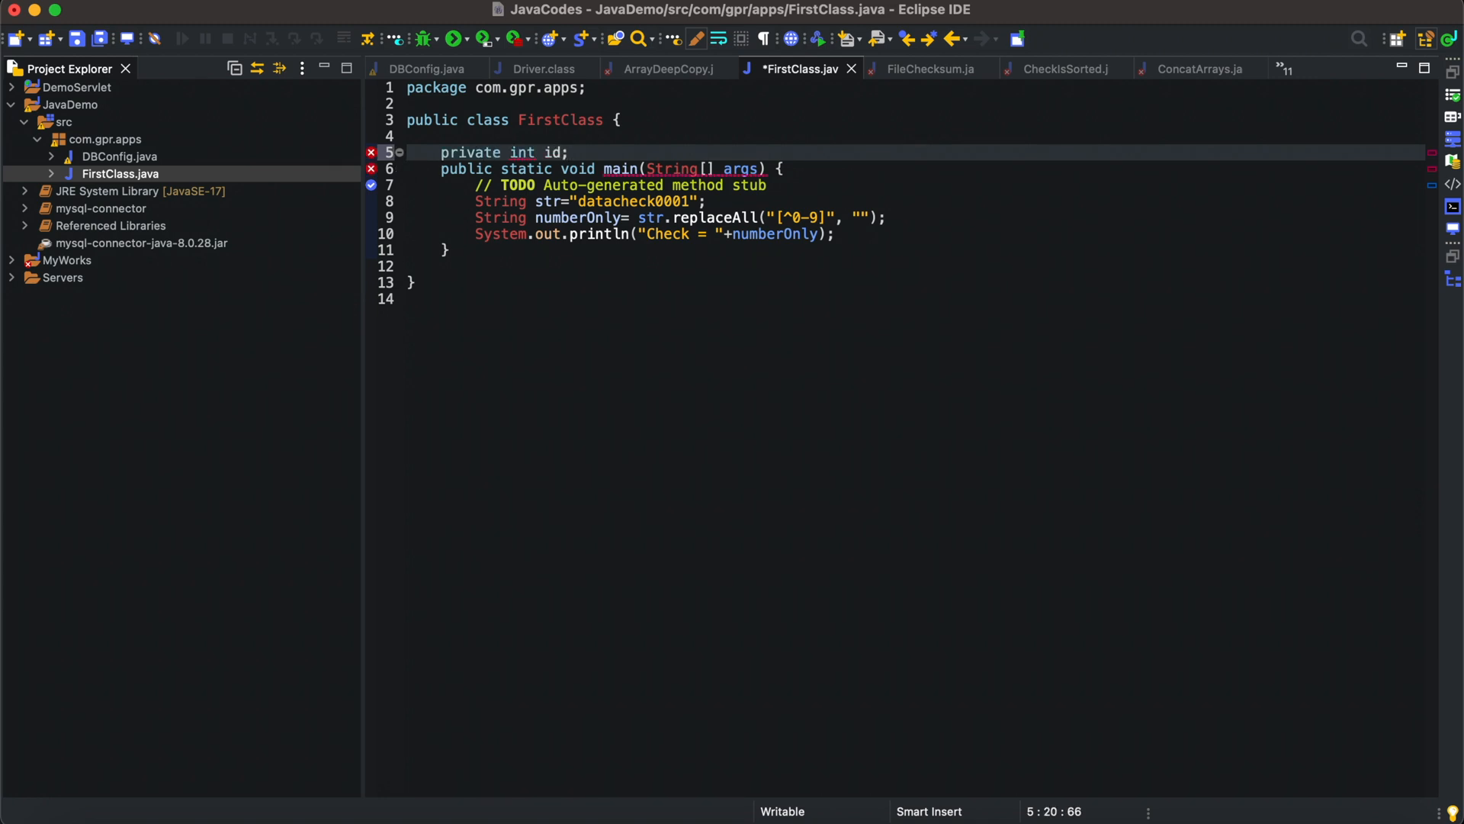
text(@Getter)
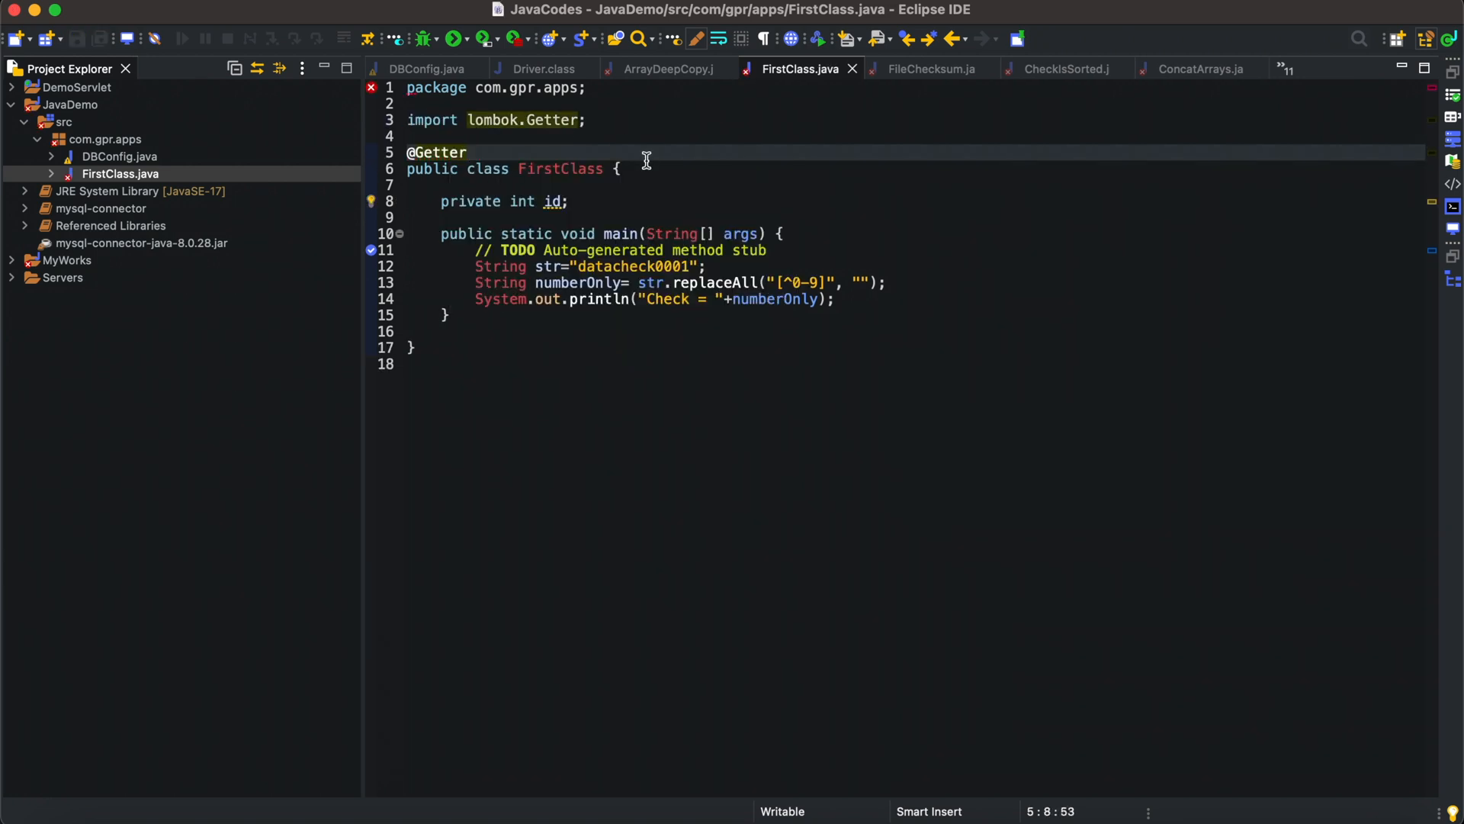
click(466, 153)
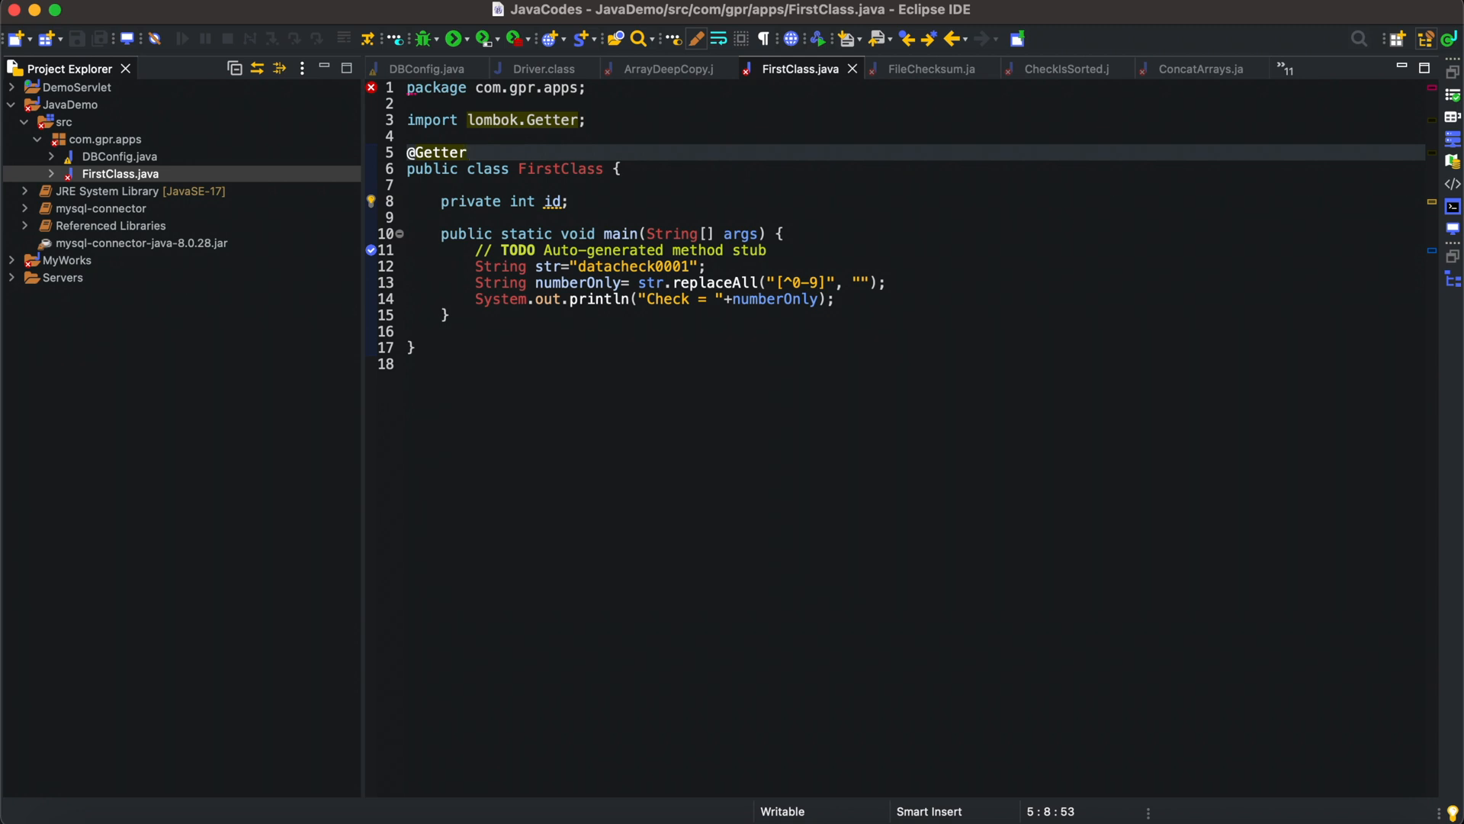
click(467, 153)
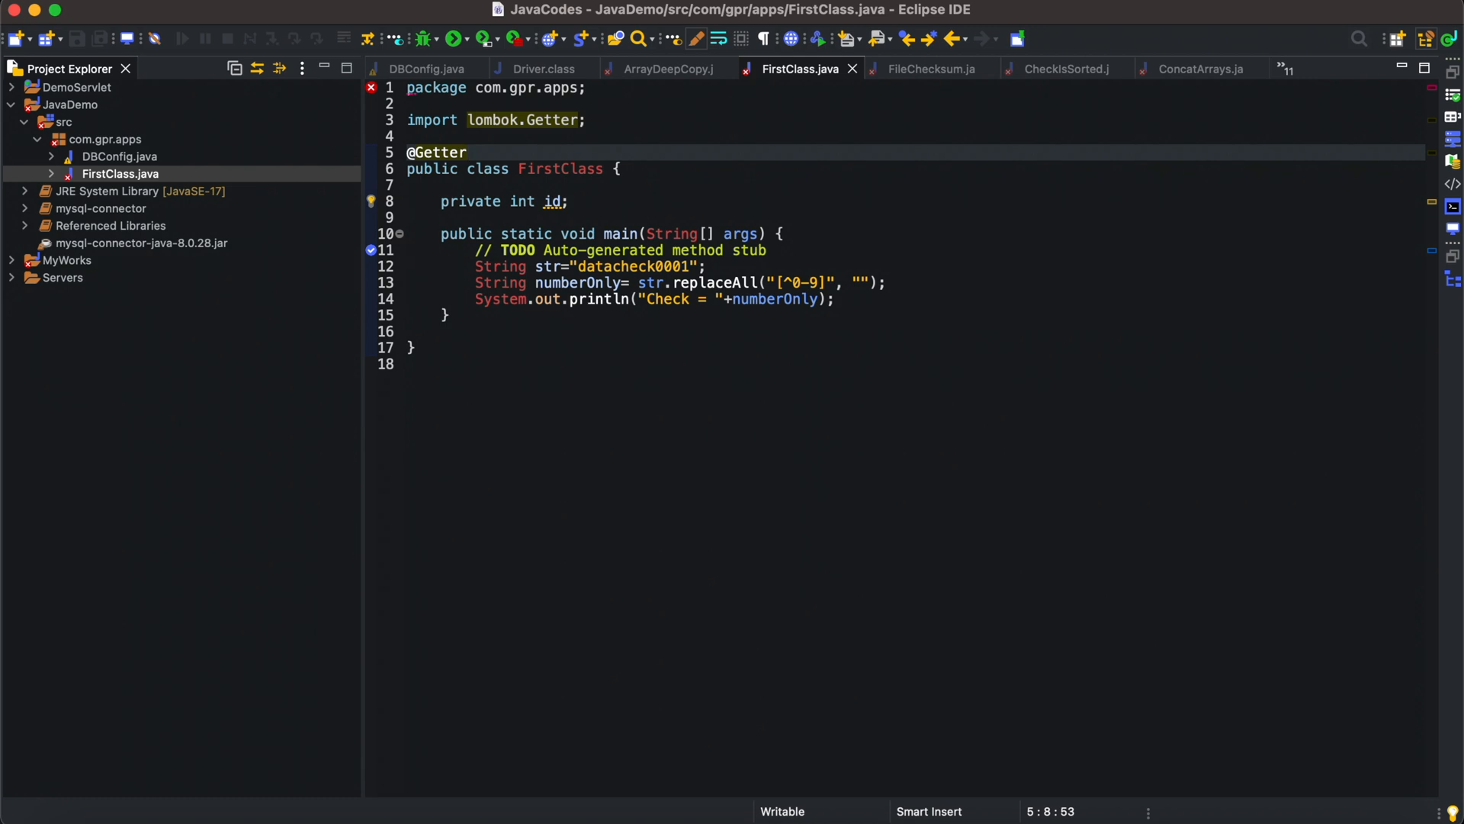
click(467, 152)
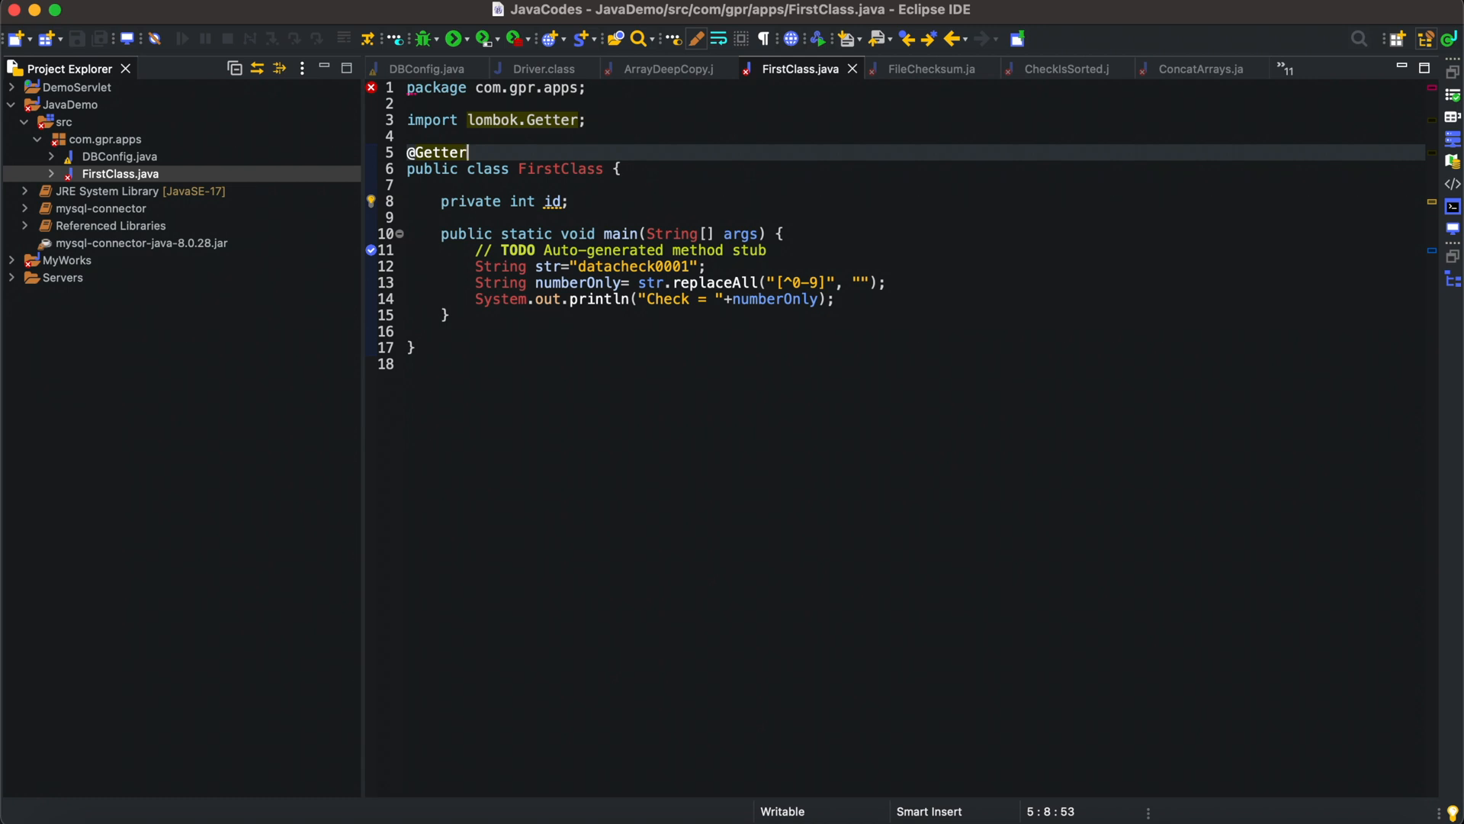